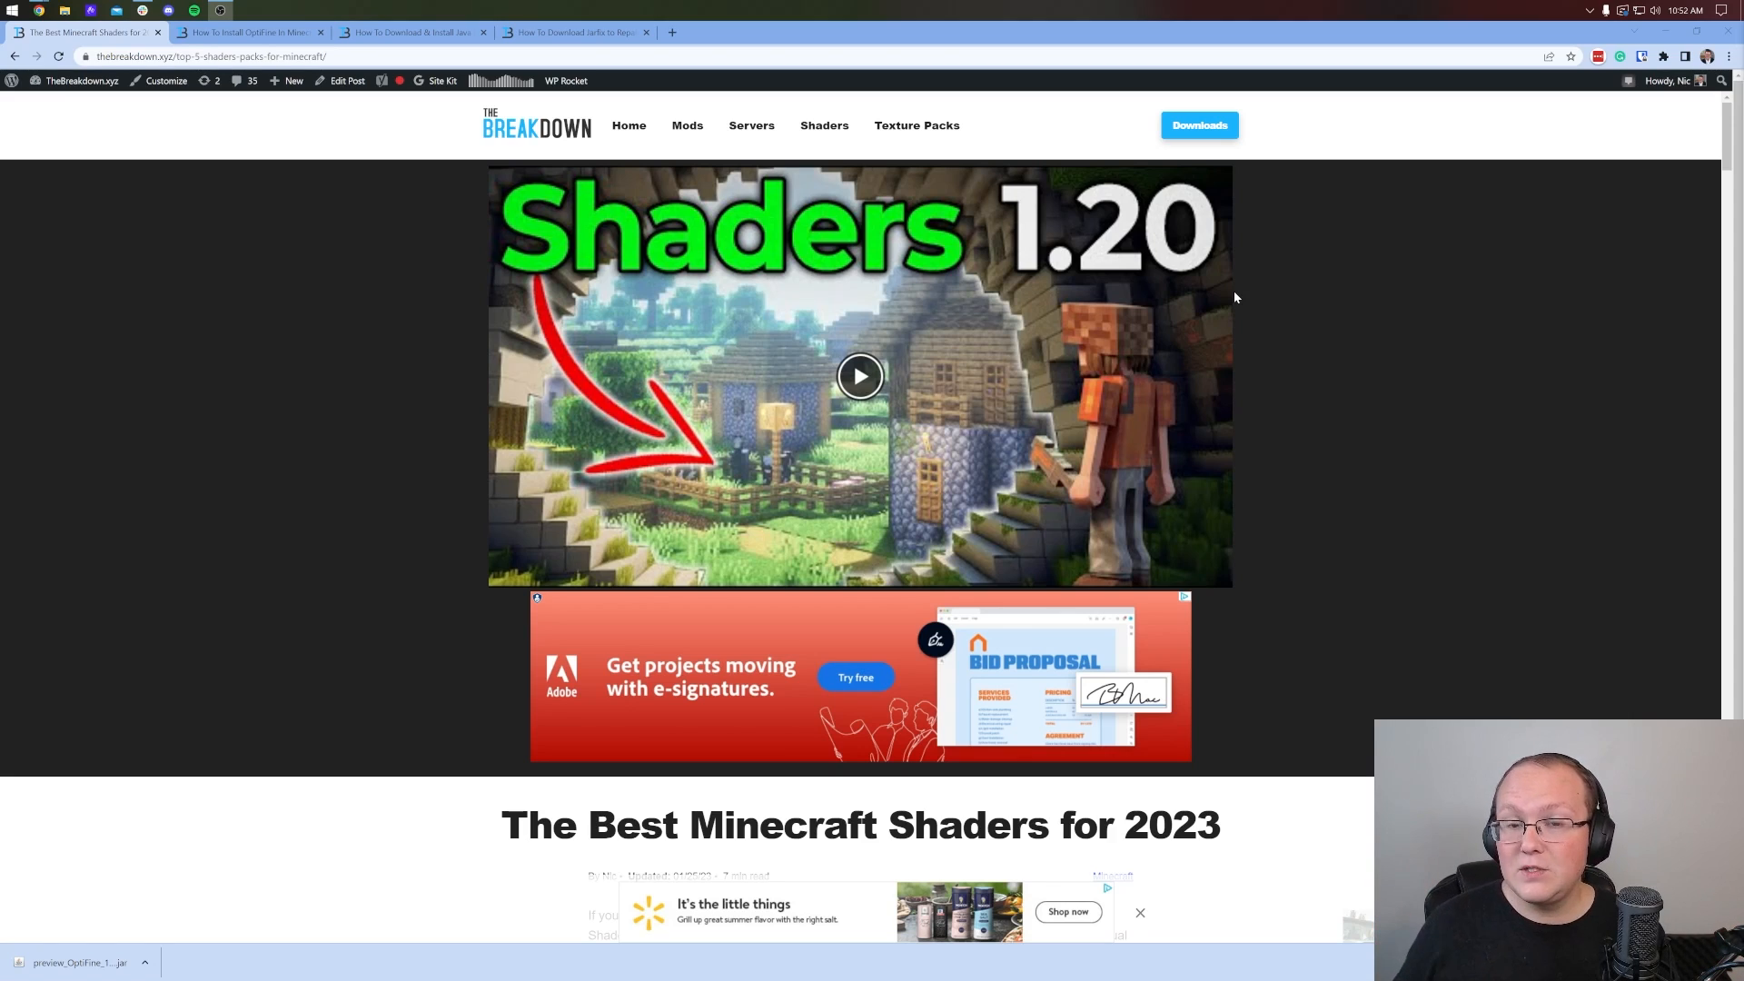
Scroll the shader list and open the Vanilla Plus and BSL Shaders download pages.
scroll("down", 3)
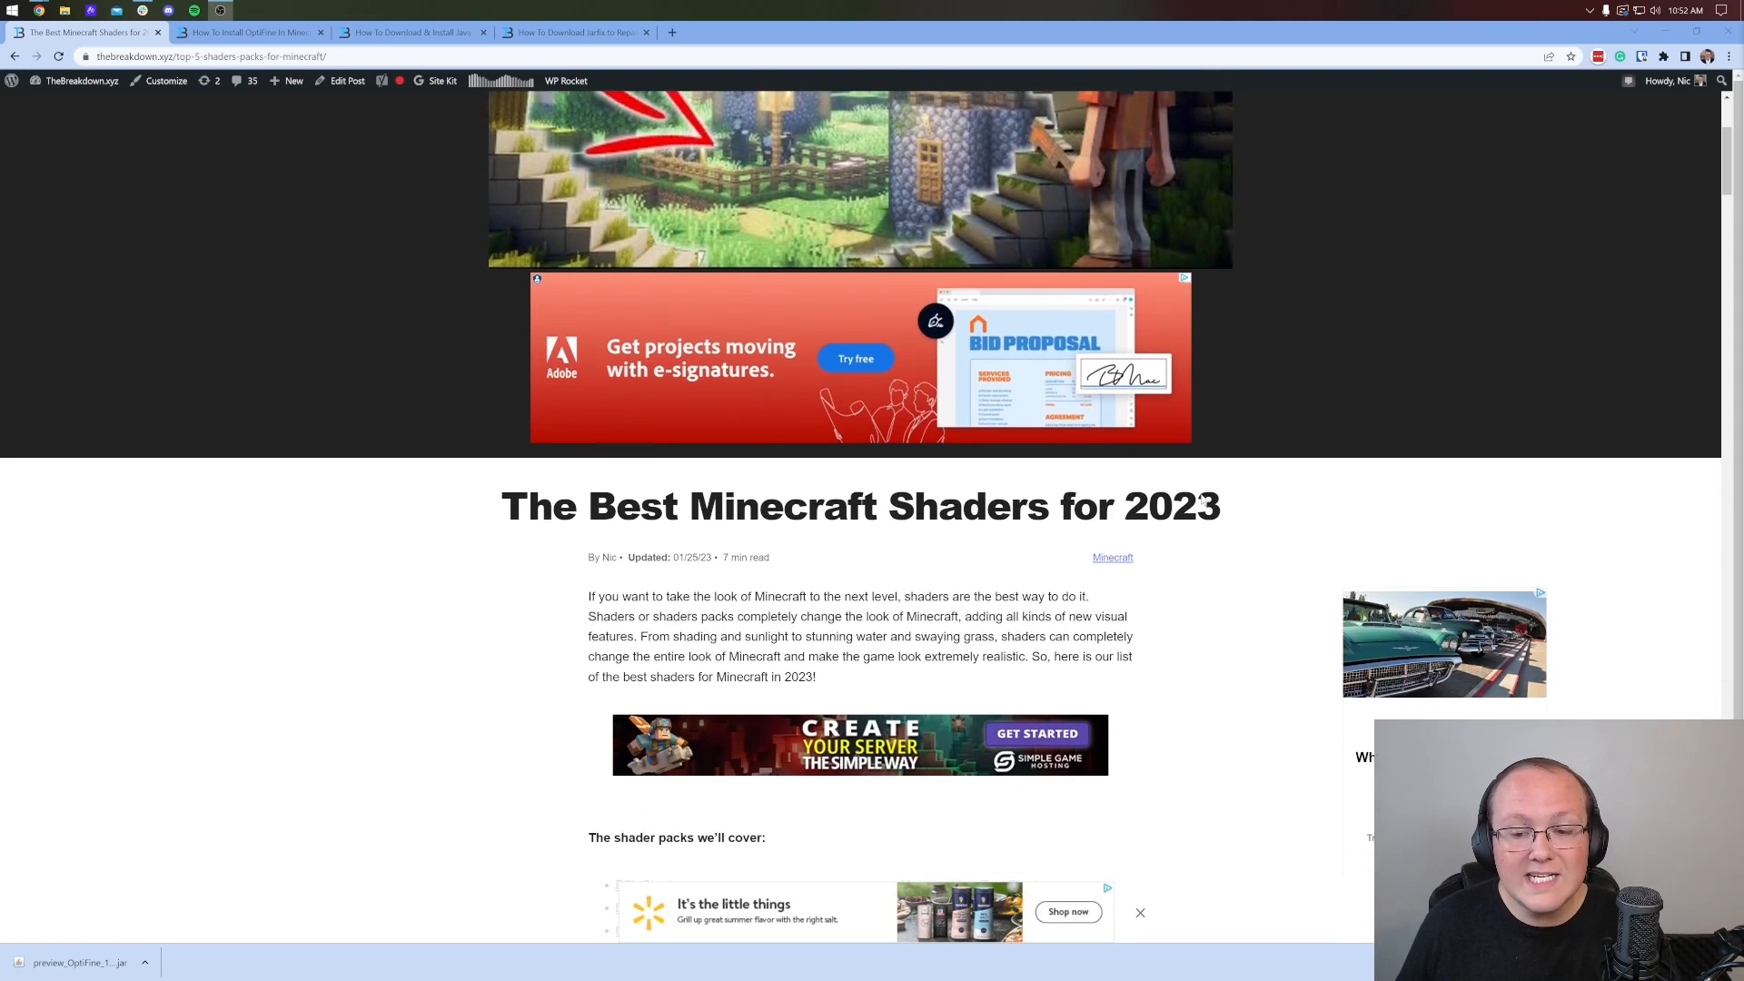
scroll("down", 3)
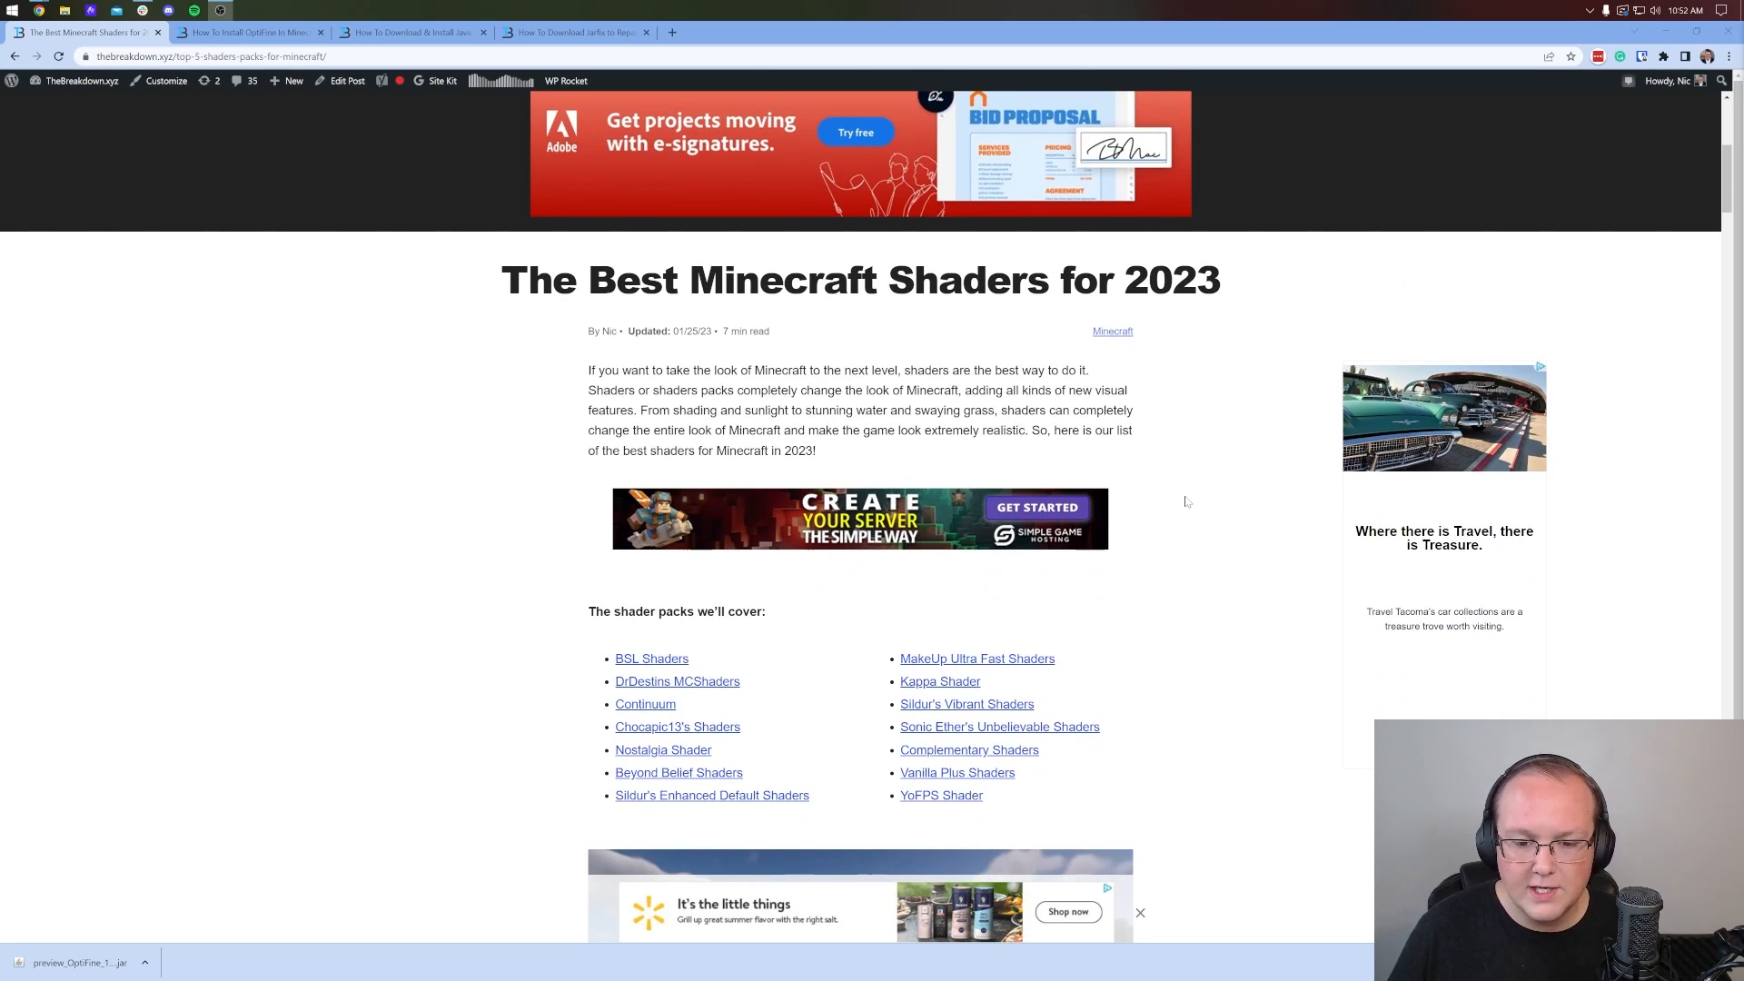
scroll("down", 3)
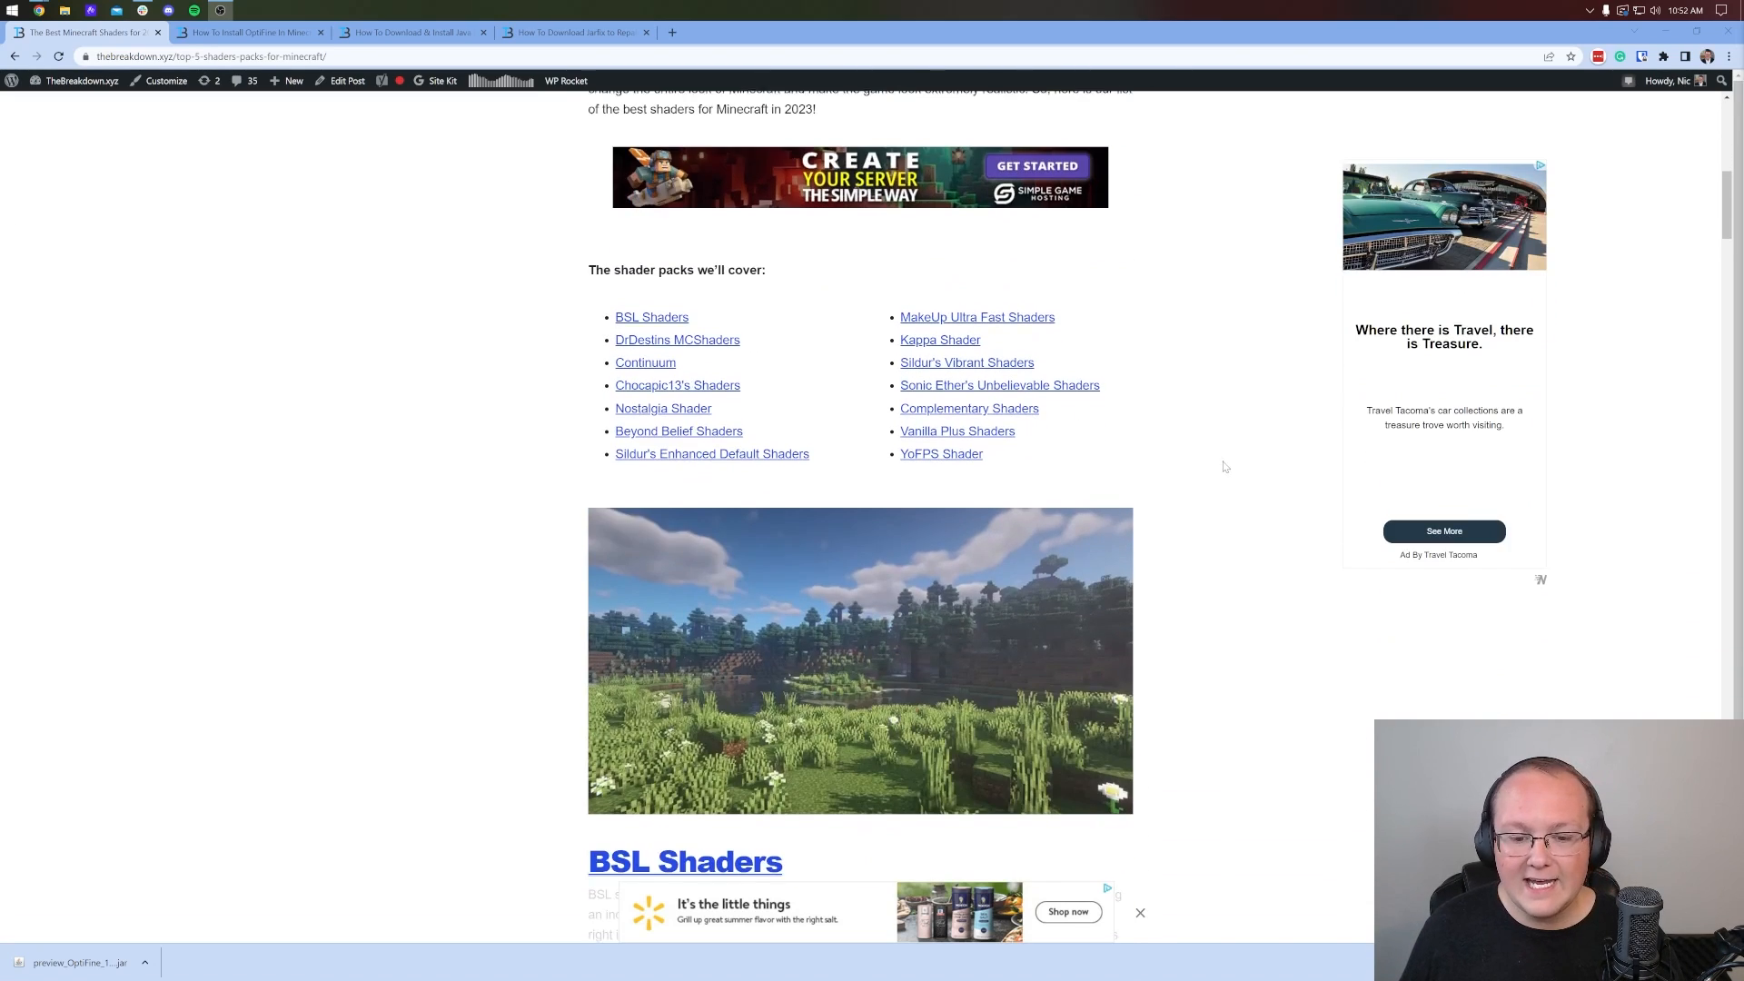
scroll("down", 3)
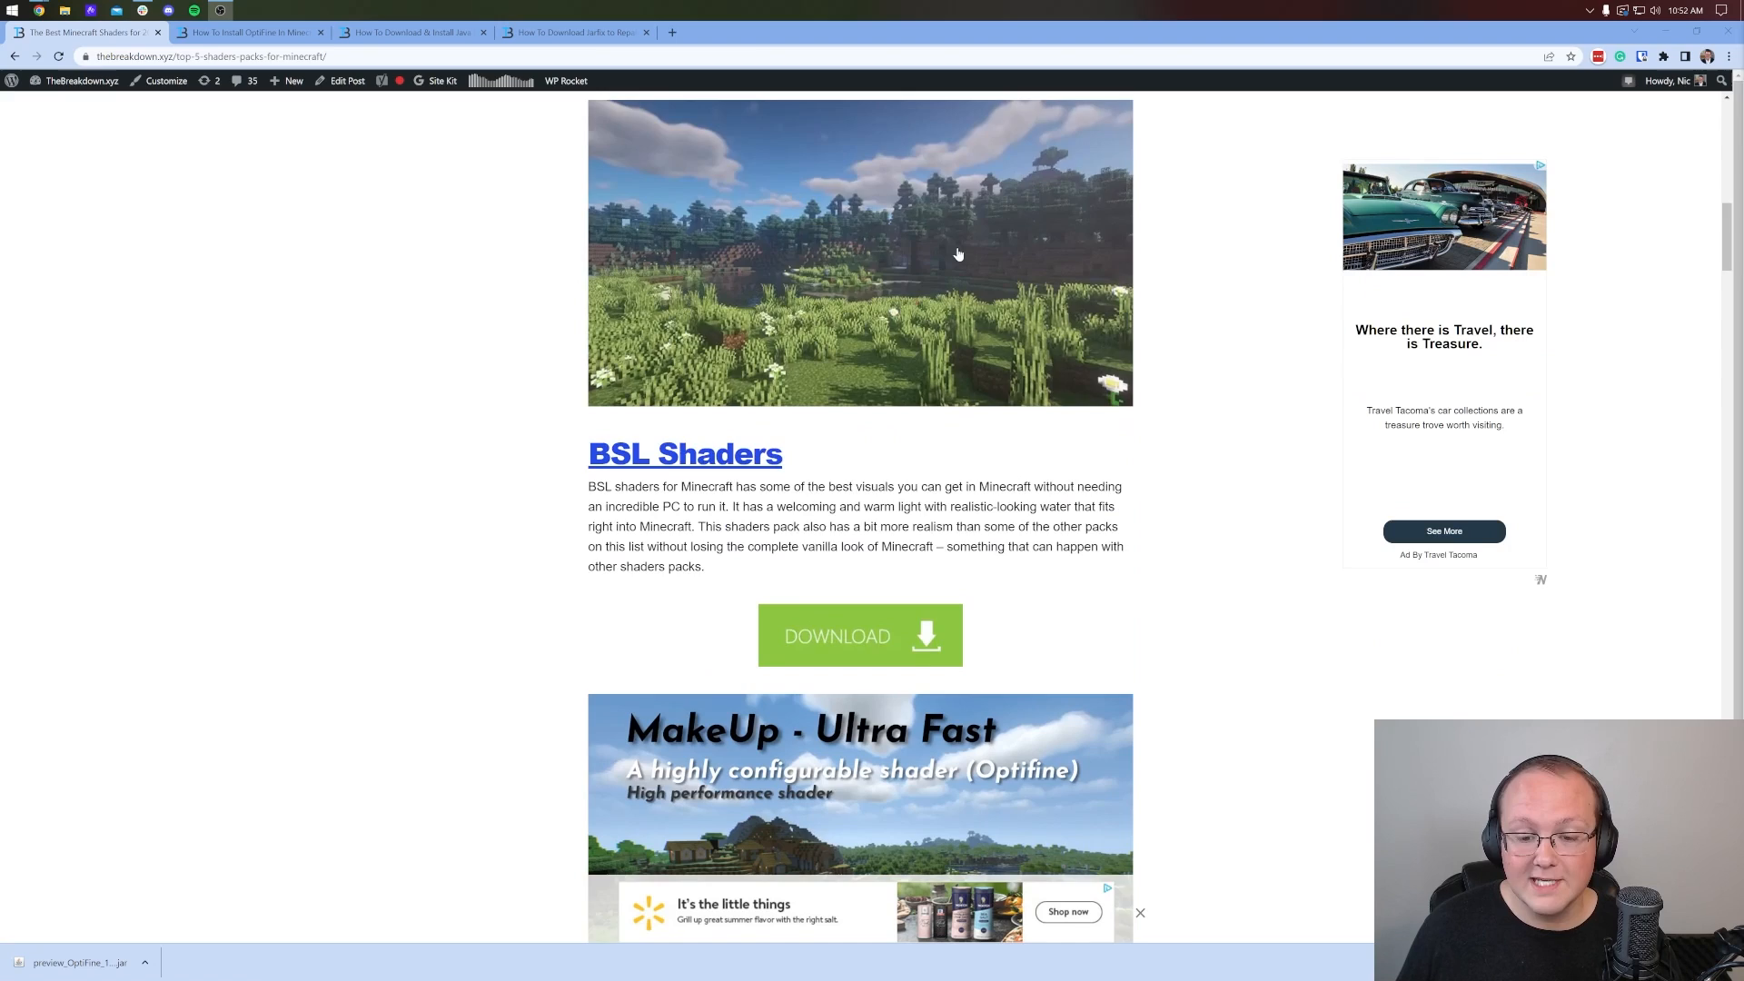
scroll("down", 3)
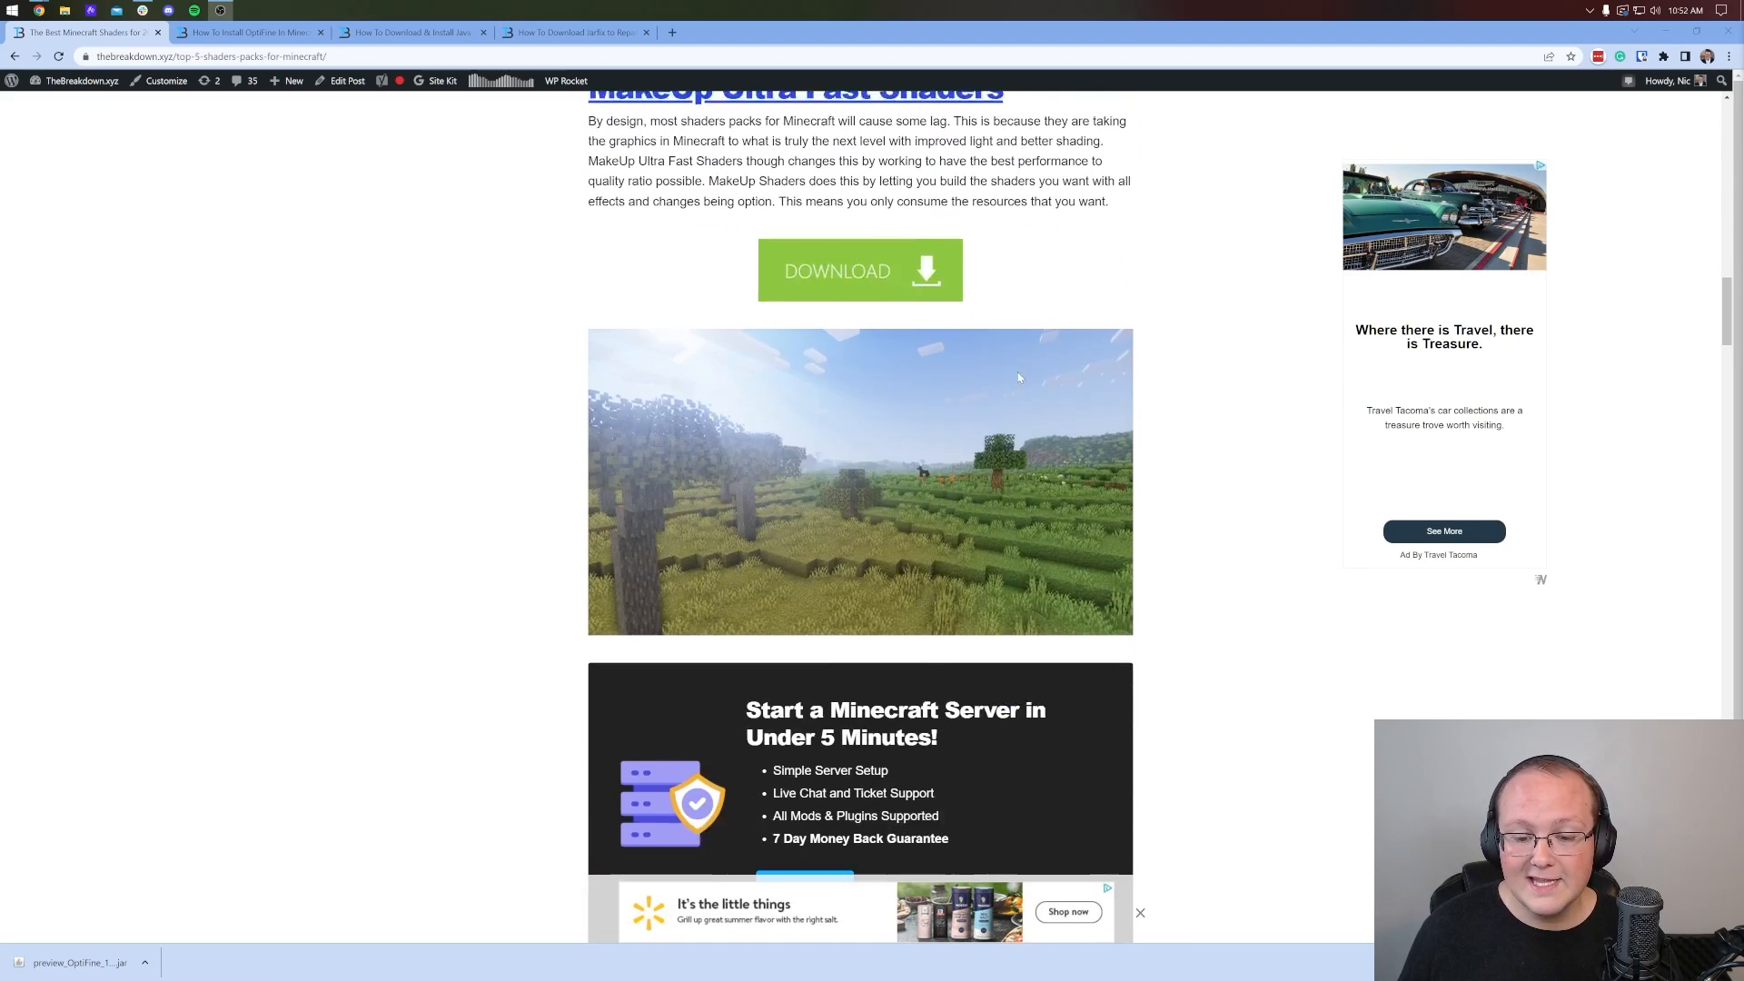
scroll("down", 3)
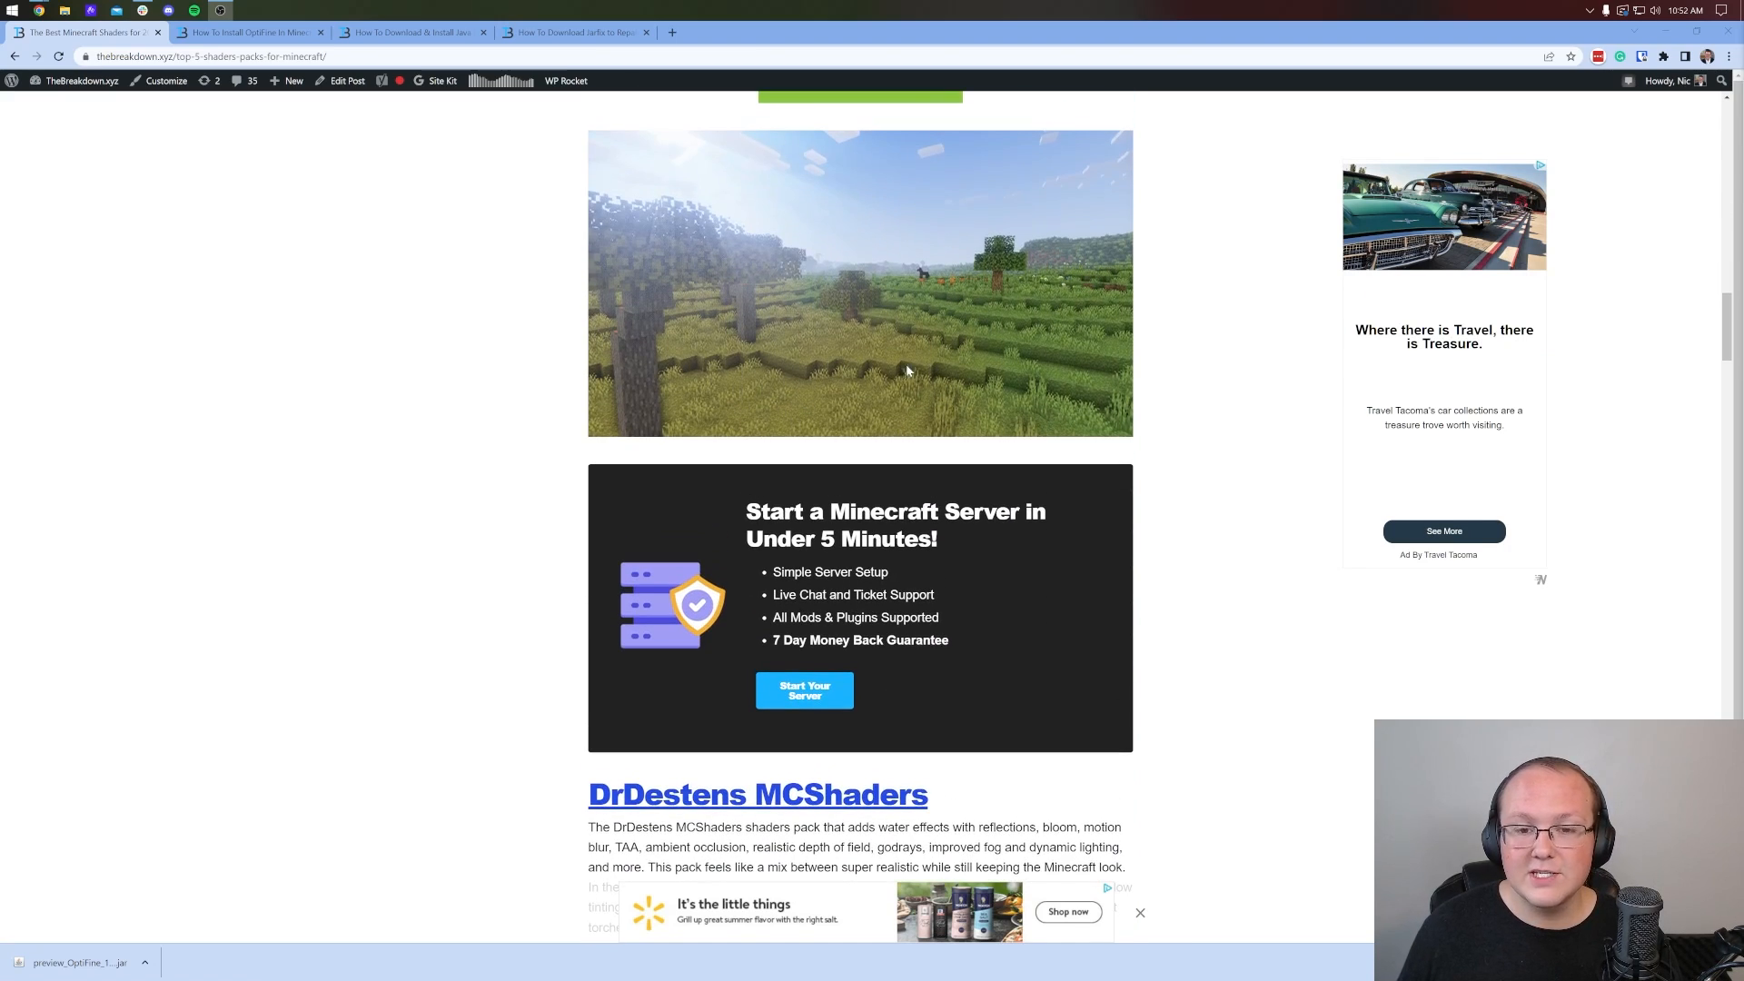
scroll("down", 3)
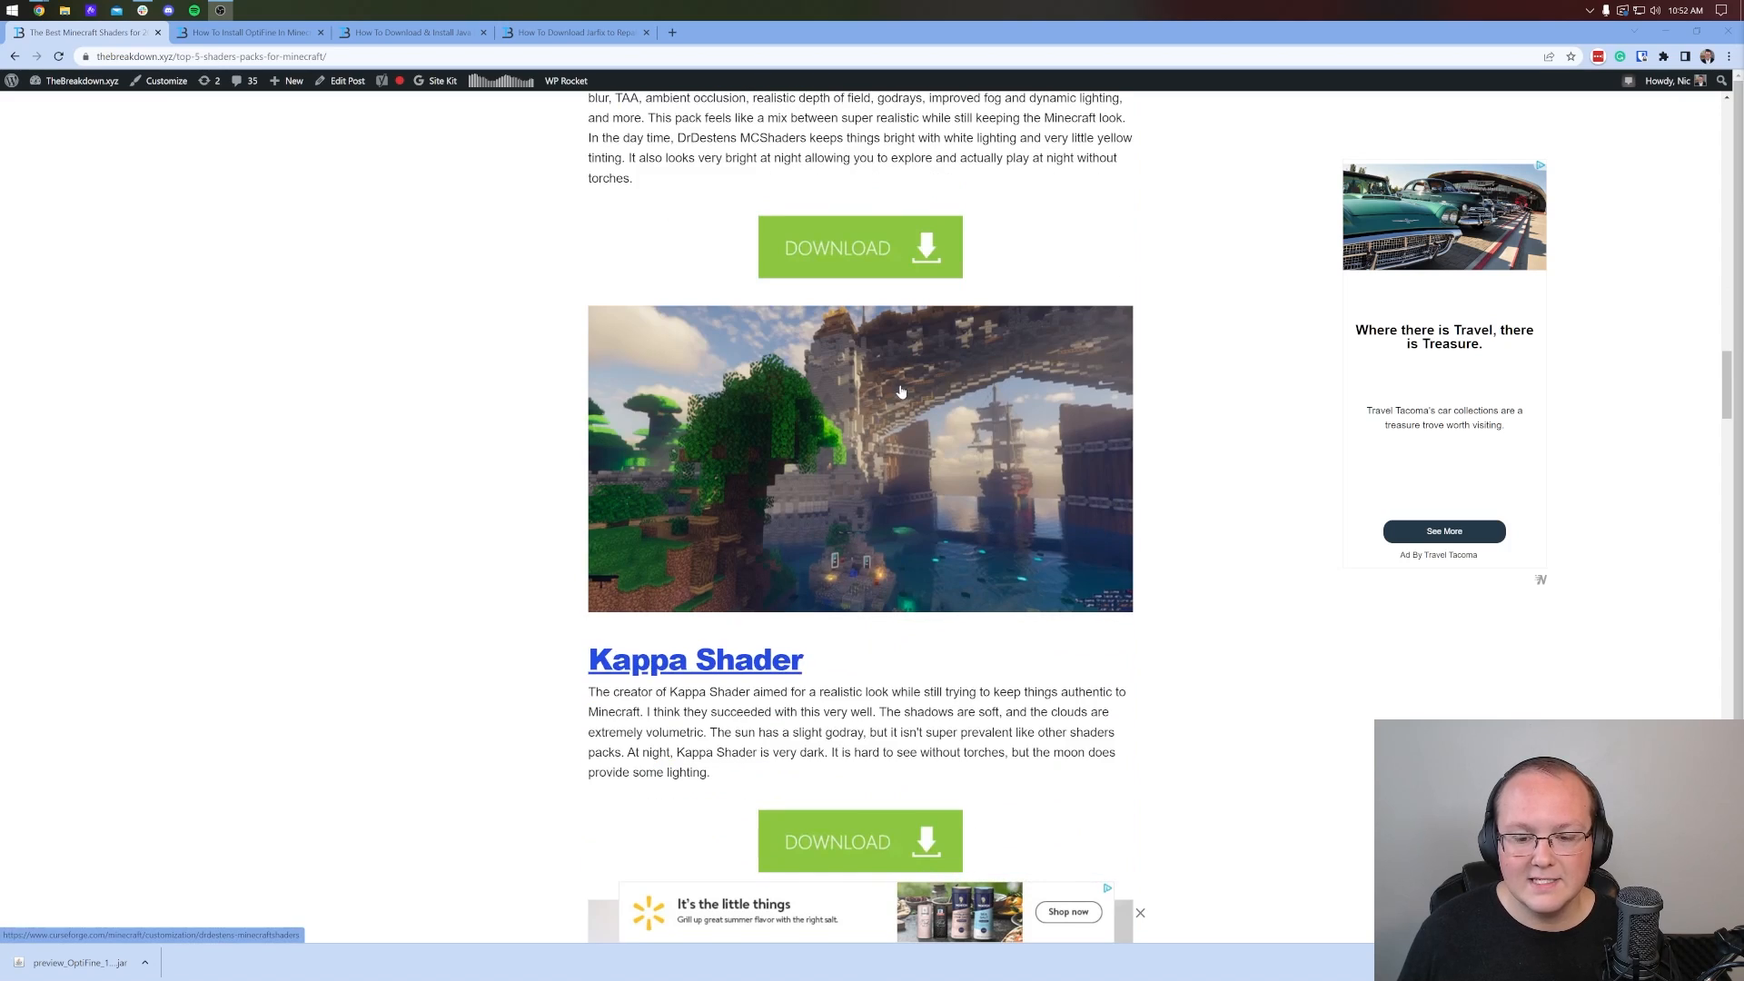
scroll("down", 3)
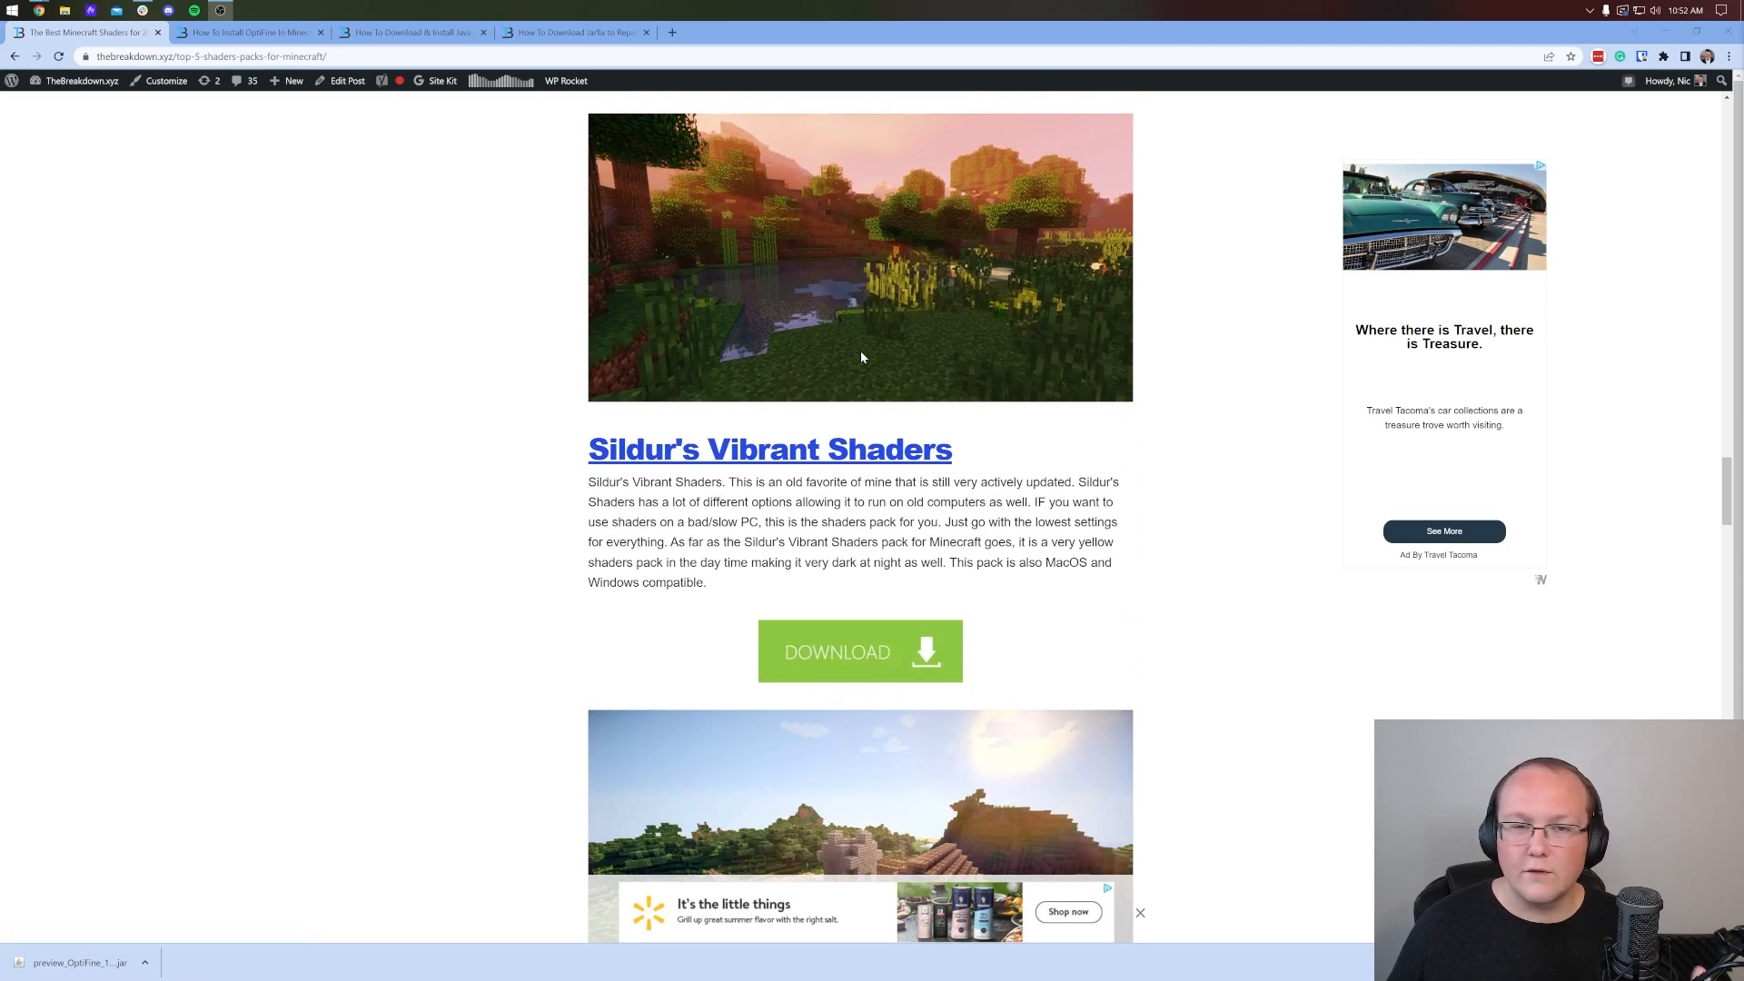
scroll("down", 3)
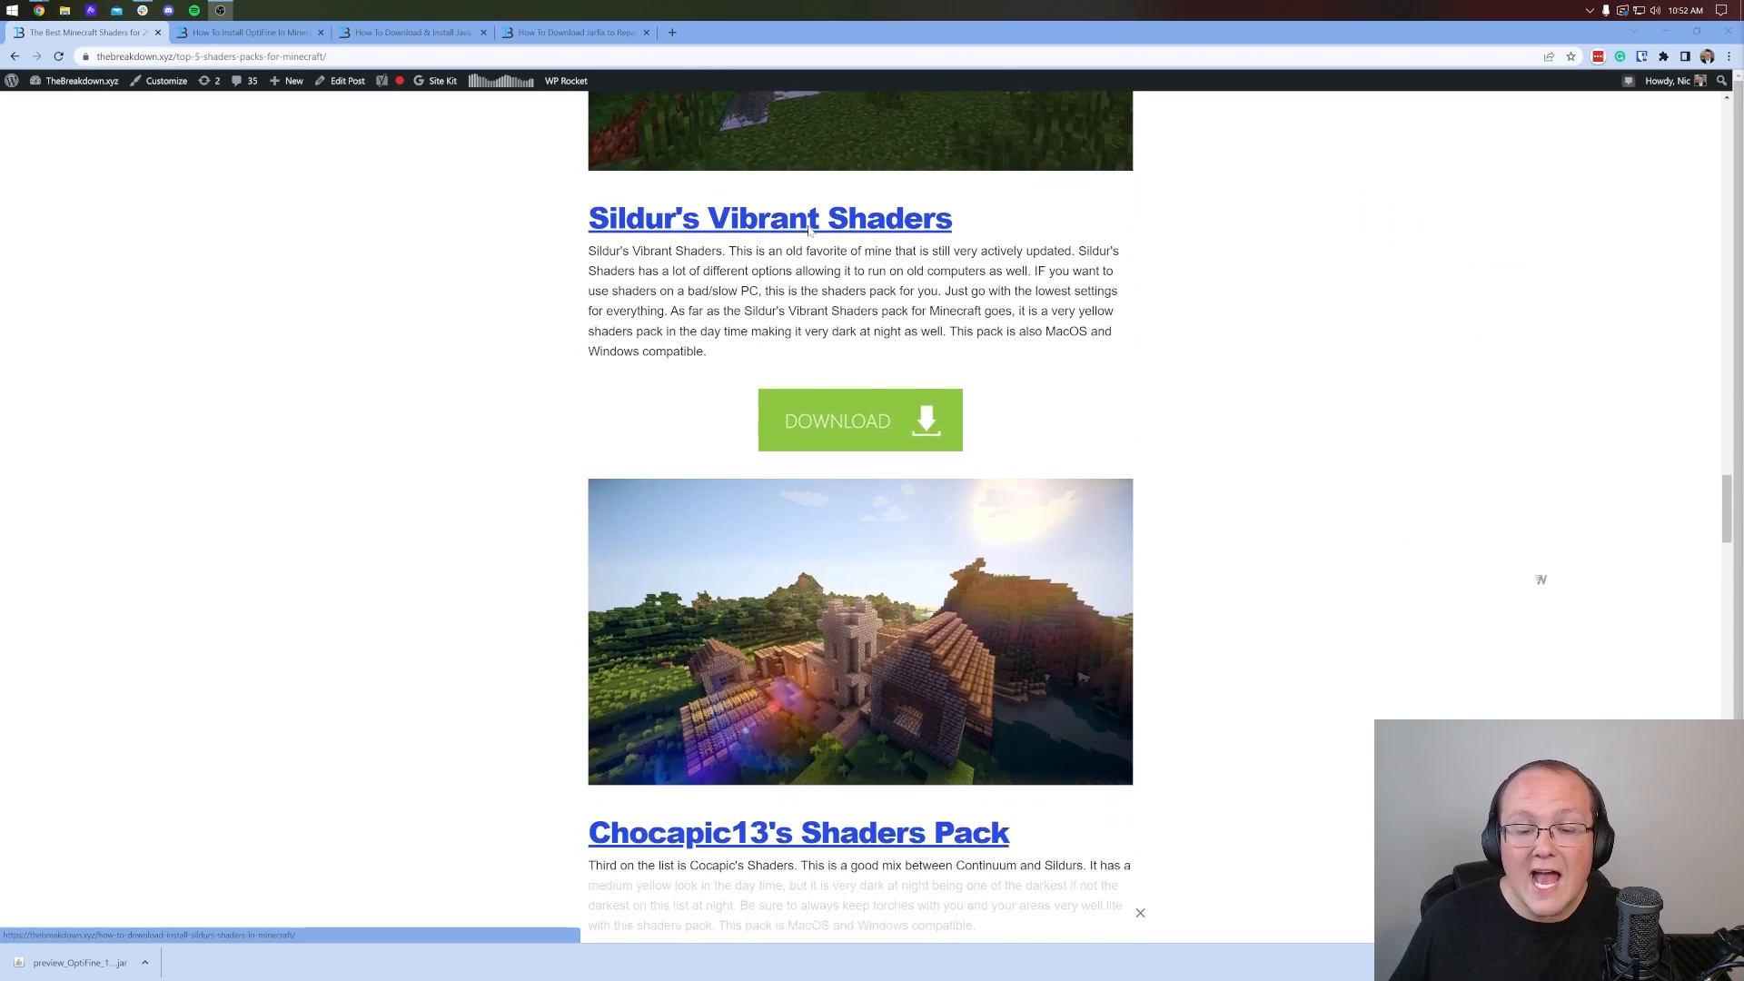
scroll("down", 3)
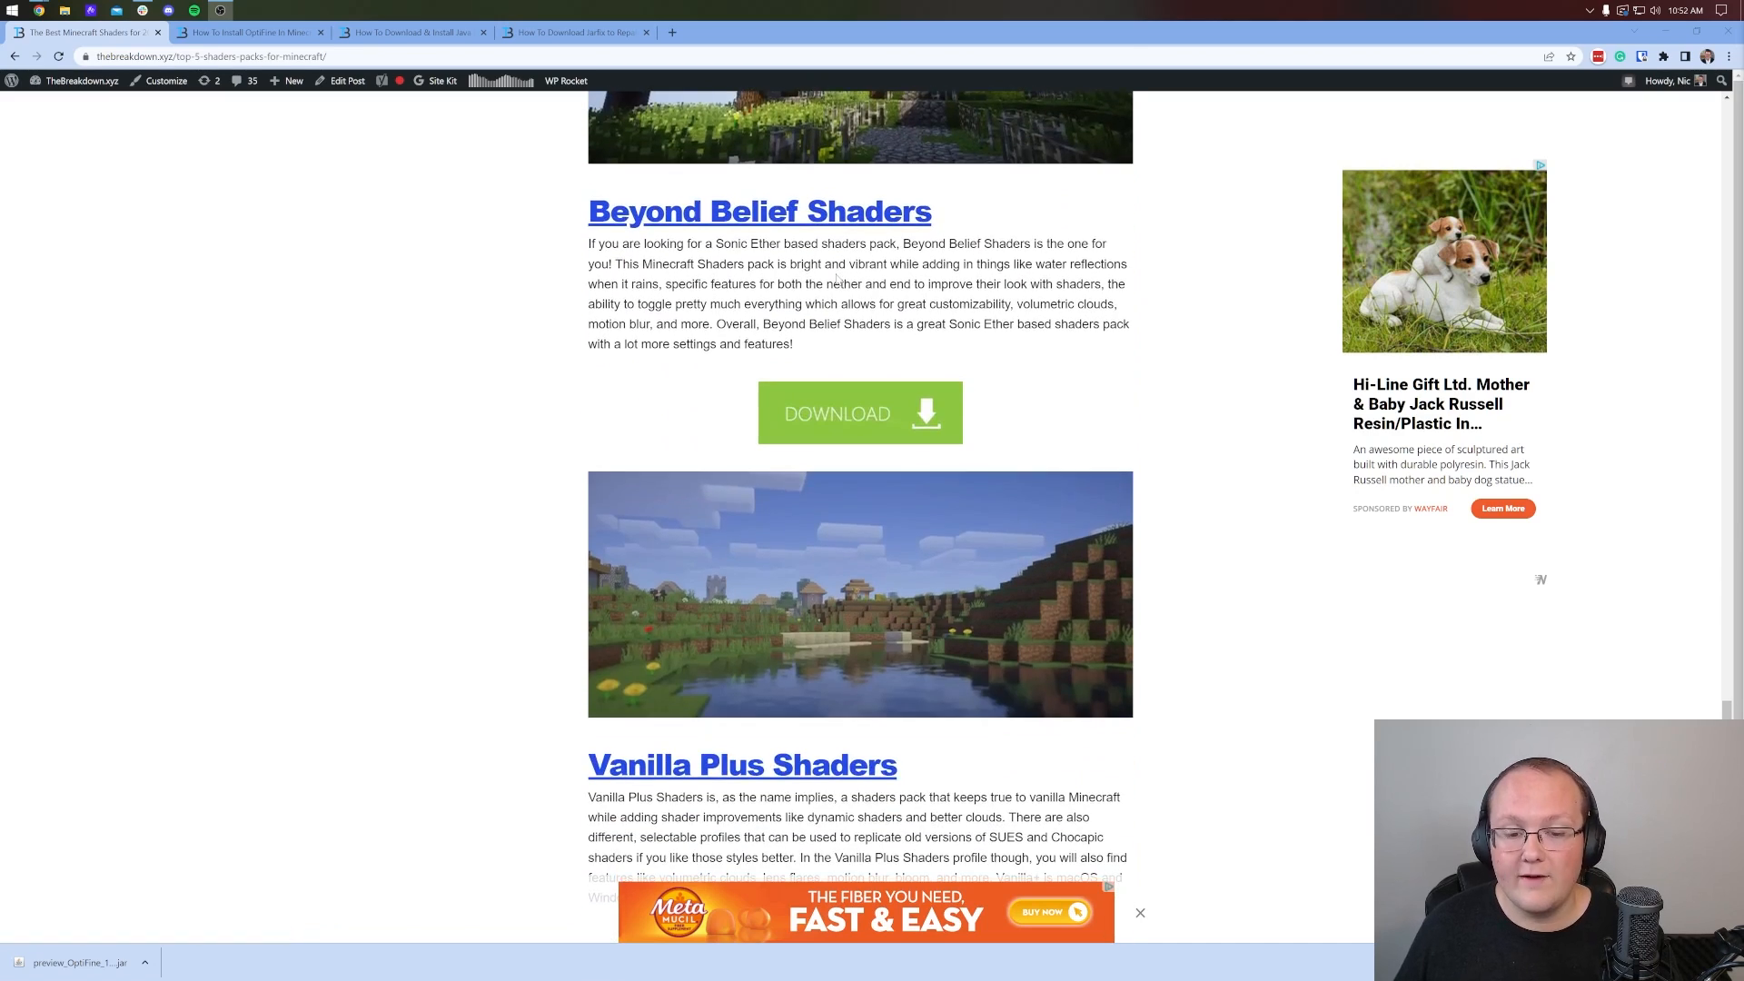
scroll("down", 3)
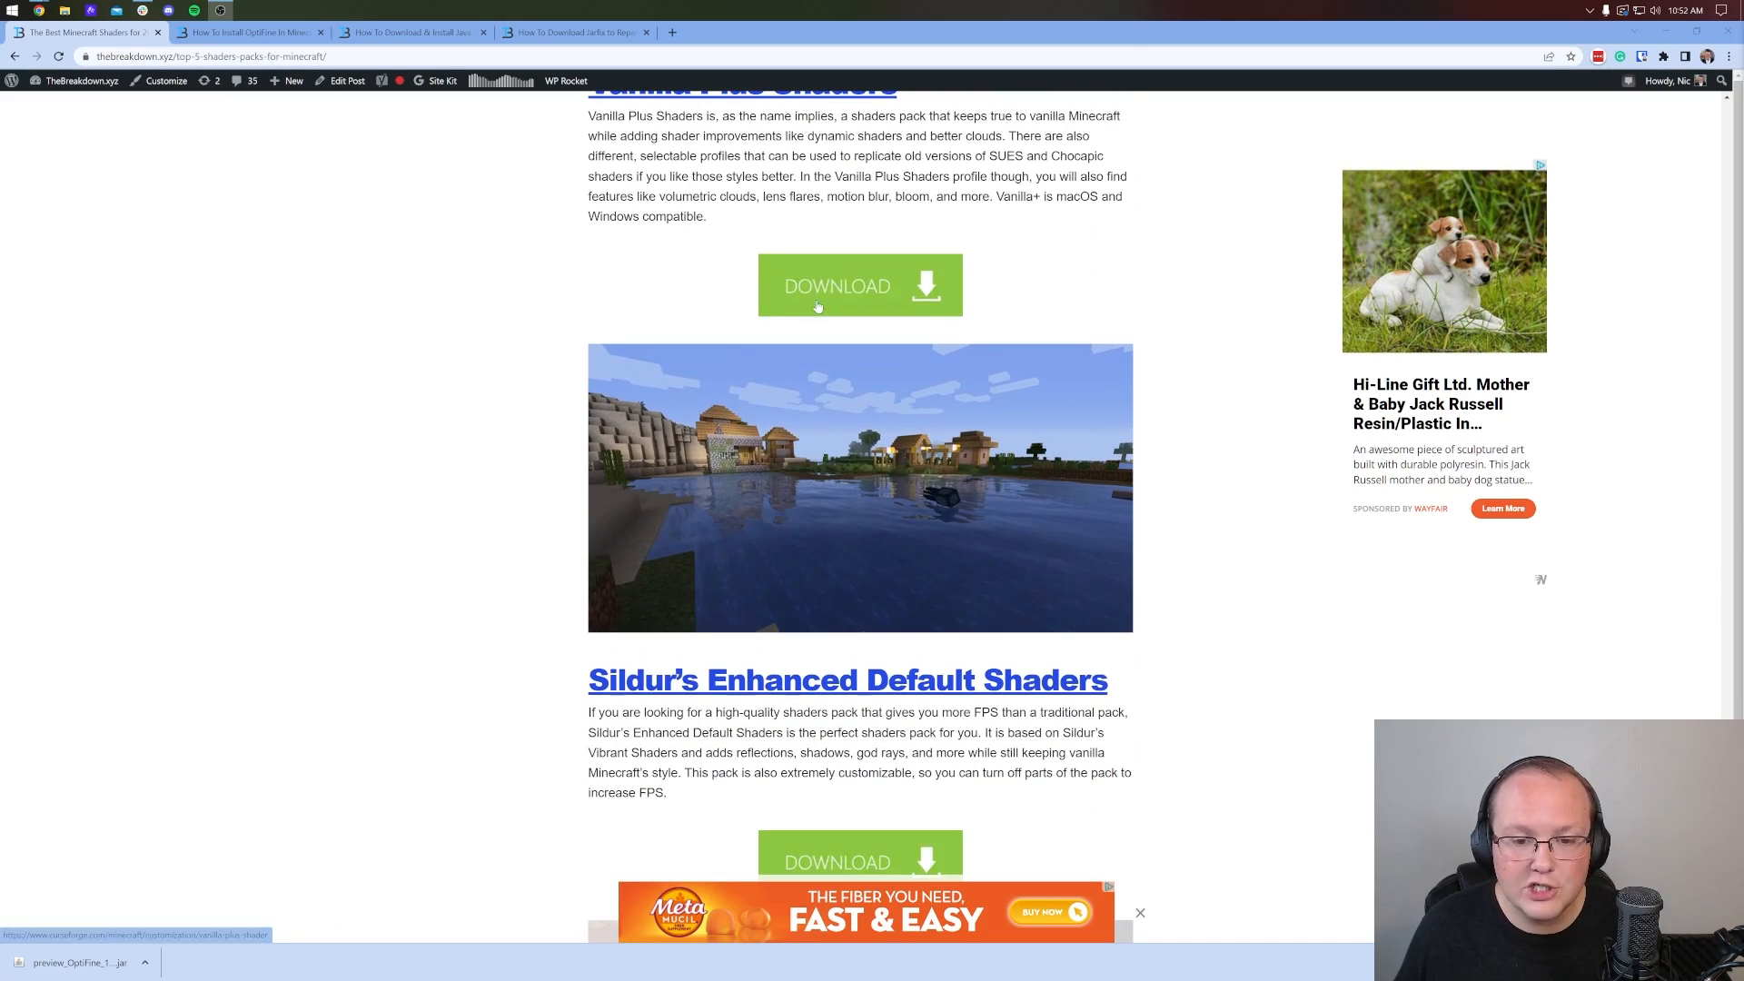
left_click(859, 285)
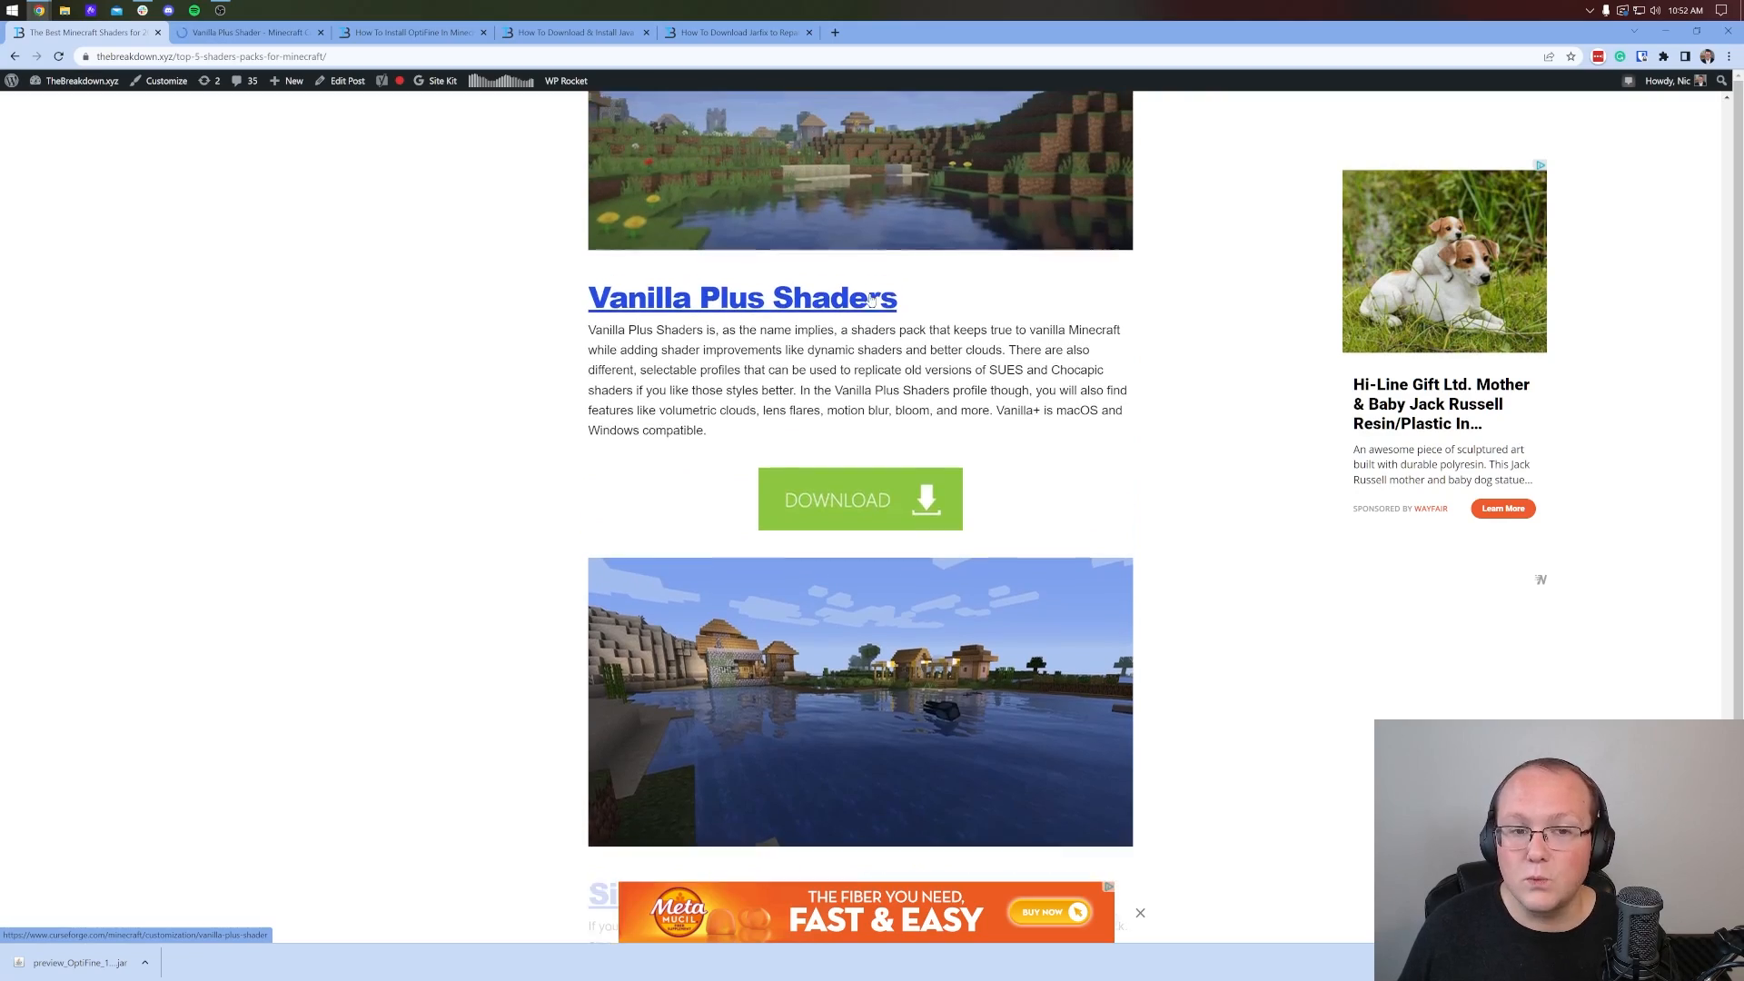
scroll("down", 3)
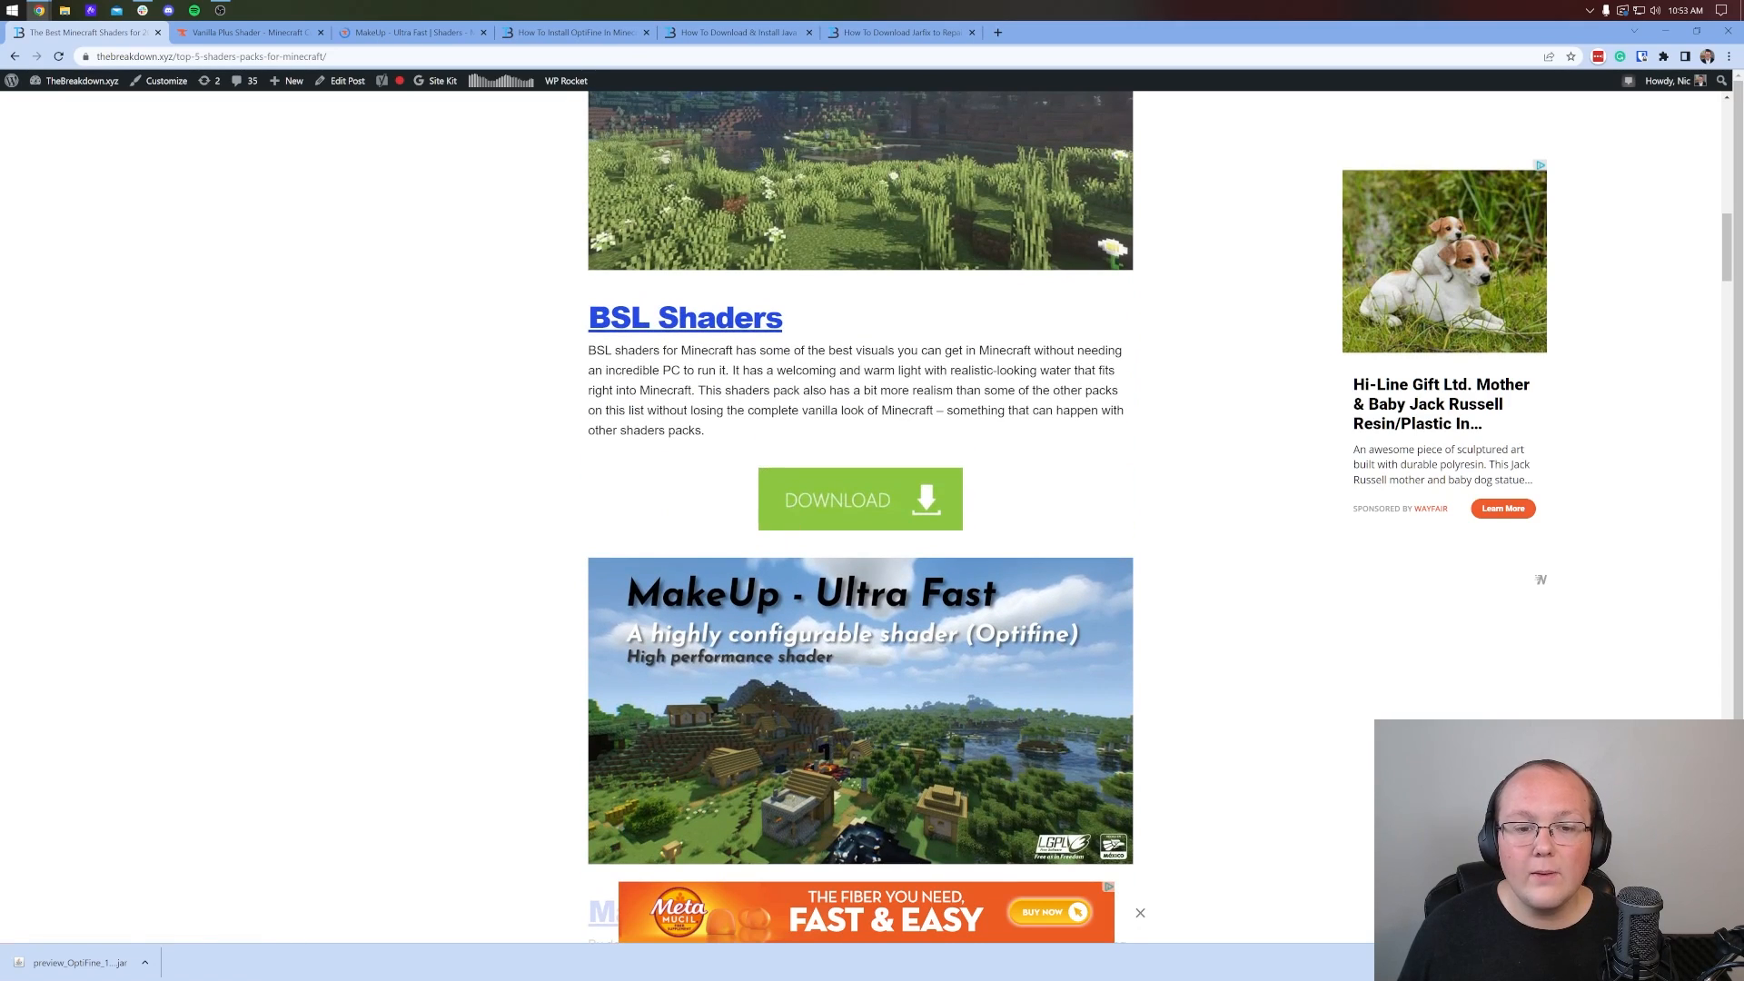
left_click(858, 499)
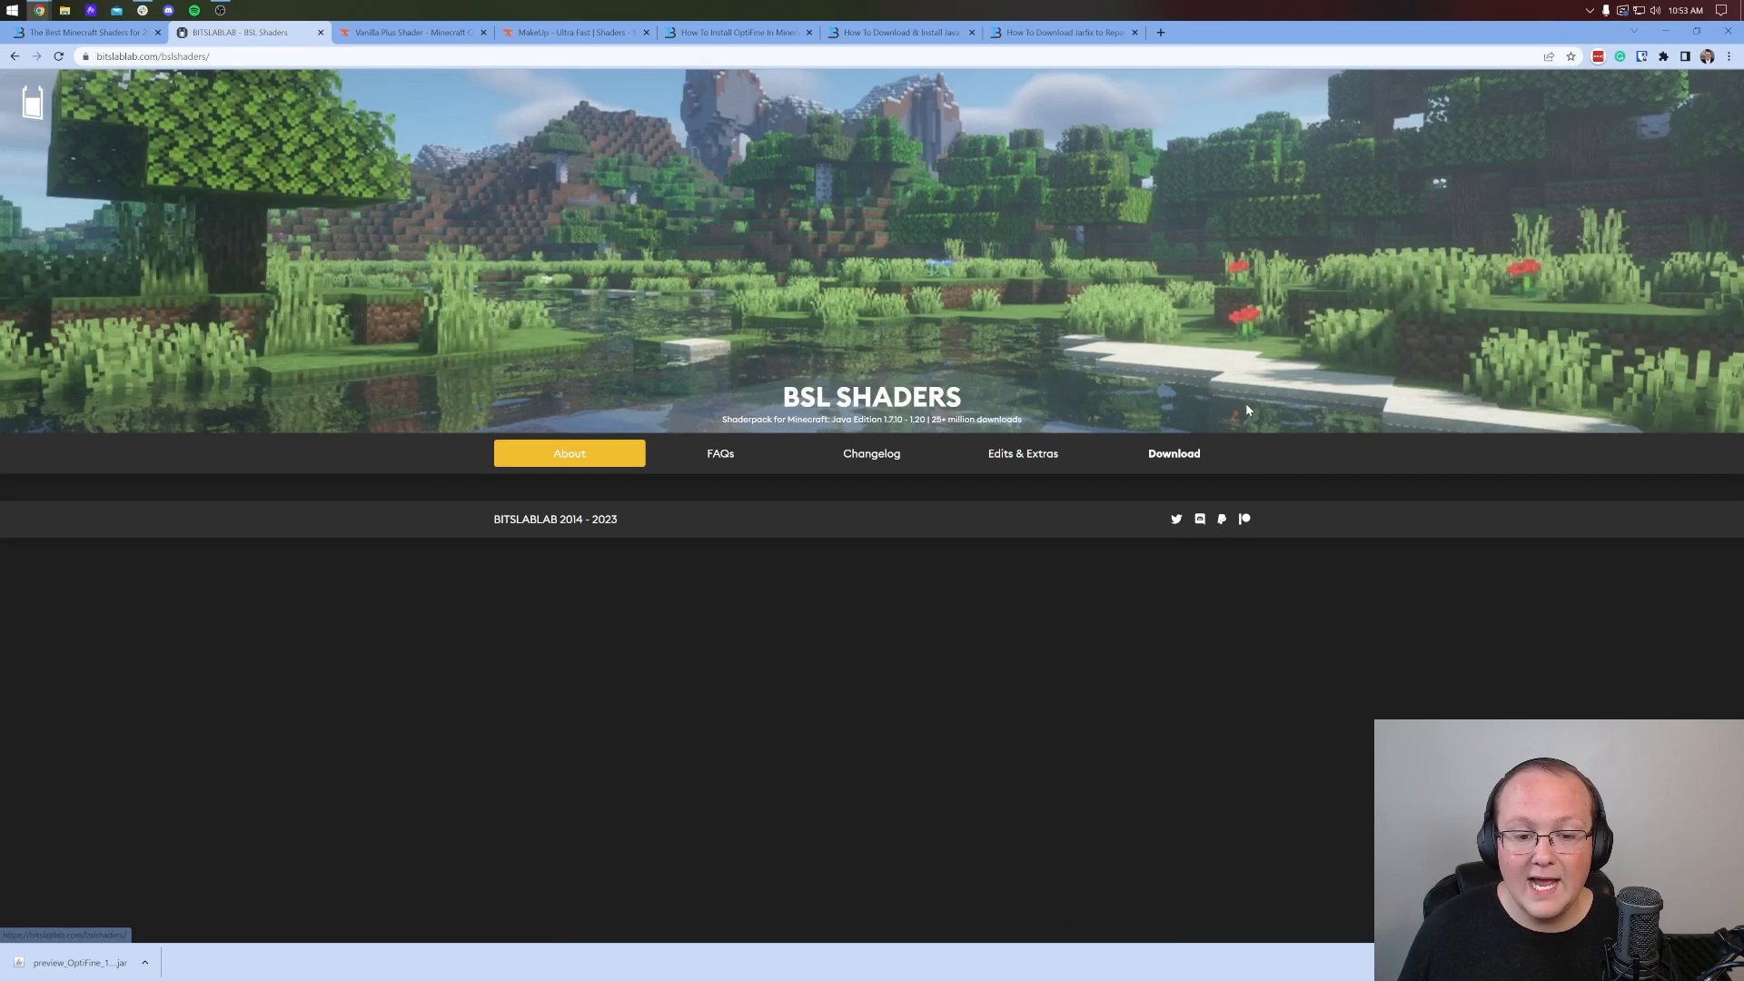
Open the BSL Download section and get v8.2.04 via CurseForge.
left_click(1172, 452)
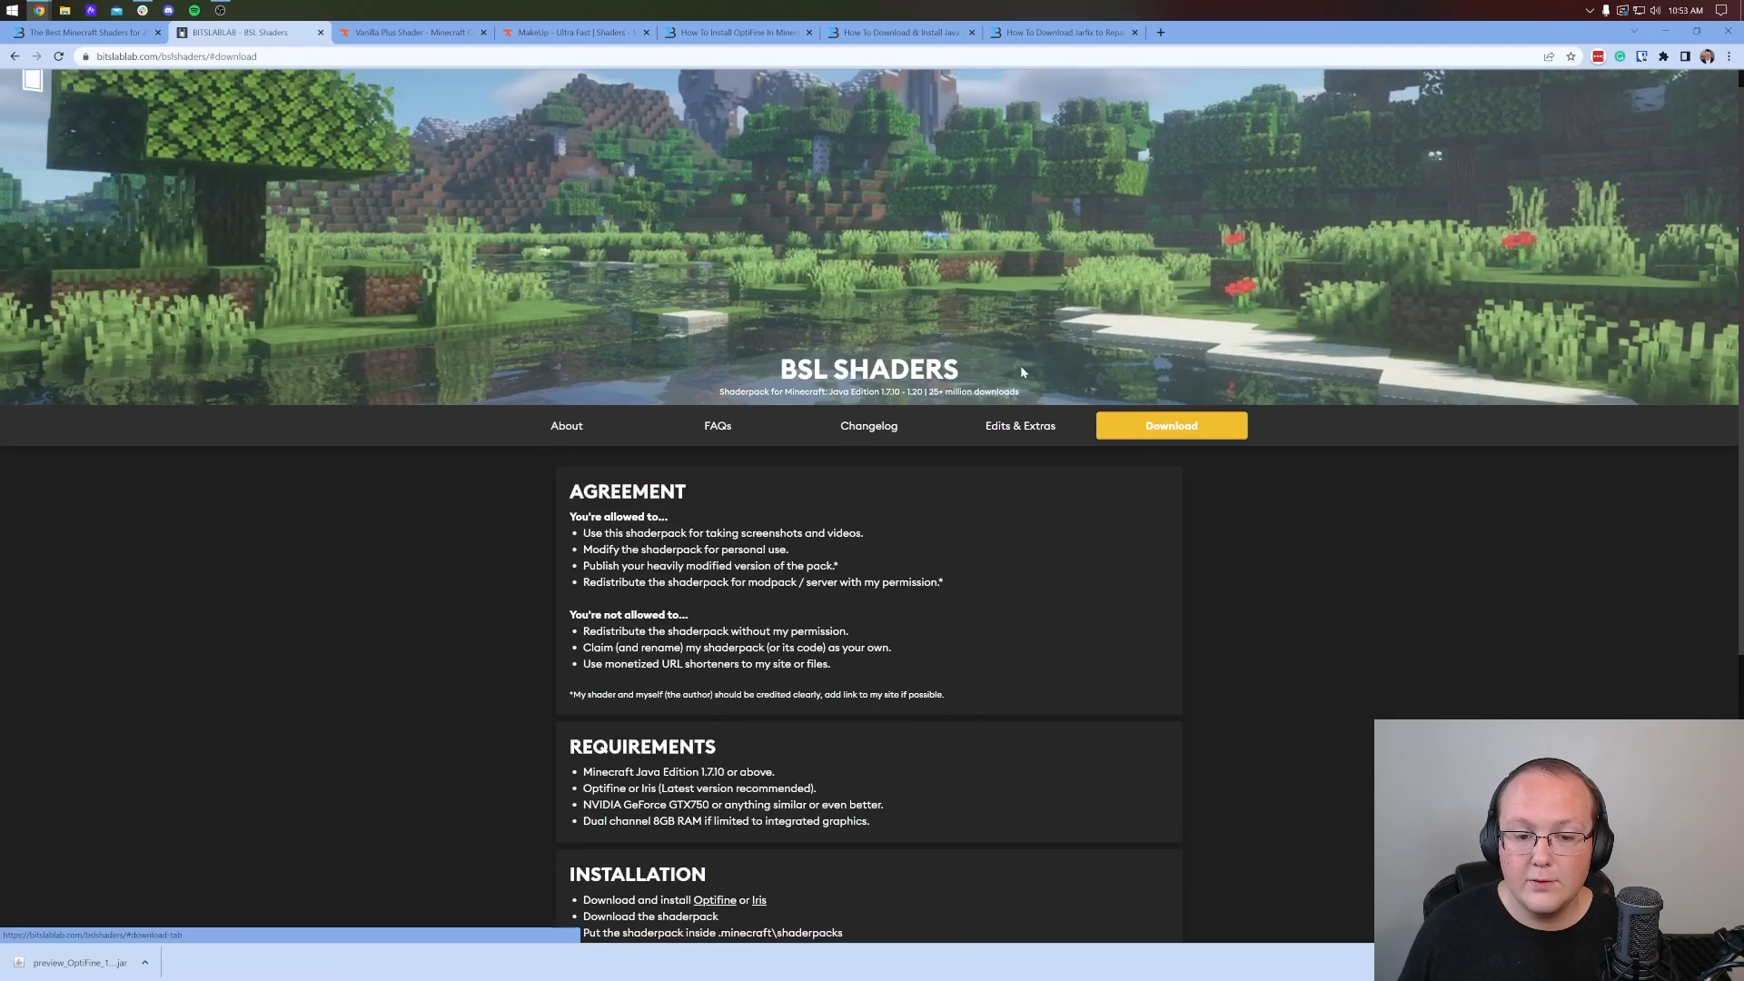
scroll("down", 3)
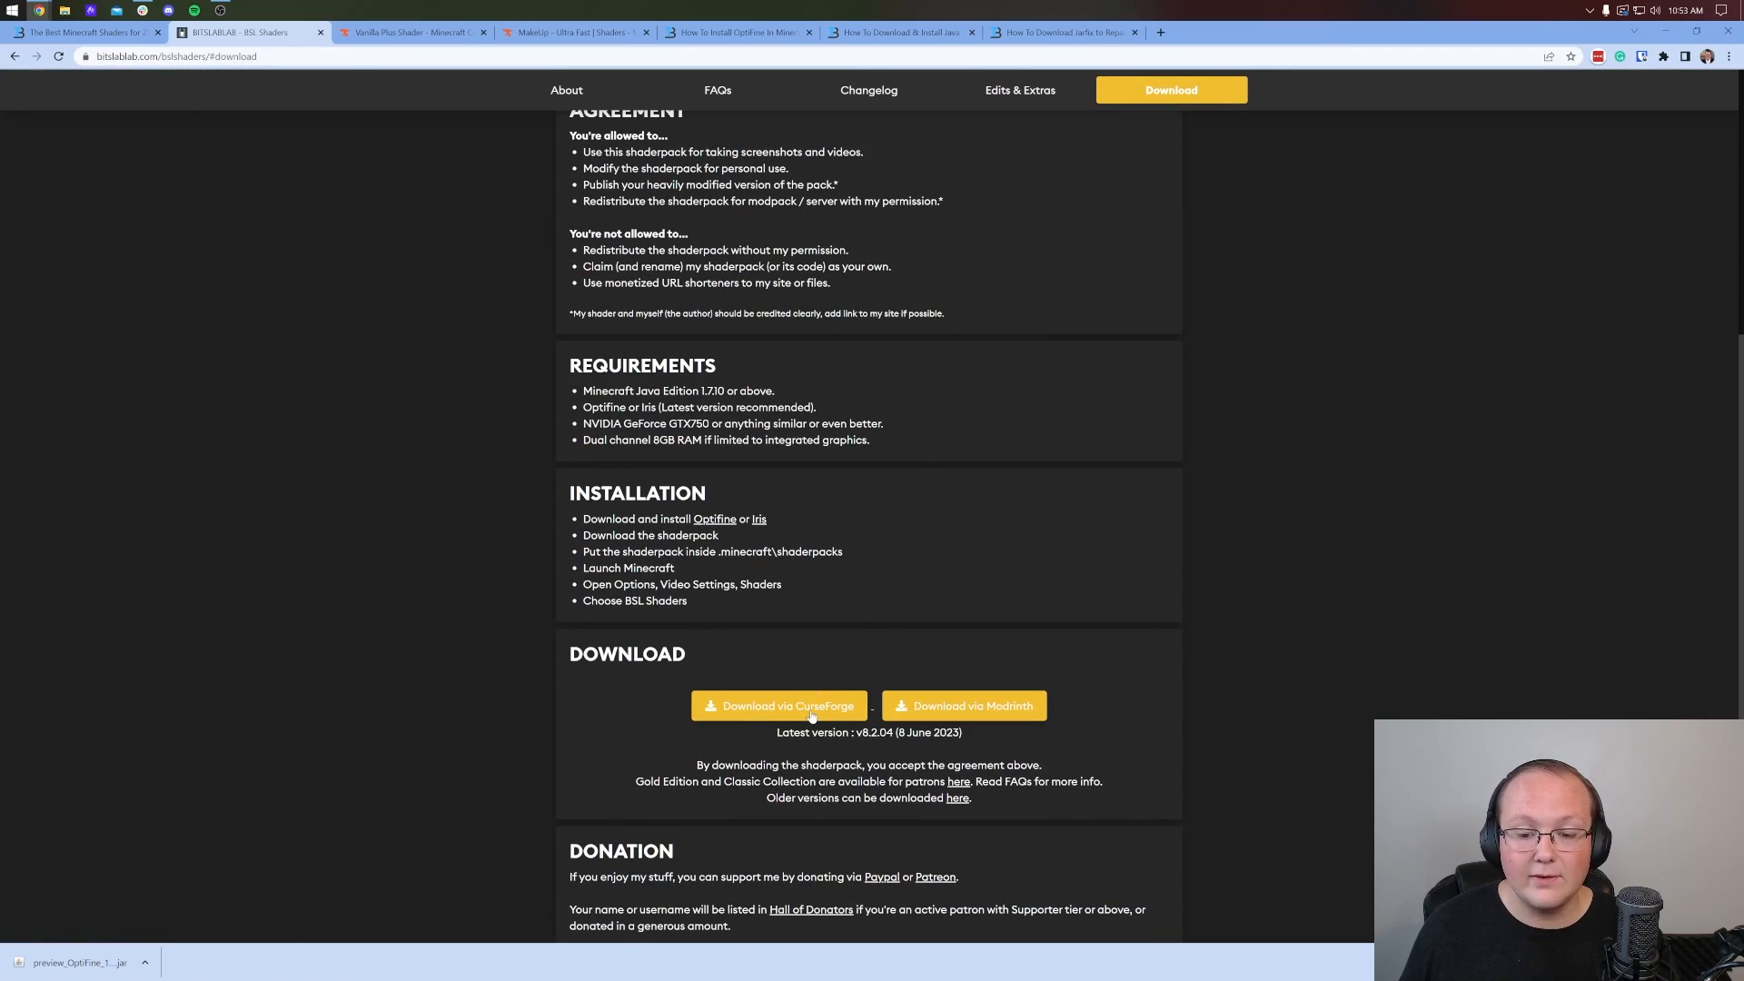
left_click(779, 705)
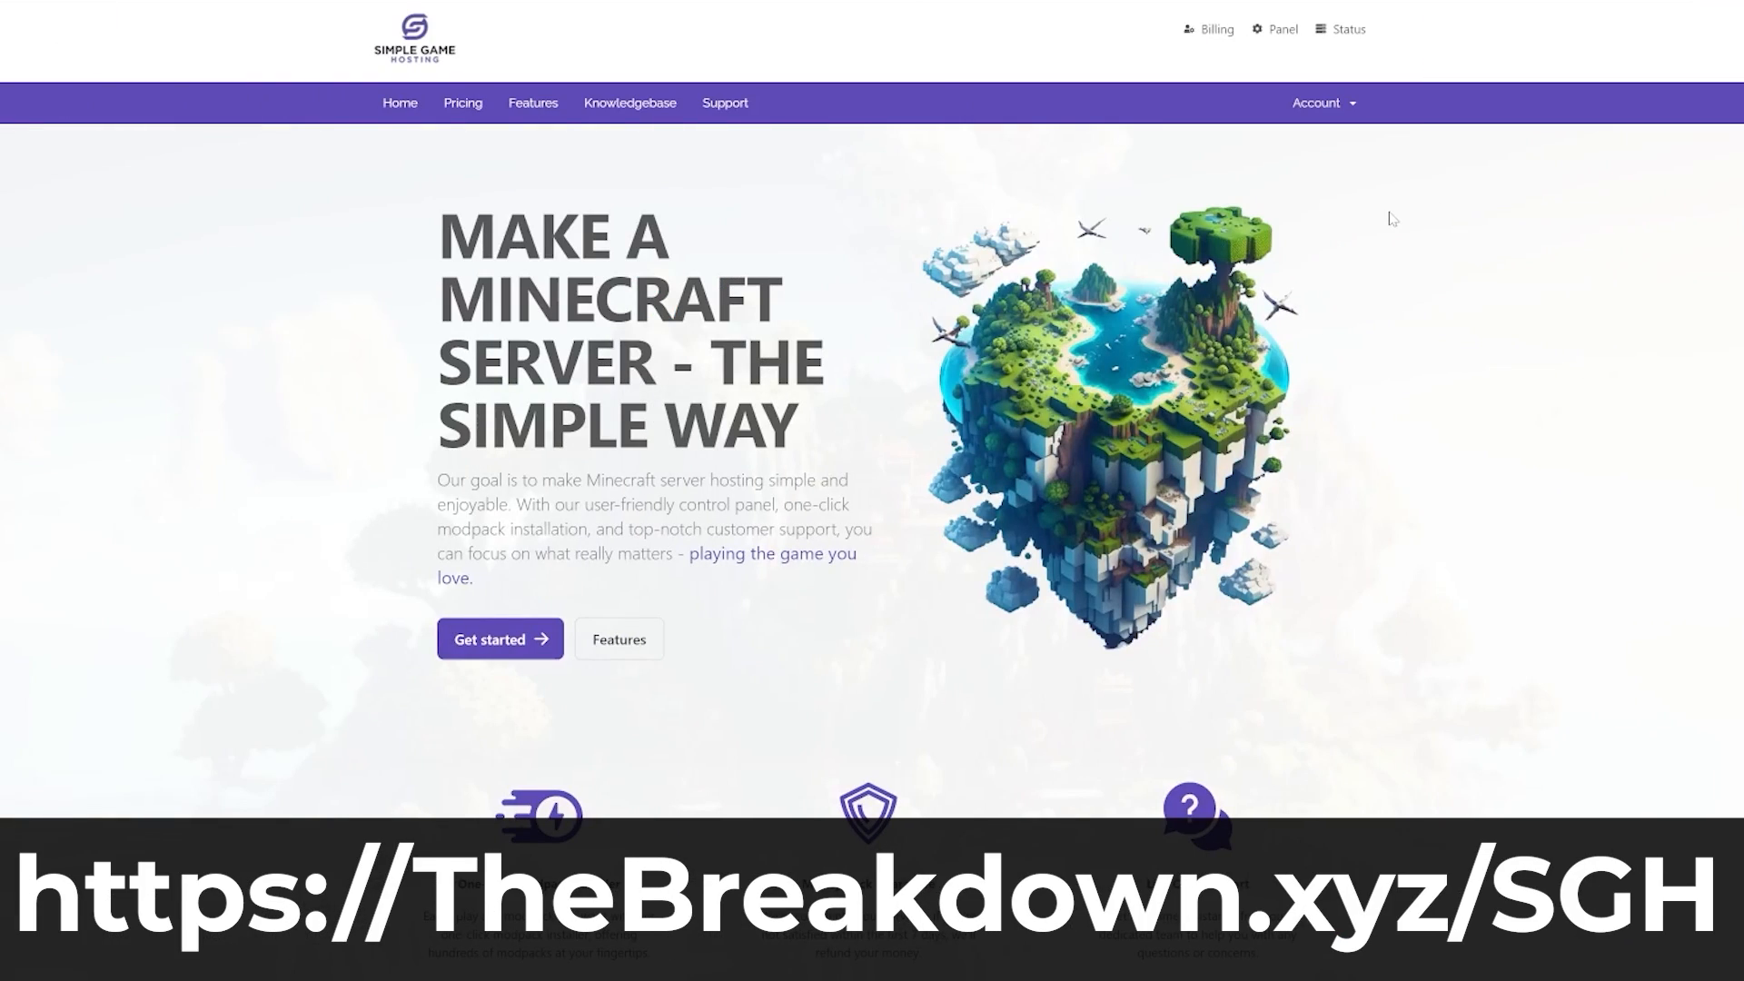
scroll("down", 3)
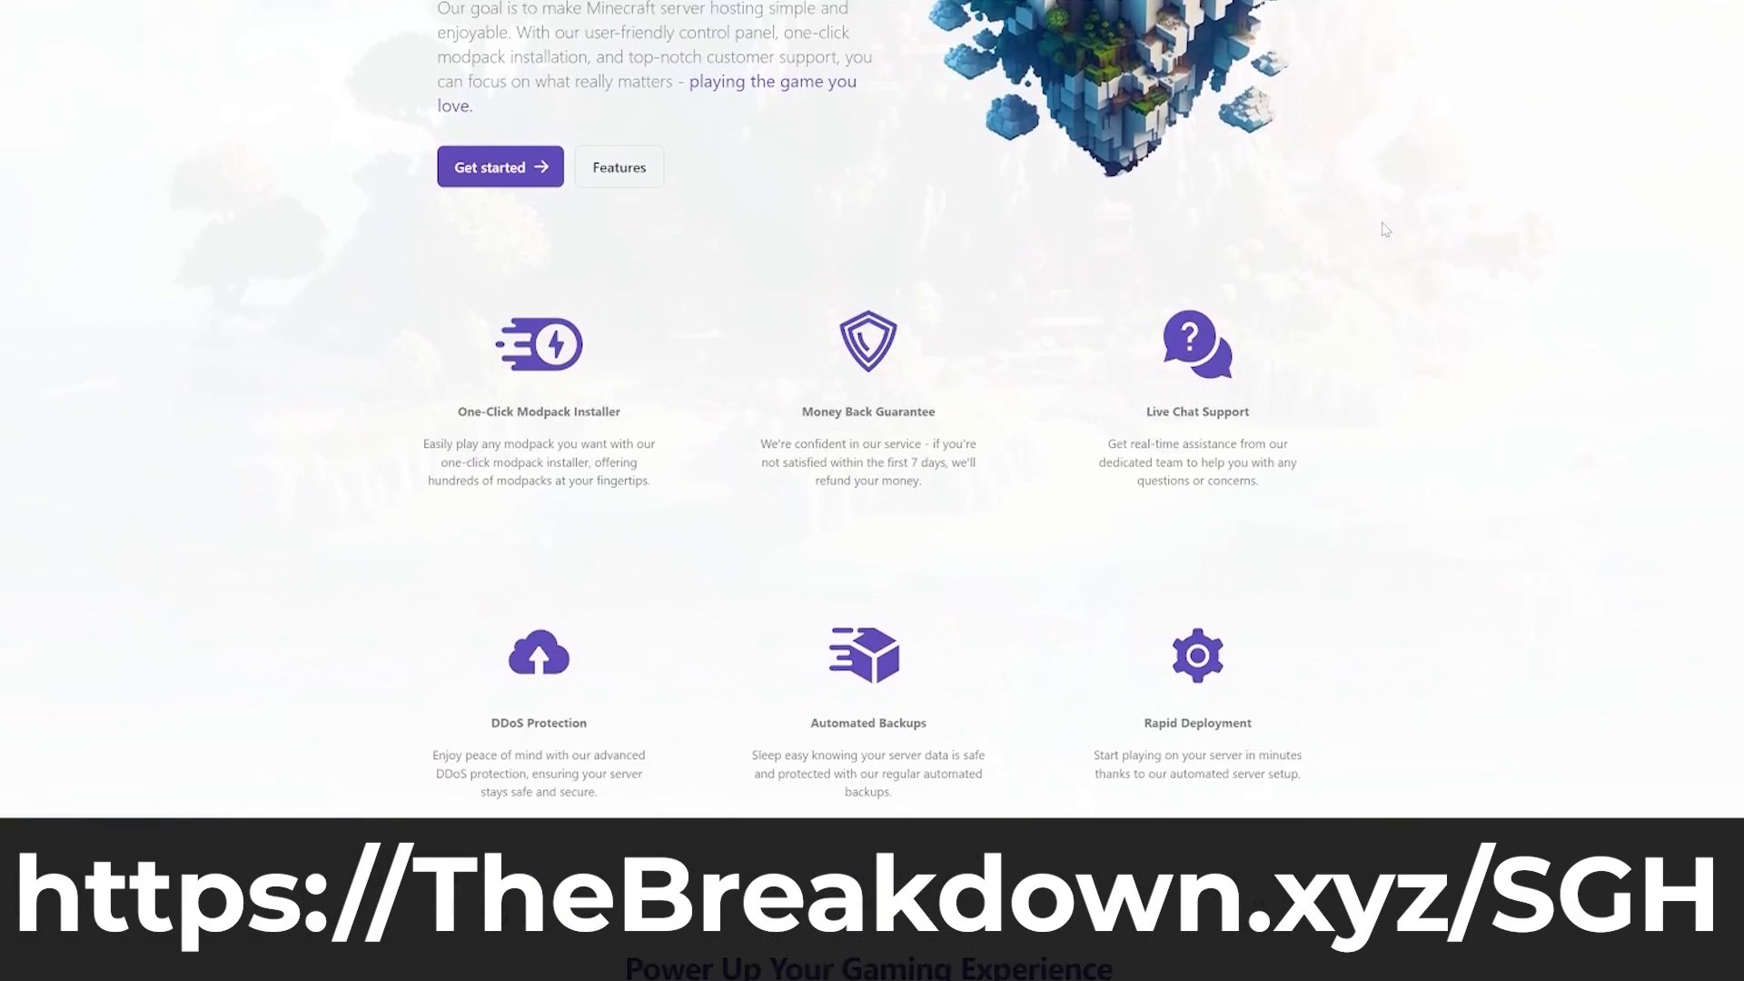
scroll("down", 3)
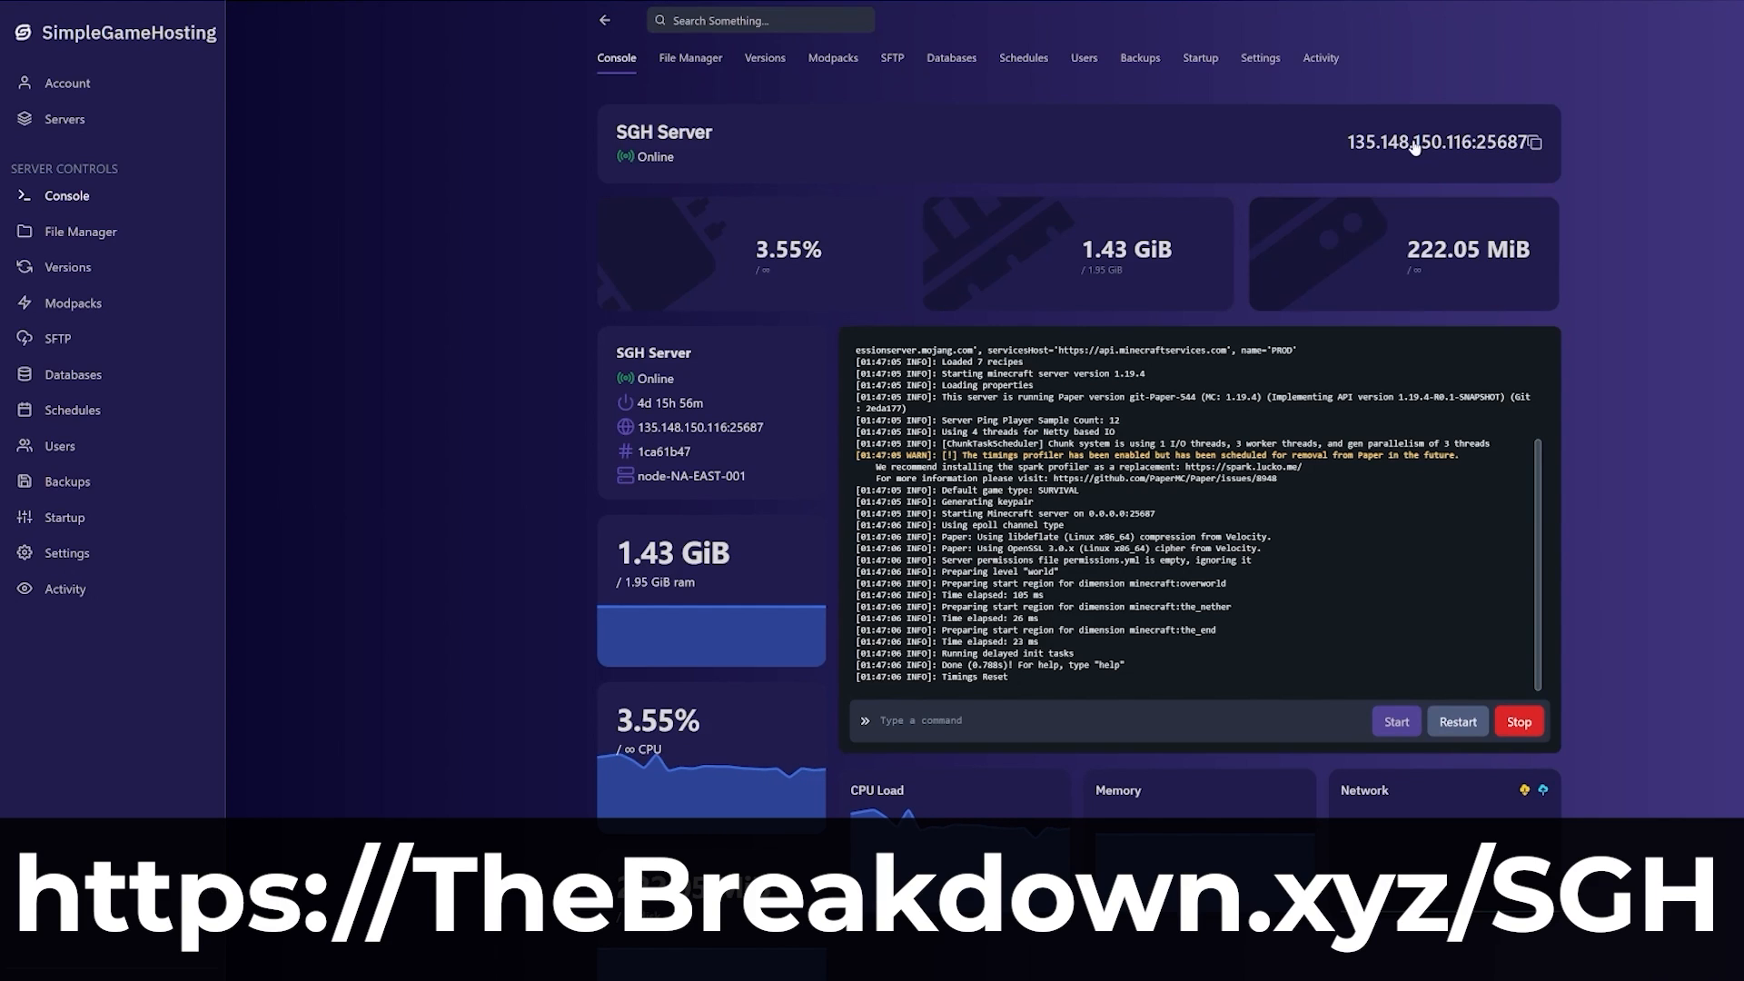
mouse_move(883, 156)
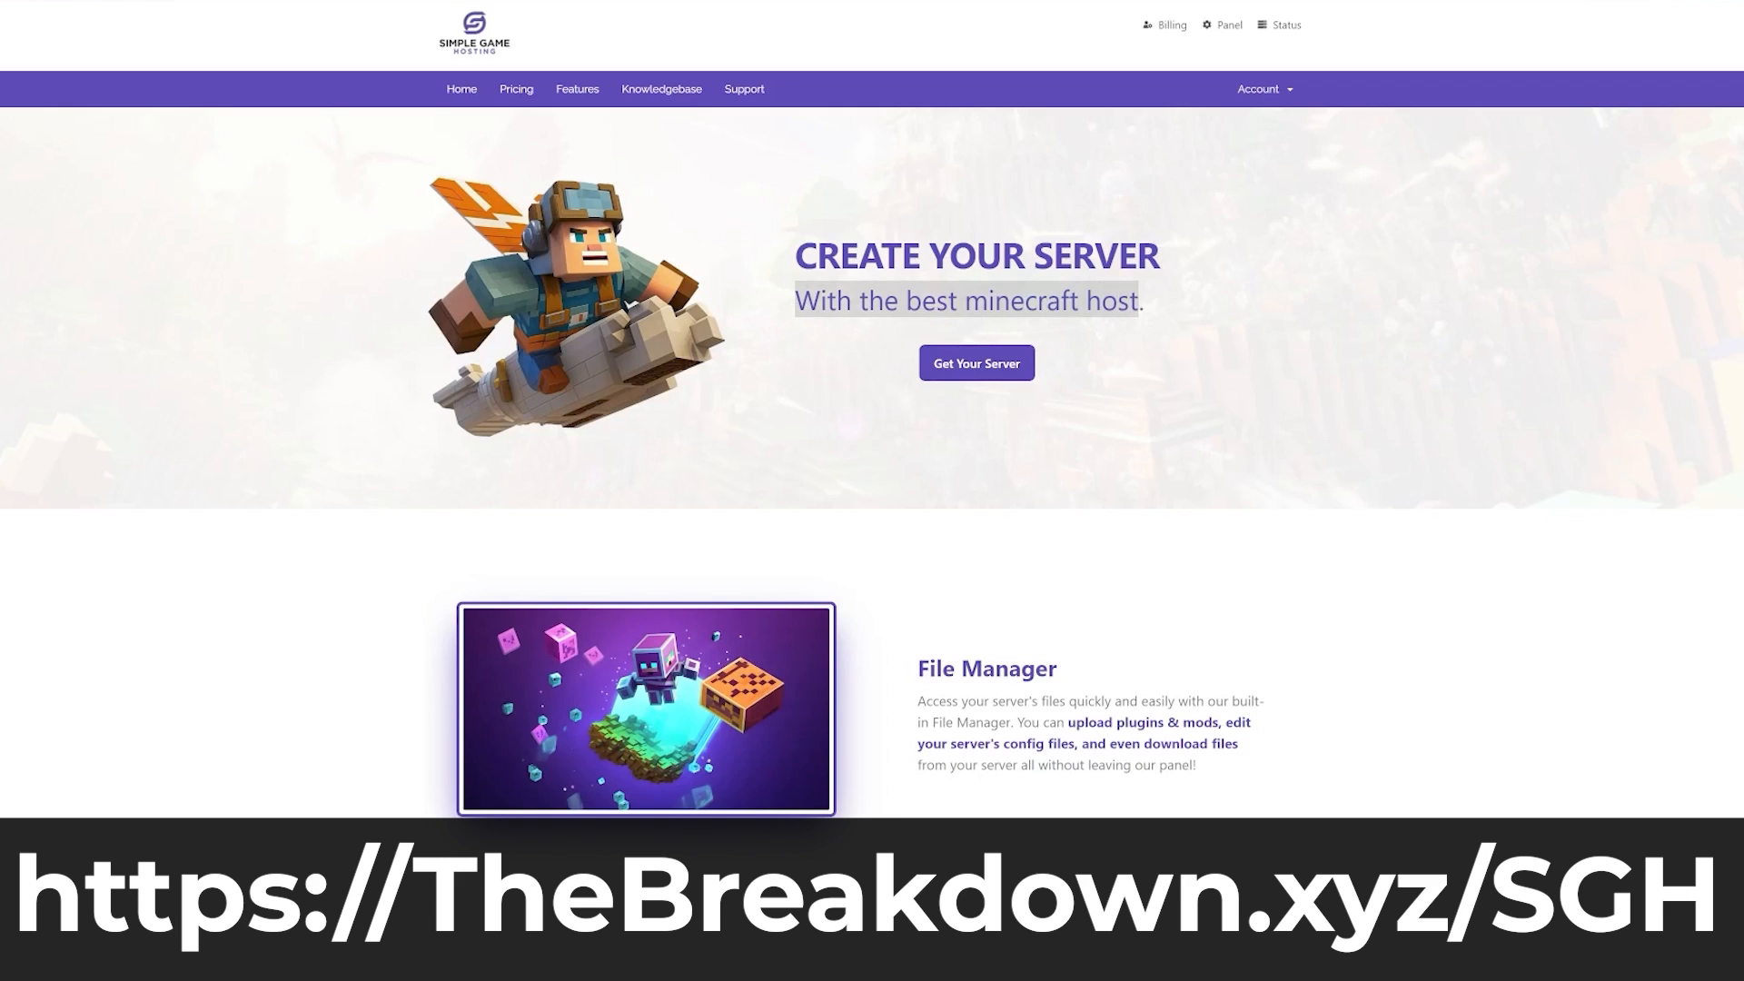
scroll("down", 3)
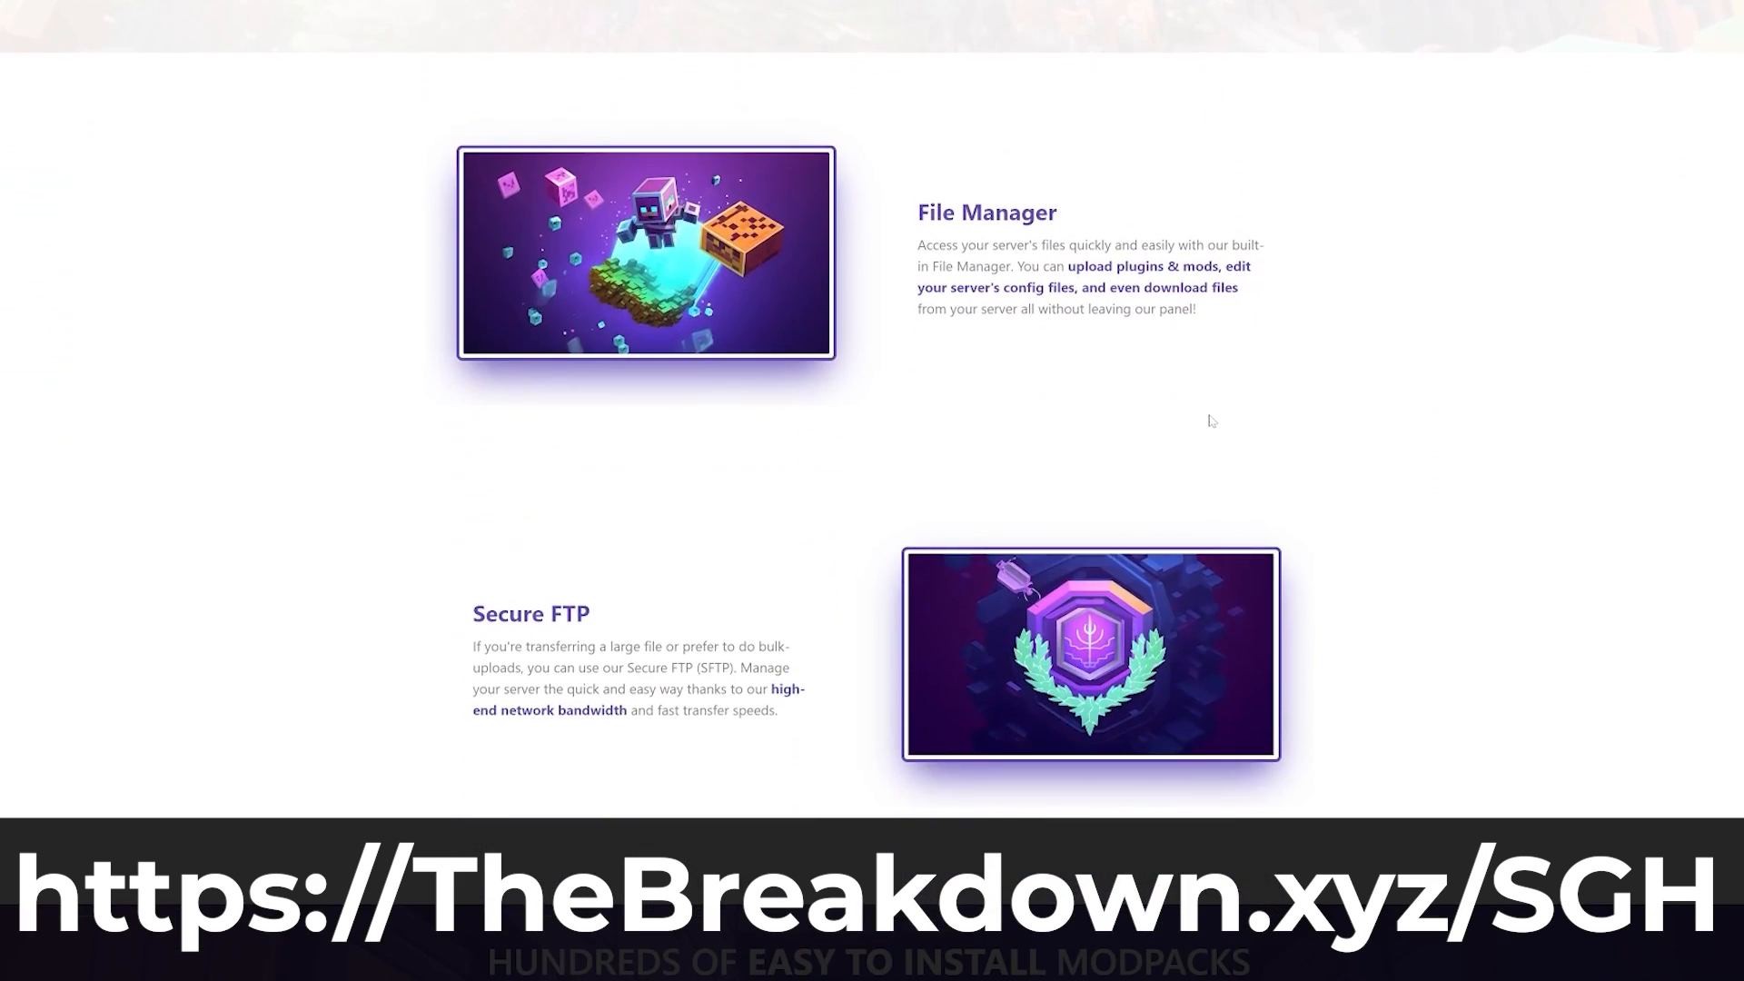
scroll("down", 3)
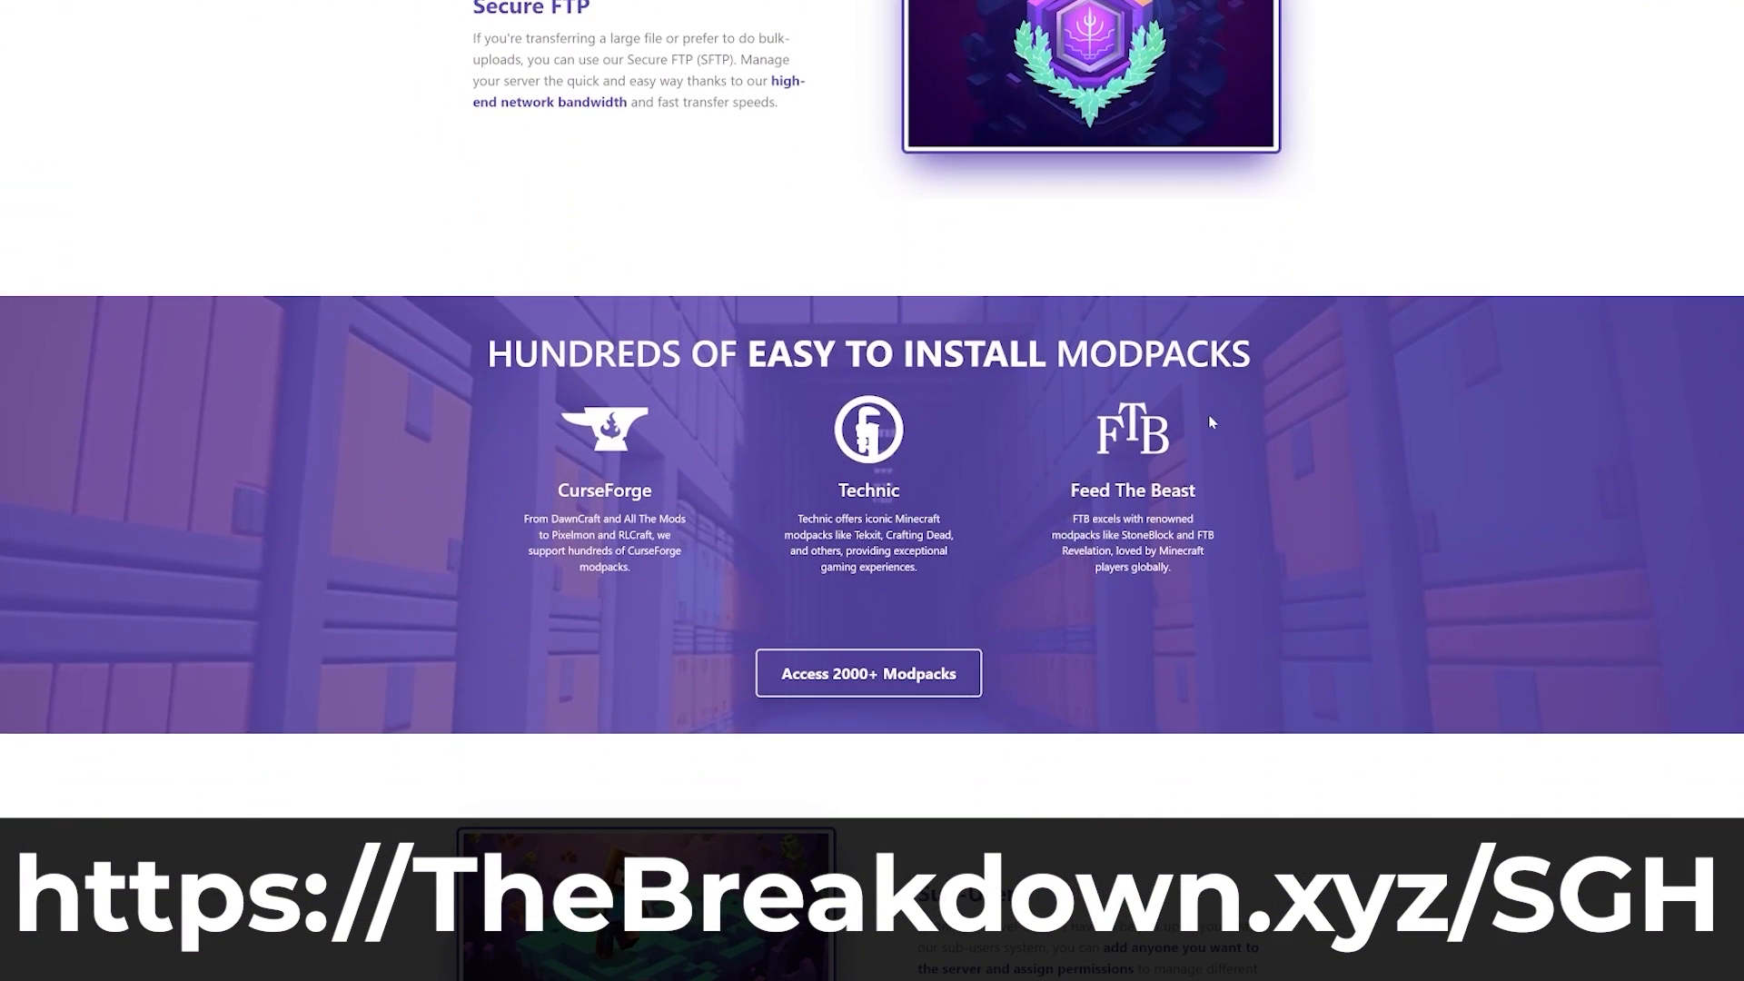
mouse_move(353, 481)
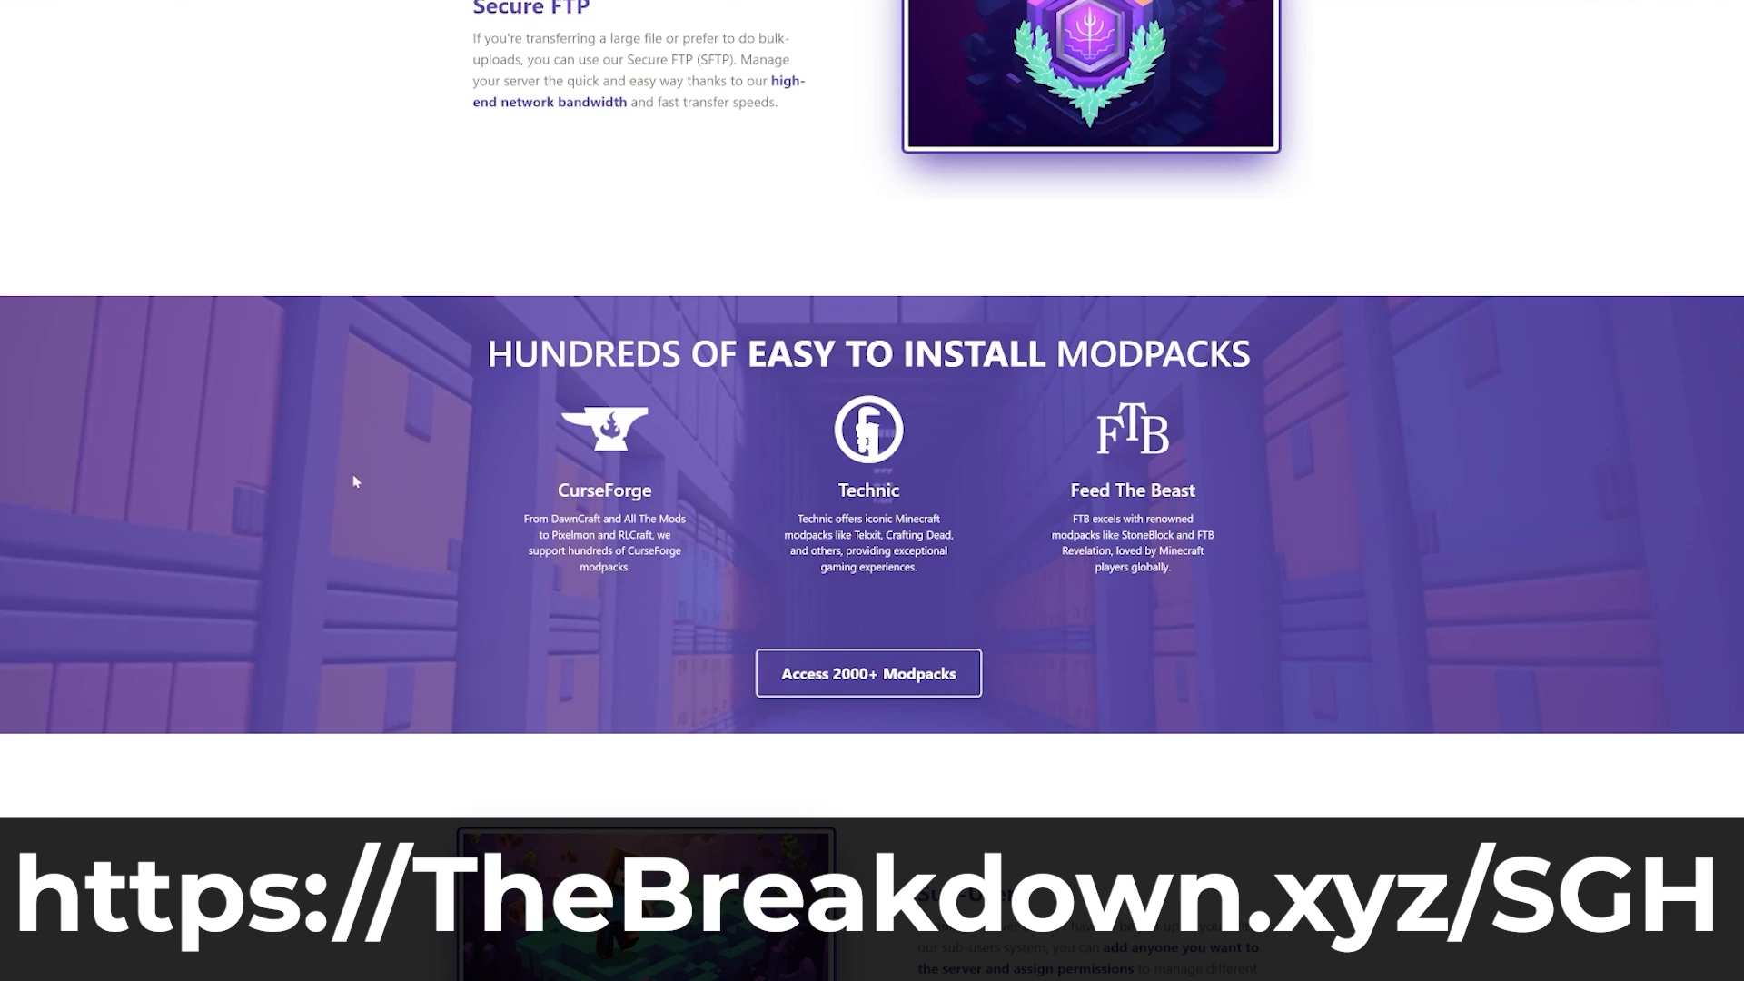
scroll("down", 3)
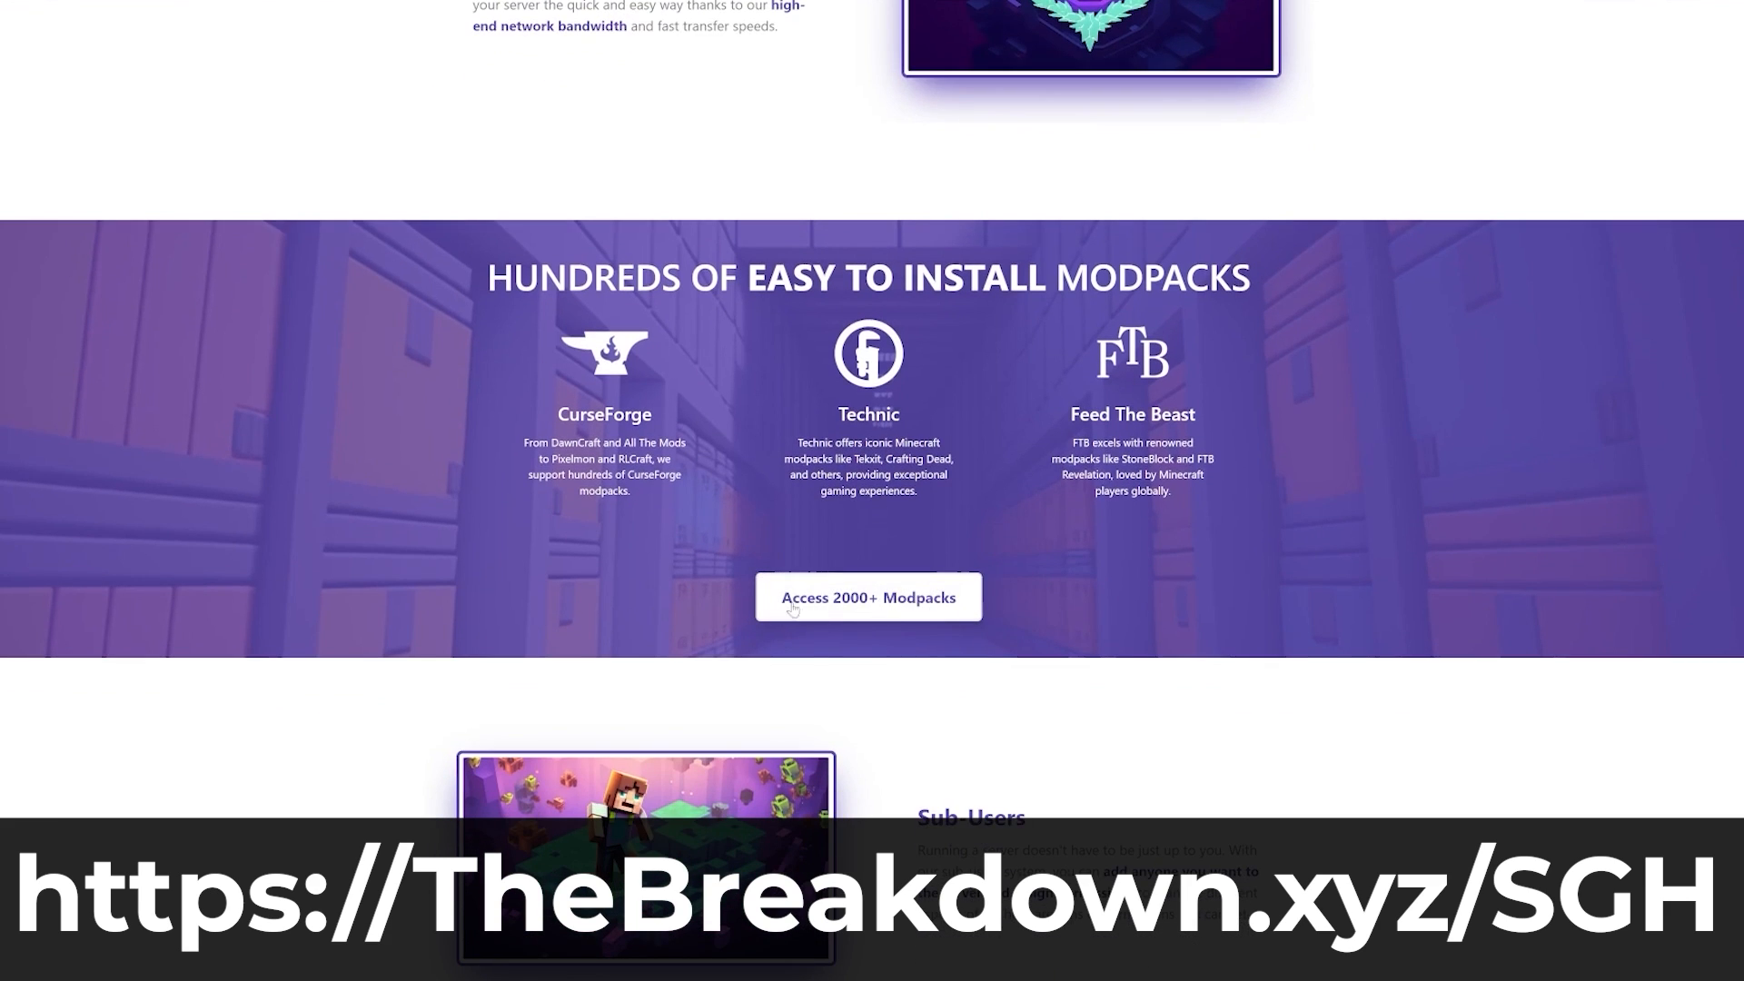
scroll("down", 3)
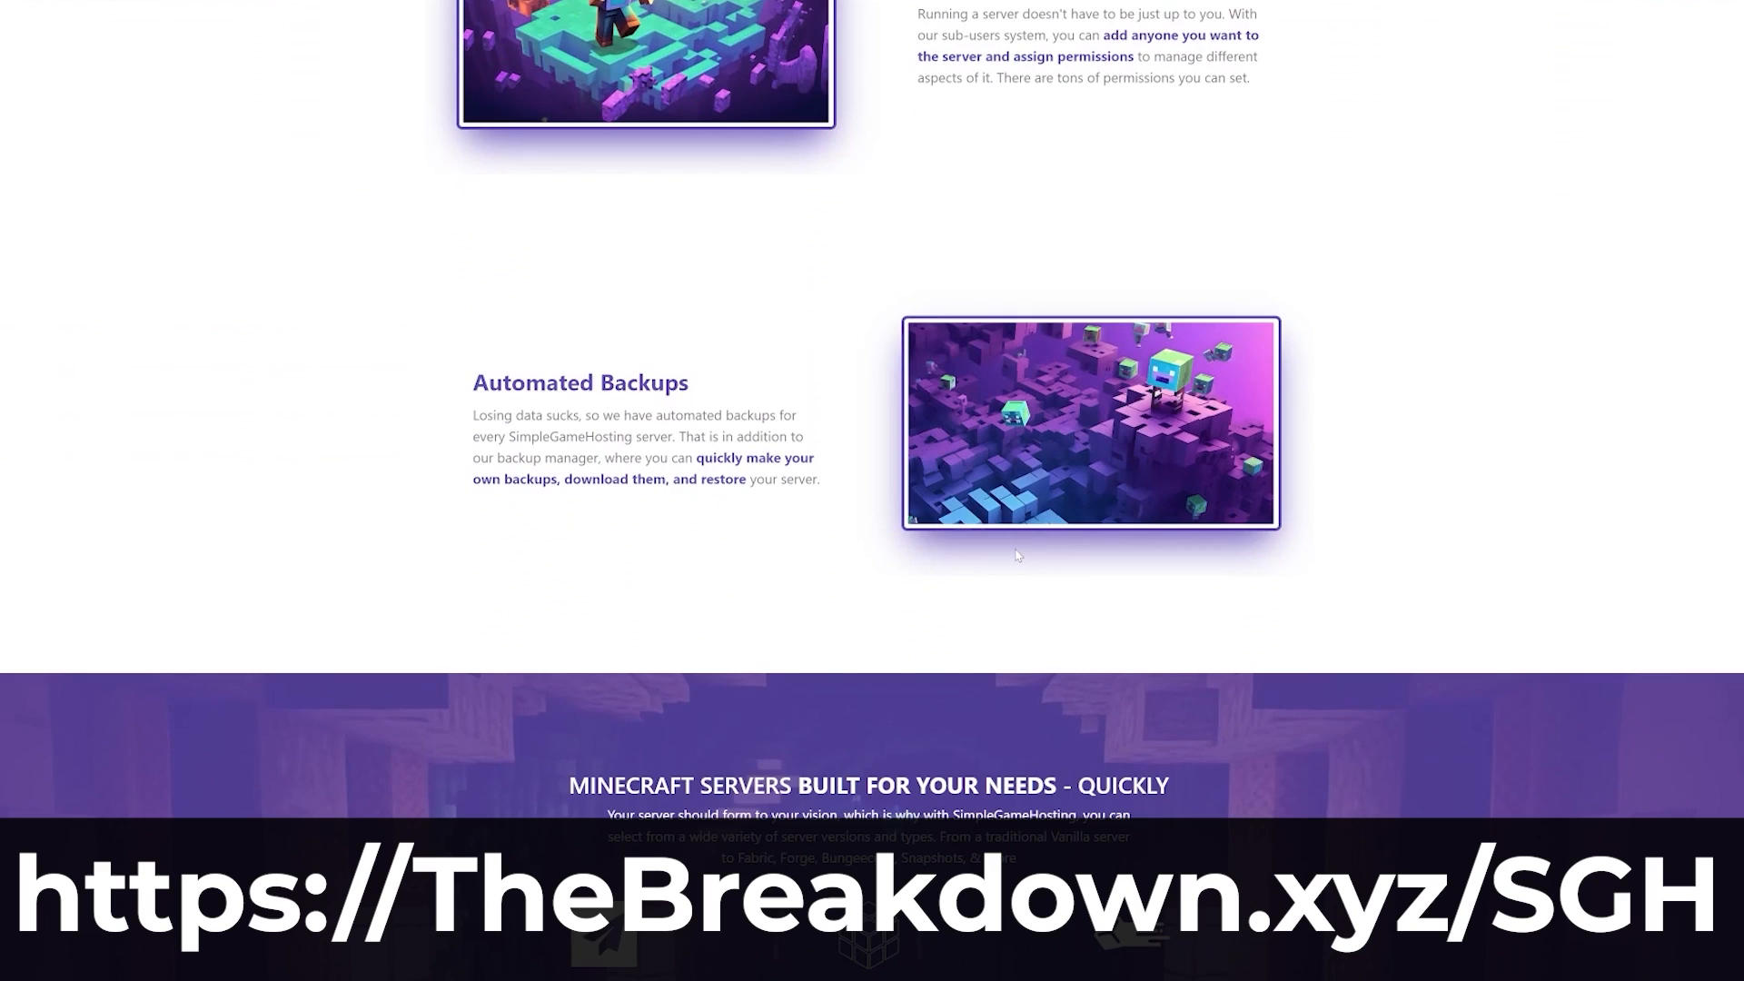
scroll("down", 3)
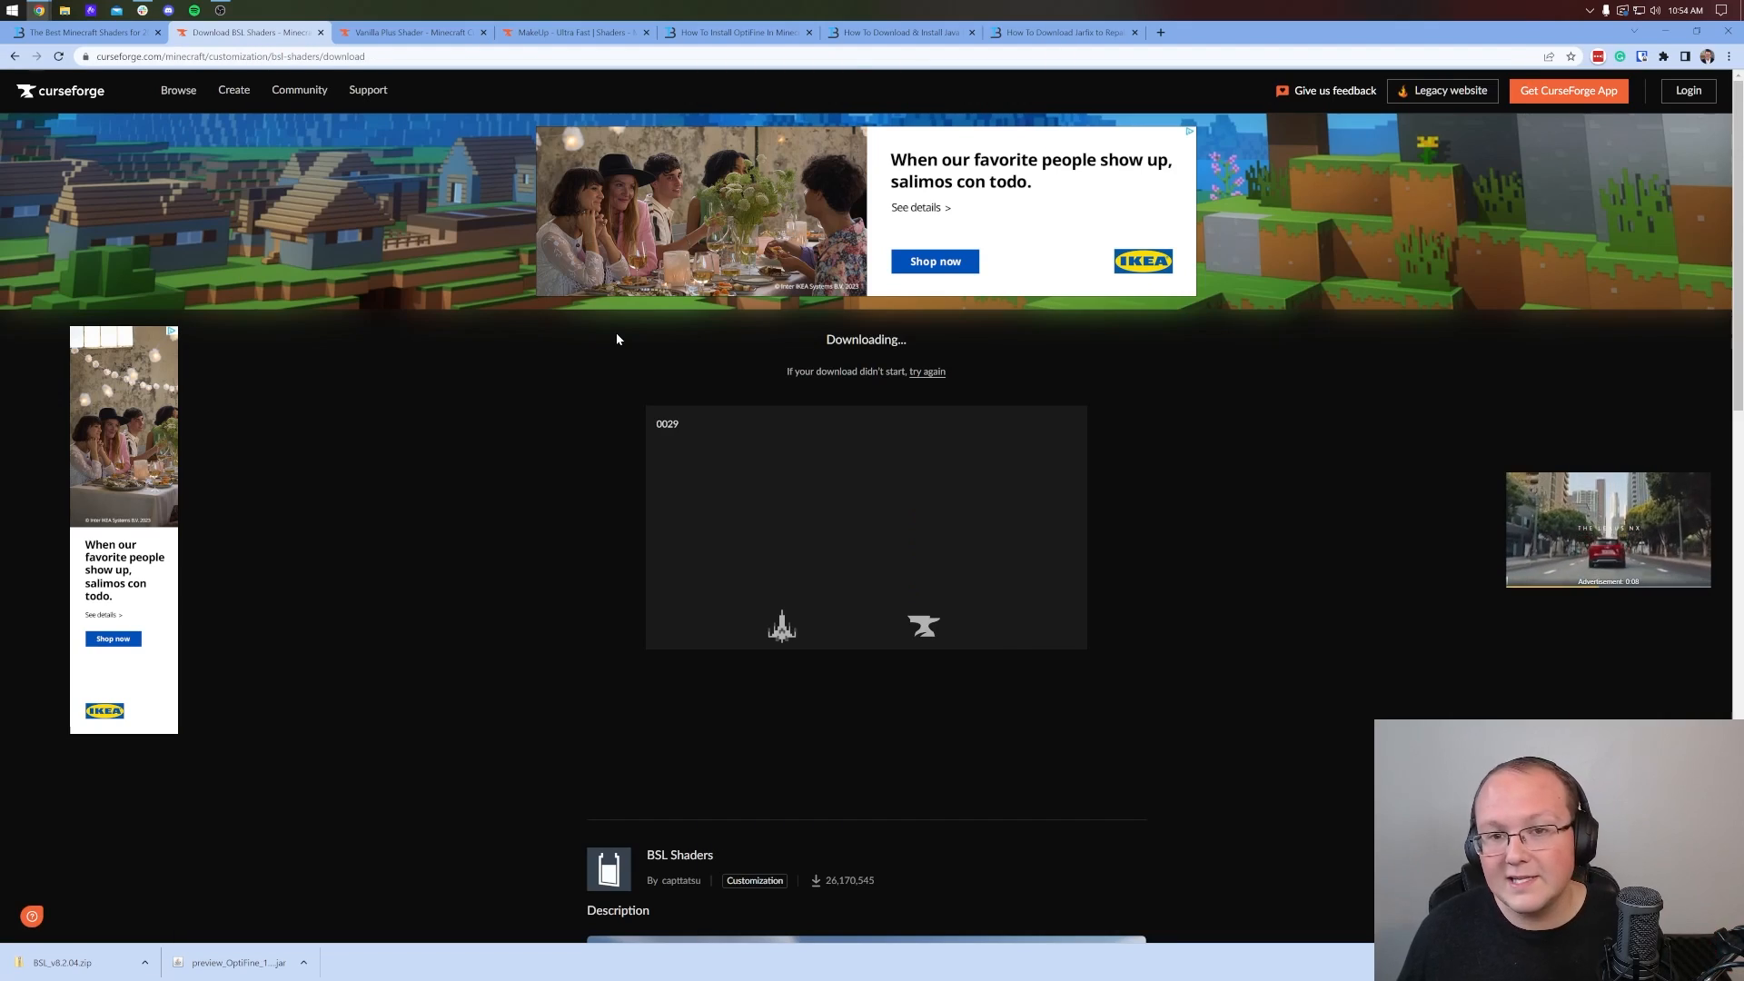
Download the Vanilla Plus Shader v3.2 file for 1.20.1 from CurseForge.
left_click(412, 31)
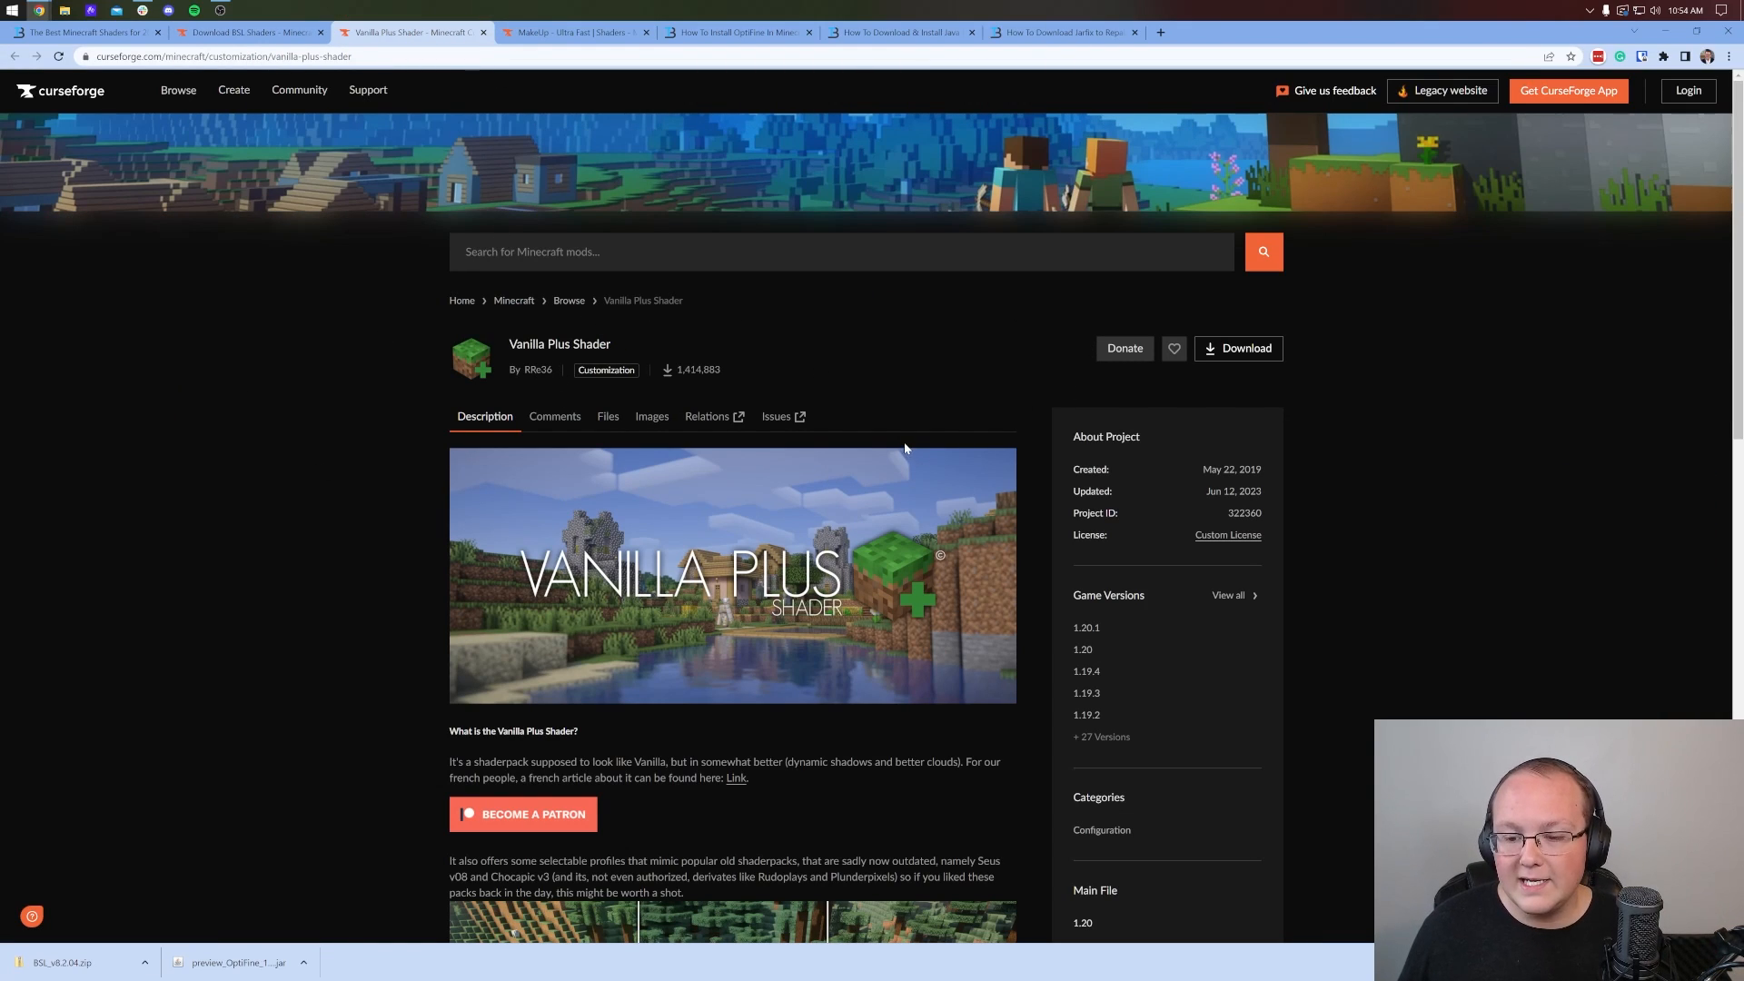
left_click(607, 416)
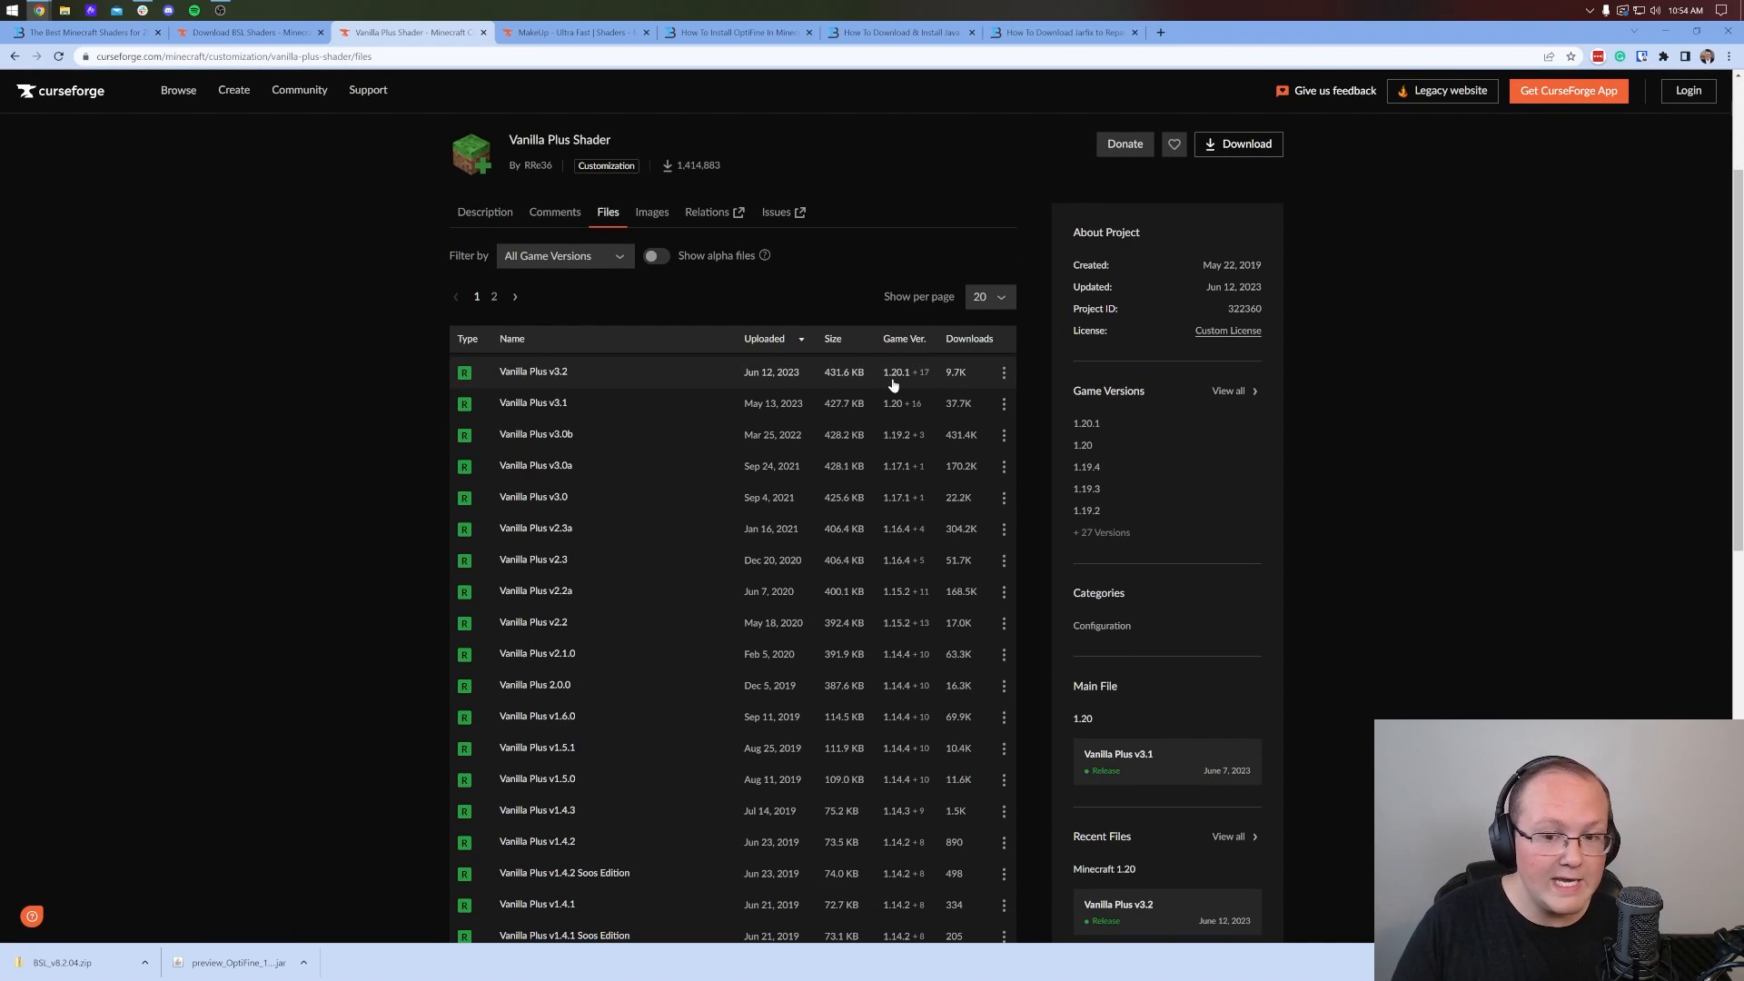
mouse_move(1001, 373)
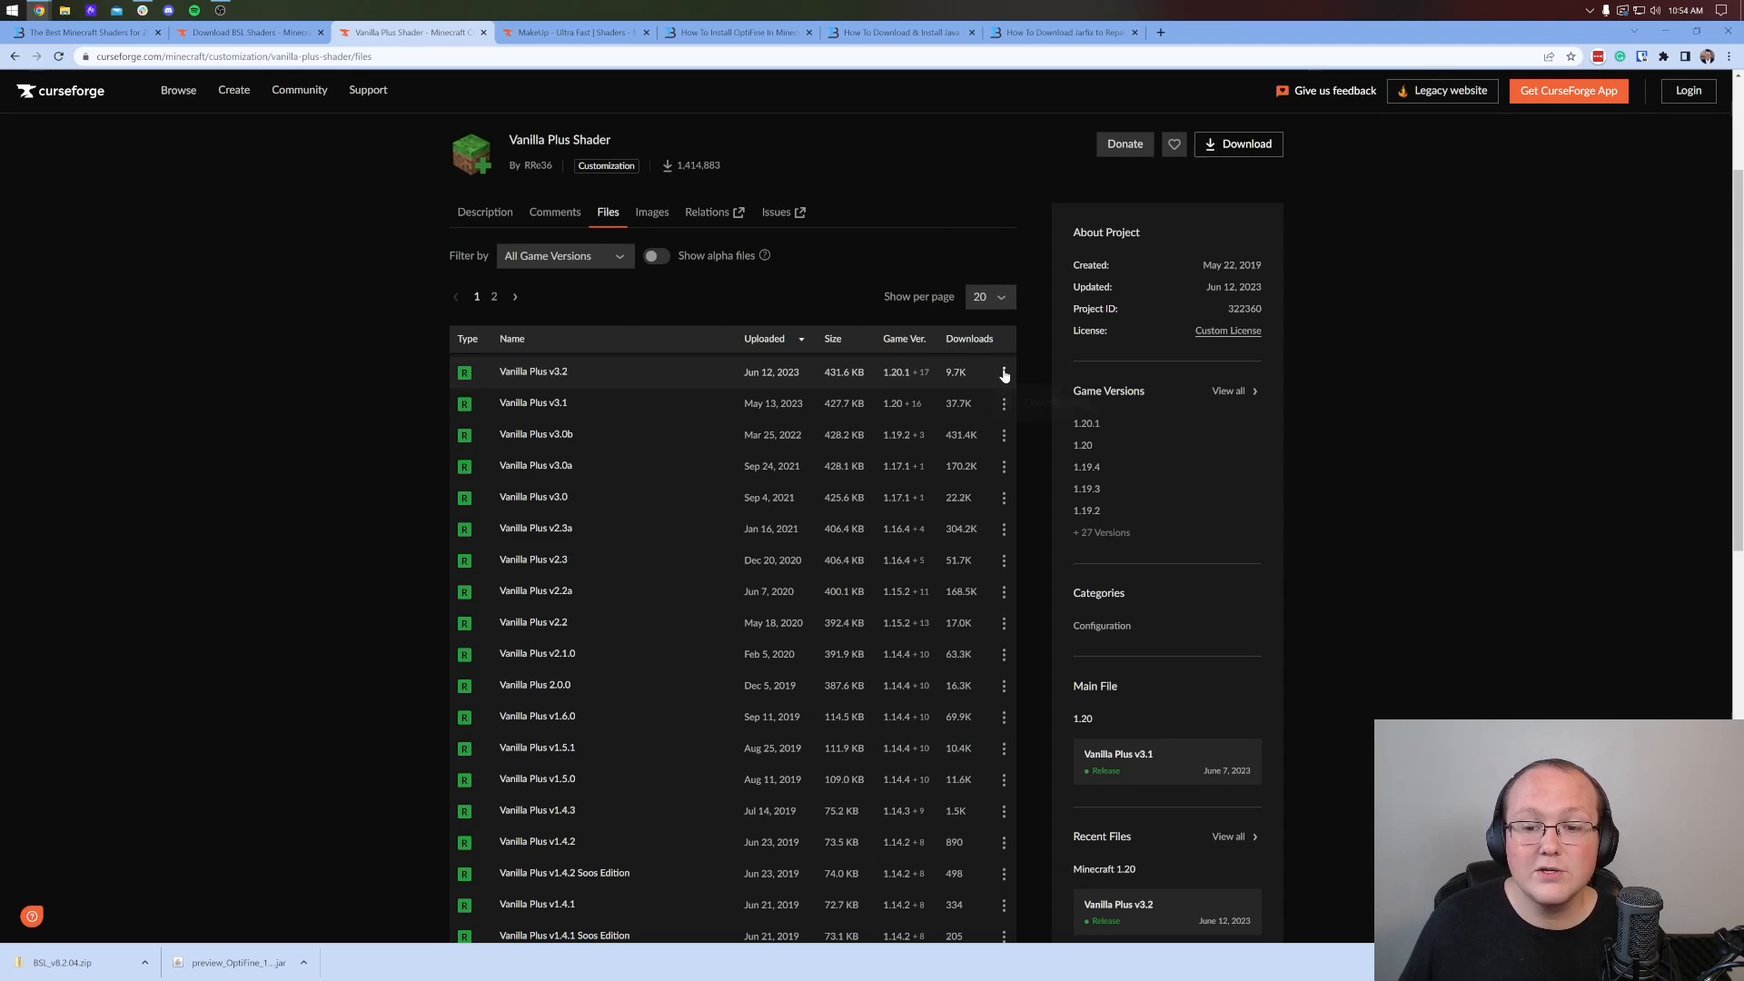
left_click(1002, 371)
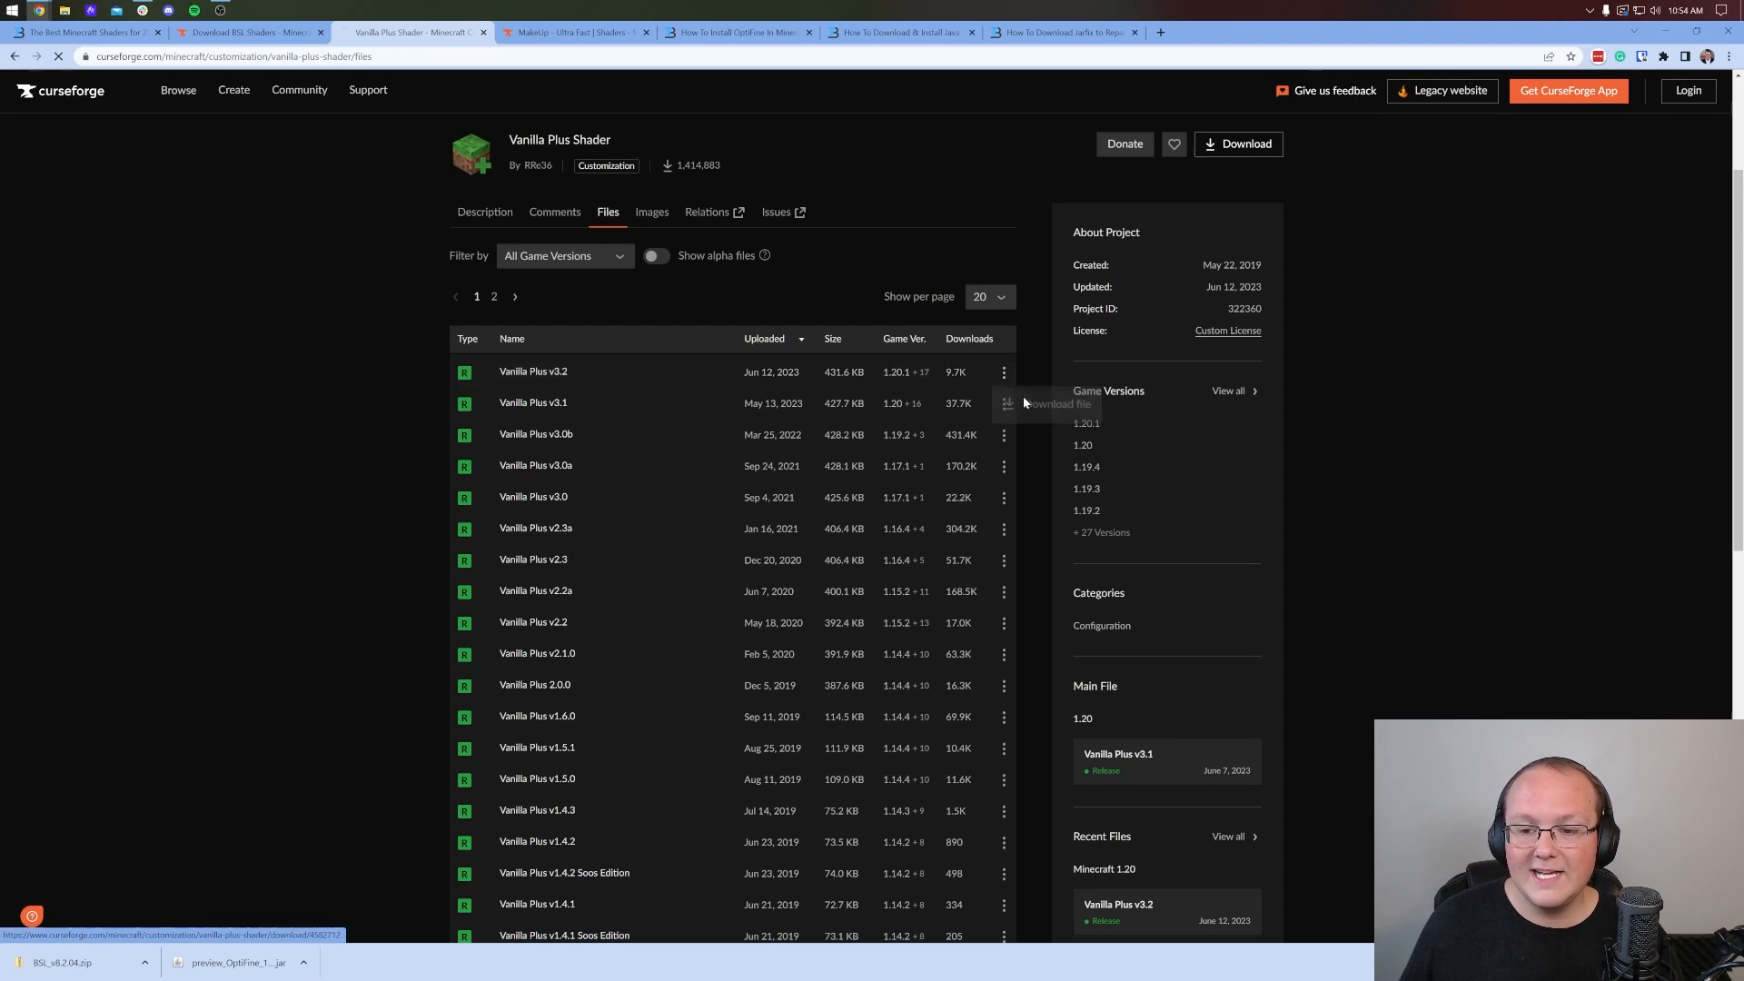
left_click(570, 31)
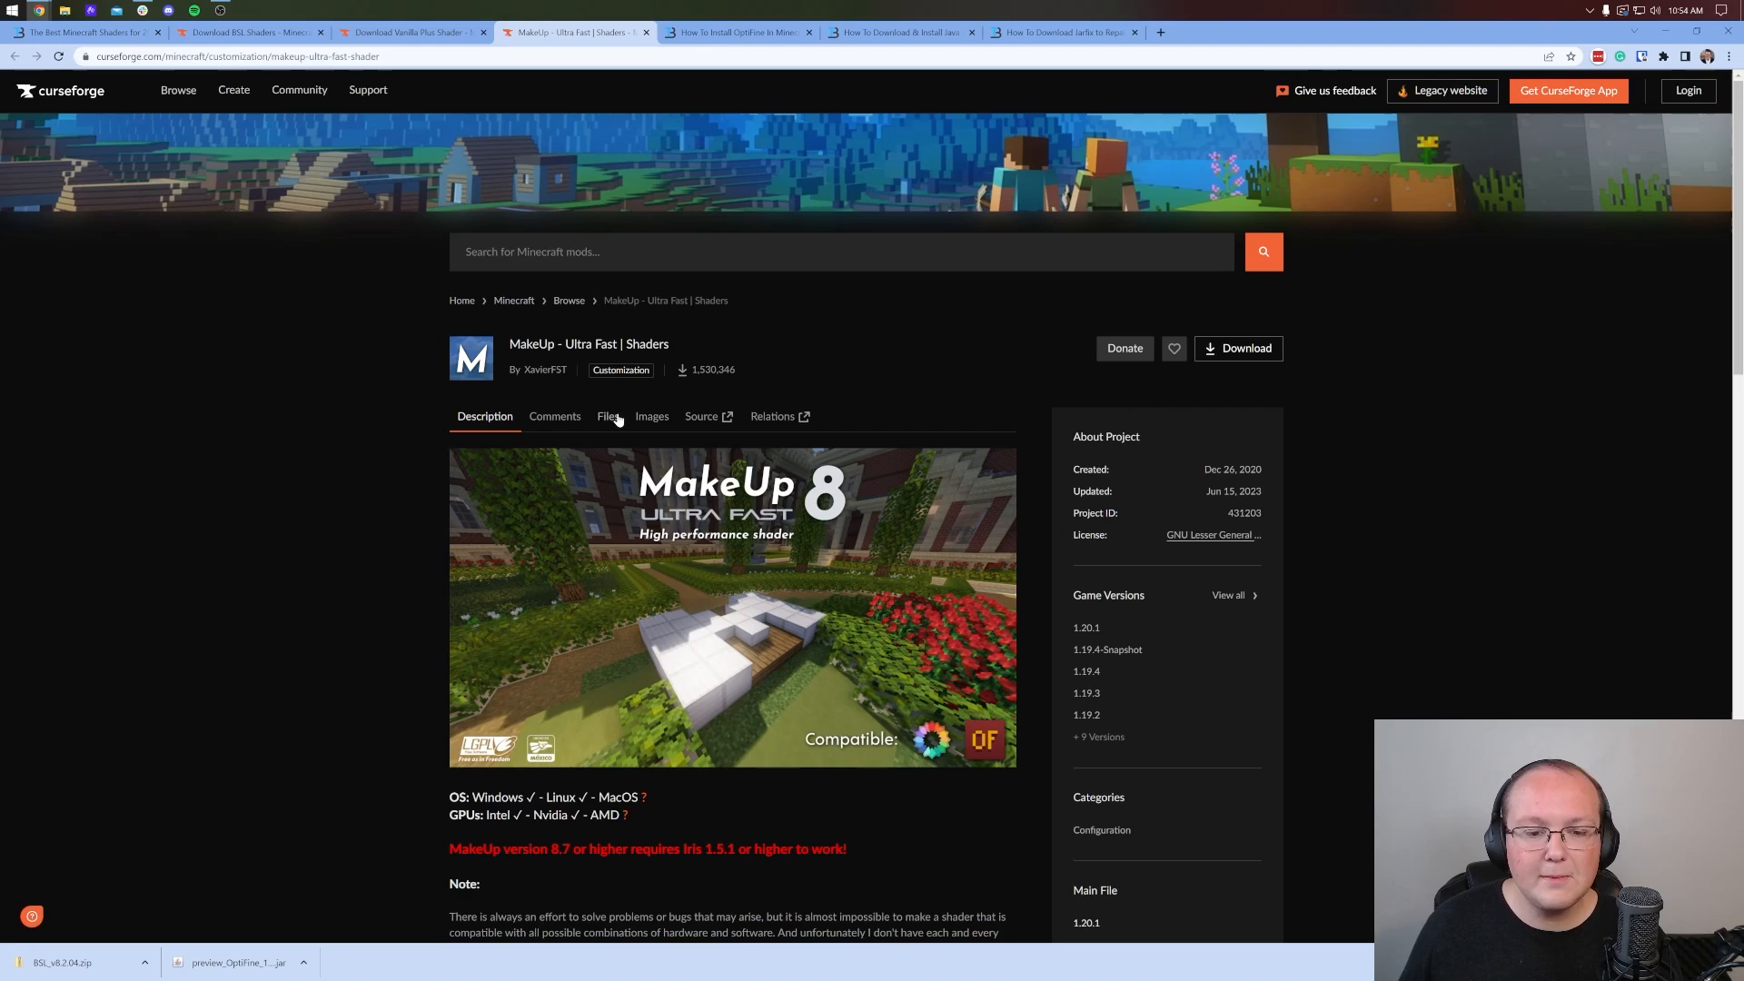
List the MakeUp Ultra Fast files and download the latest shader zip.
left_click(608, 416)
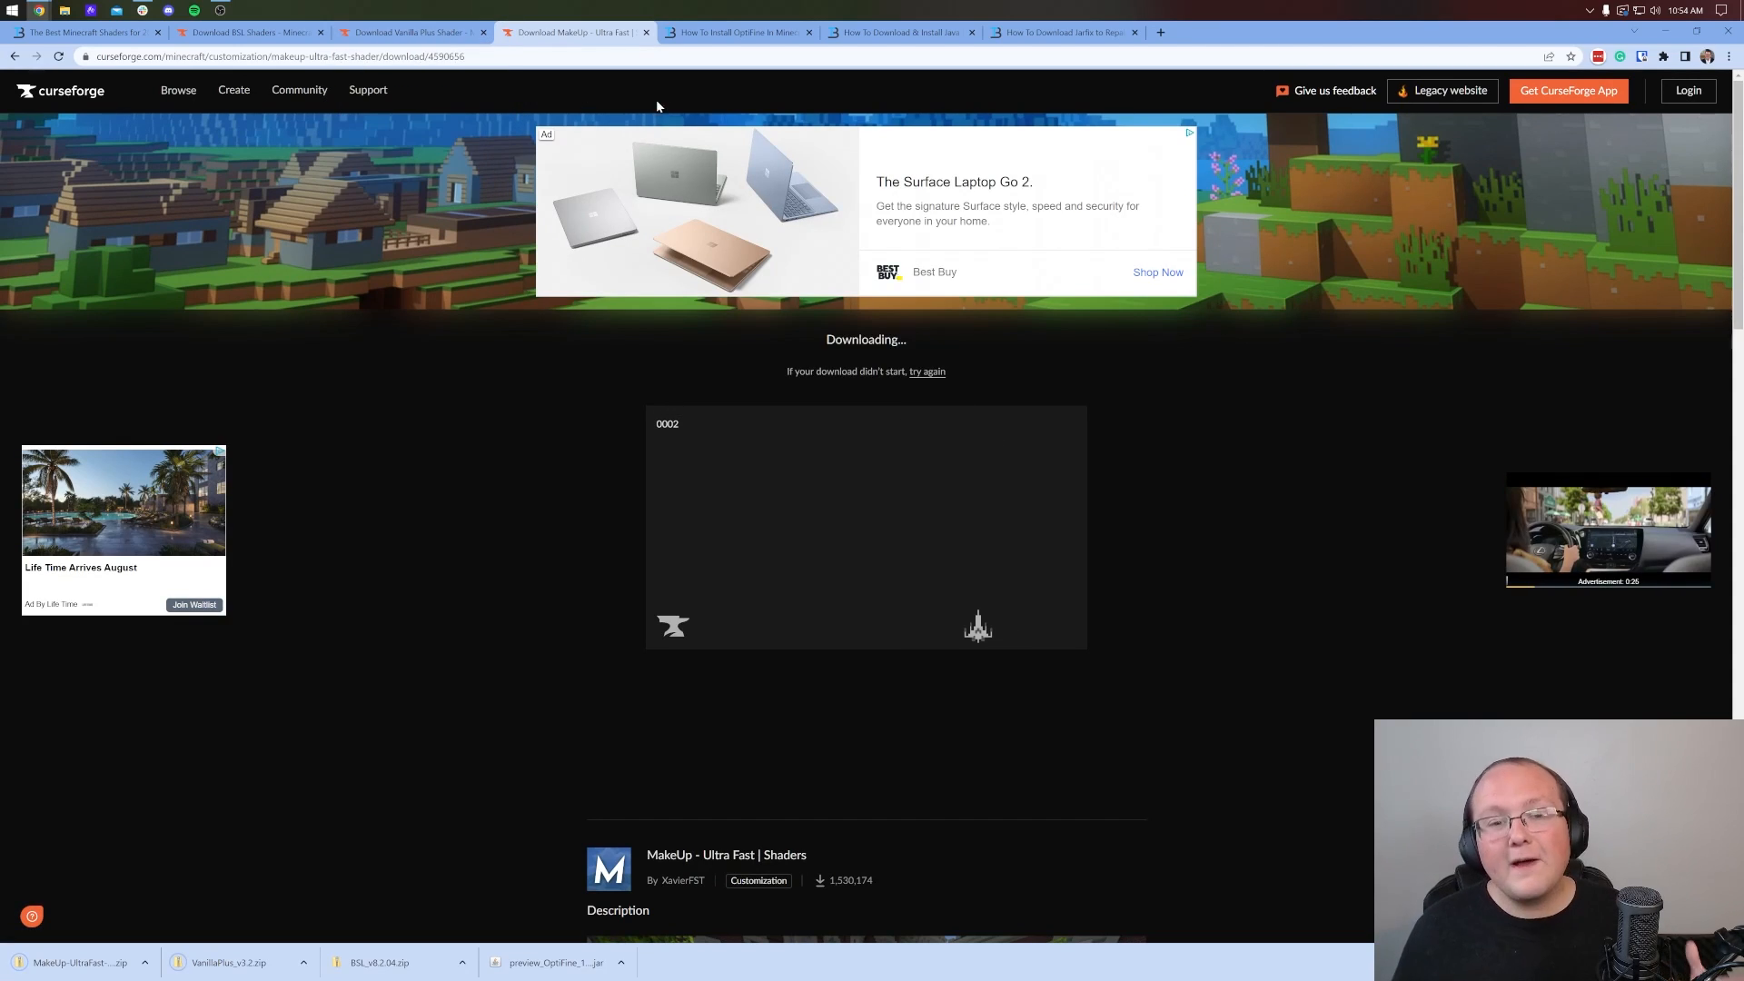
left_click(734, 31)
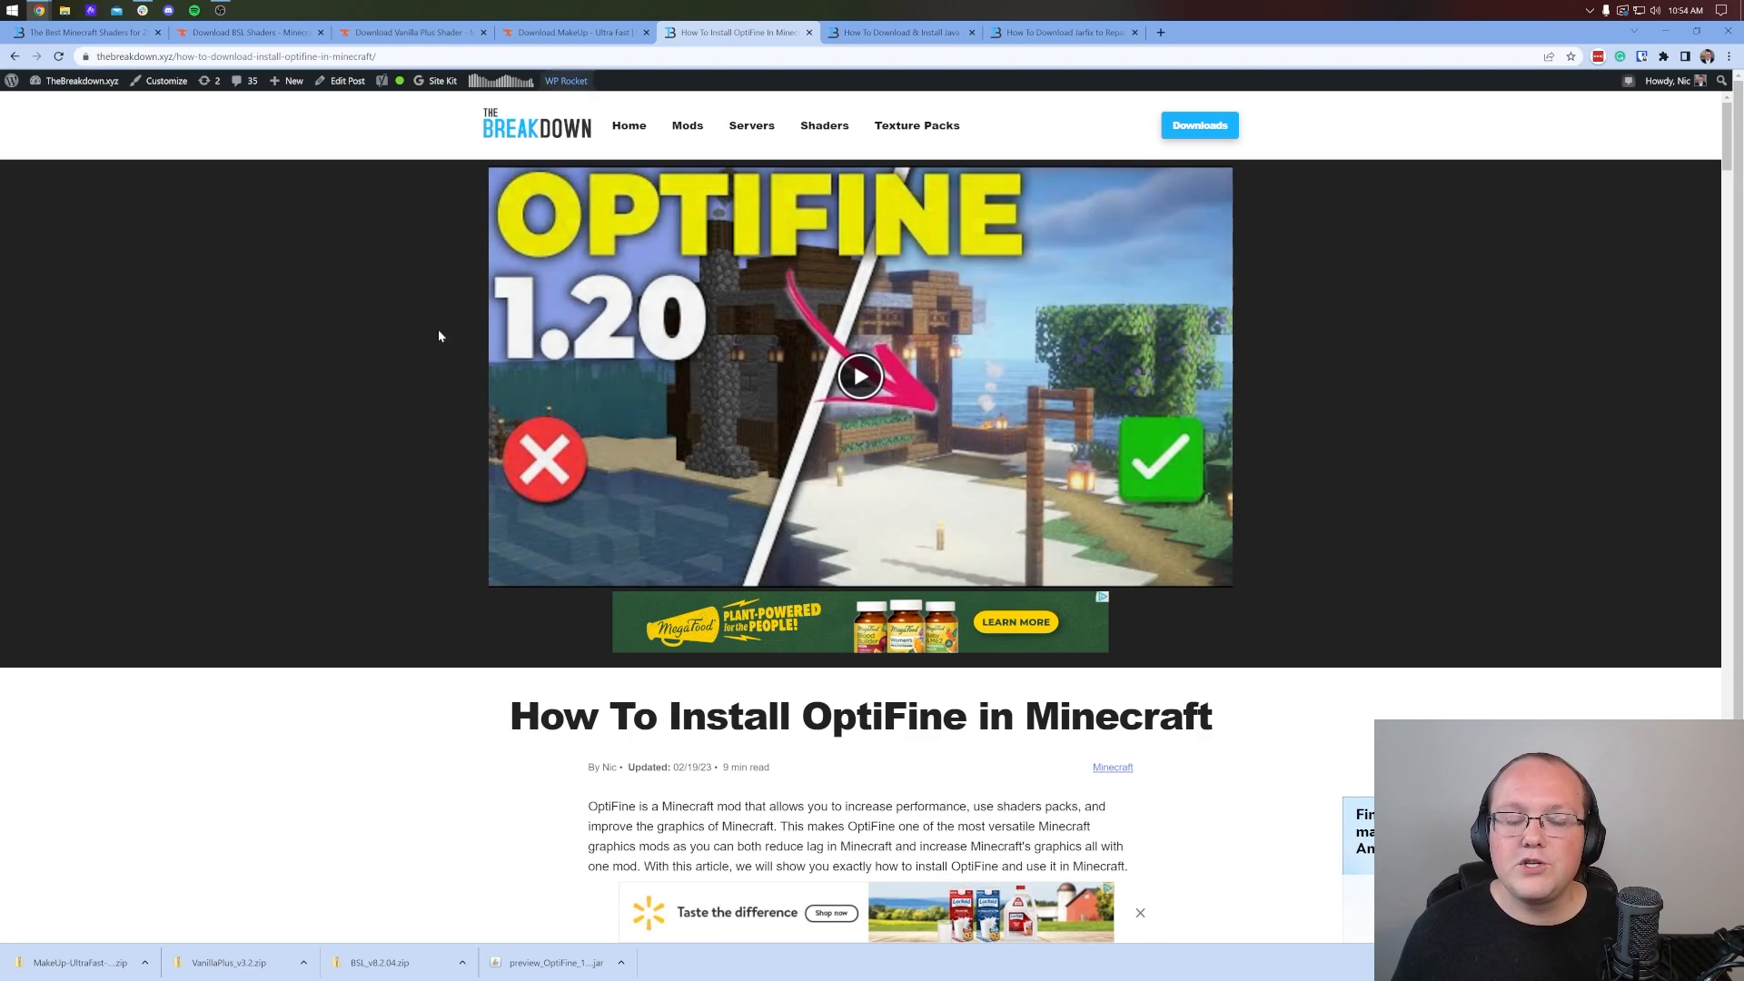
mouse_move(321, 272)
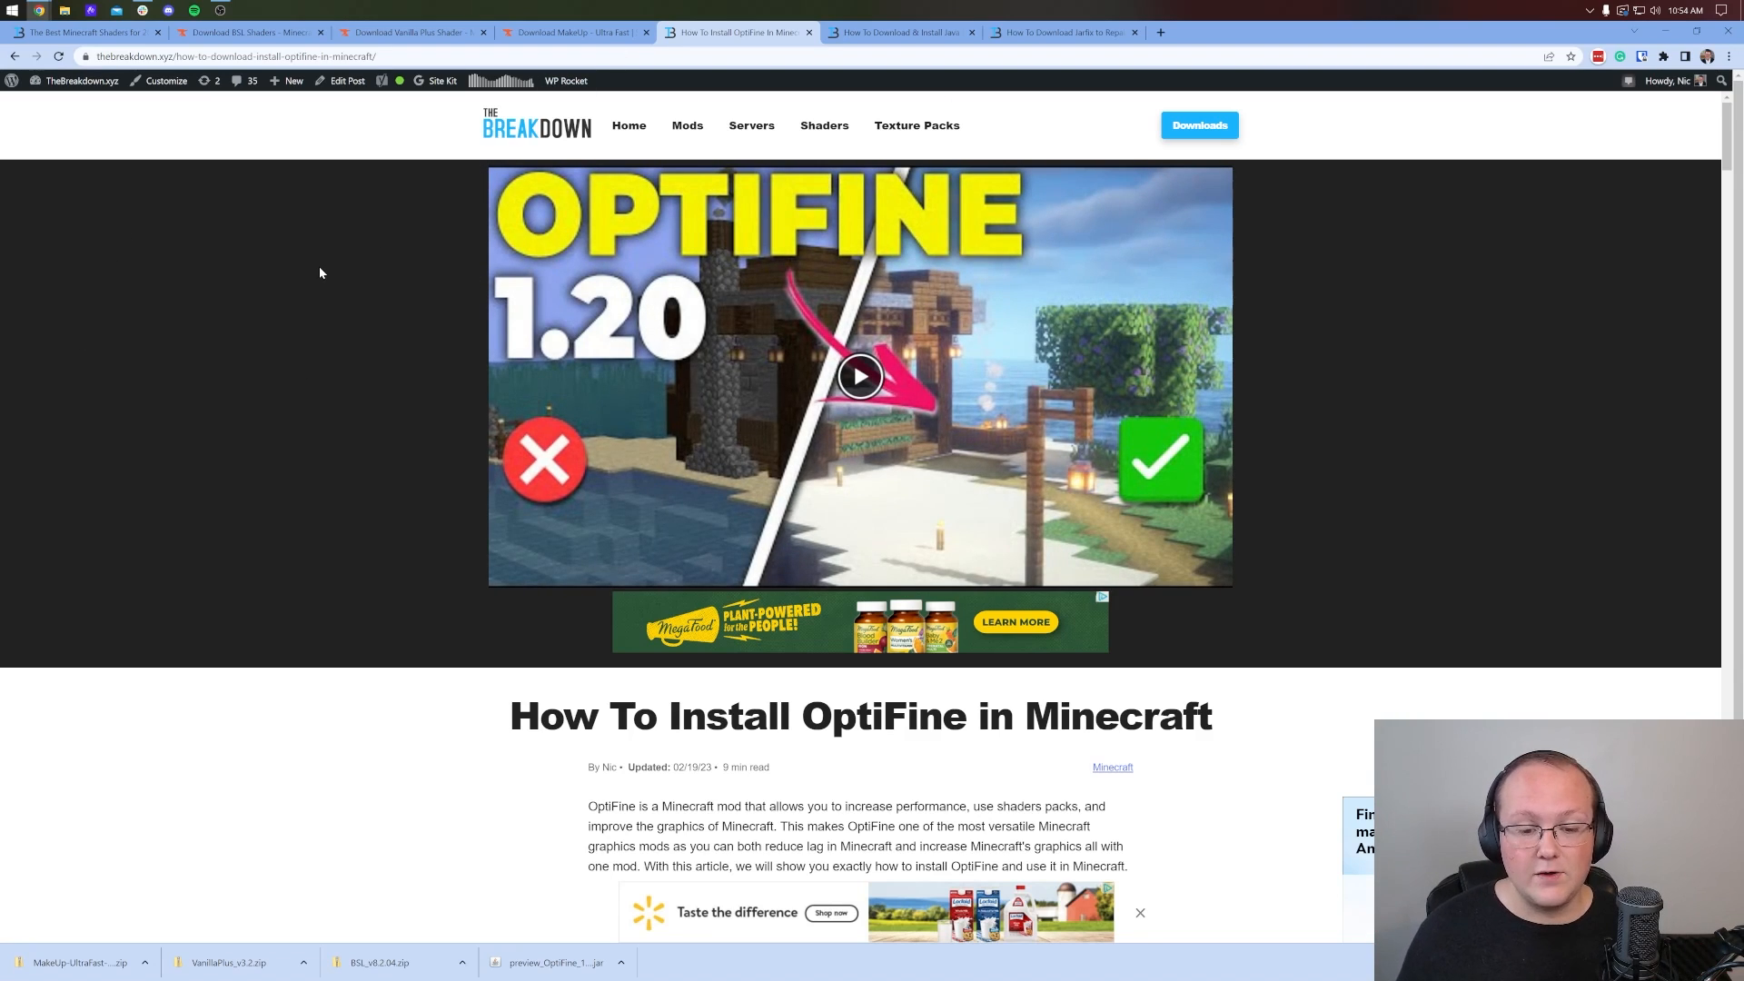
Scroll the How To Install OptiFine article and follow Download OptiFine to optifine.net/downloads.
scroll("down", 3)
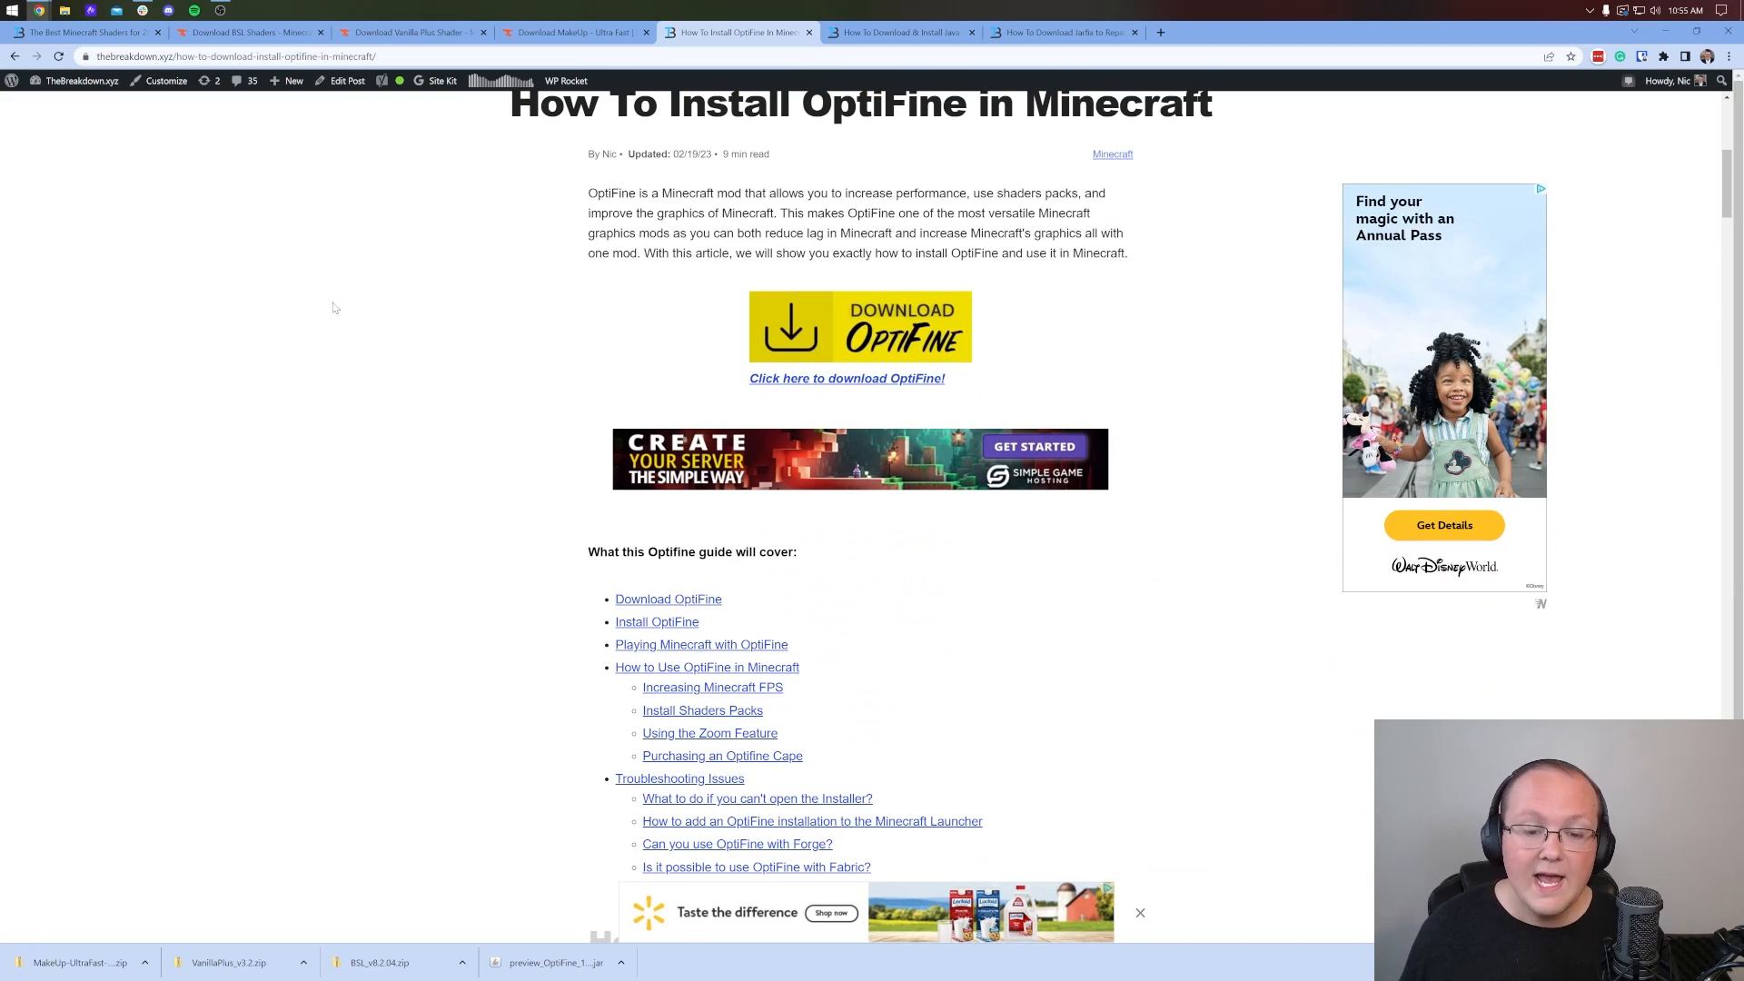
scroll("down", 3)
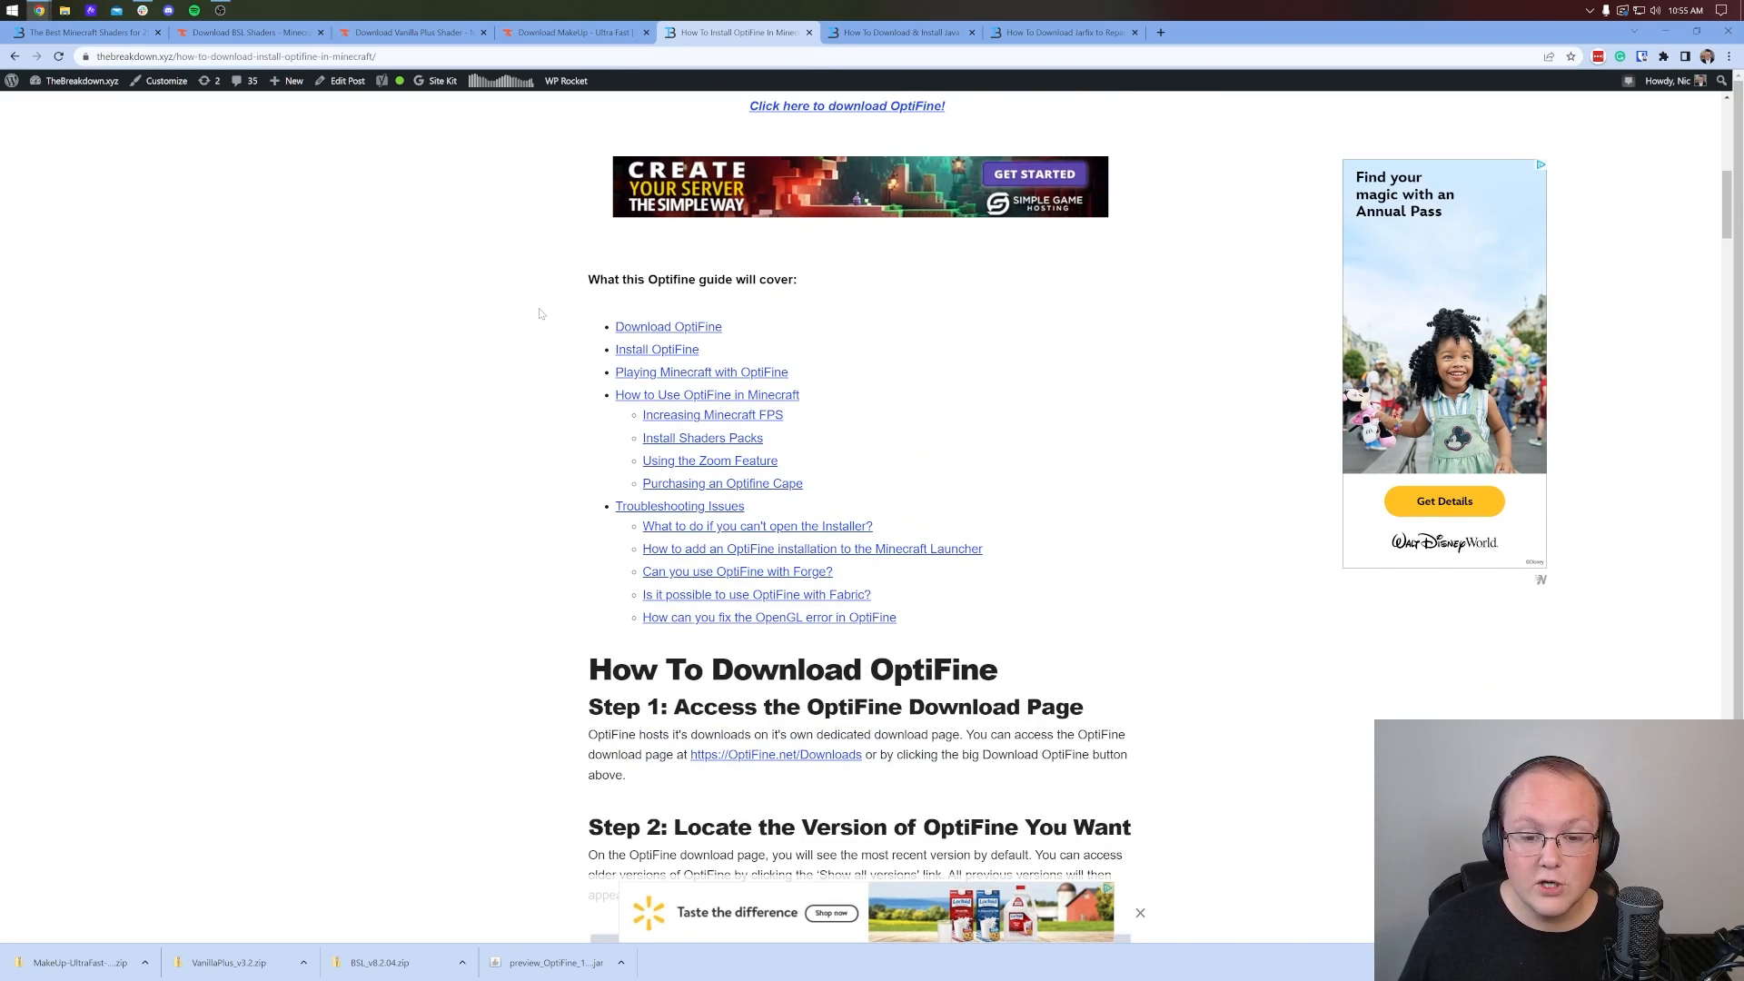
scroll("down", 3)
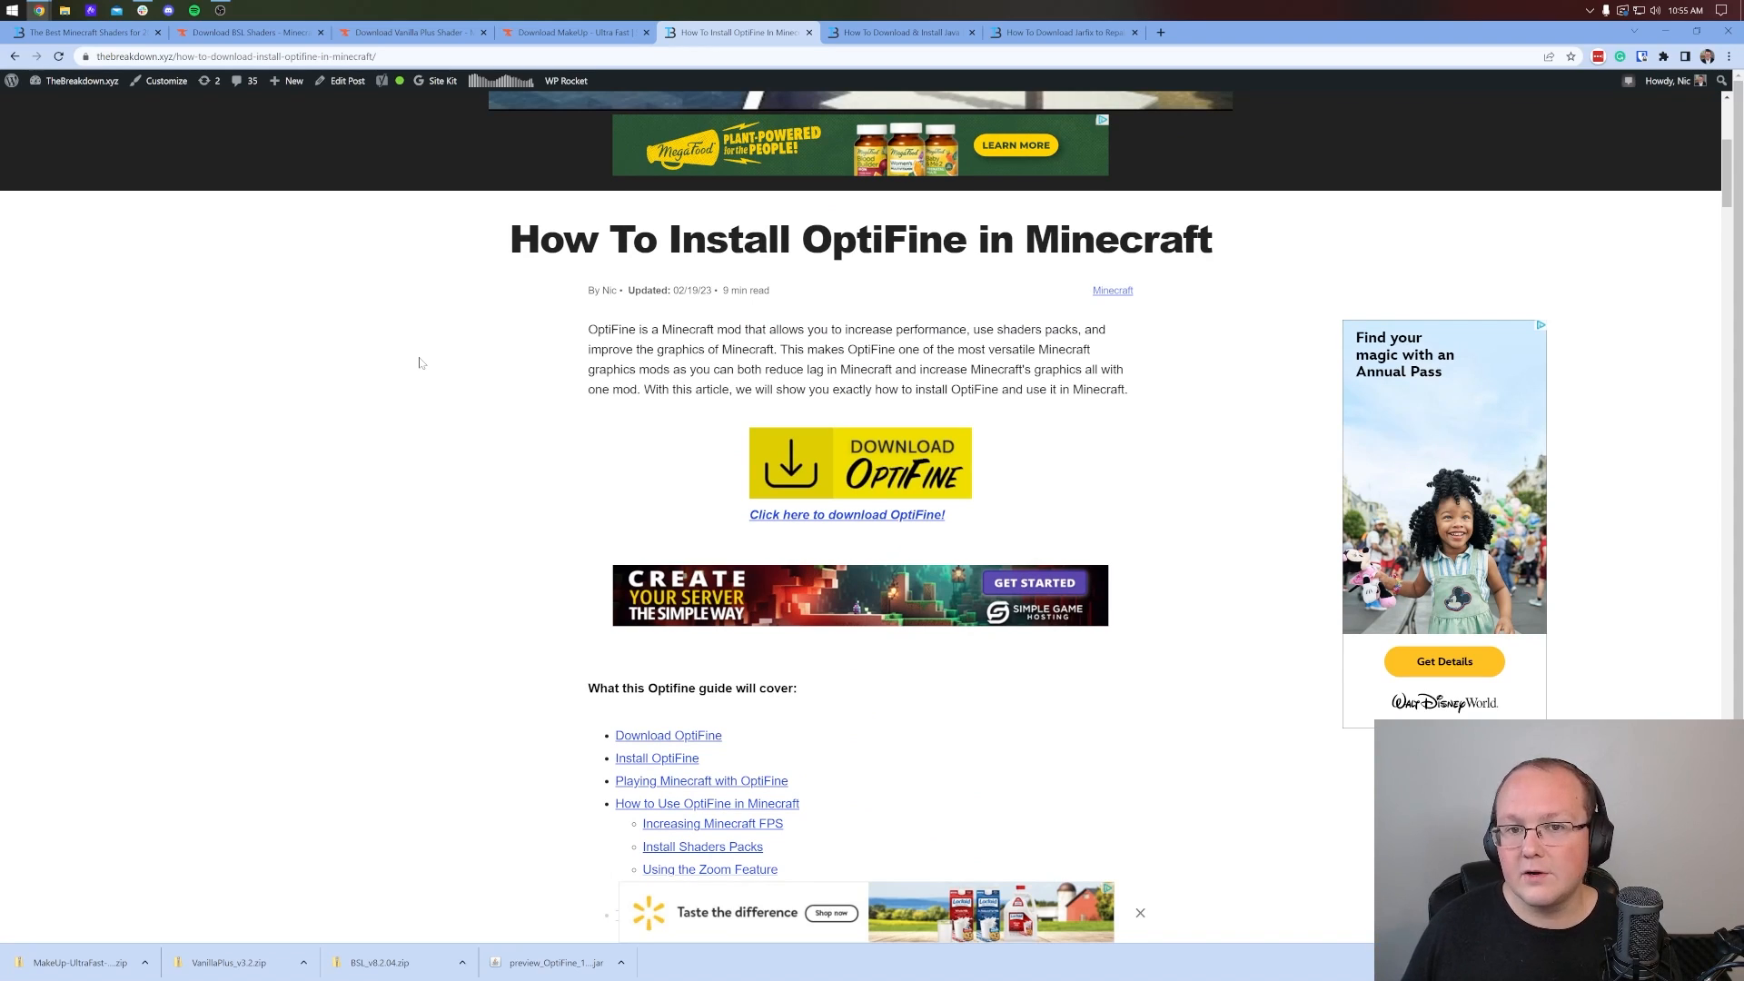
mouse_move(386, 347)
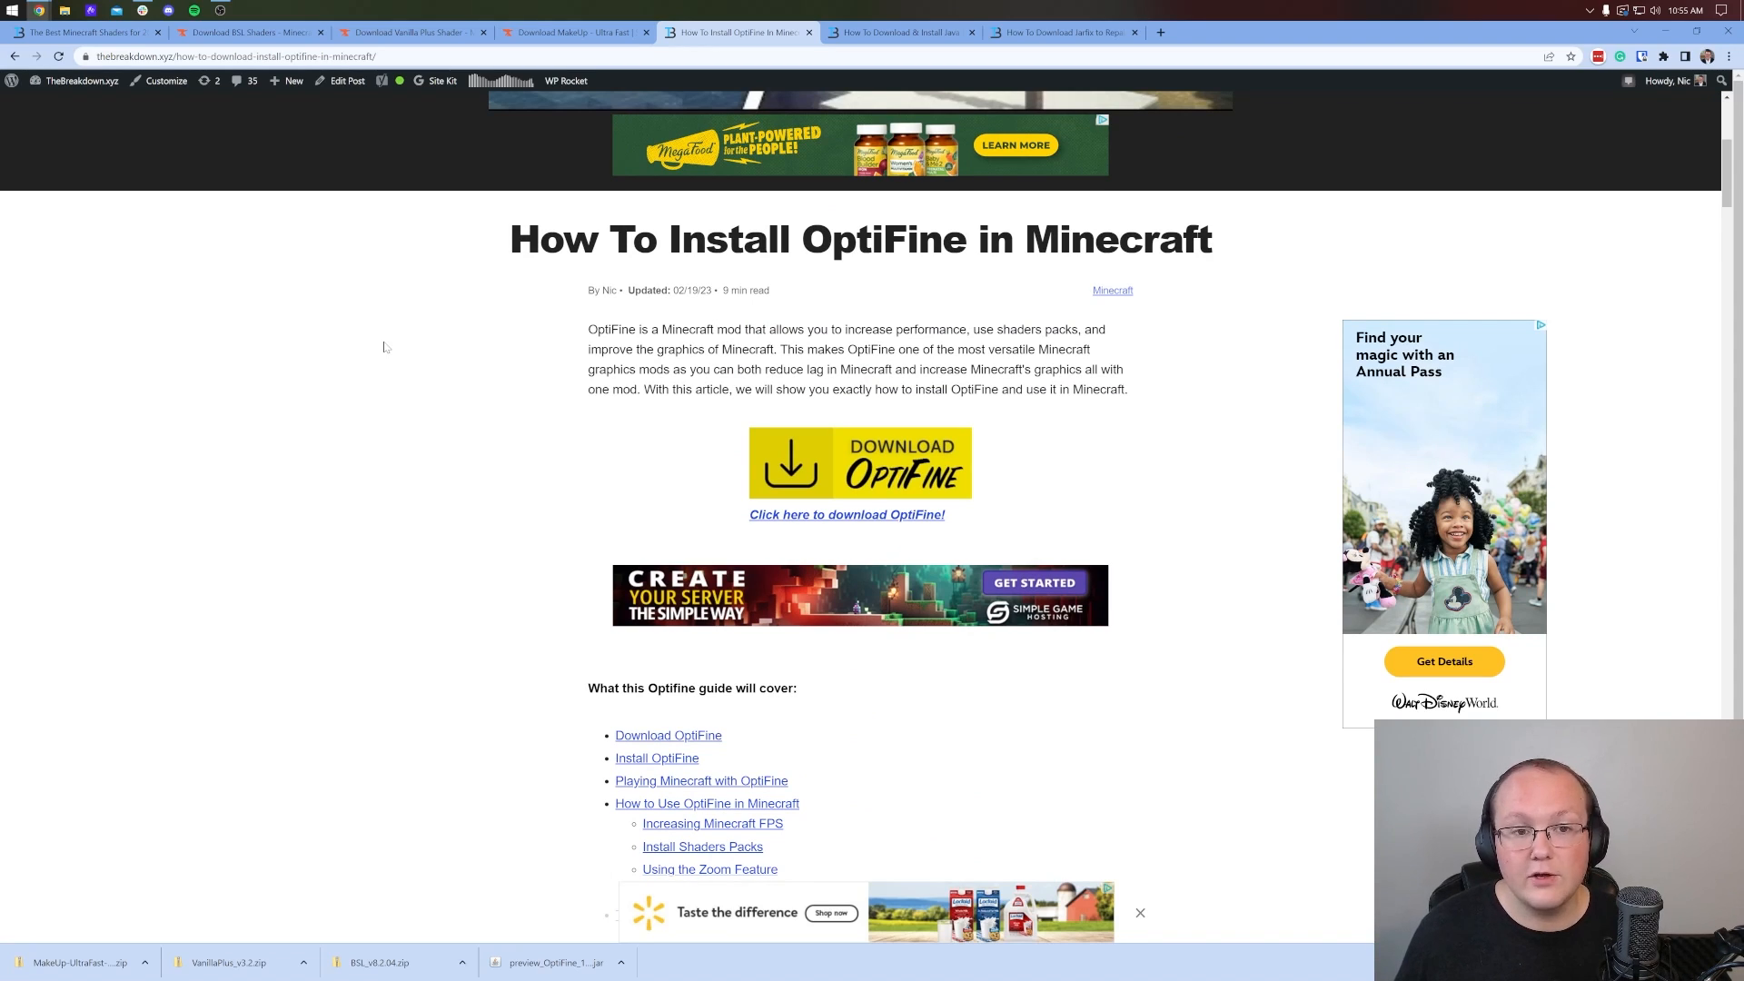
mouse_move(561, 264)
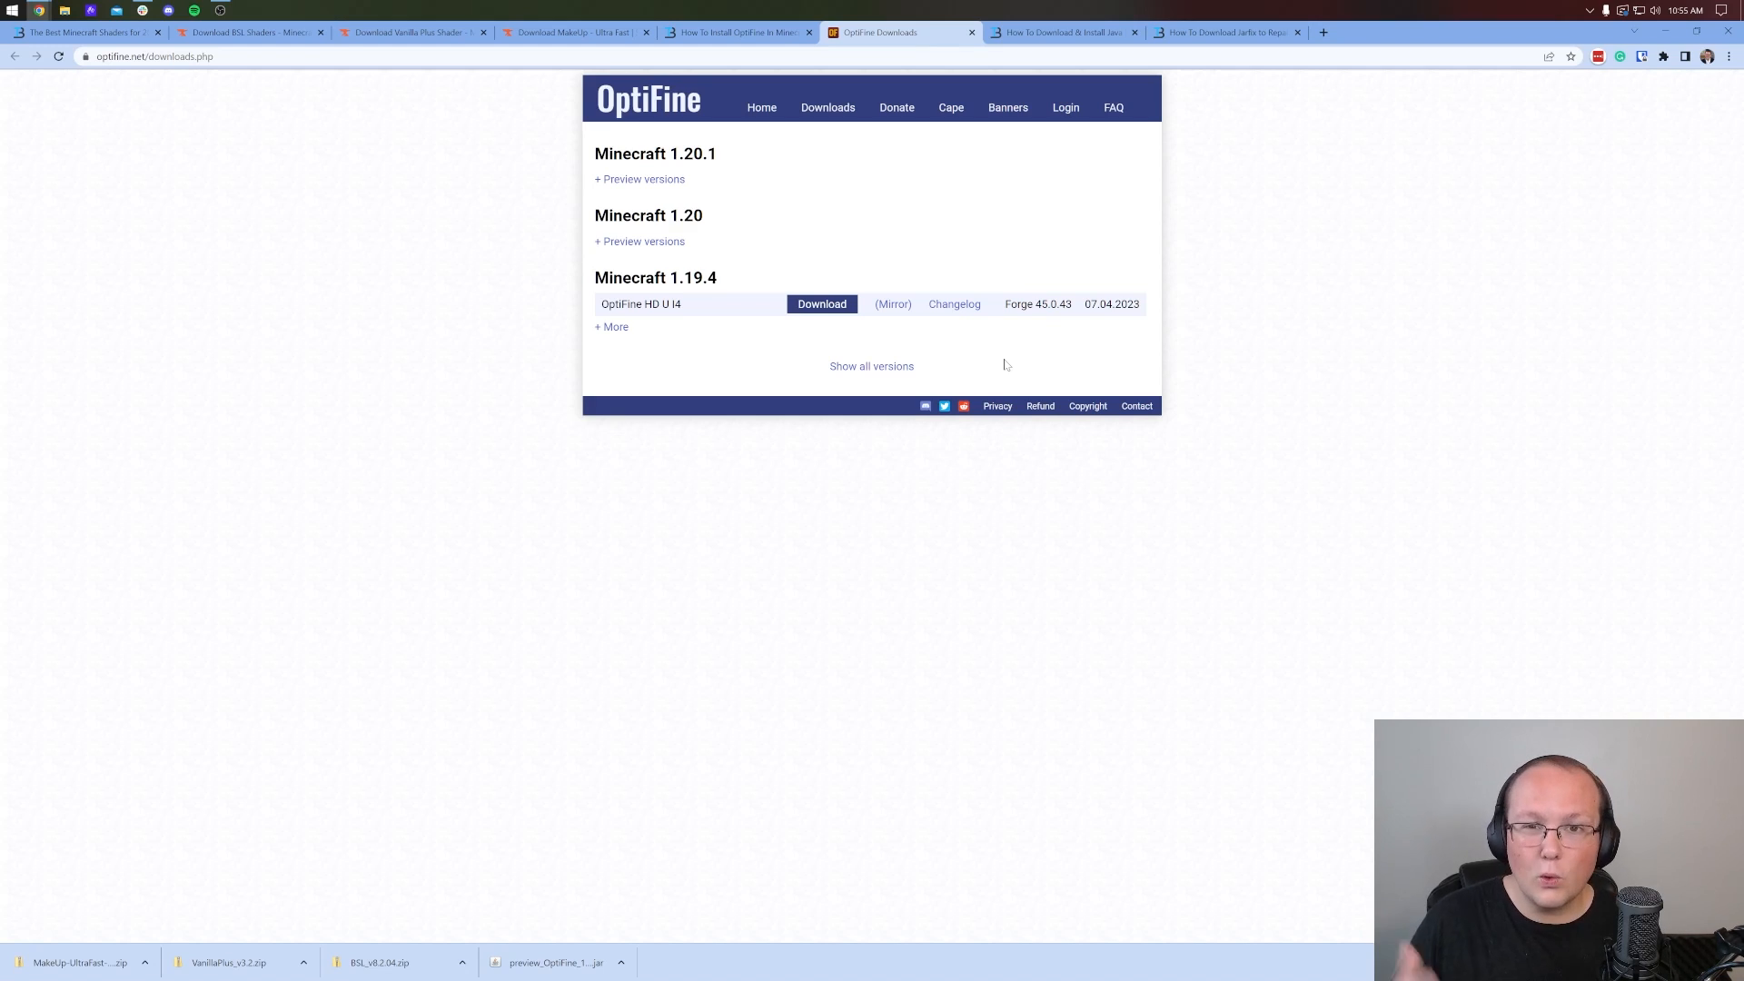
mouse_move(801, 183)
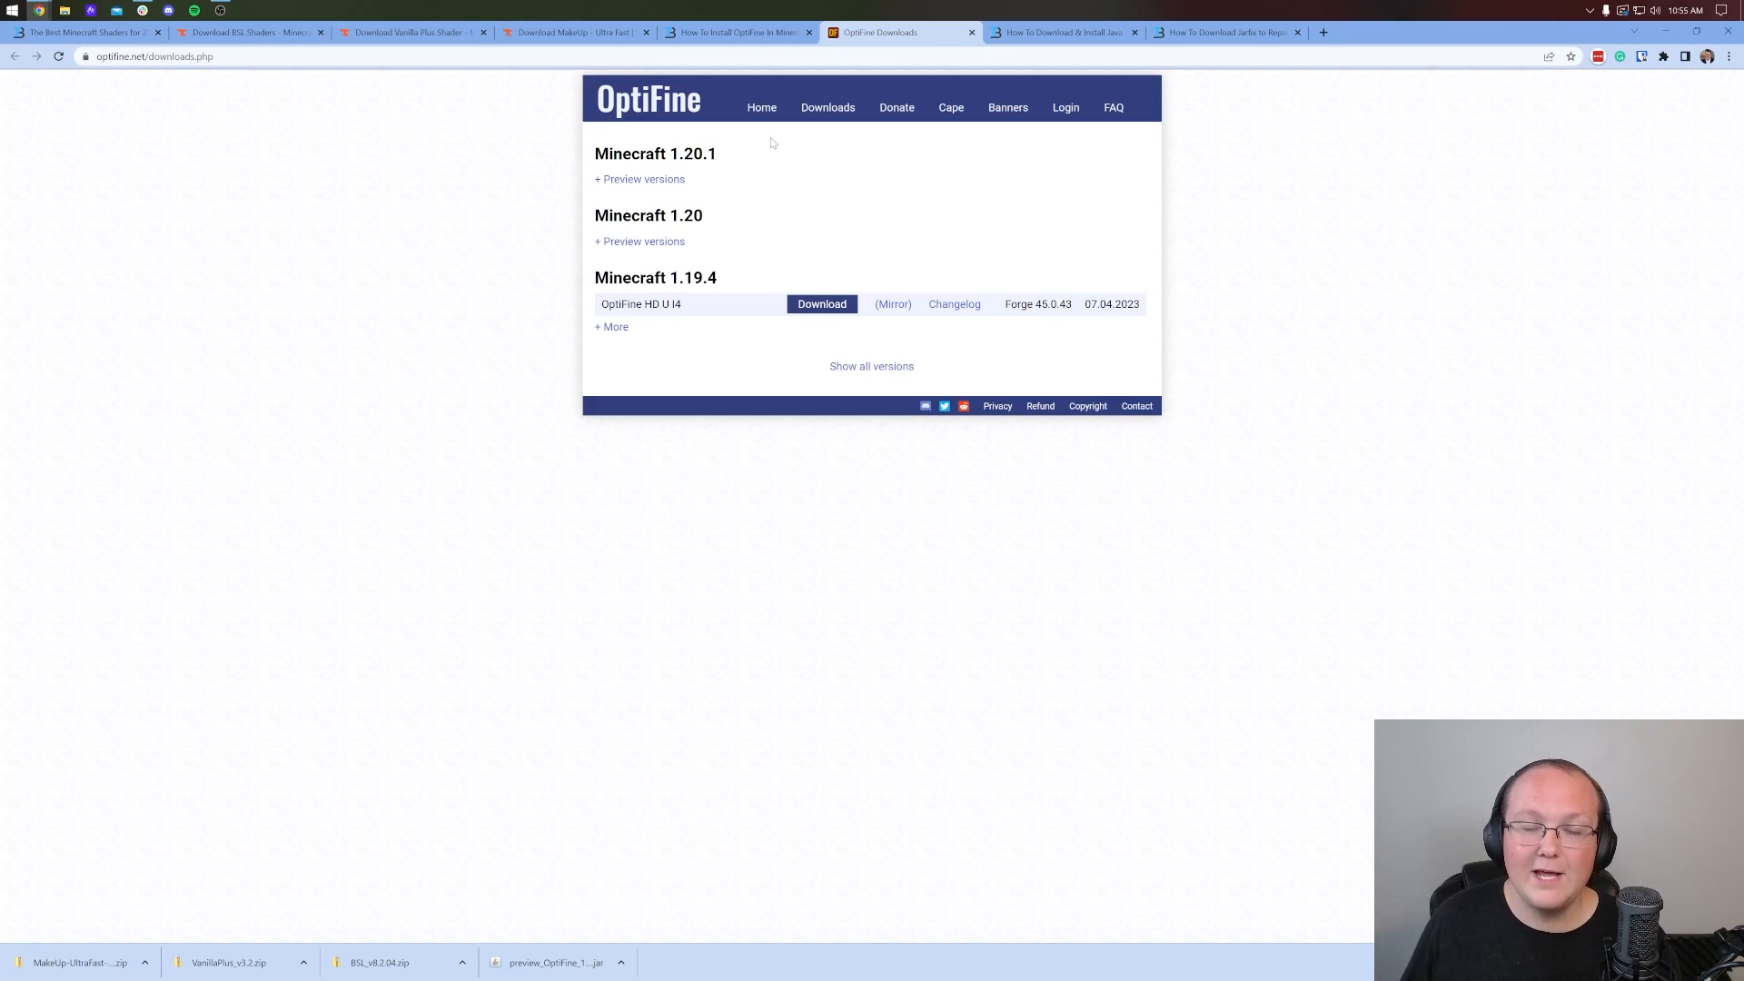
left_click(640, 179)
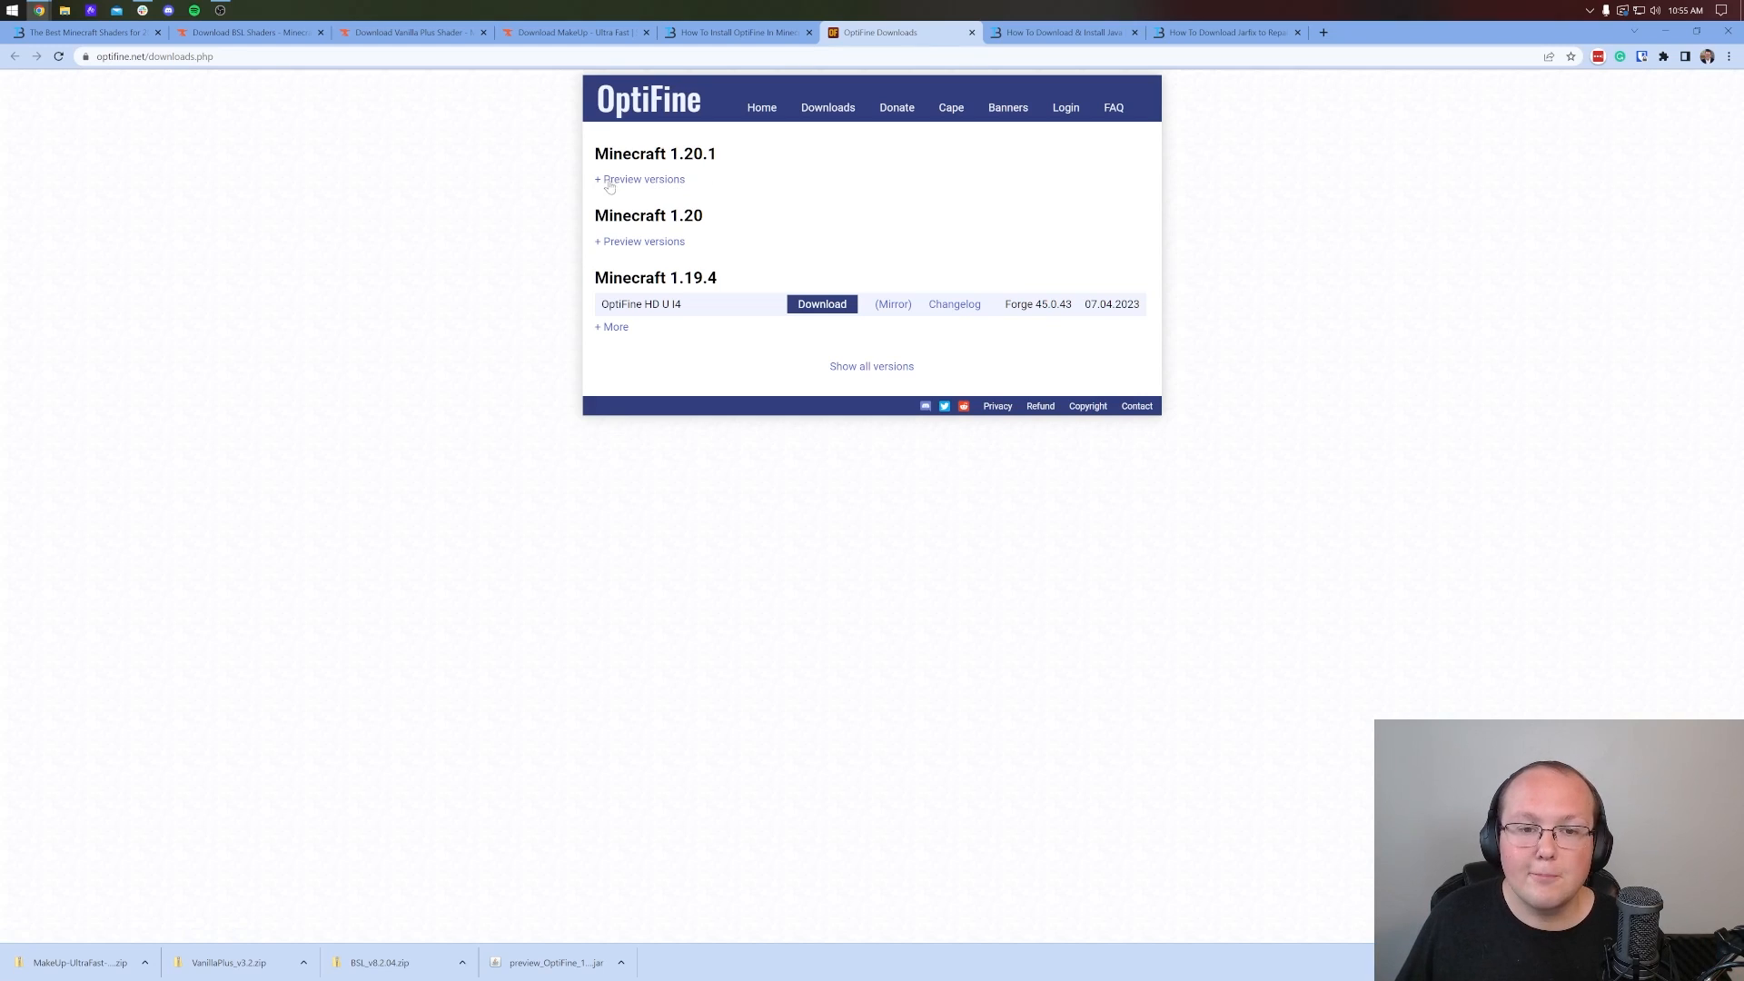
Download the OptiFine 1.20.1 HD U I5 pre5 preview jar from its mirror page.
left_click(644, 179)
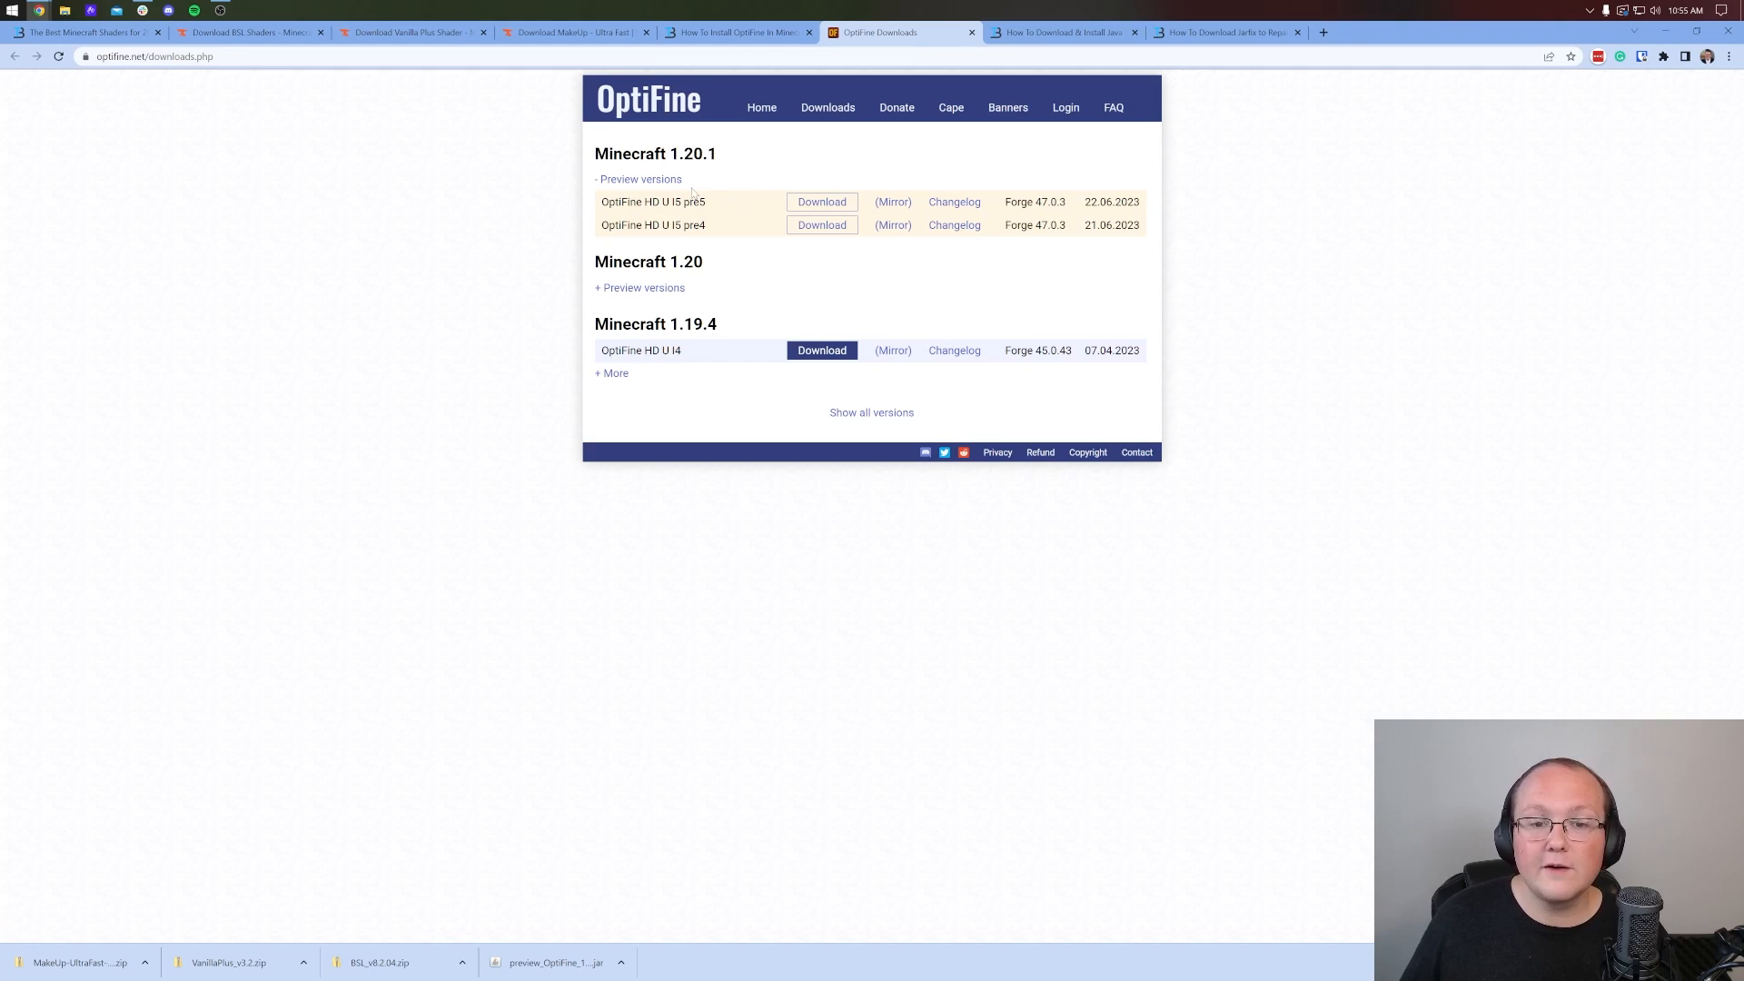
mouse_move(730, 195)
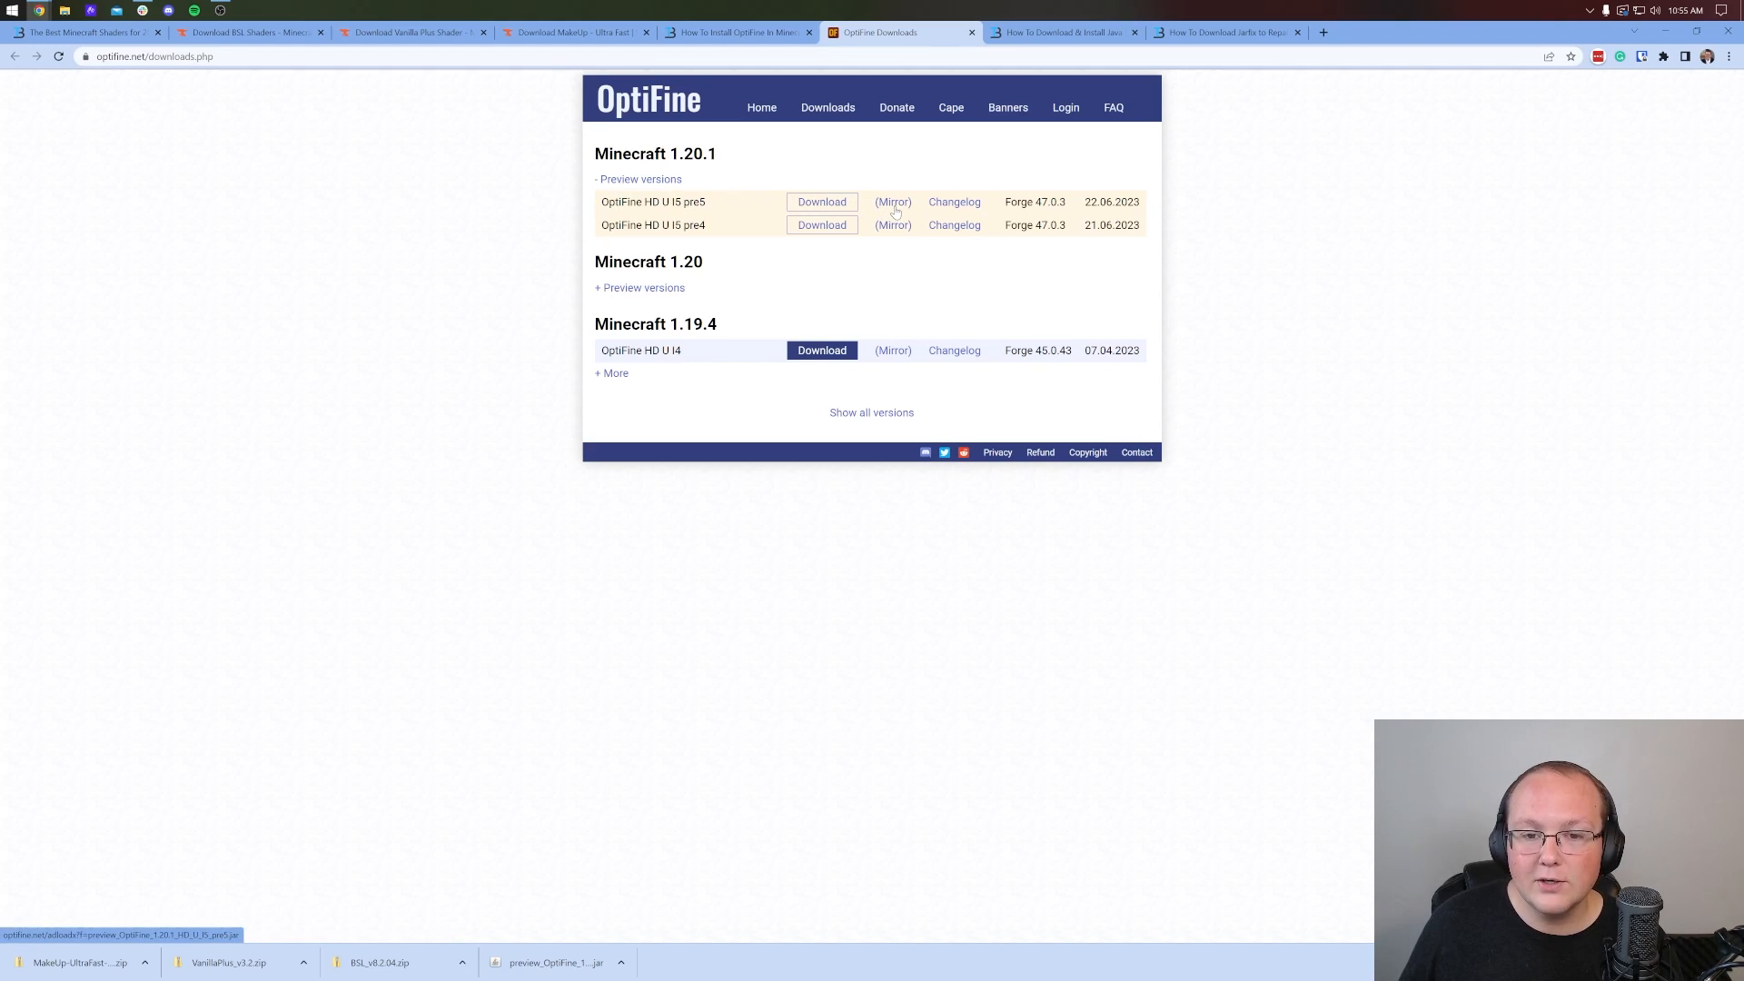
left_click(821, 202)
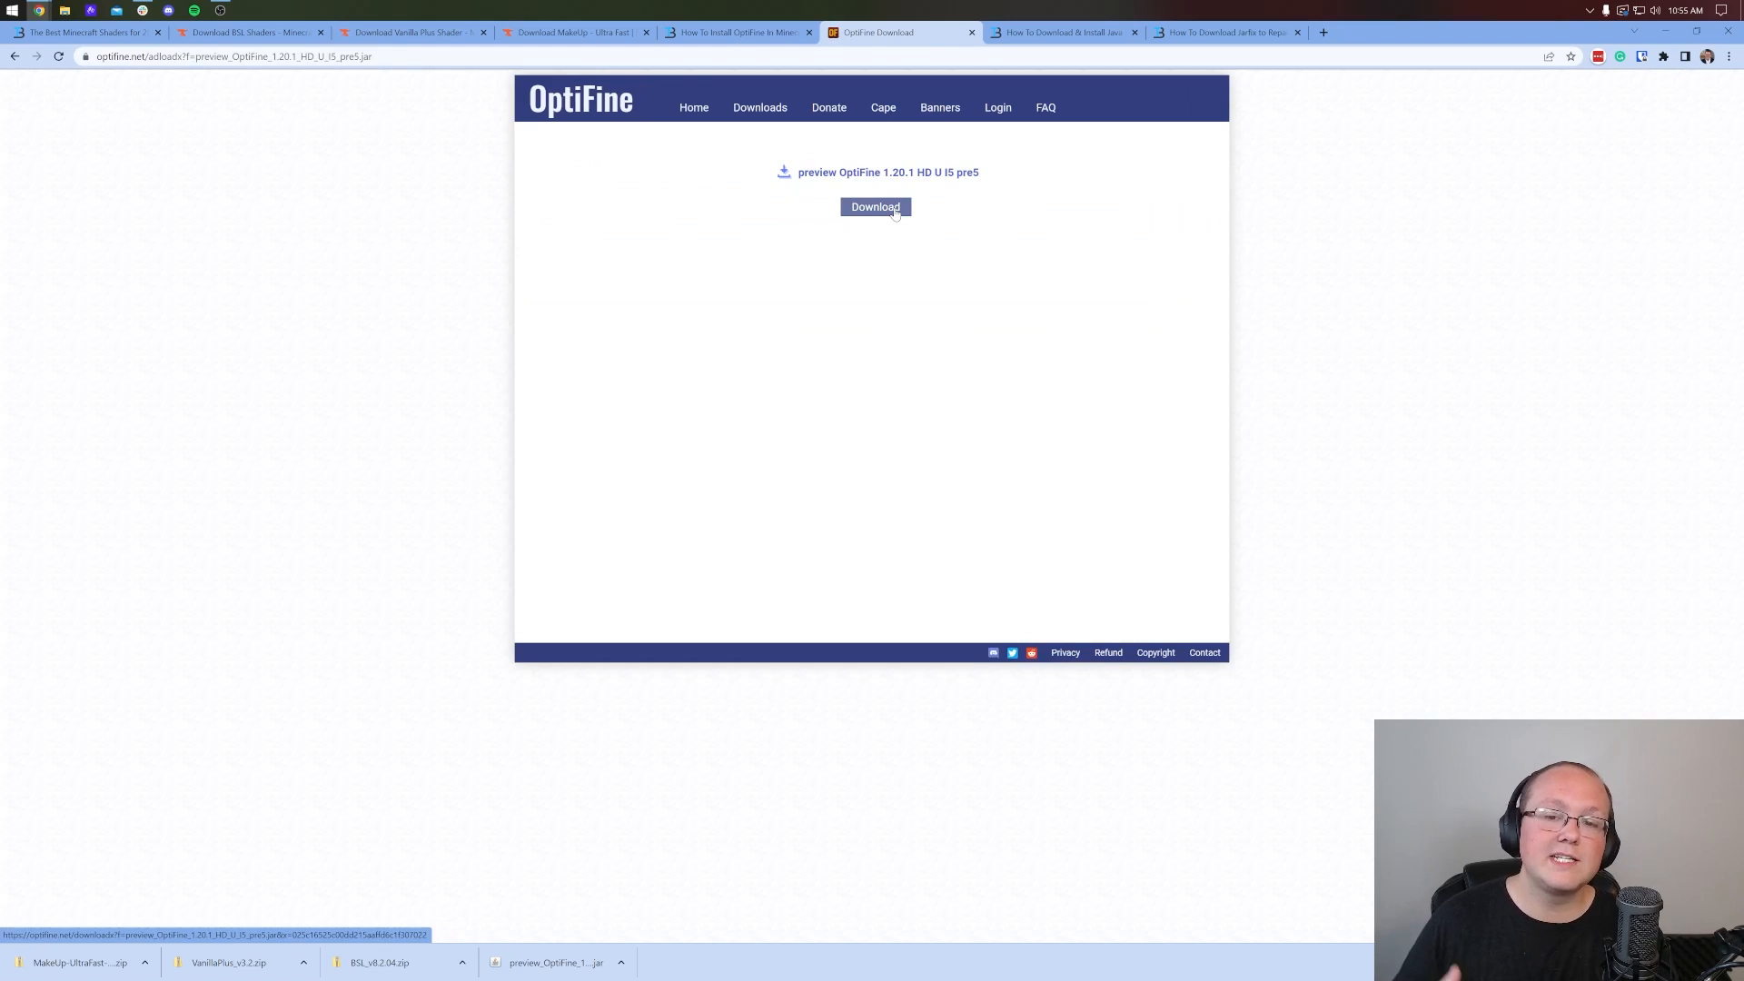
left_click(876, 207)
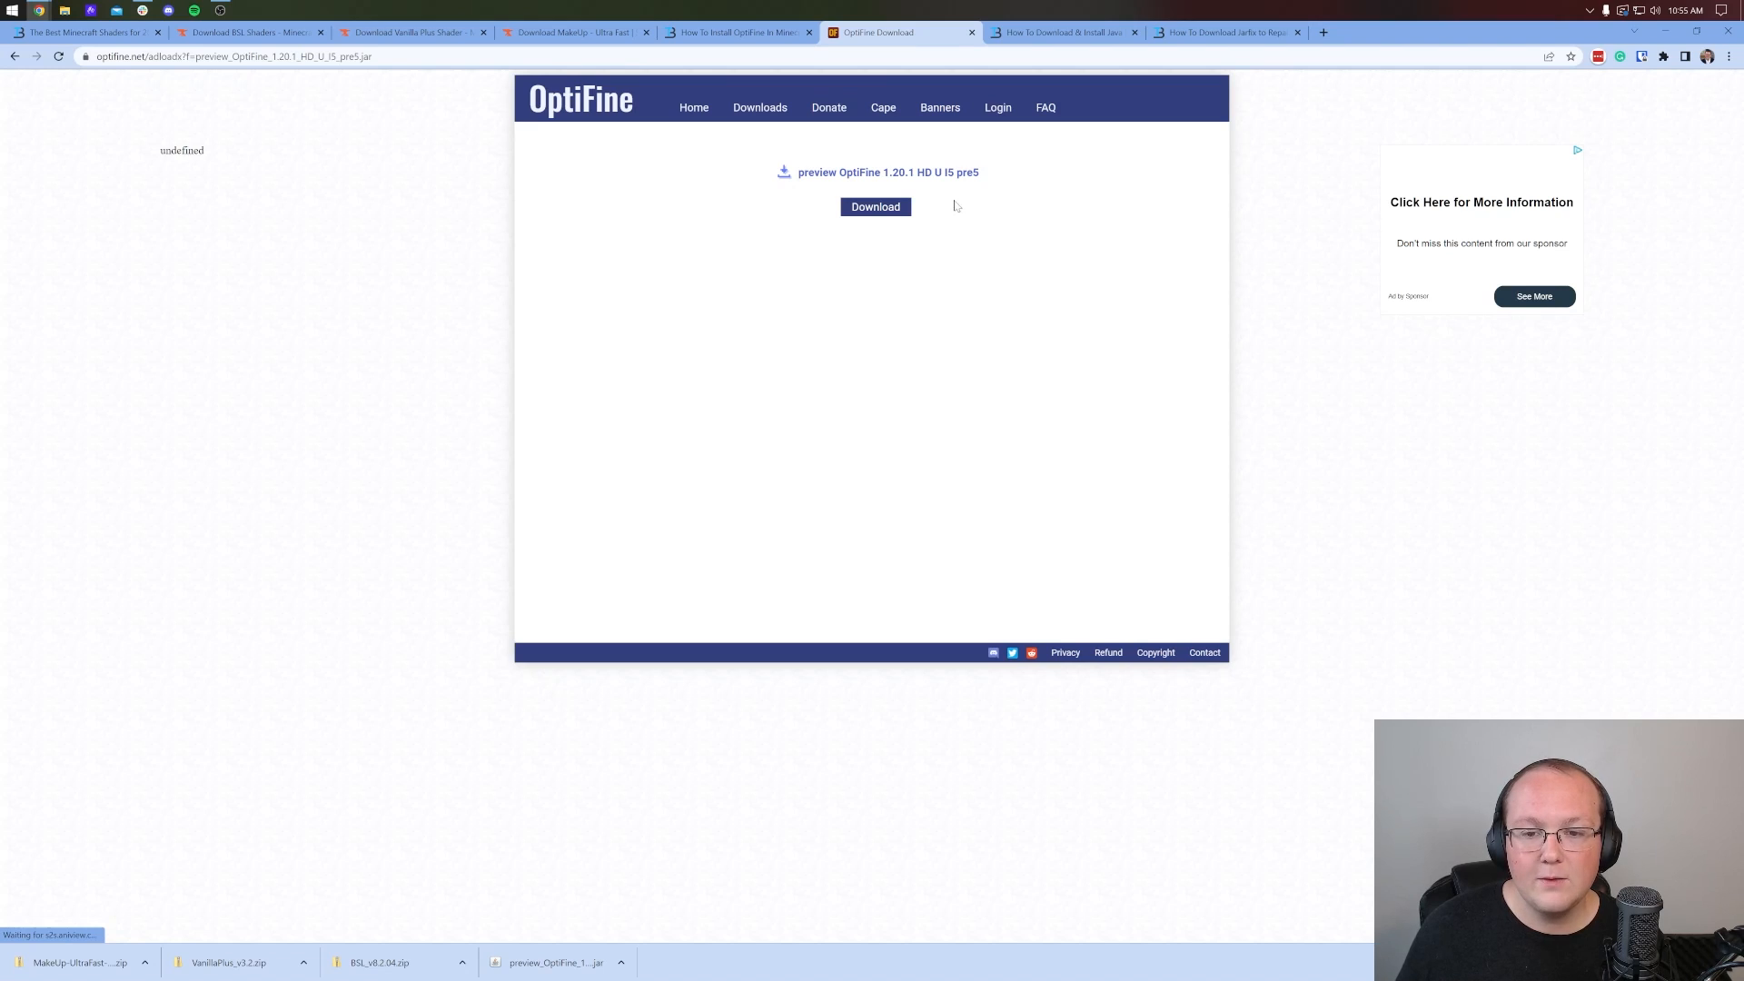
left_click(874, 207)
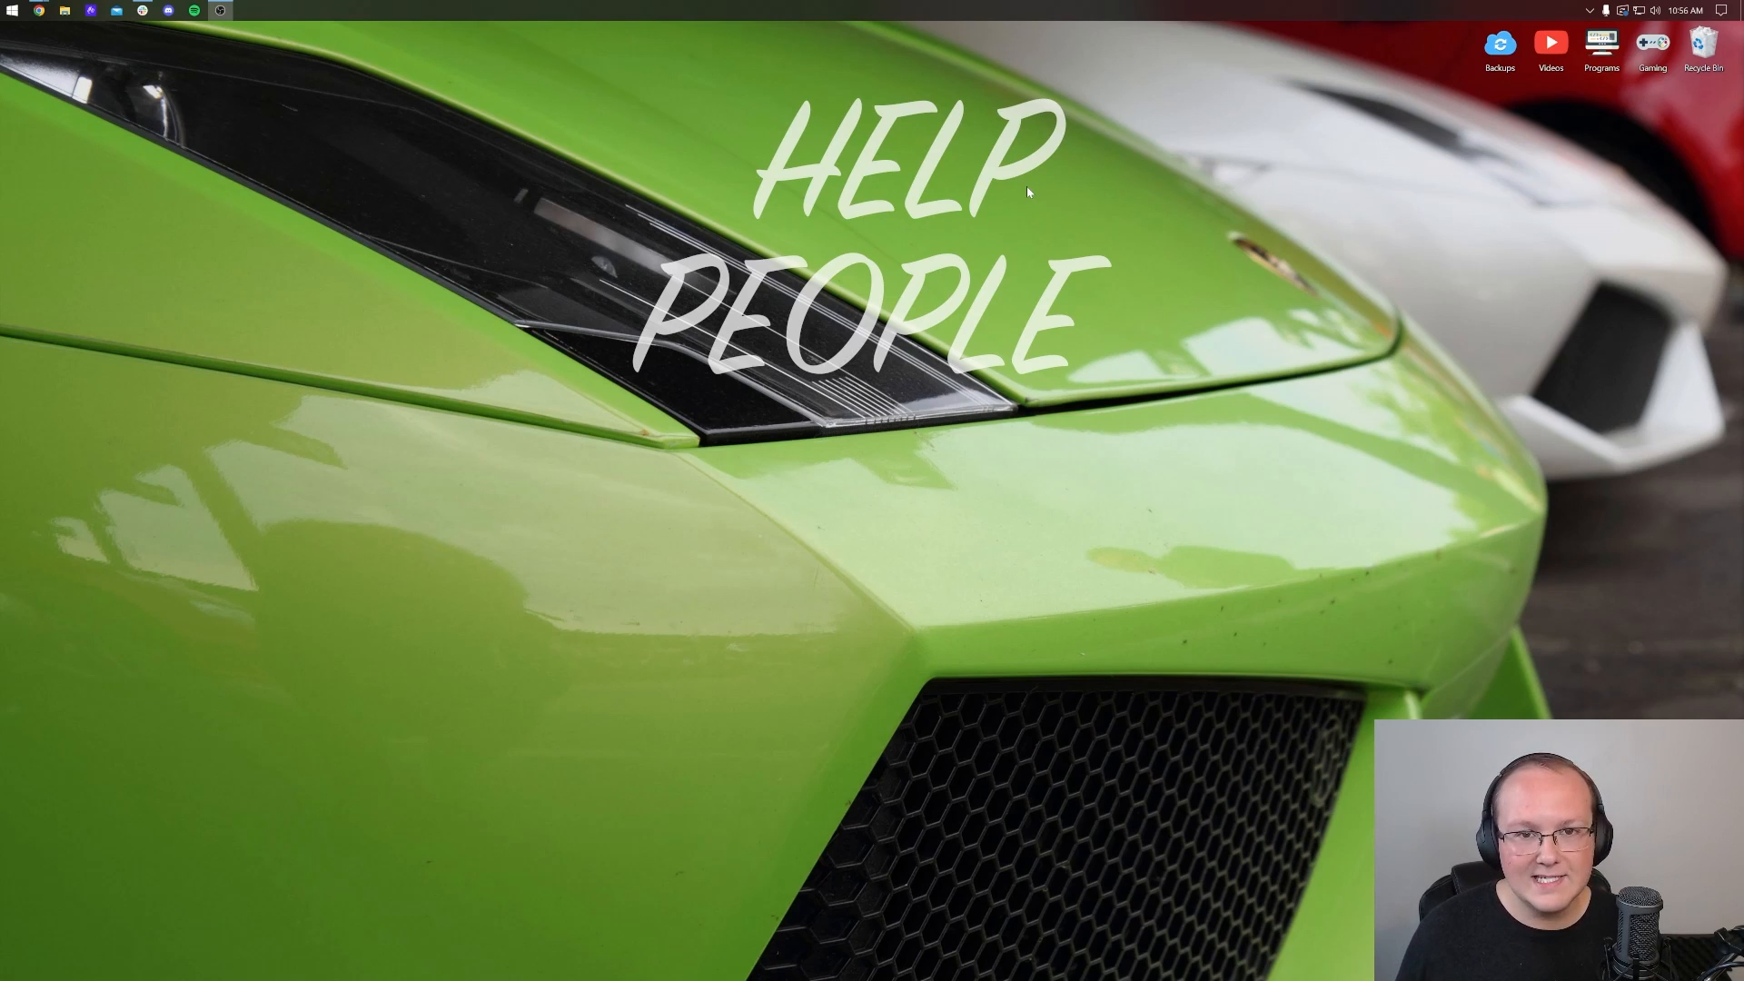
Open Downloads via Start search and move the four downloaded files to the desktop.
left_click(15, 11)
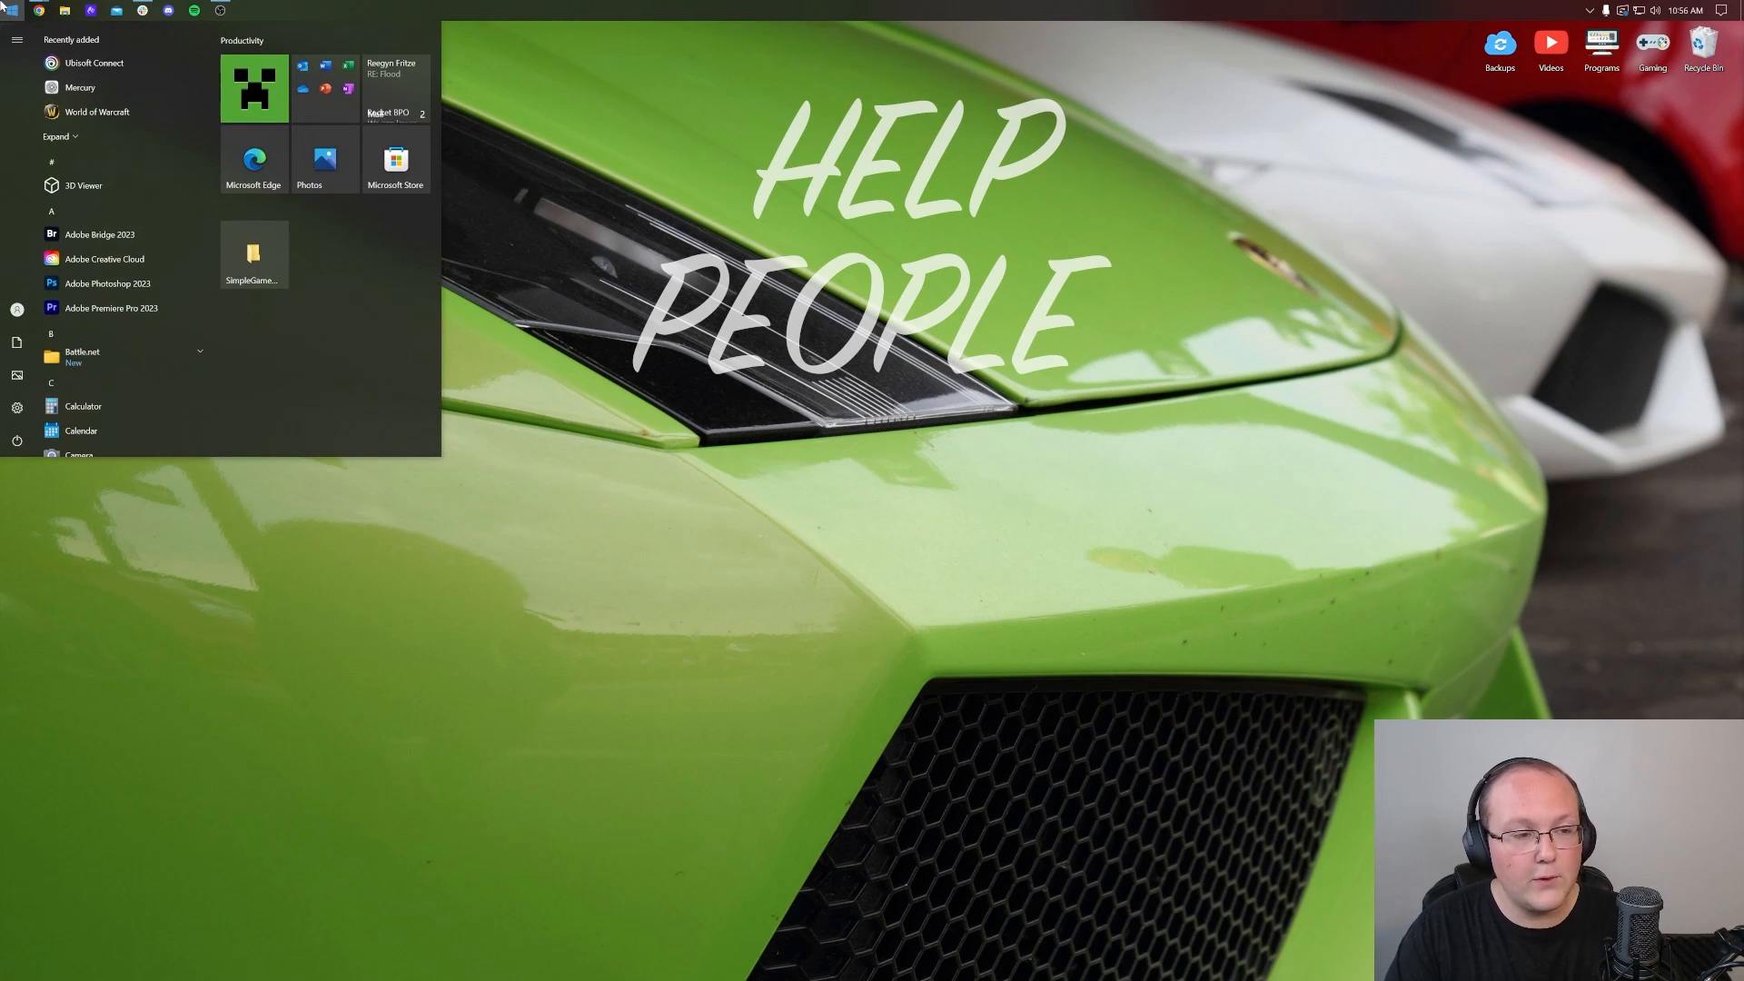
type("dow")
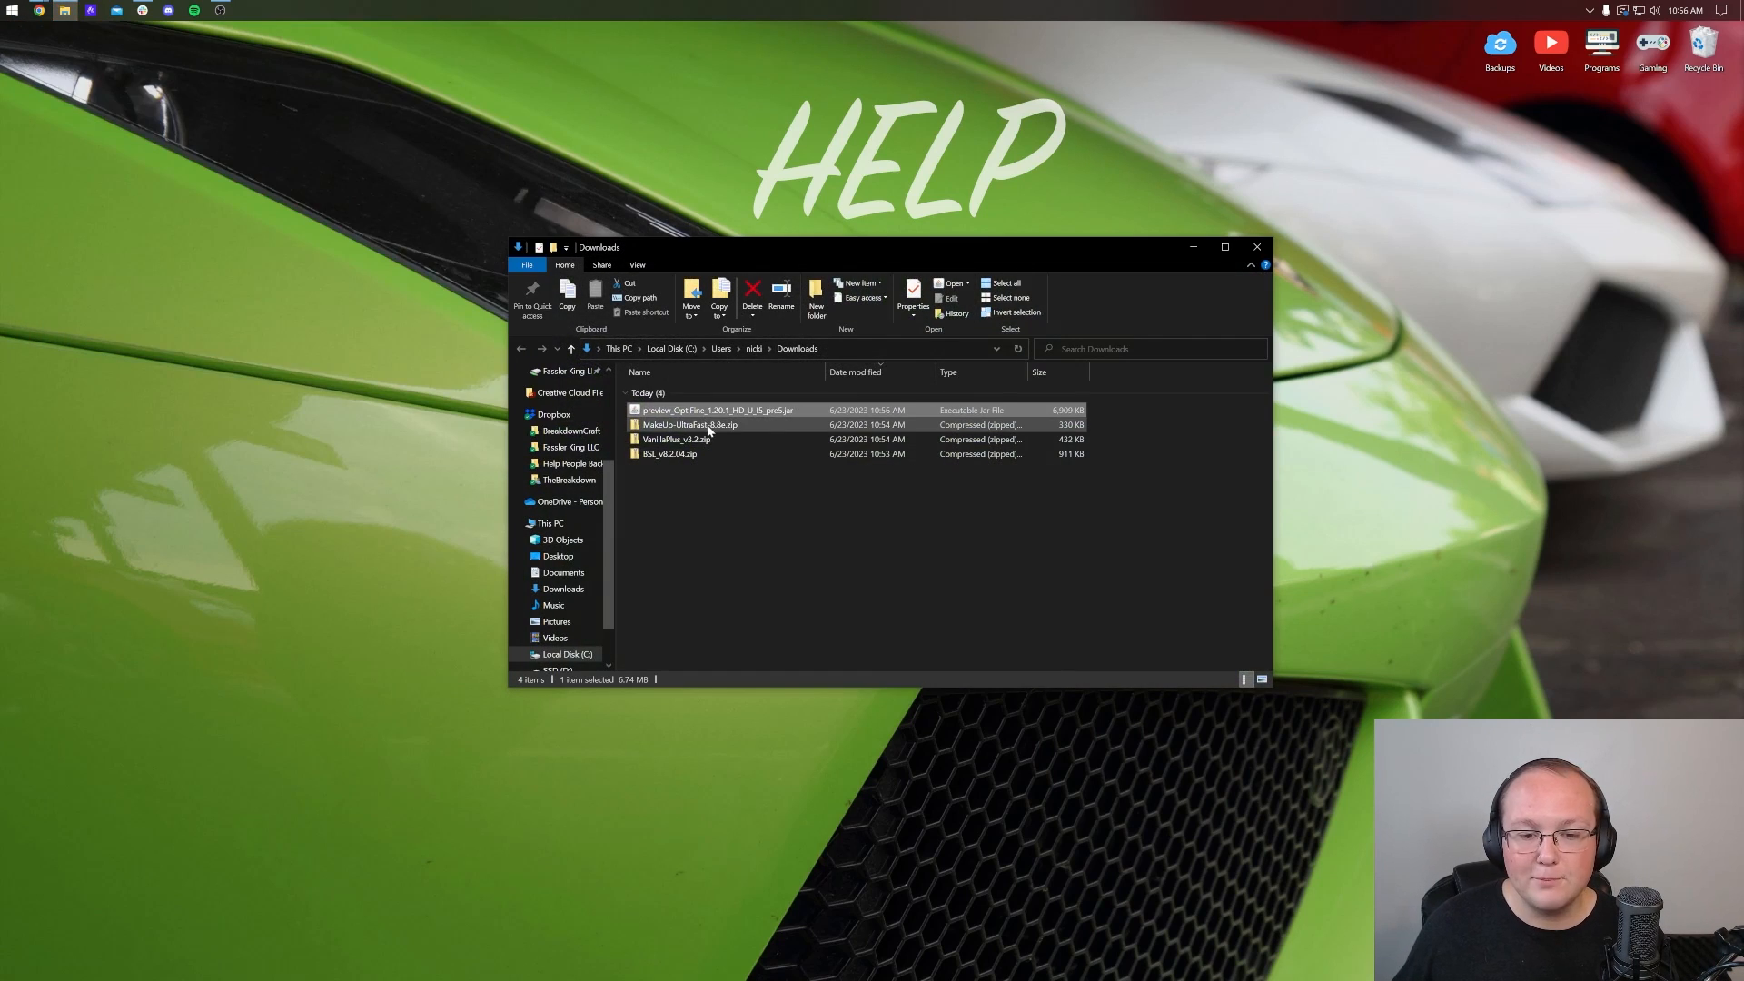
left_click(675, 438)
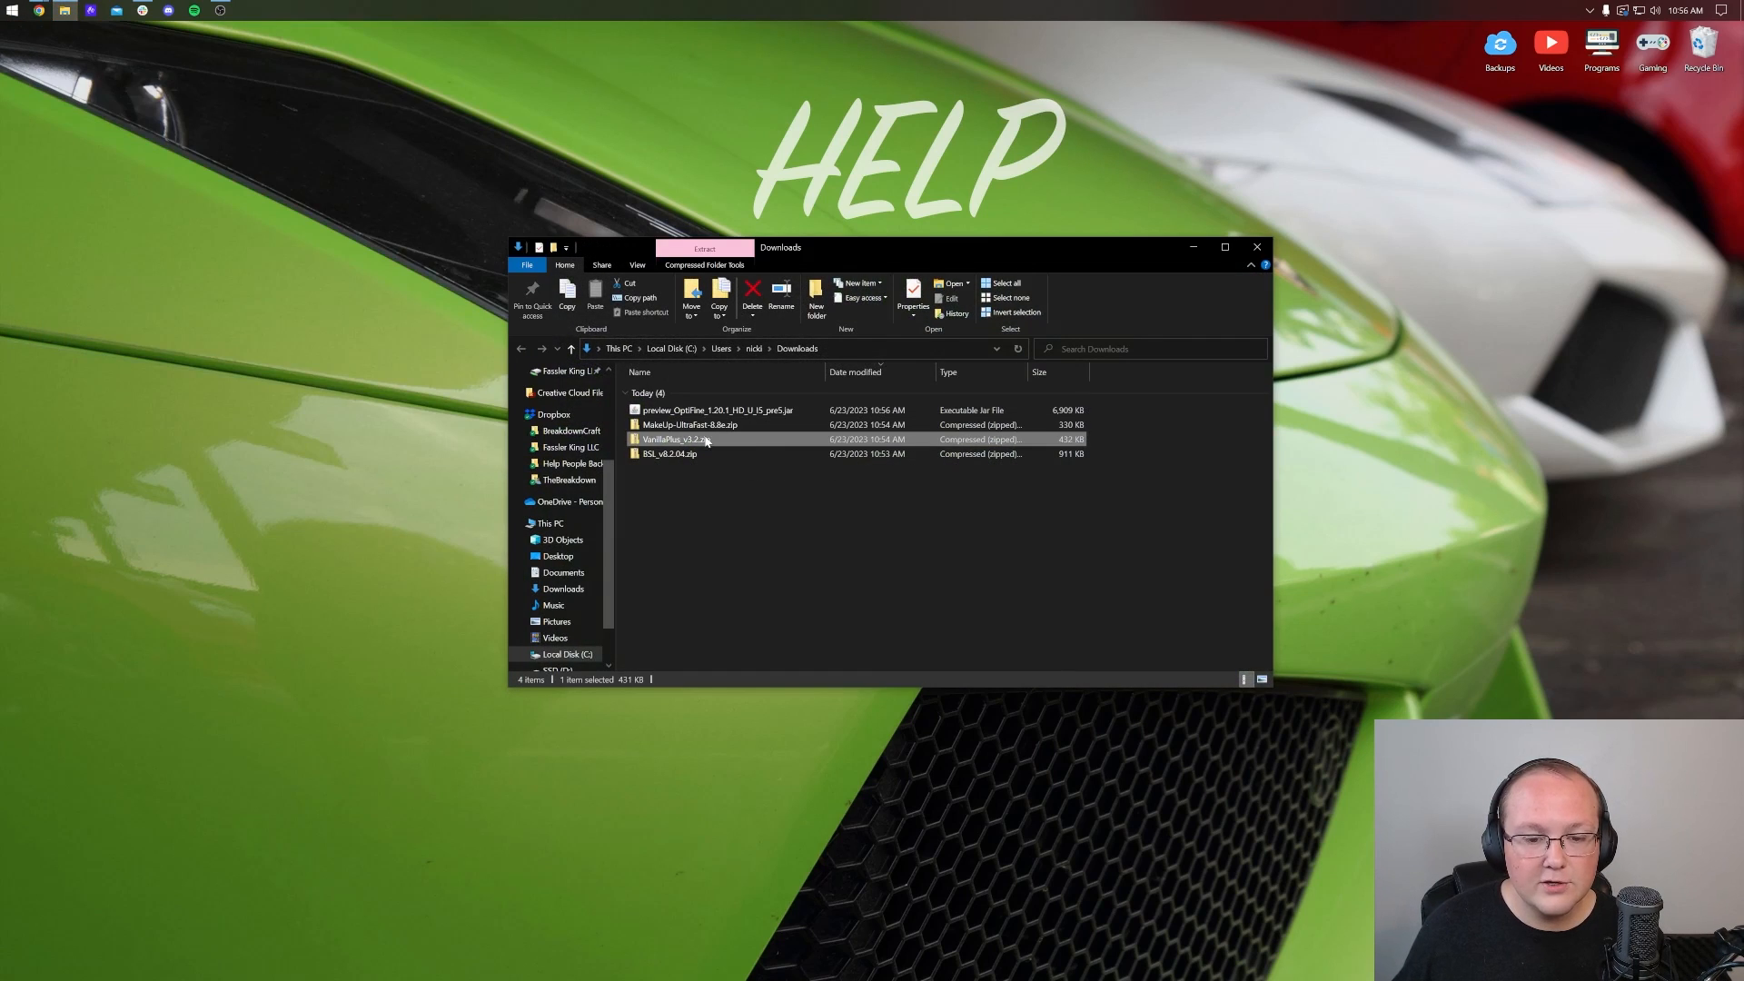
key("ctrl+a")
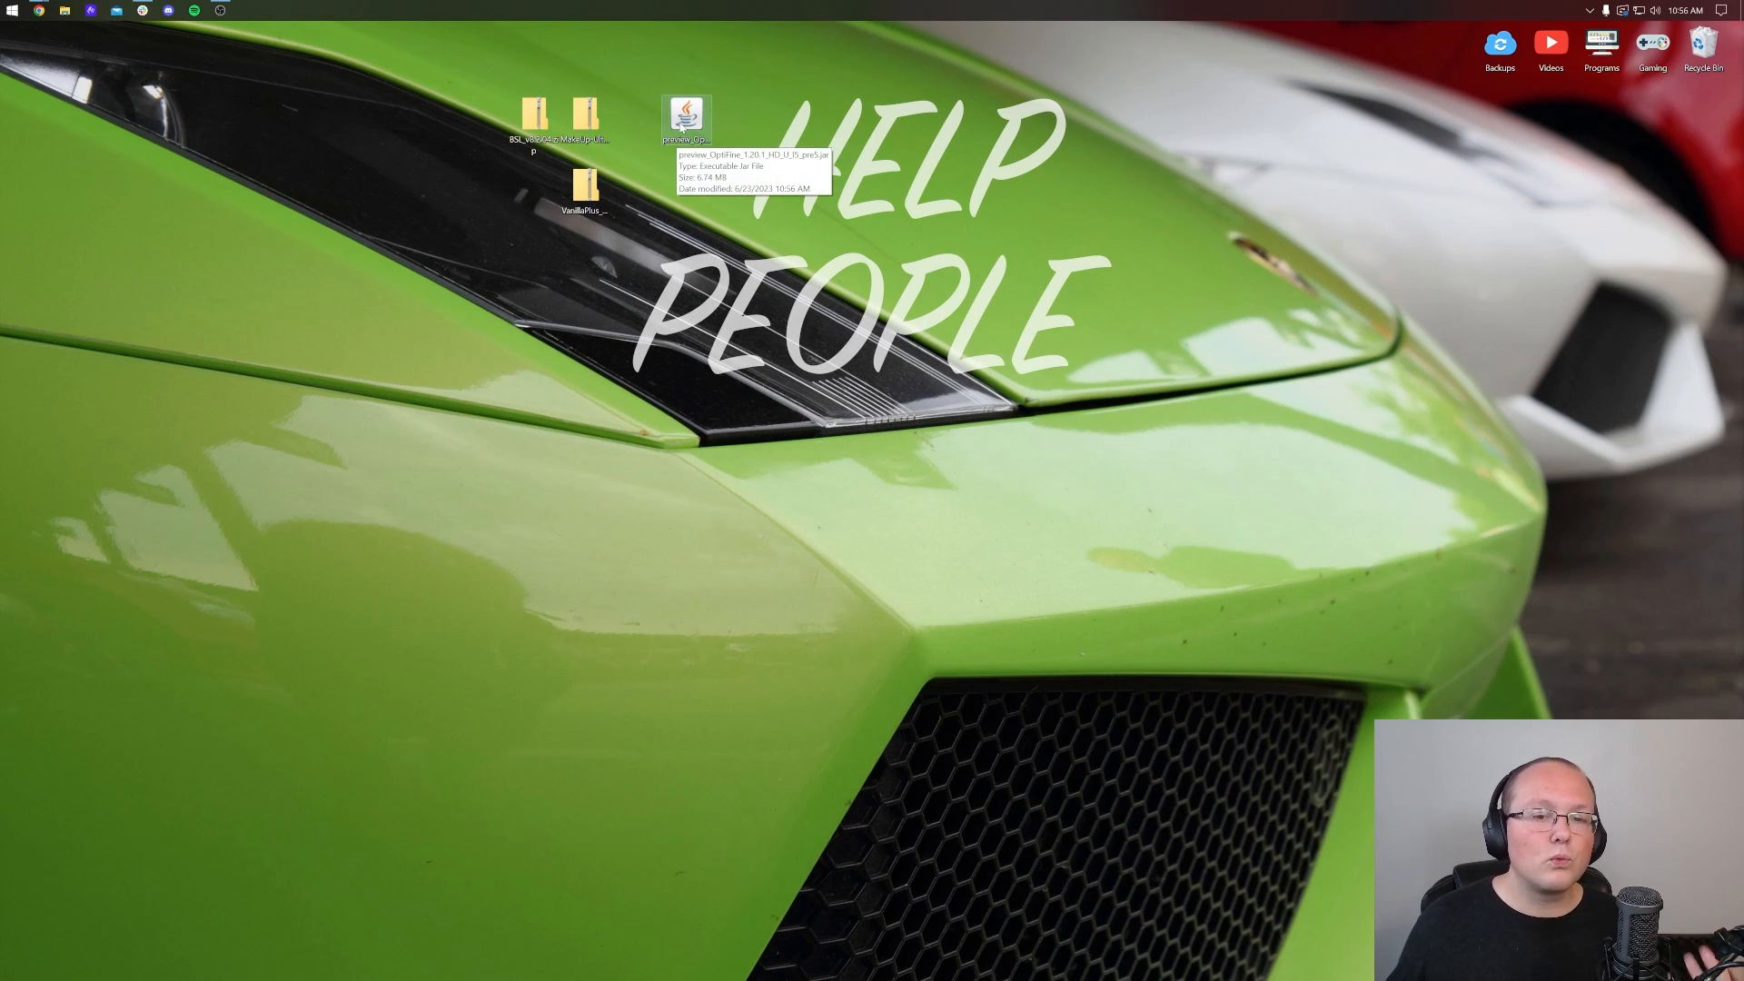
Open the OptiFine pre5 jar with Java(TM) Platform SE binary.
right_click(687, 117)
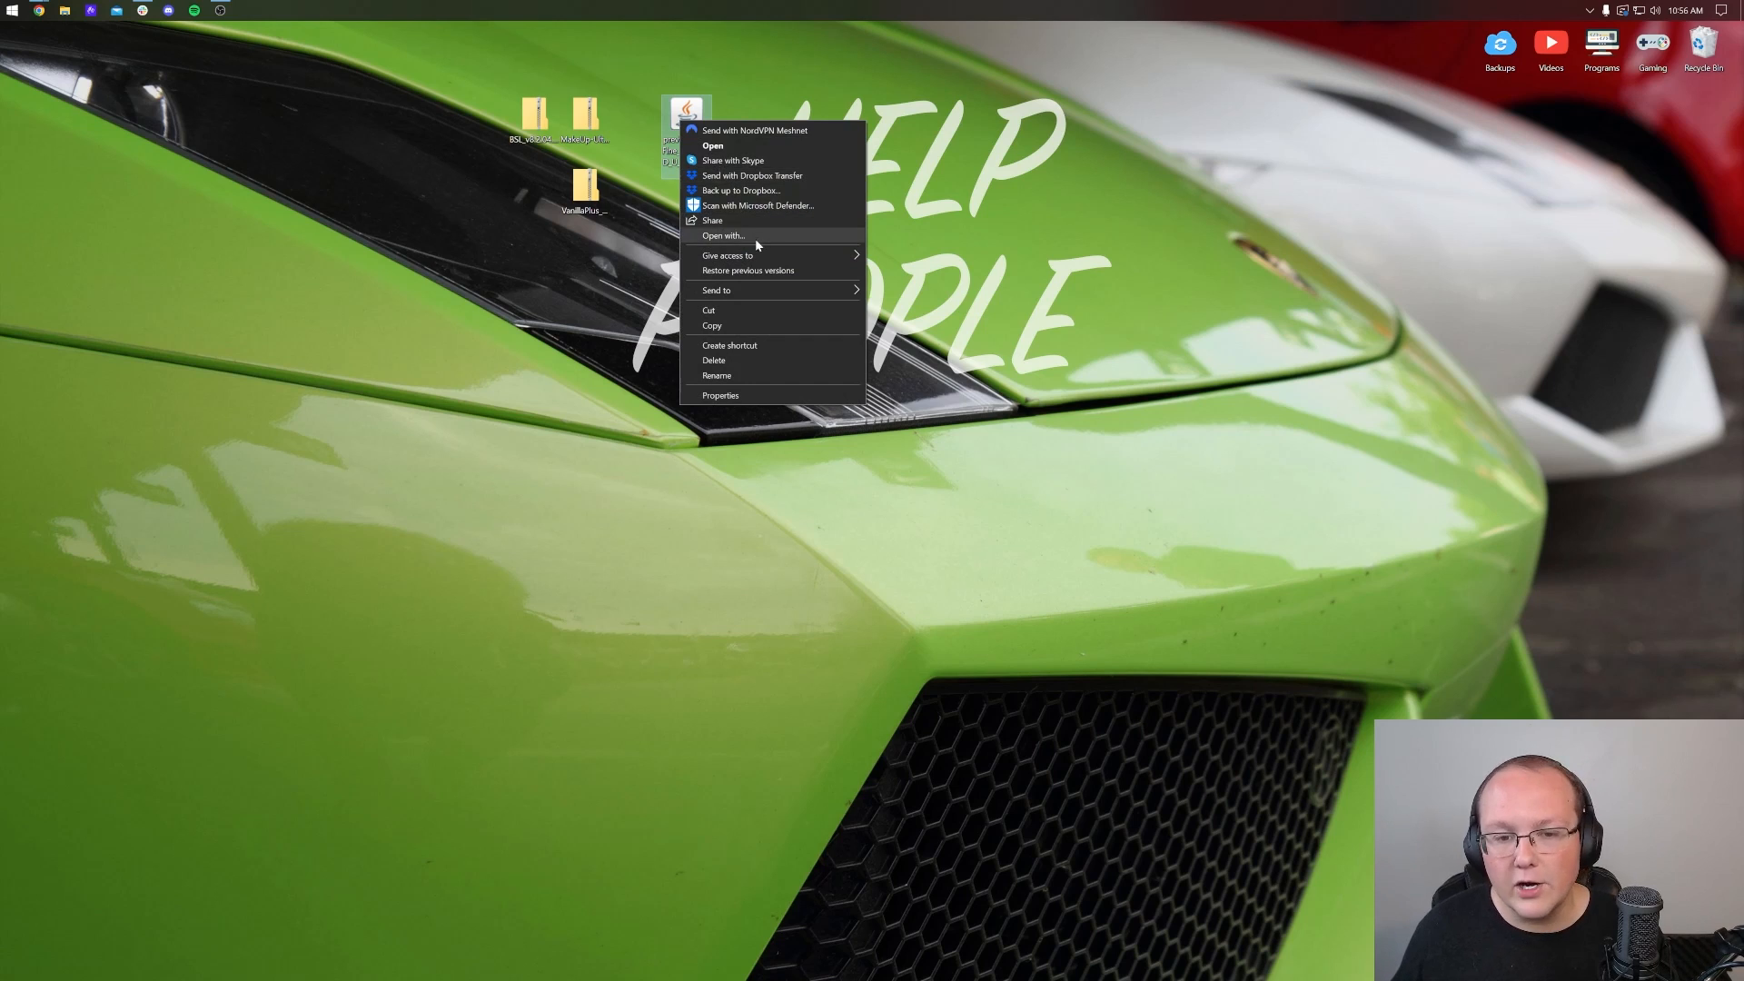
left_click(721, 236)
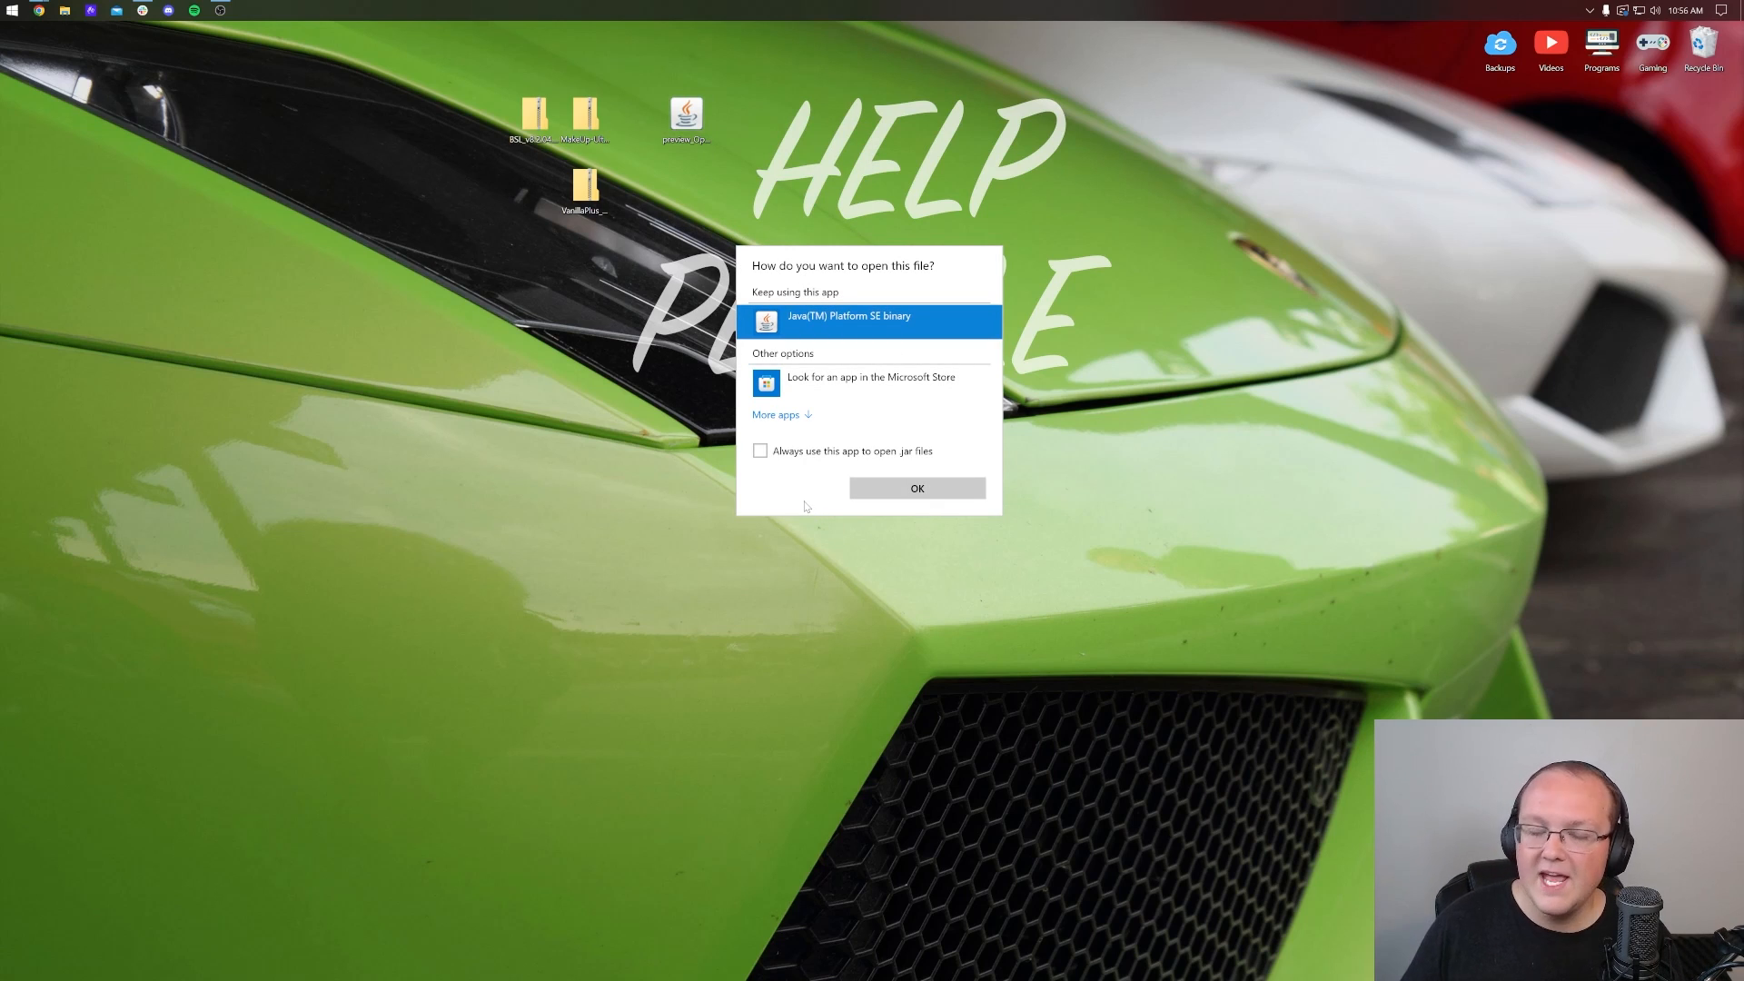
left_click(916, 487)
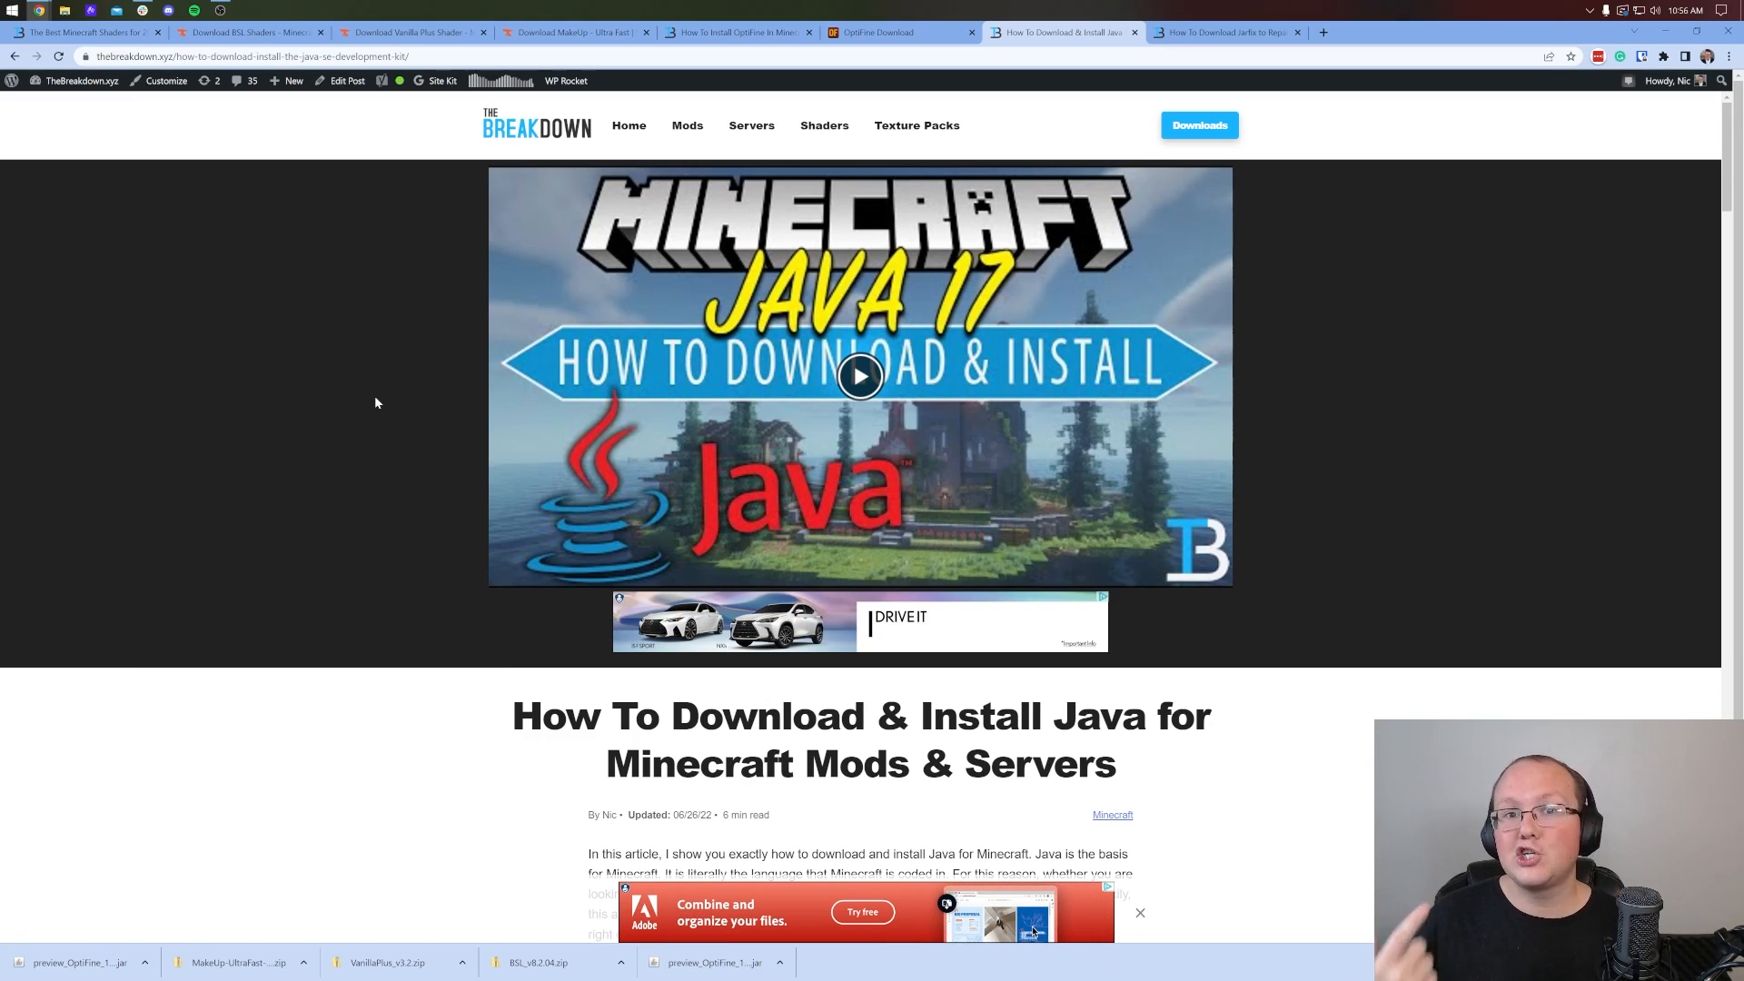
Skim the Java install guide, then minimize Chrome to show the desktop.
scroll("down", 3)
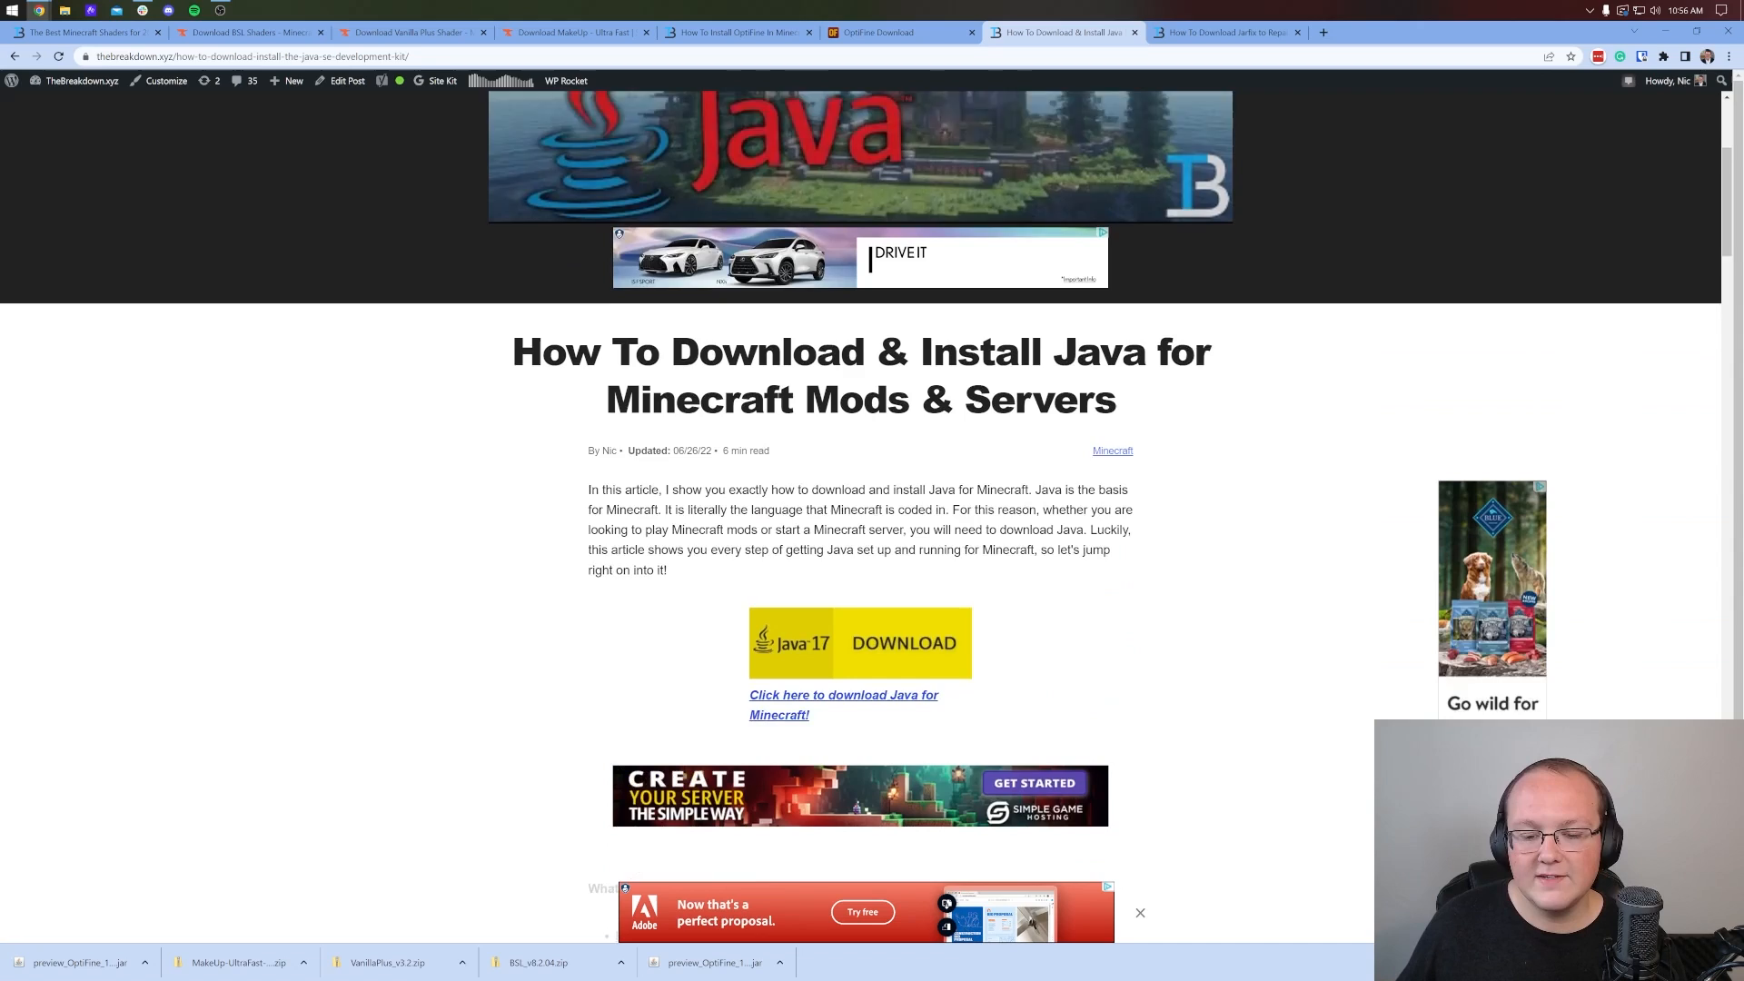
scroll("down", 3)
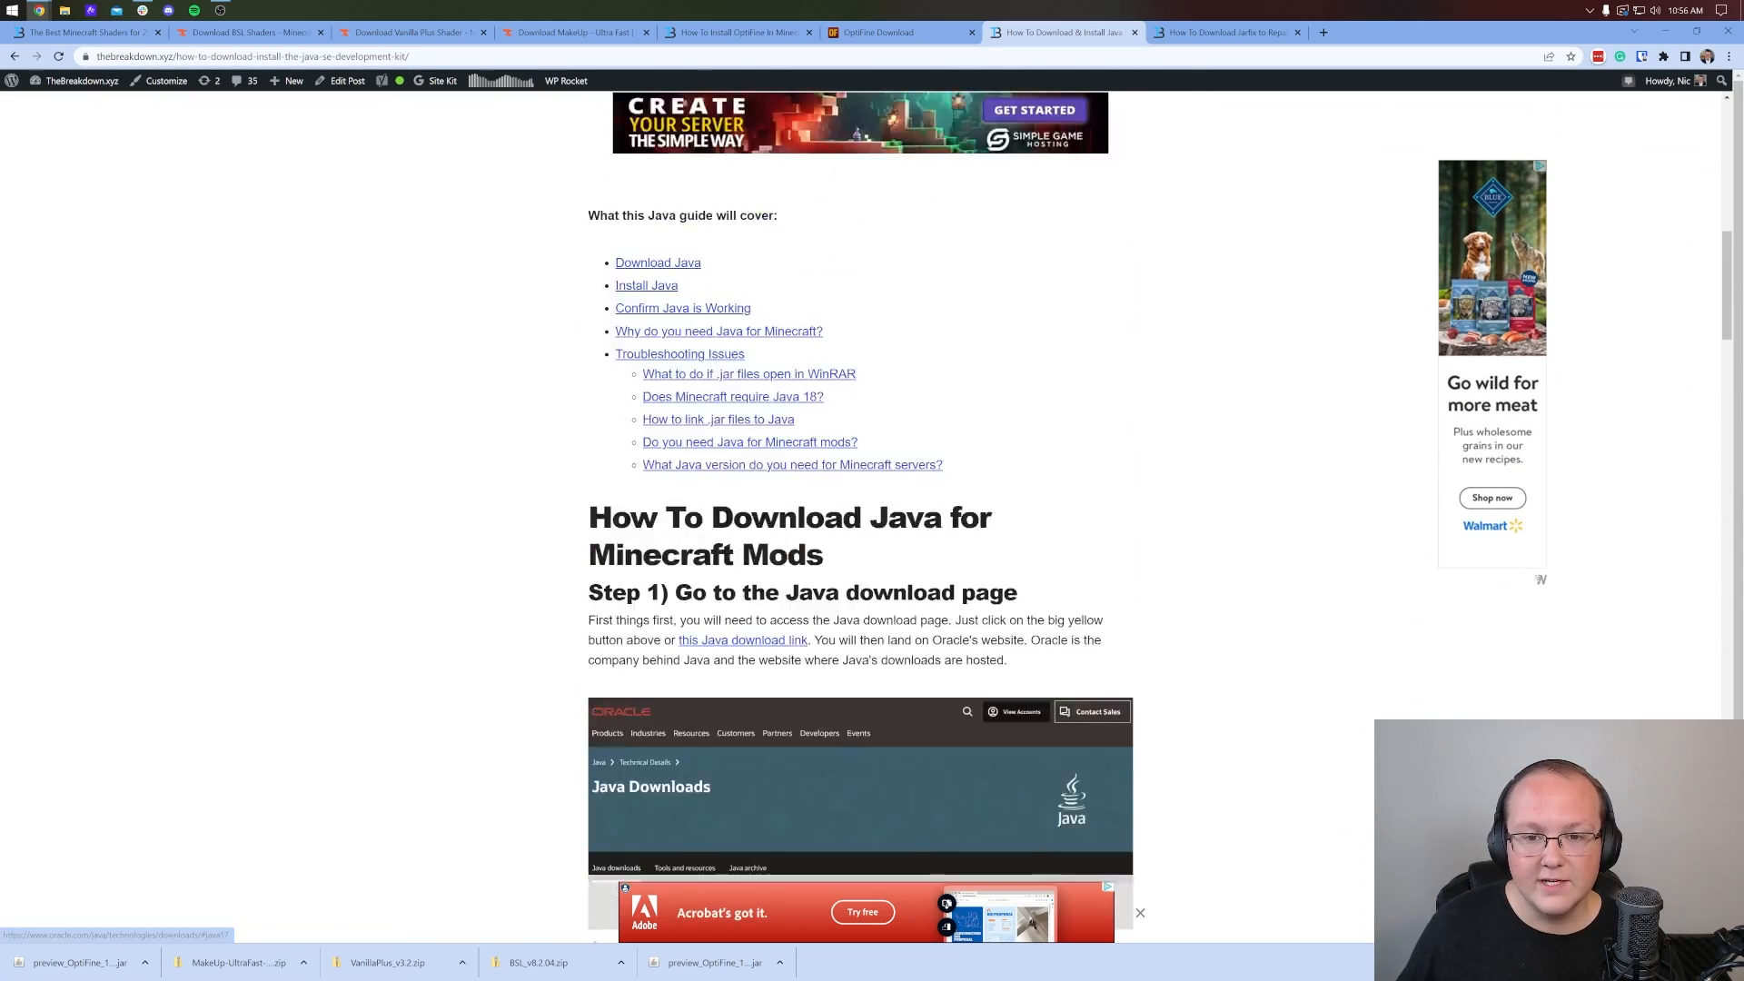
scroll("up", 3)
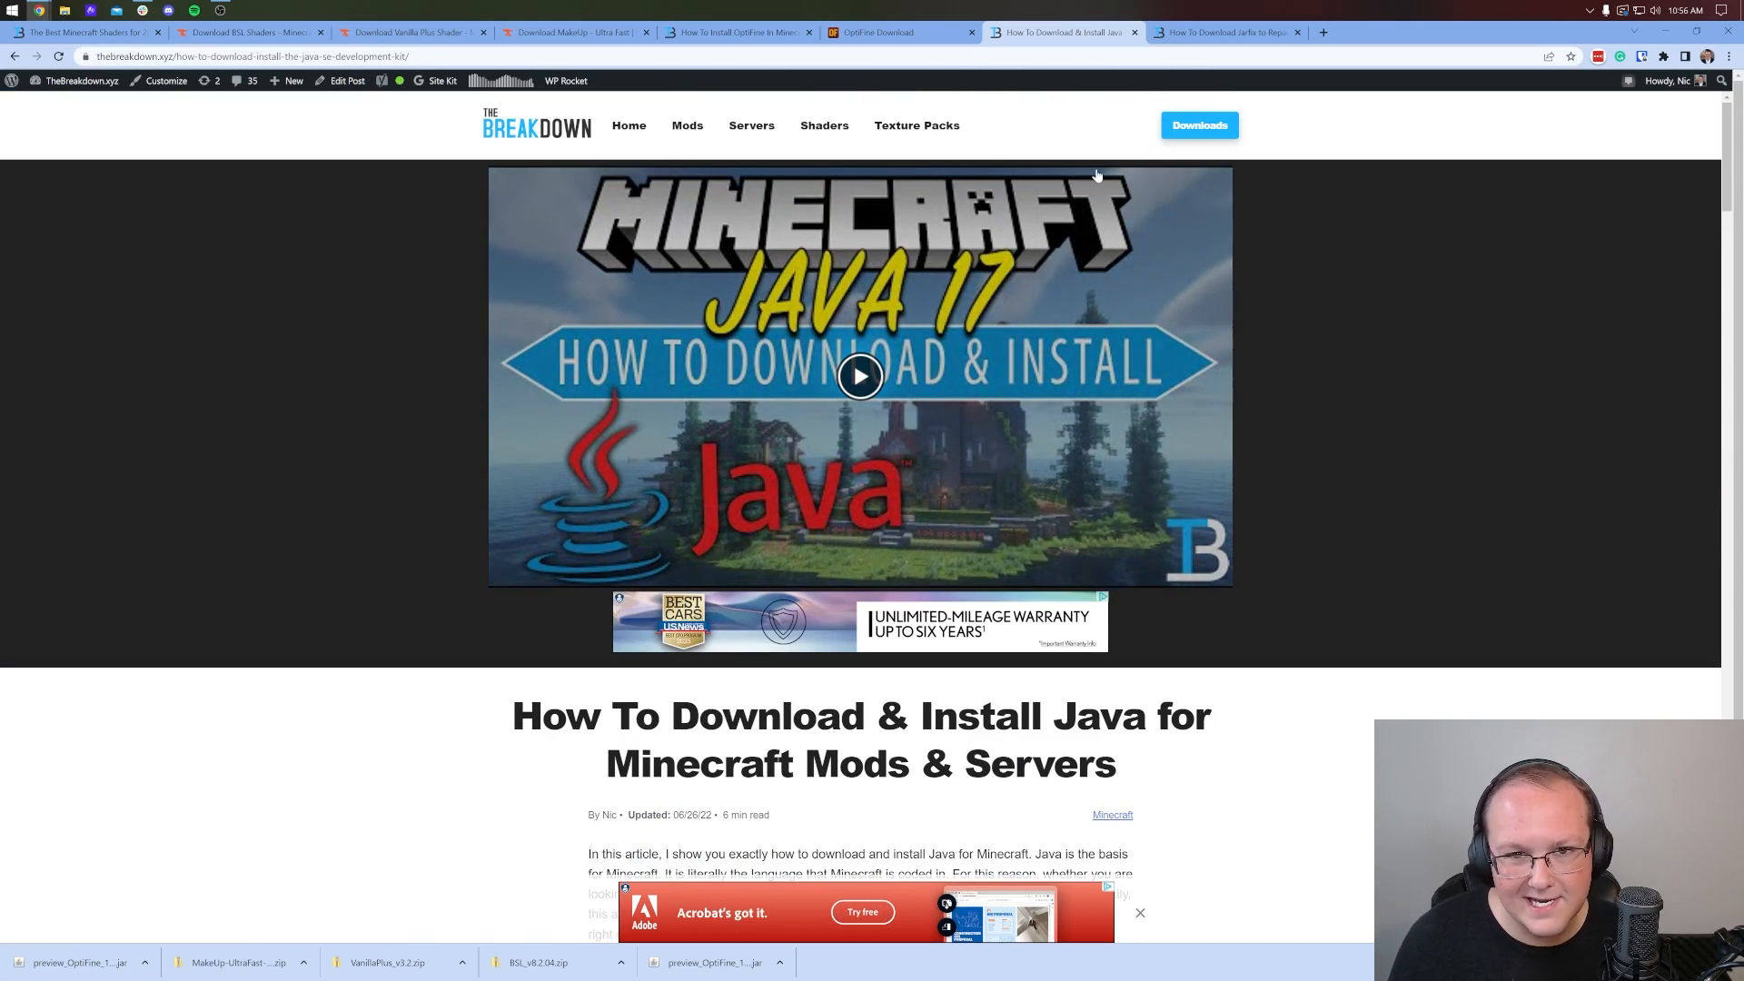
left_click(1224, 31)
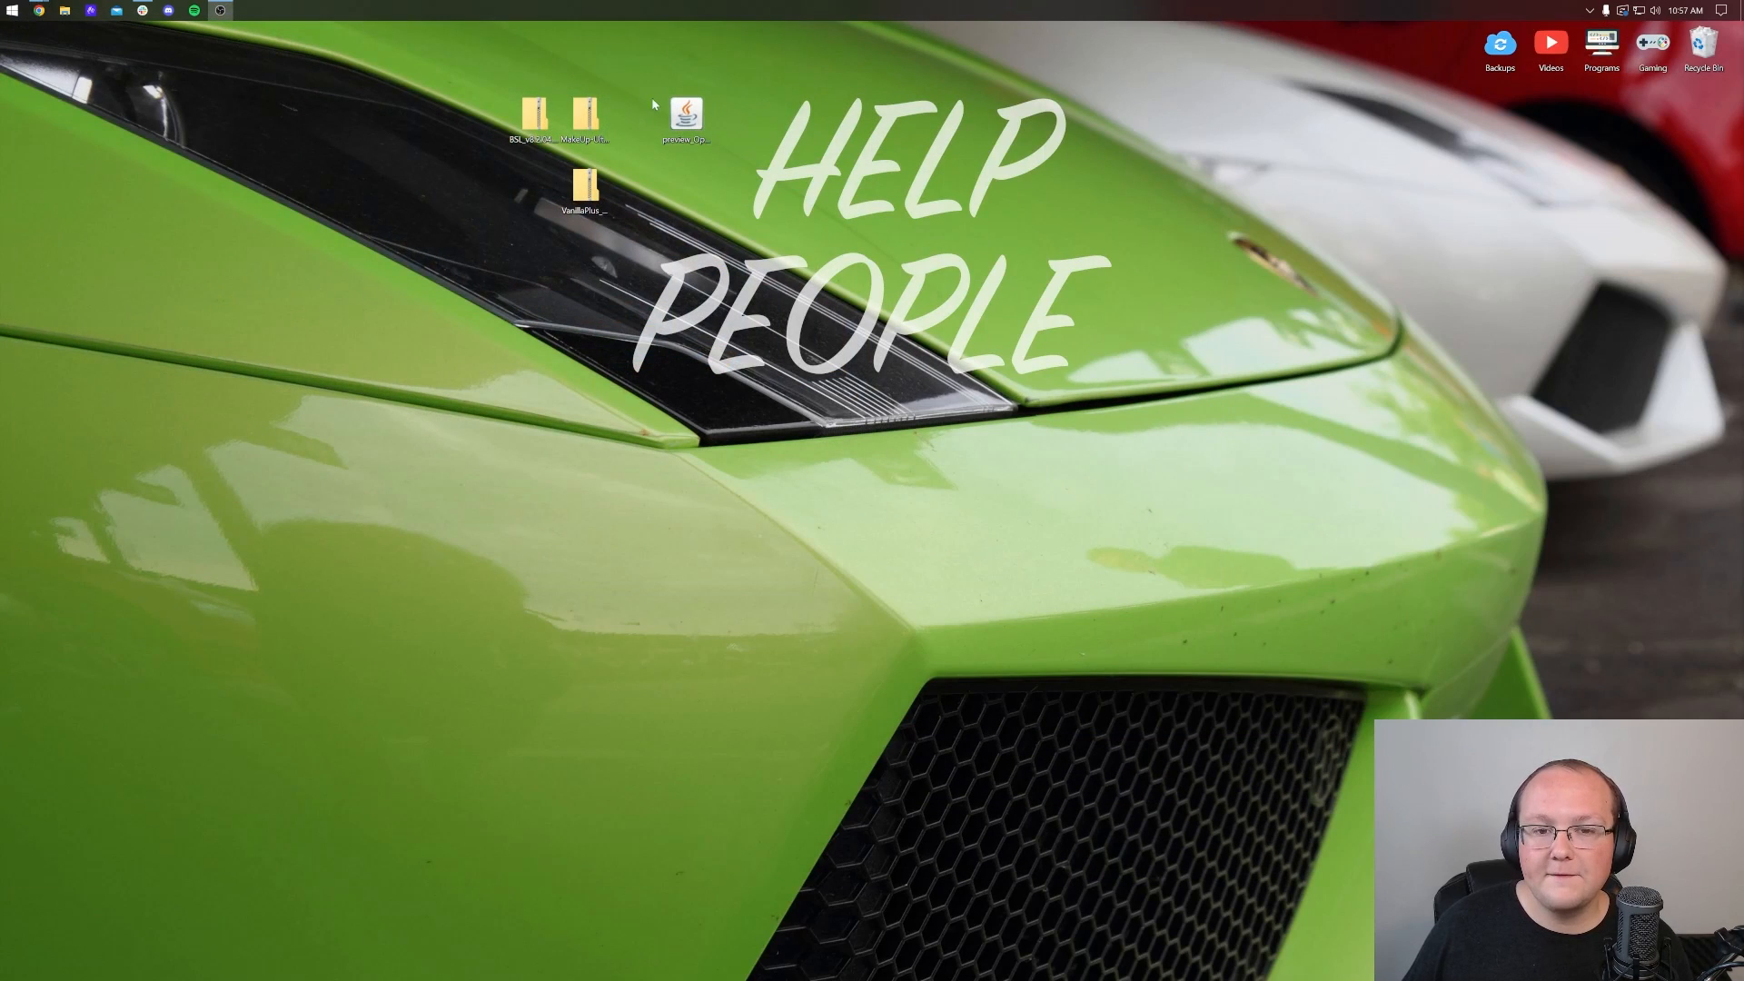
Run the OptiFine 1.20.1 HD U I5 pre5 installer with Java and confirm the successful install.
double_click(684, 115)
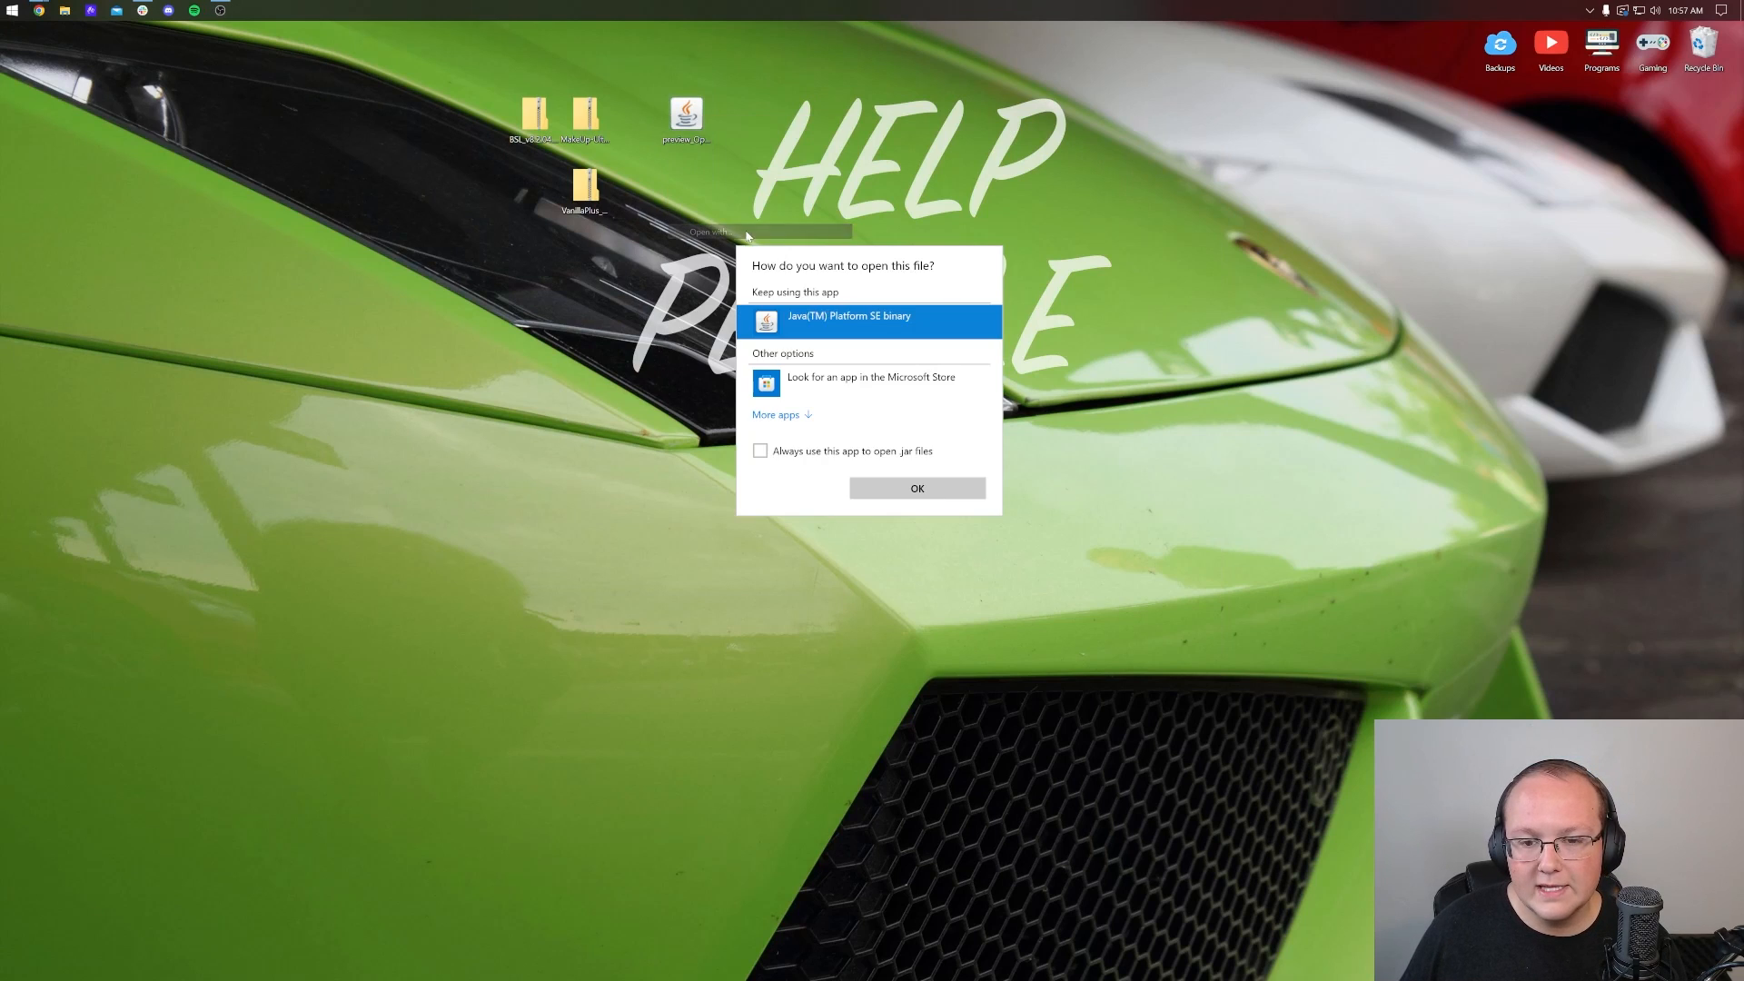
left_click(915, 487)
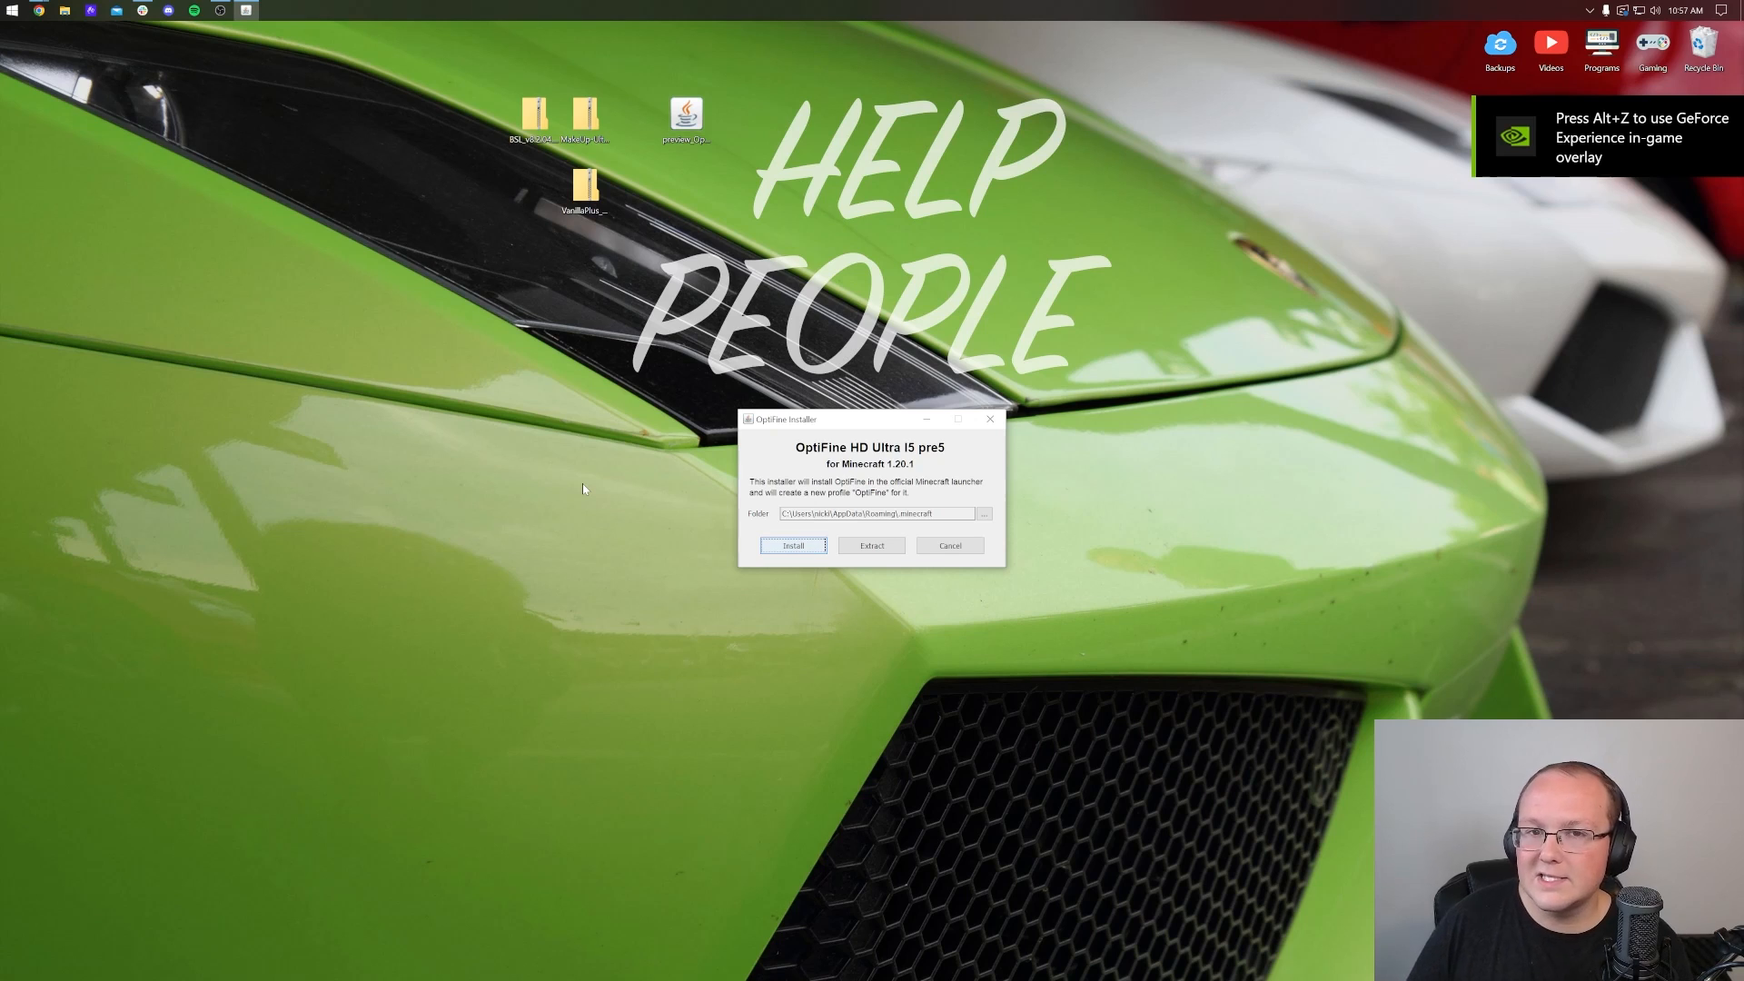
mouse_move(675, 476)
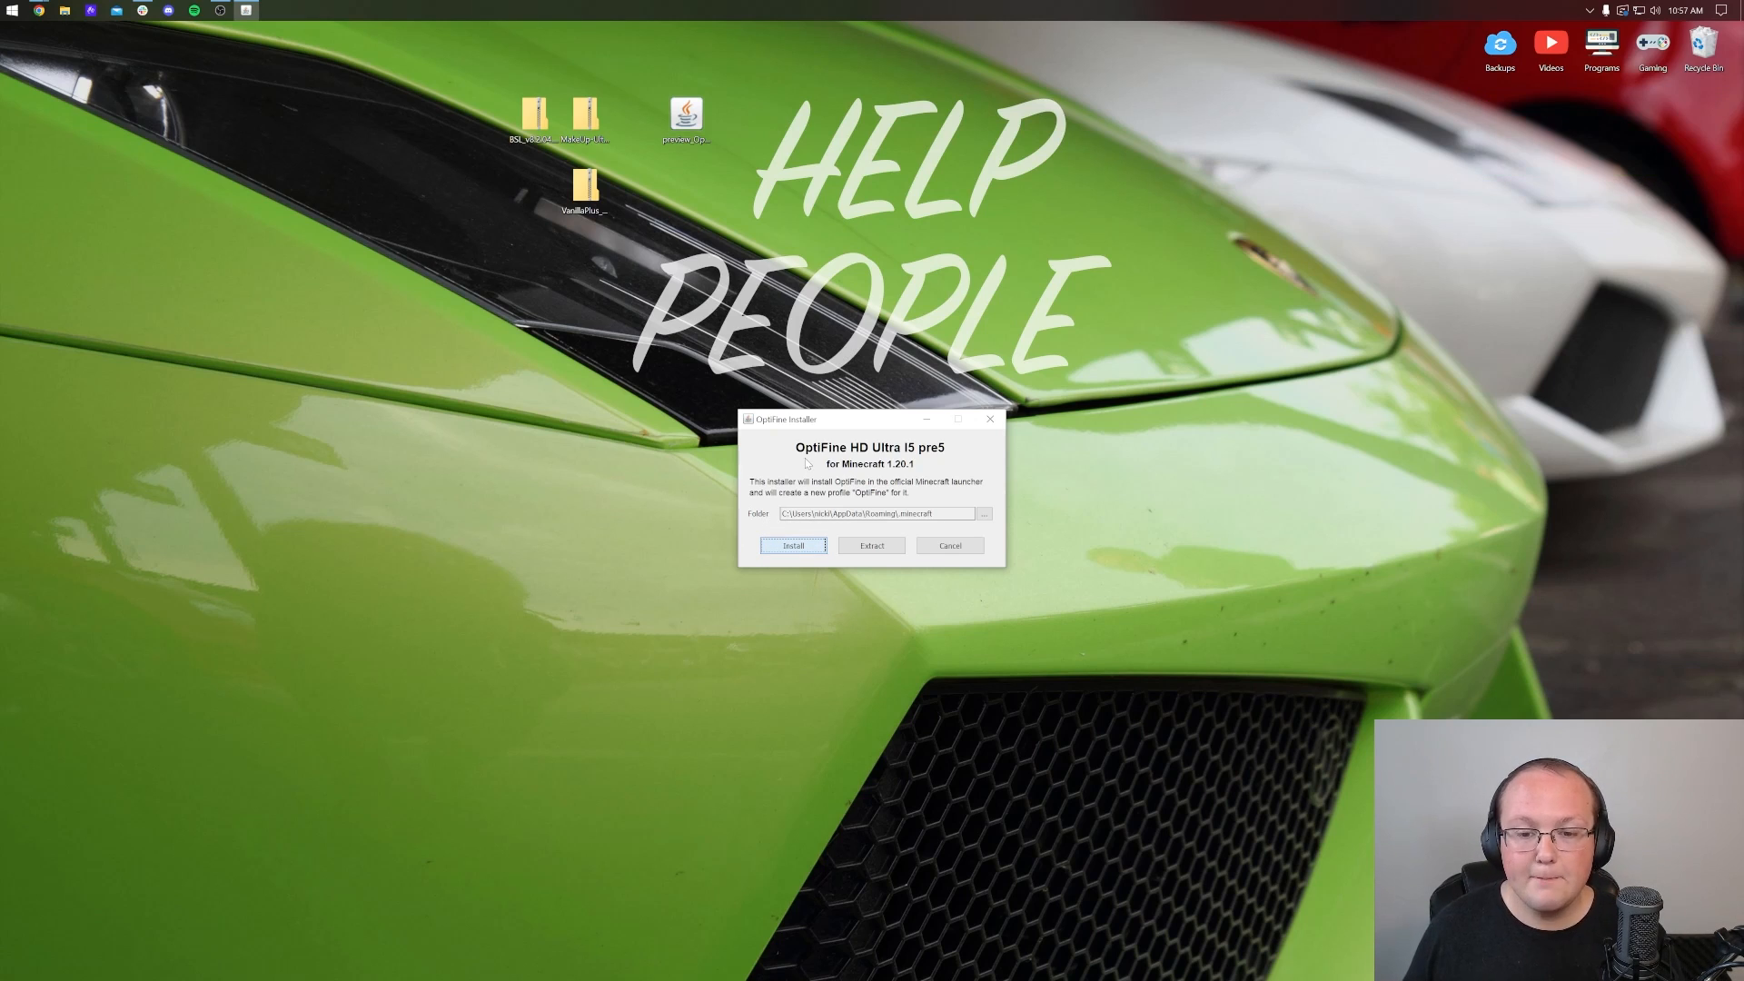
left_click(792, 546)
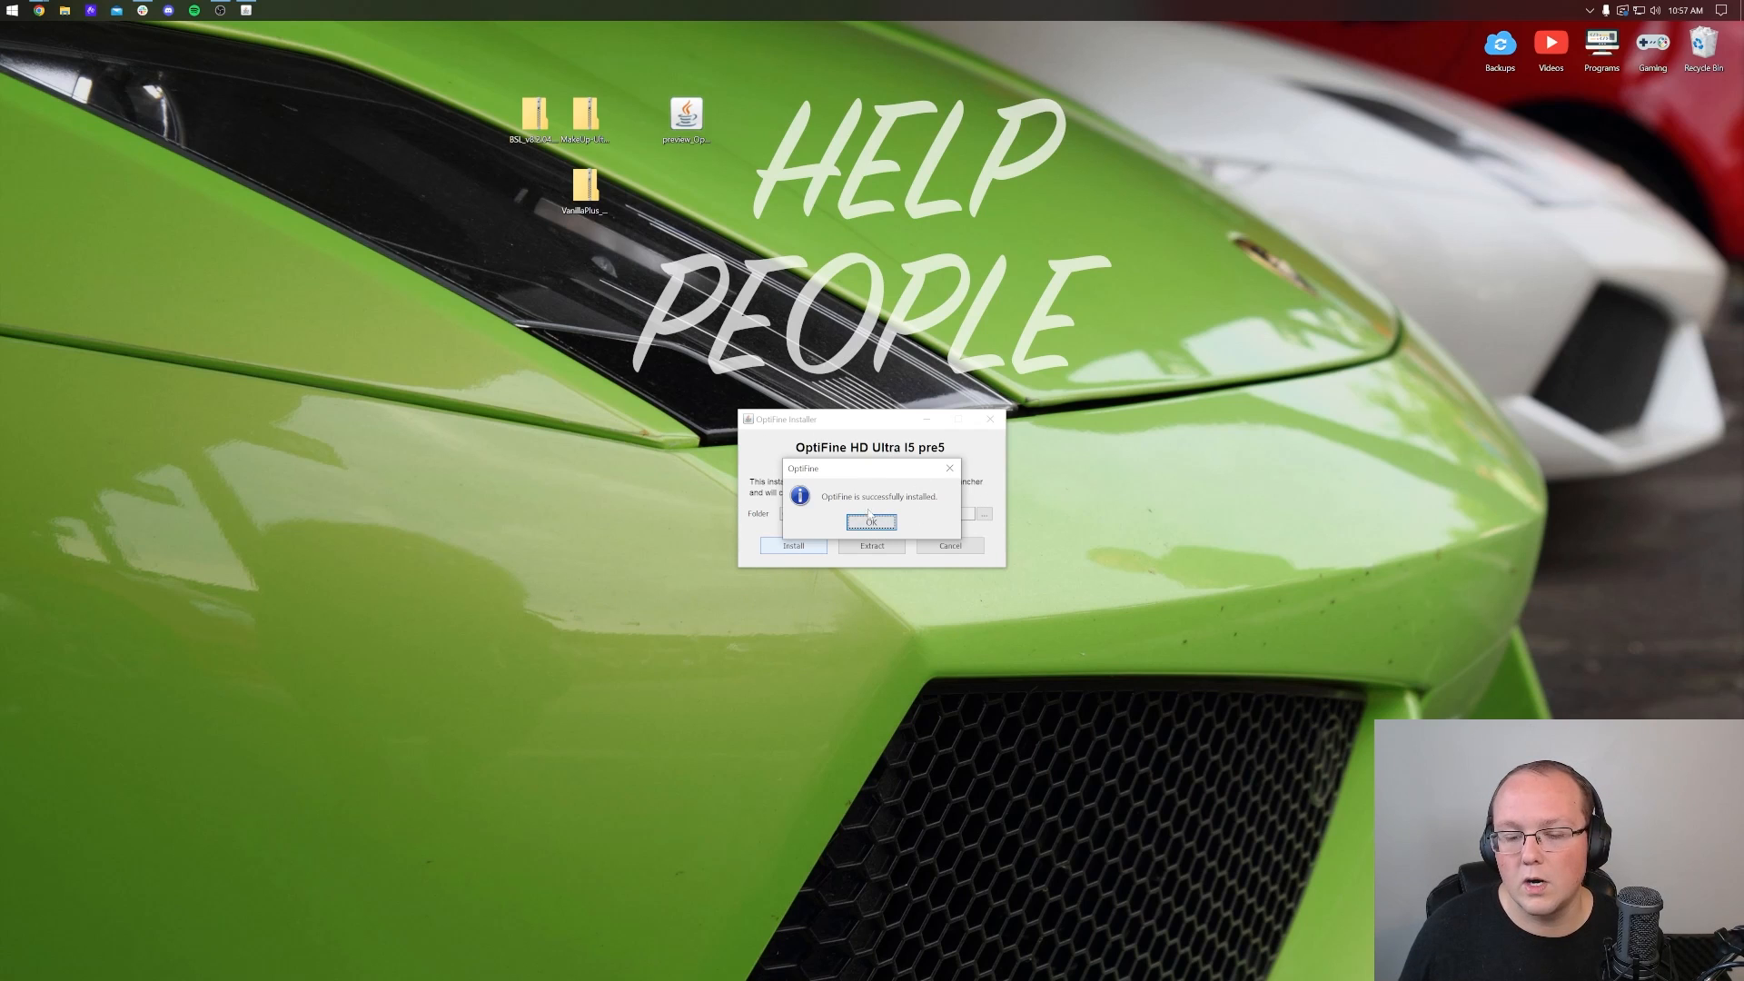
left_click(871, 523)
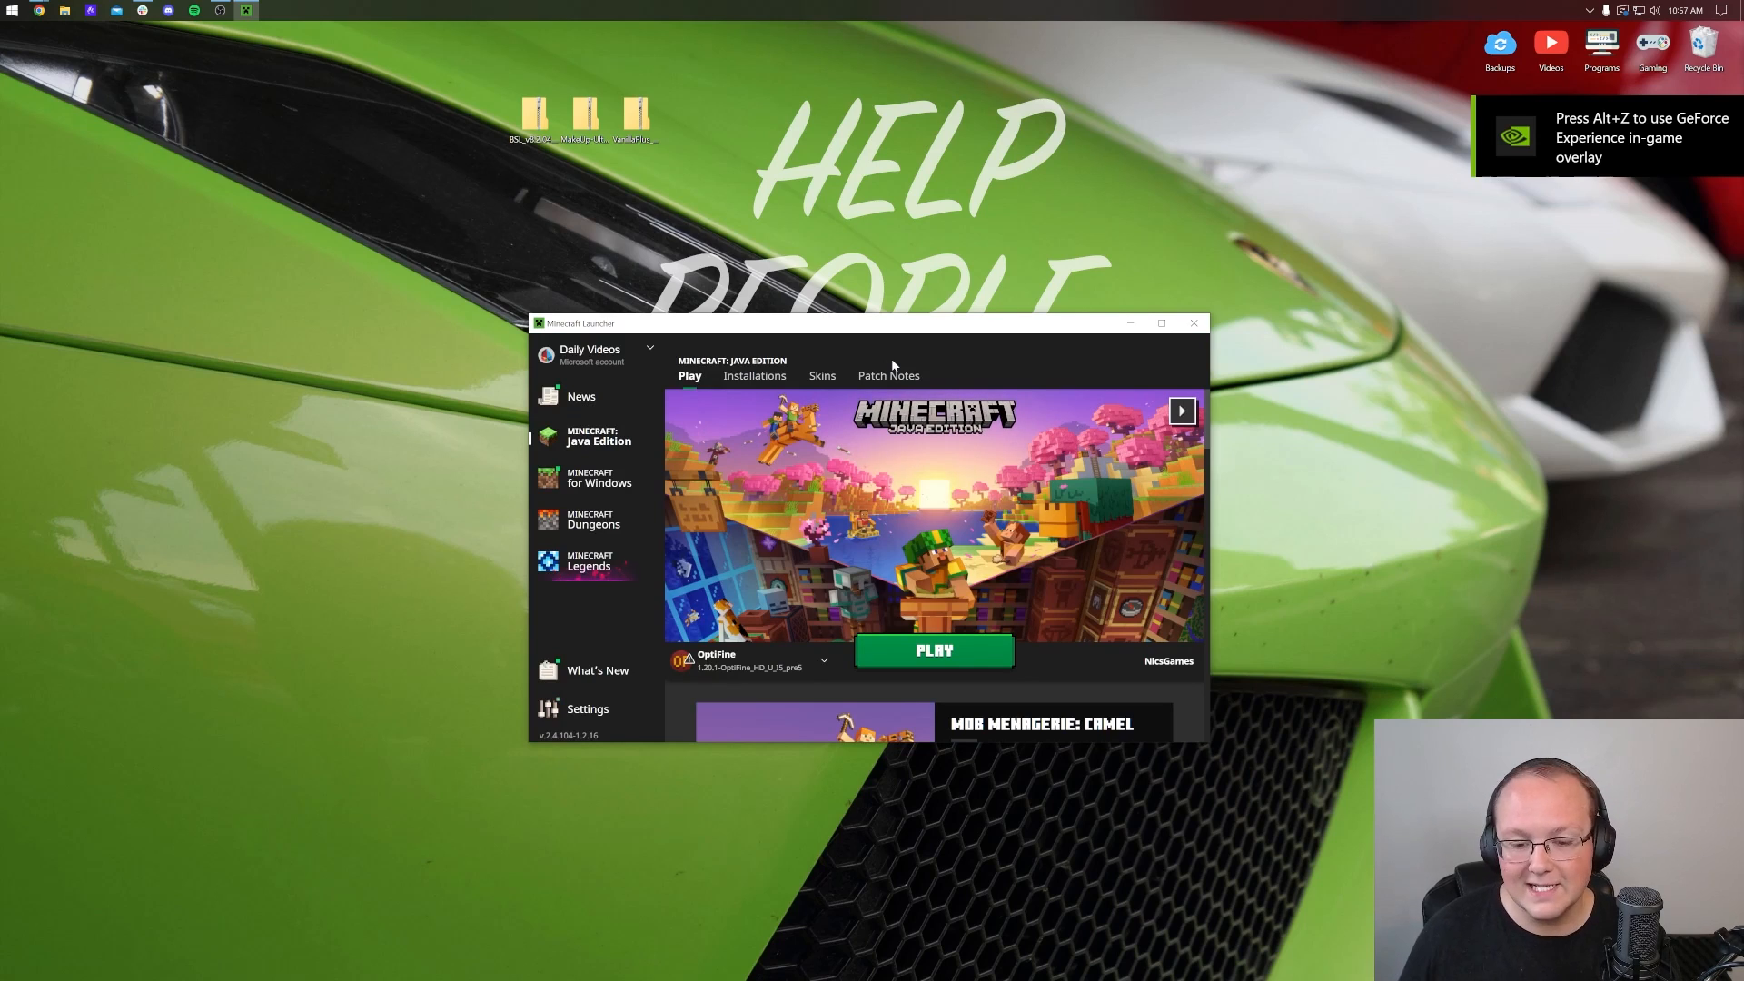
Try launching the OptiFine profile, cancel the modified-installation warning, and view all installations.
left_click(823, 661)
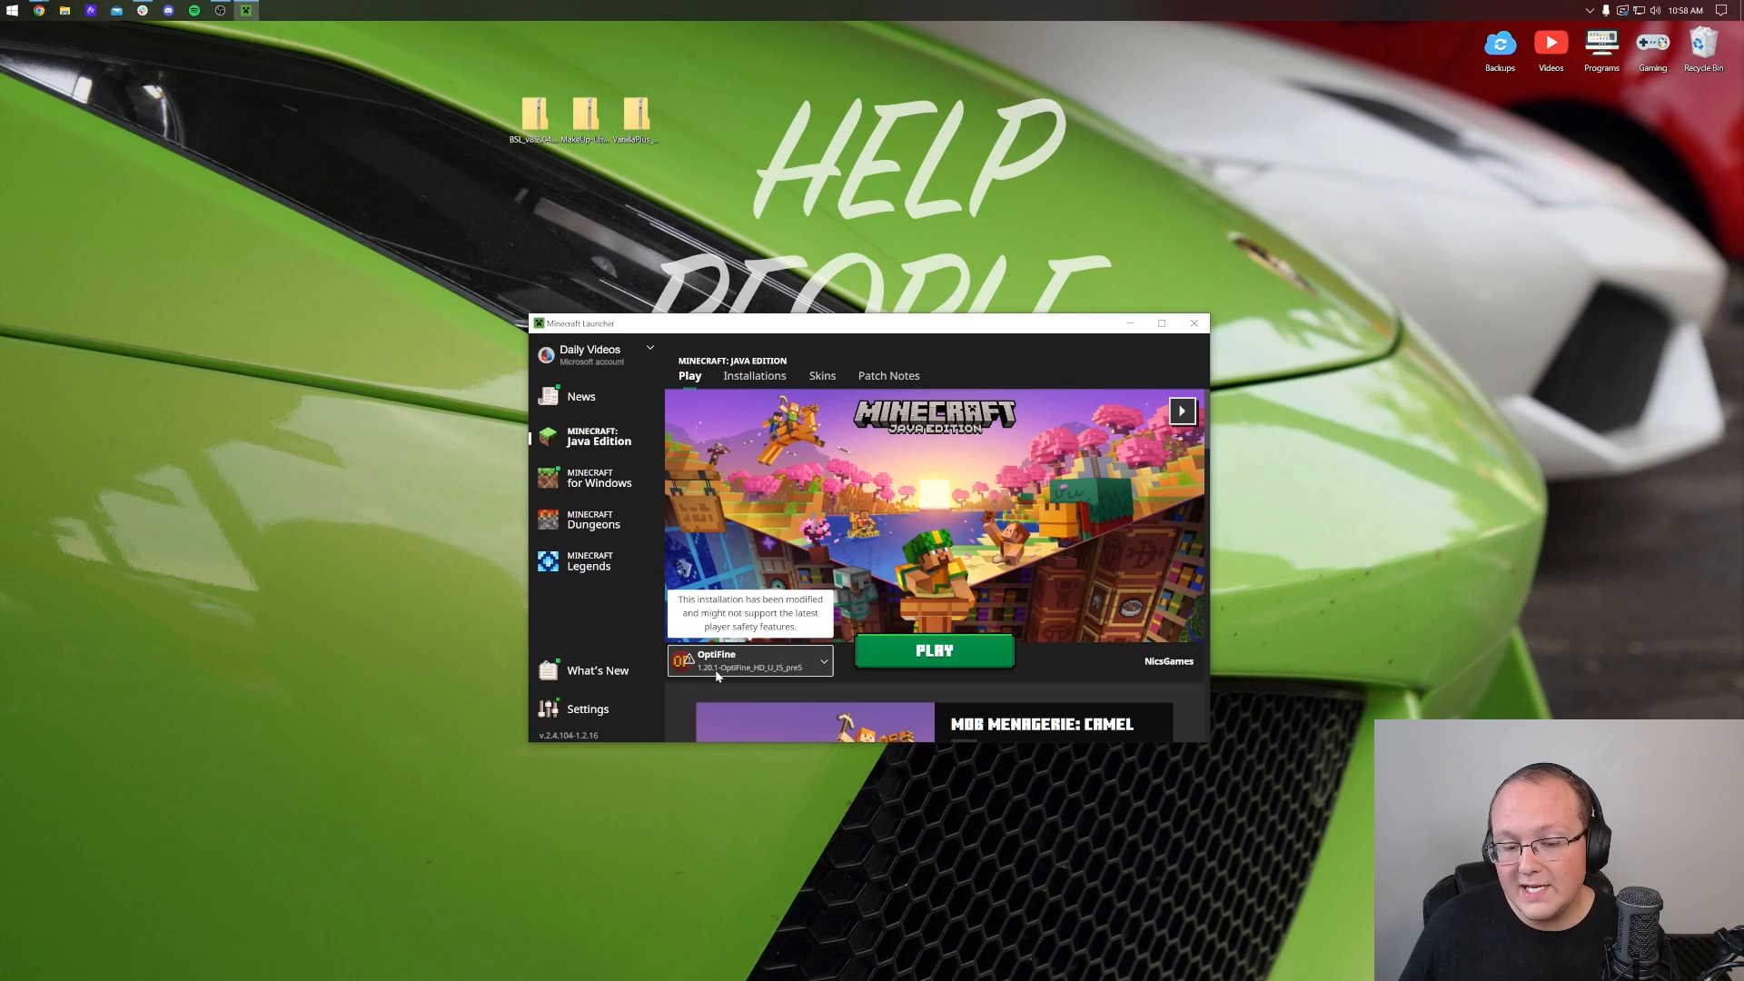
left_click(933, 650)
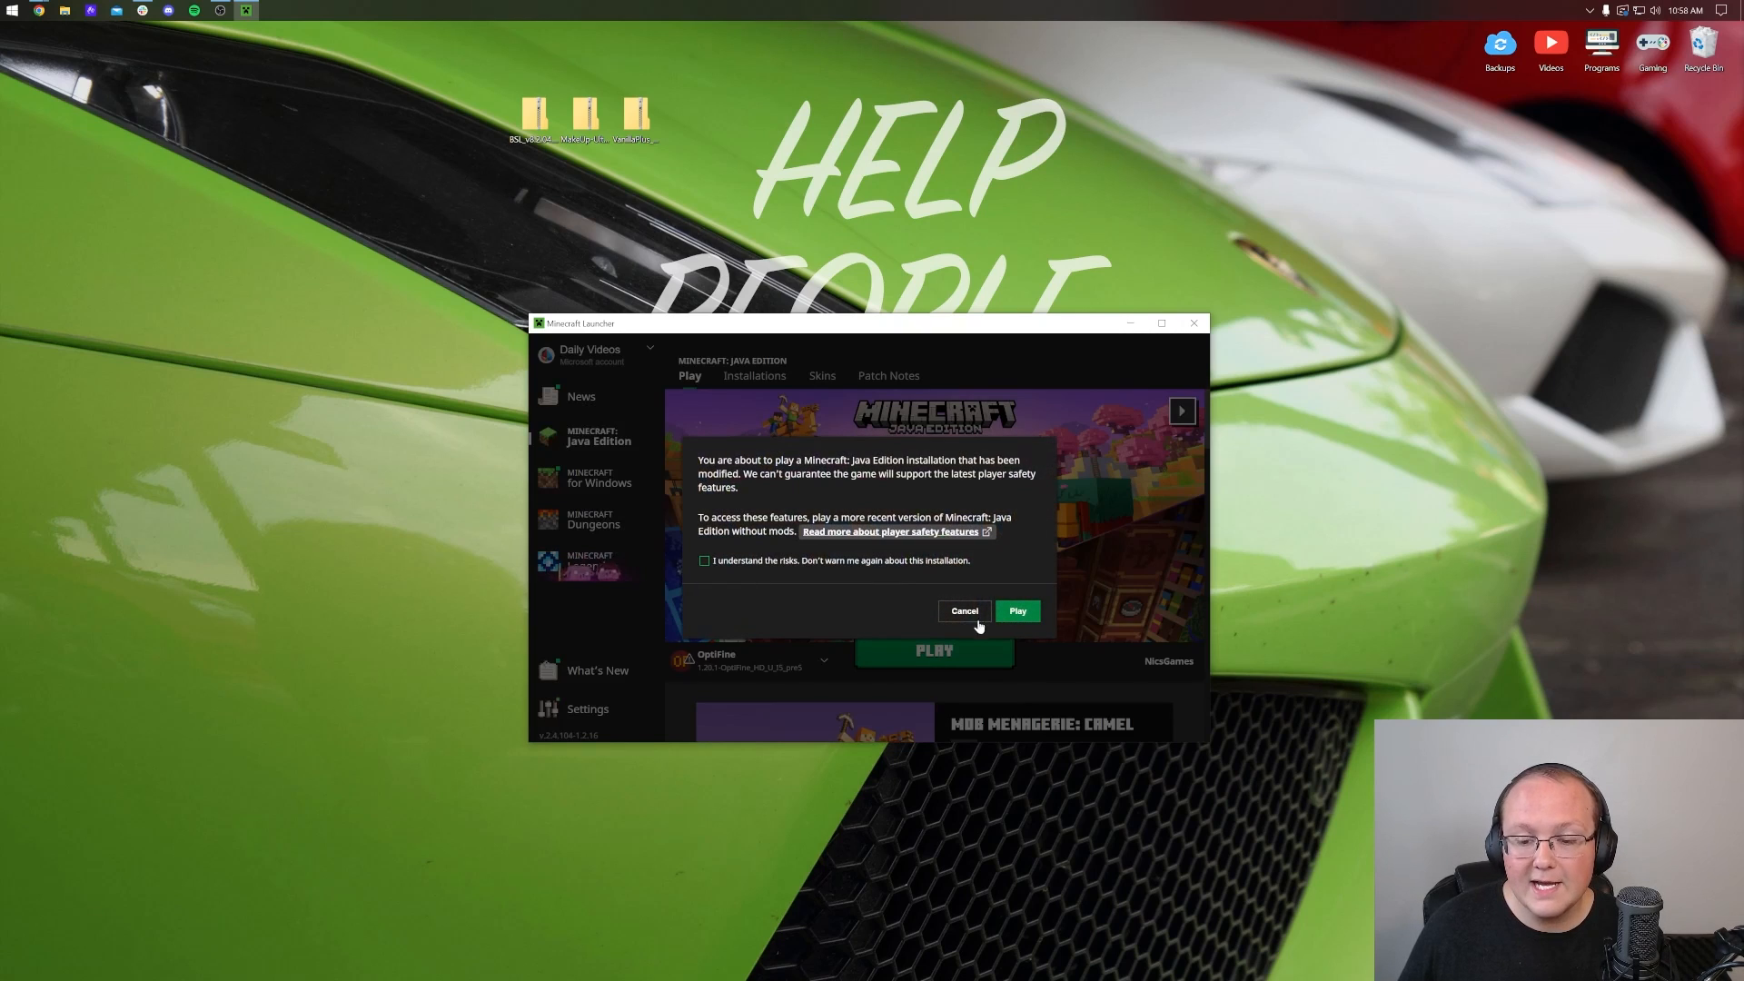
left_click(963, 610)
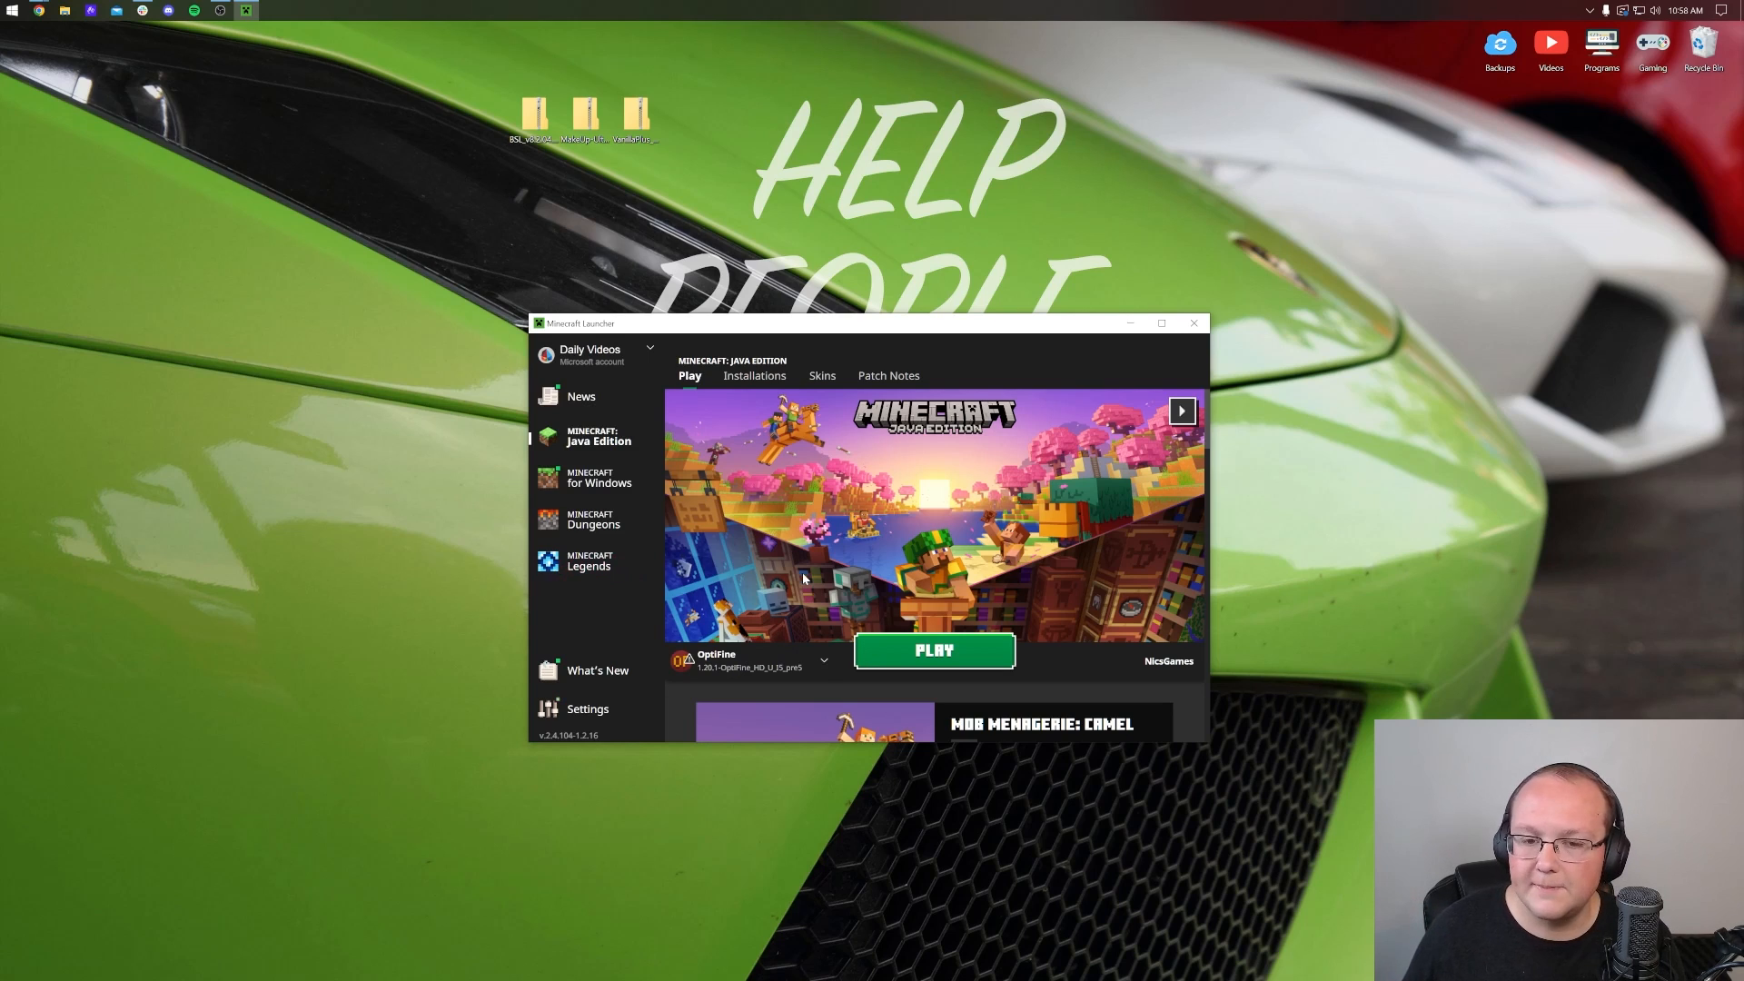
left_click(754, 376)
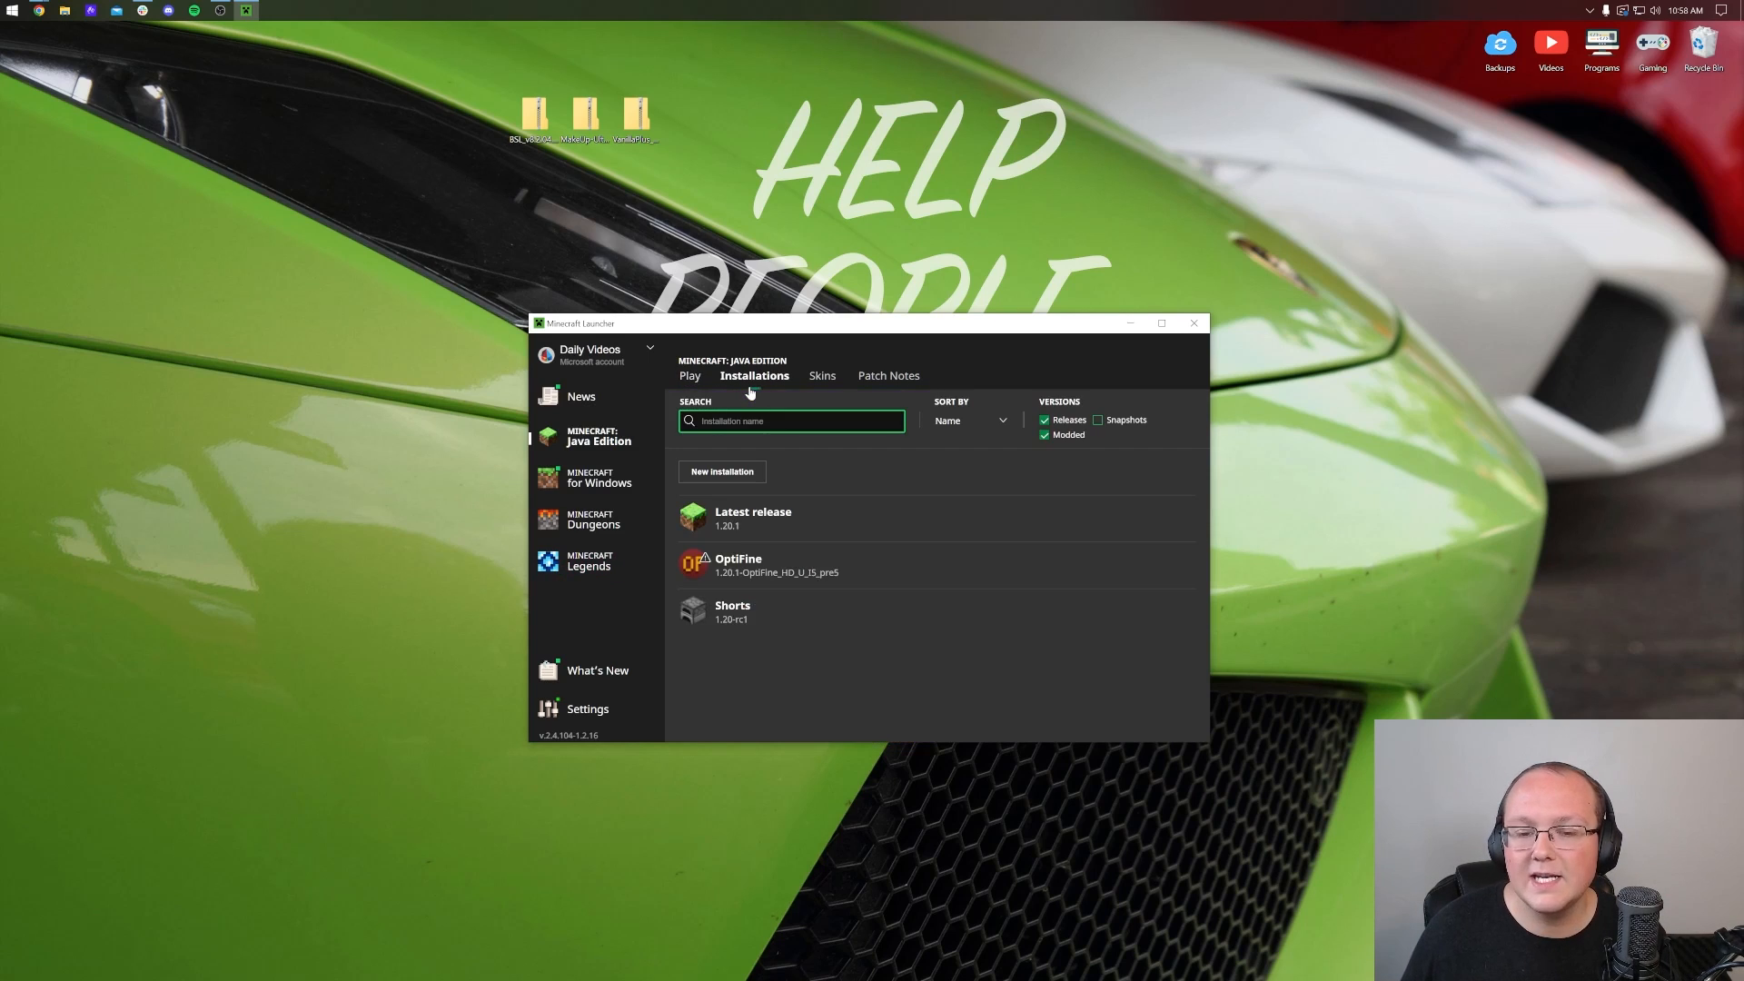
Toggle the Modified installations filter off and back on, then start a new installation.
left_click(1044, 434)
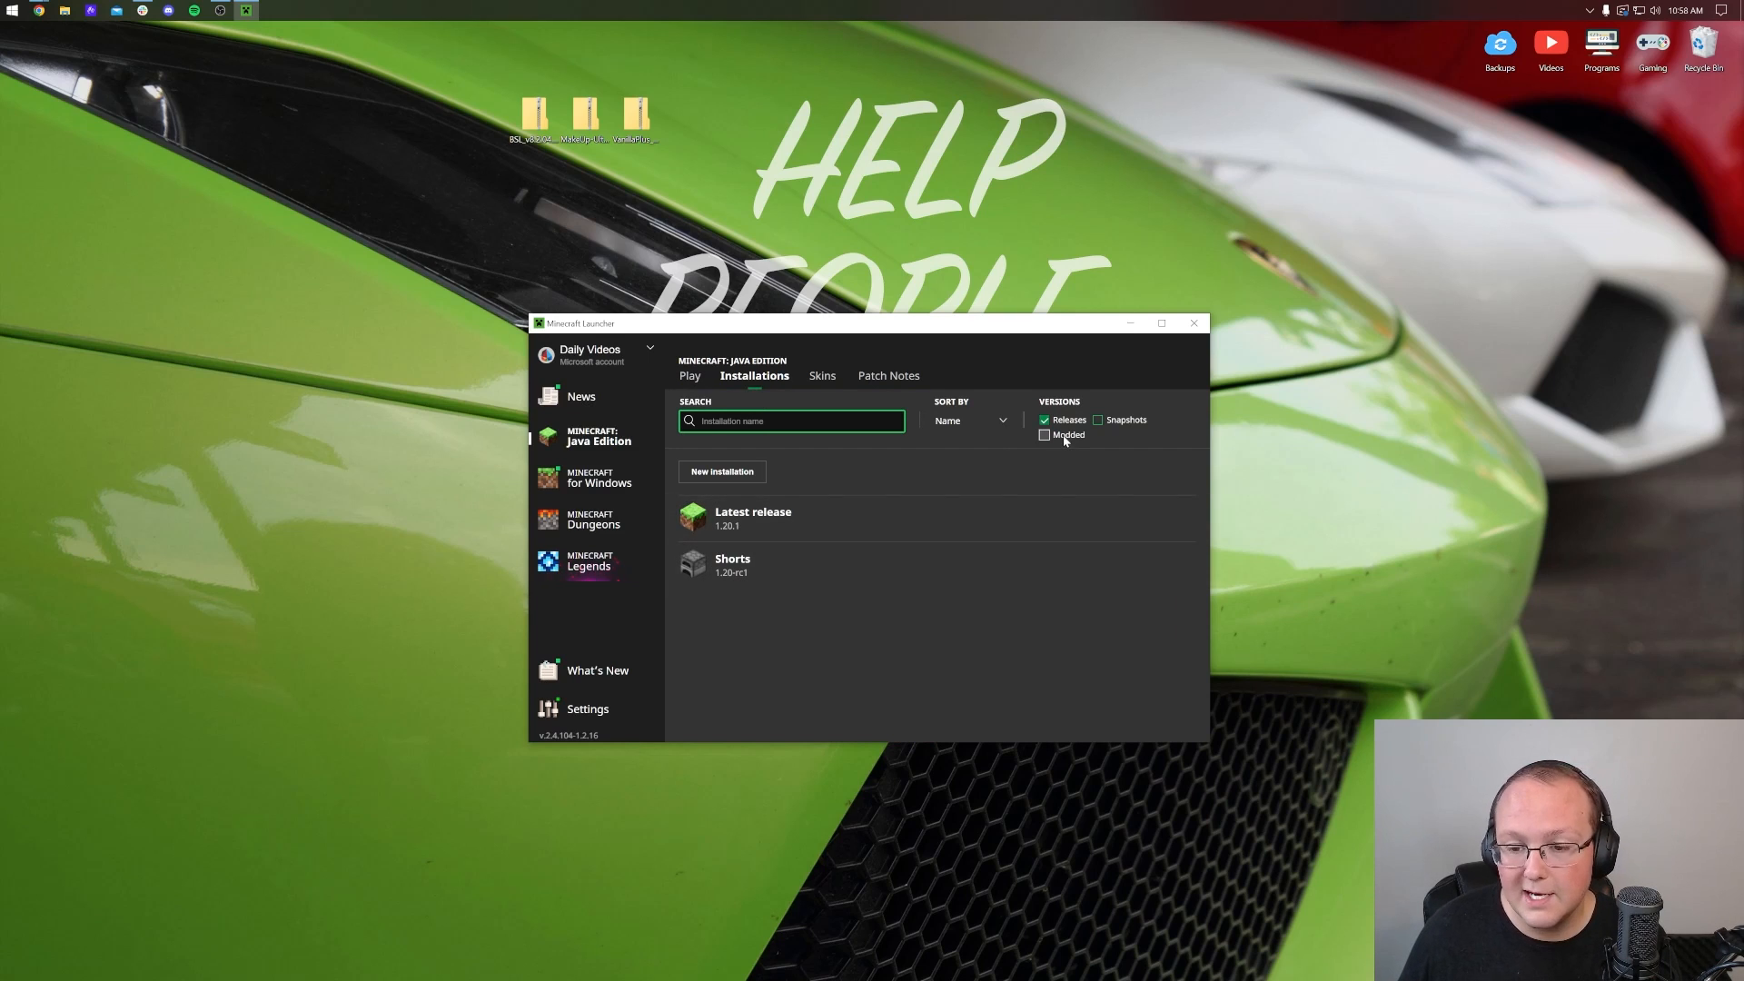
left_click(1044, 436)
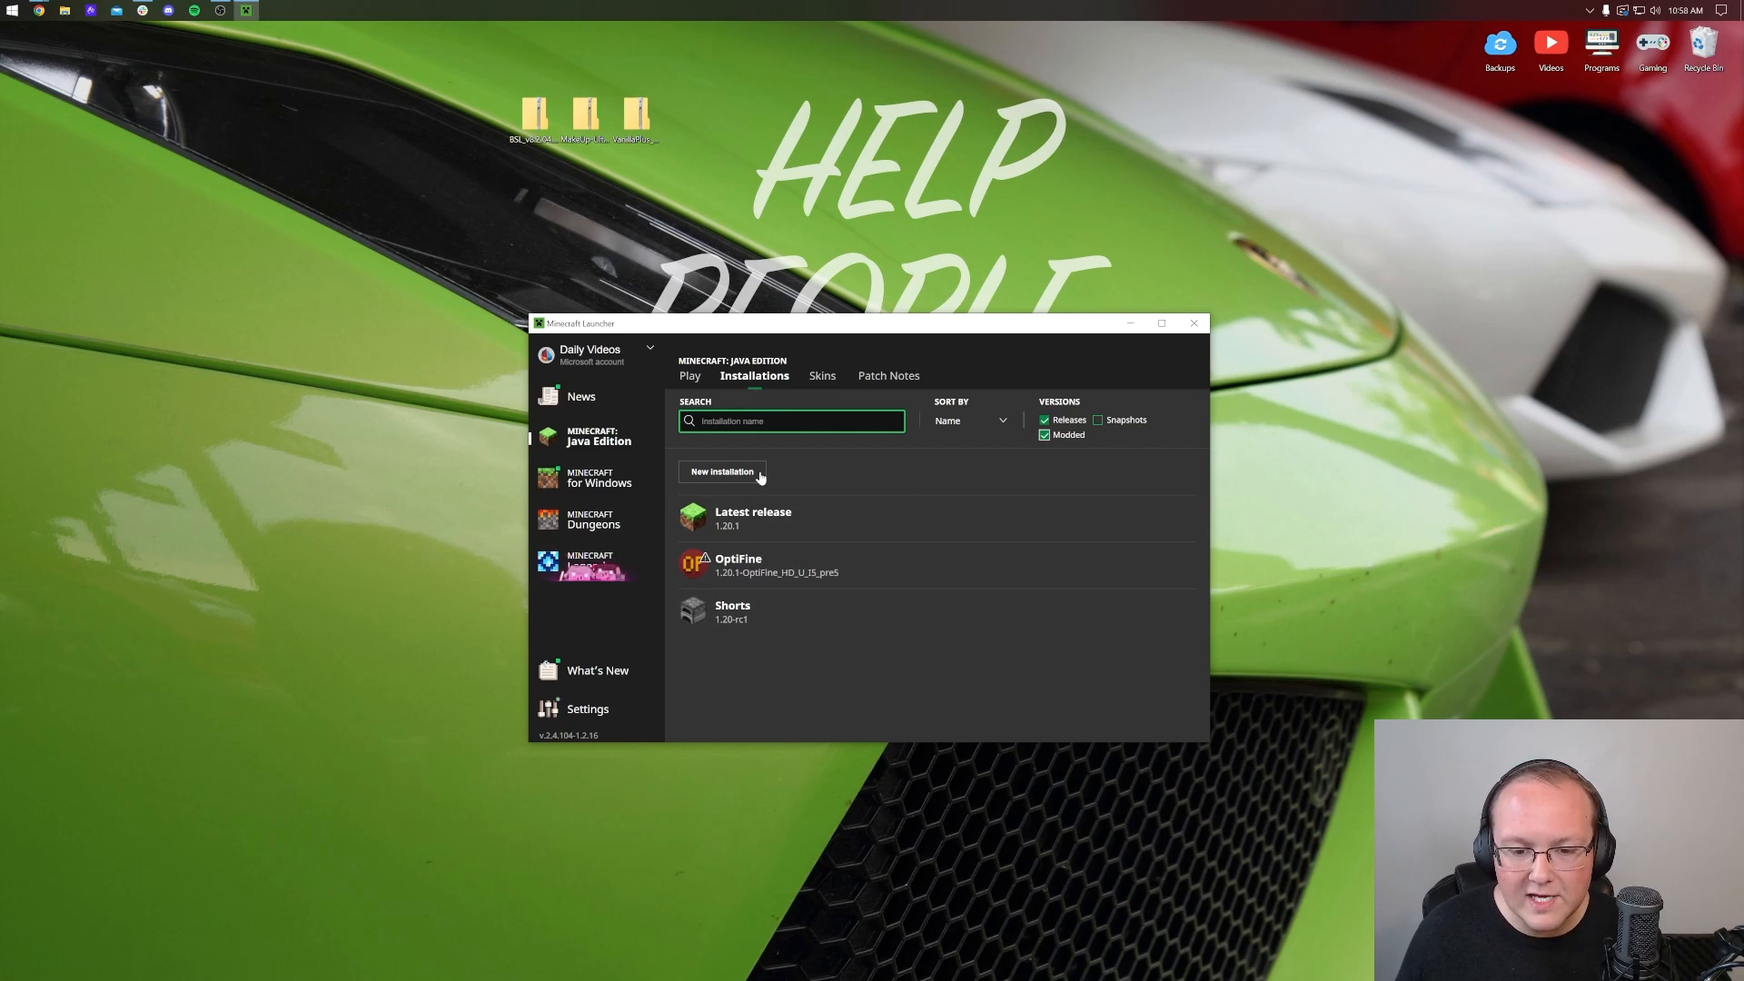
left_click(720, 471)
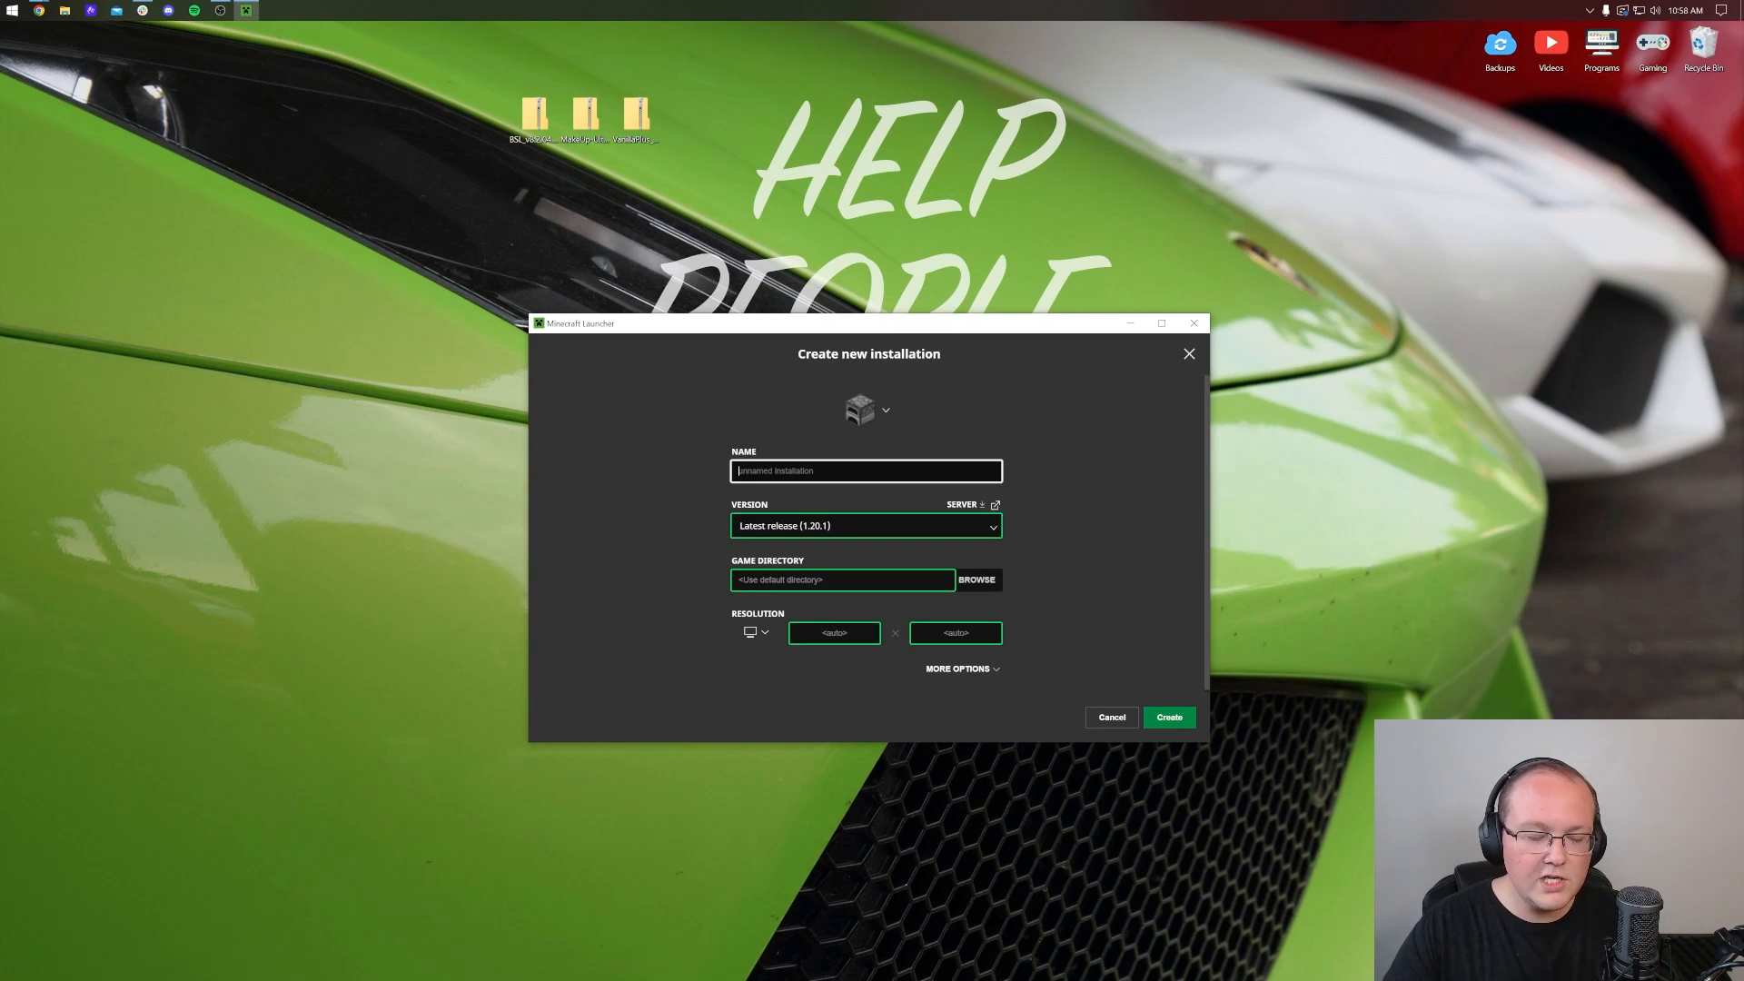
Create installation 'SimpleGameHosting.com' using 1.20.1-OptiFine_HD_U_I5_pre5 at 1920×1080 resolution.
type("SimpleGamer")
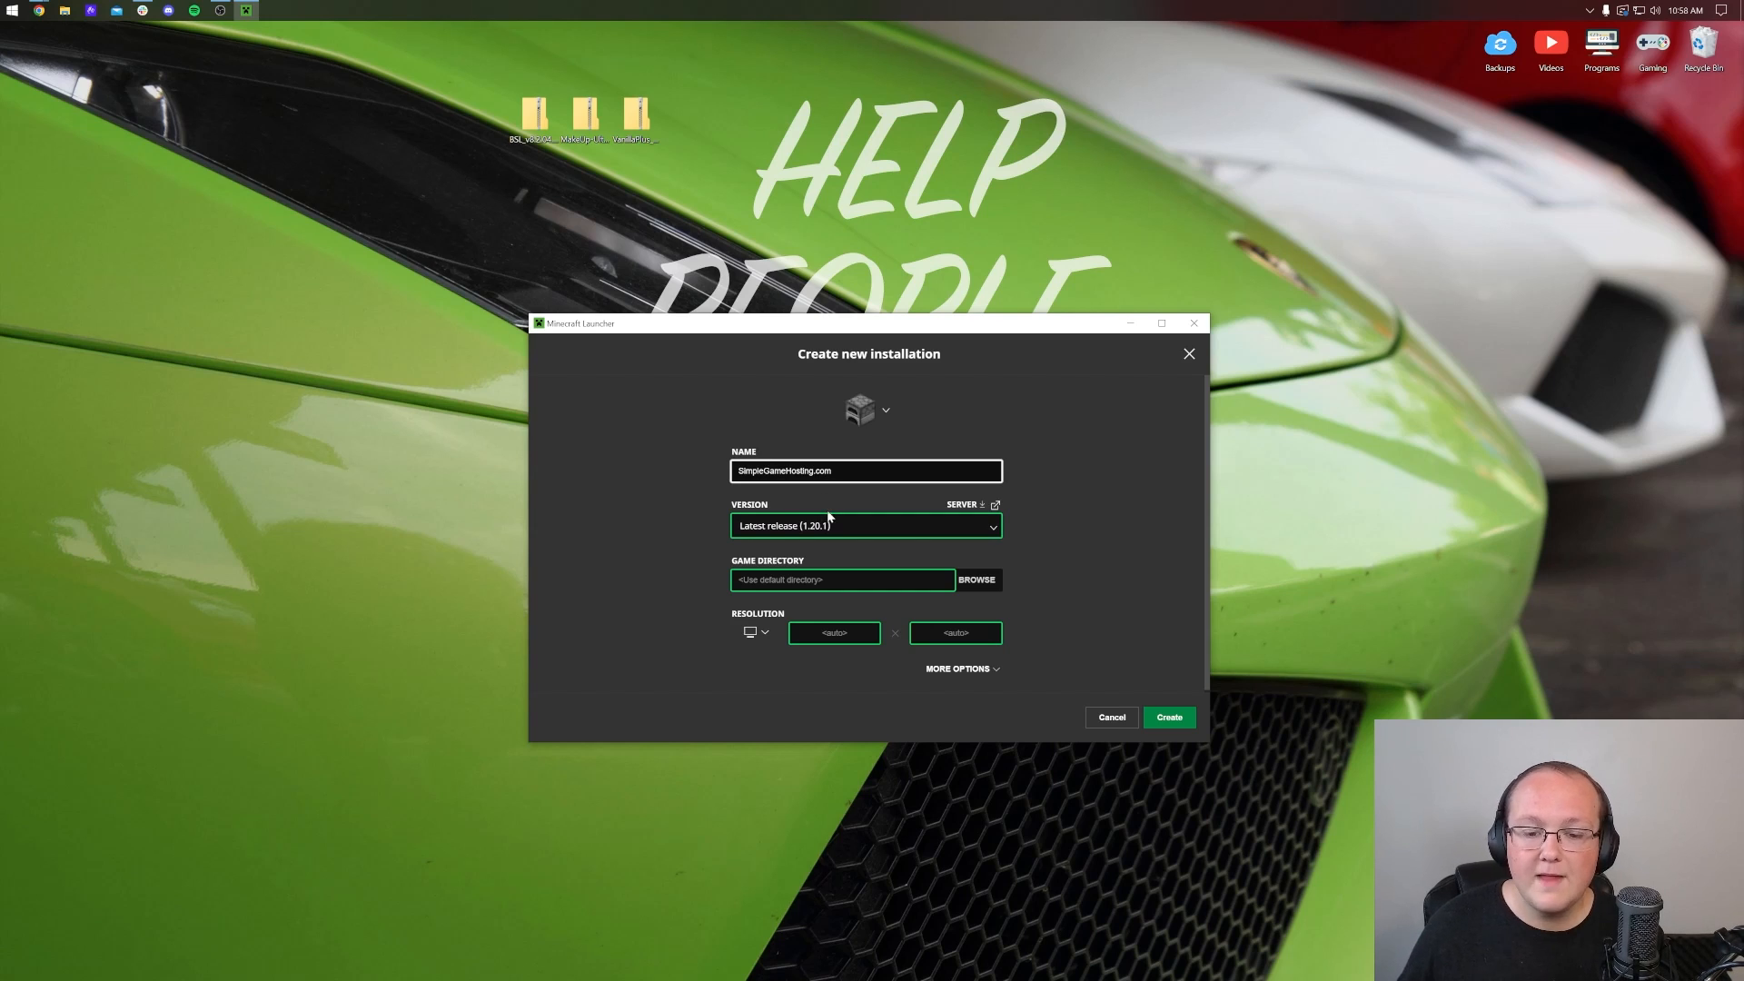
left_click(866, 525)
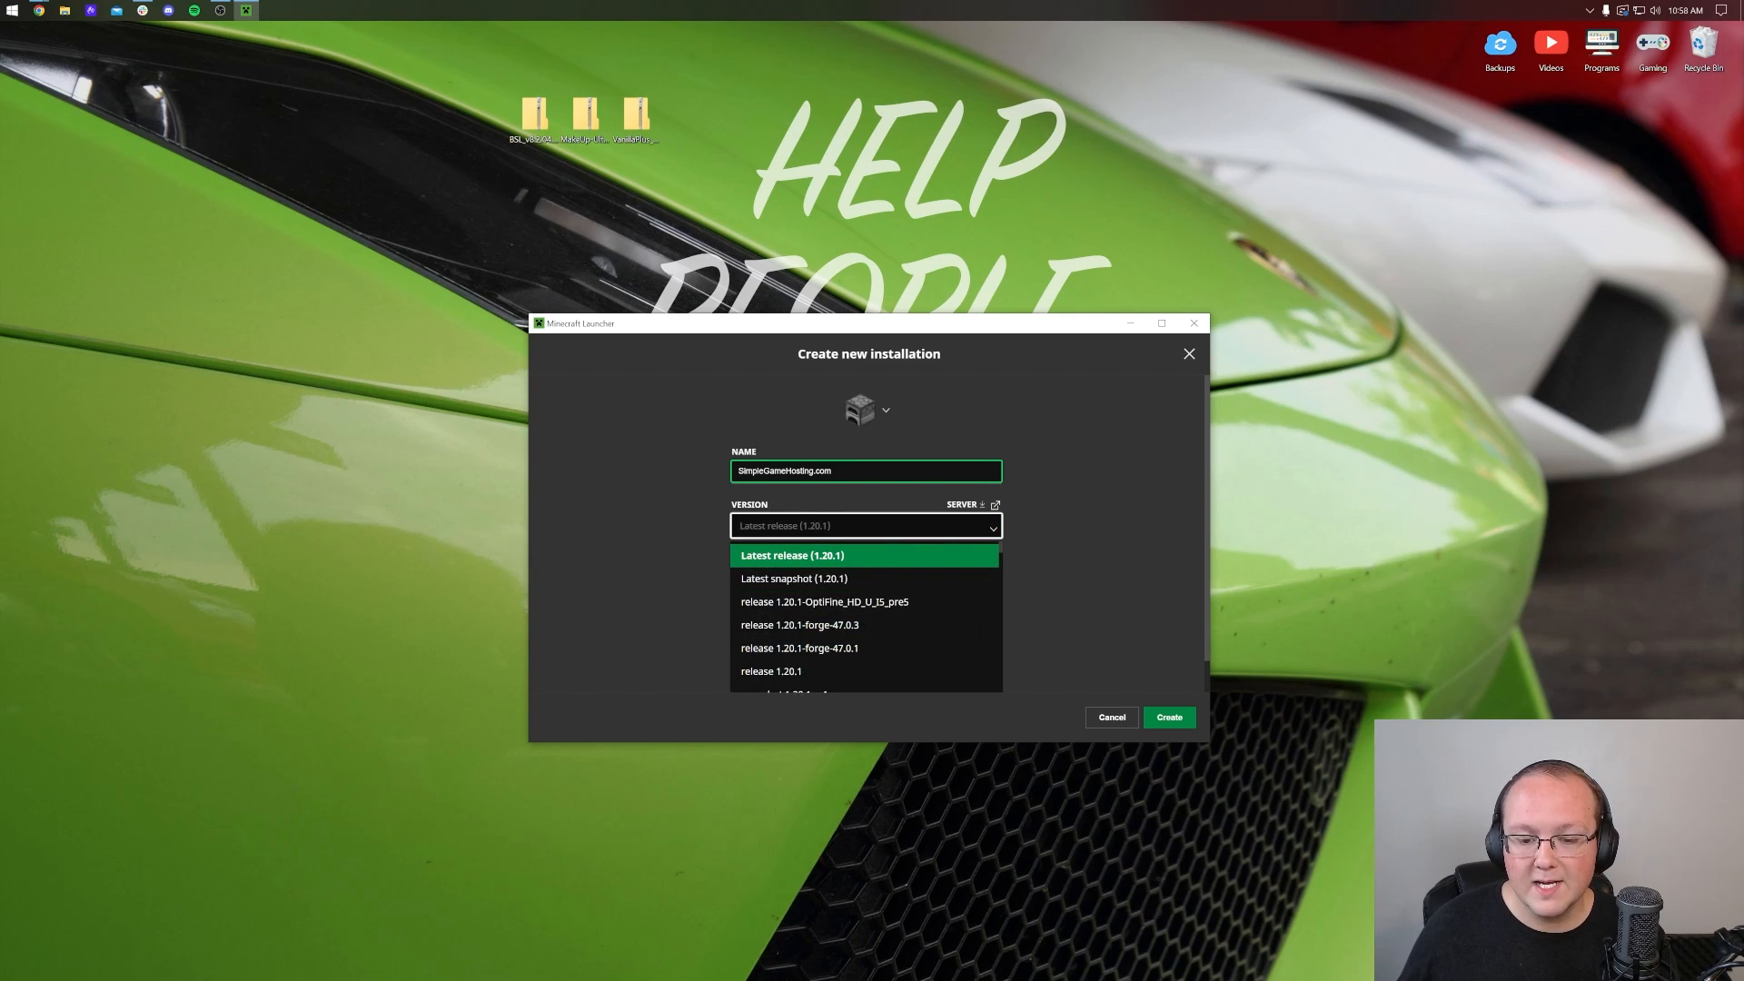
mouse_move(823, 601)
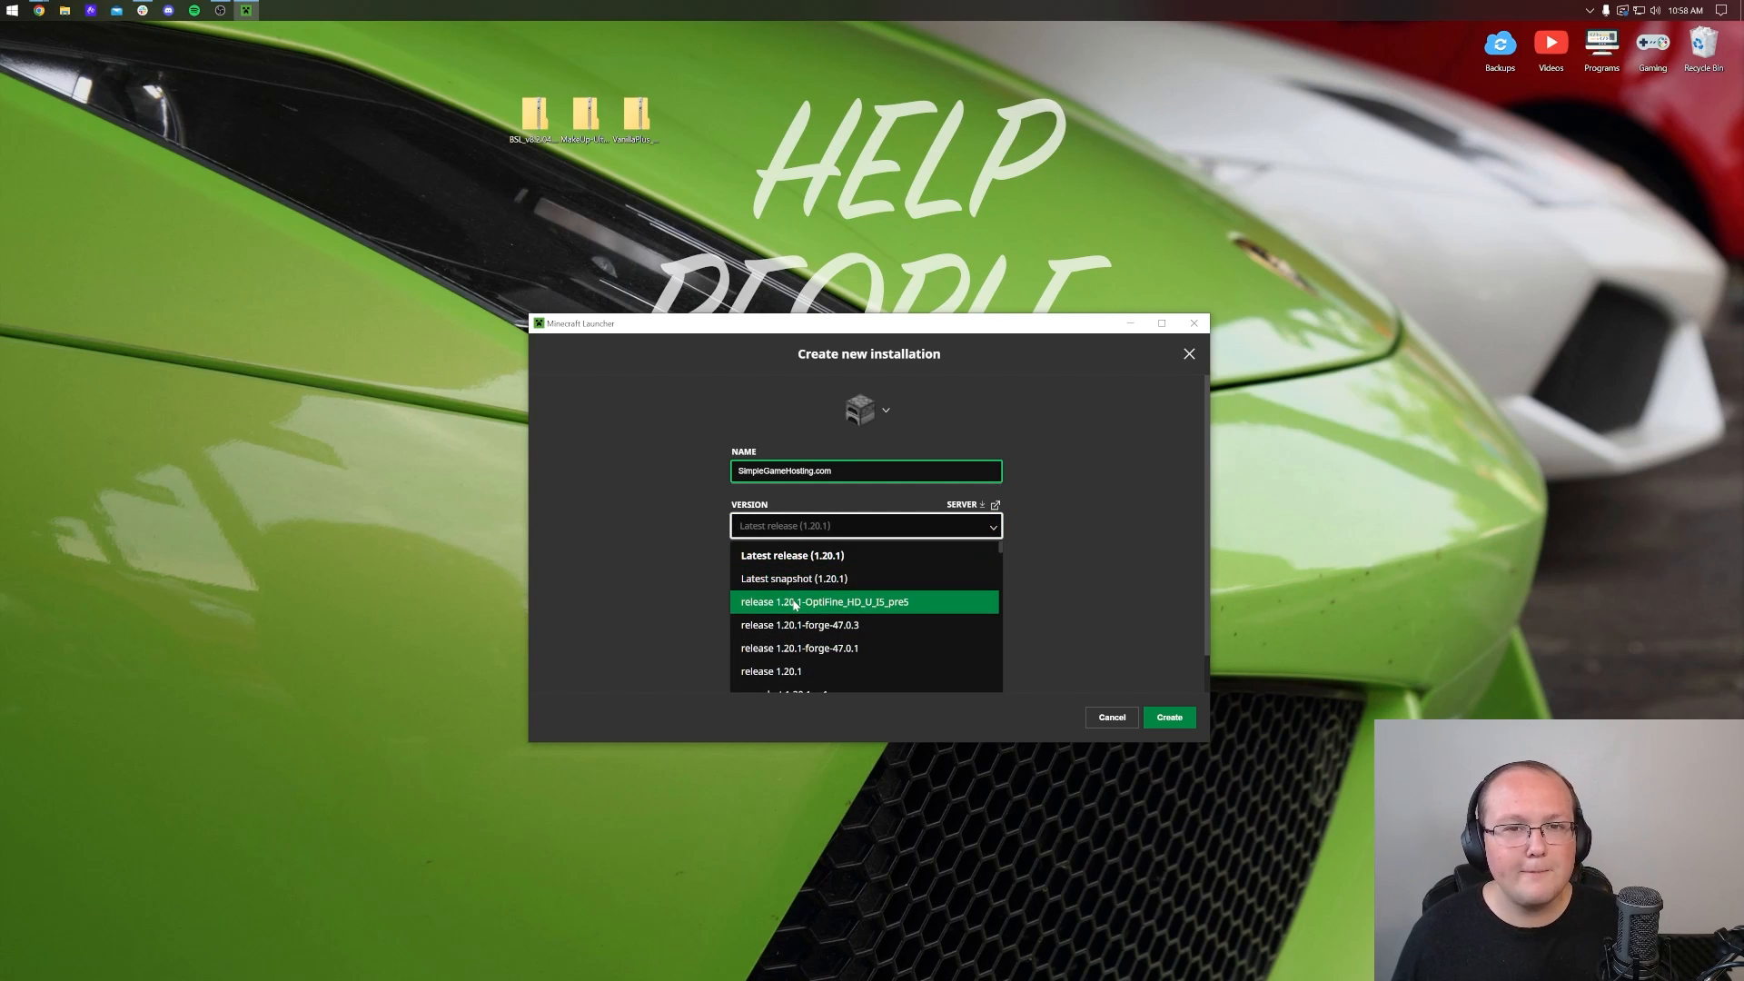
left_click(824, 602)
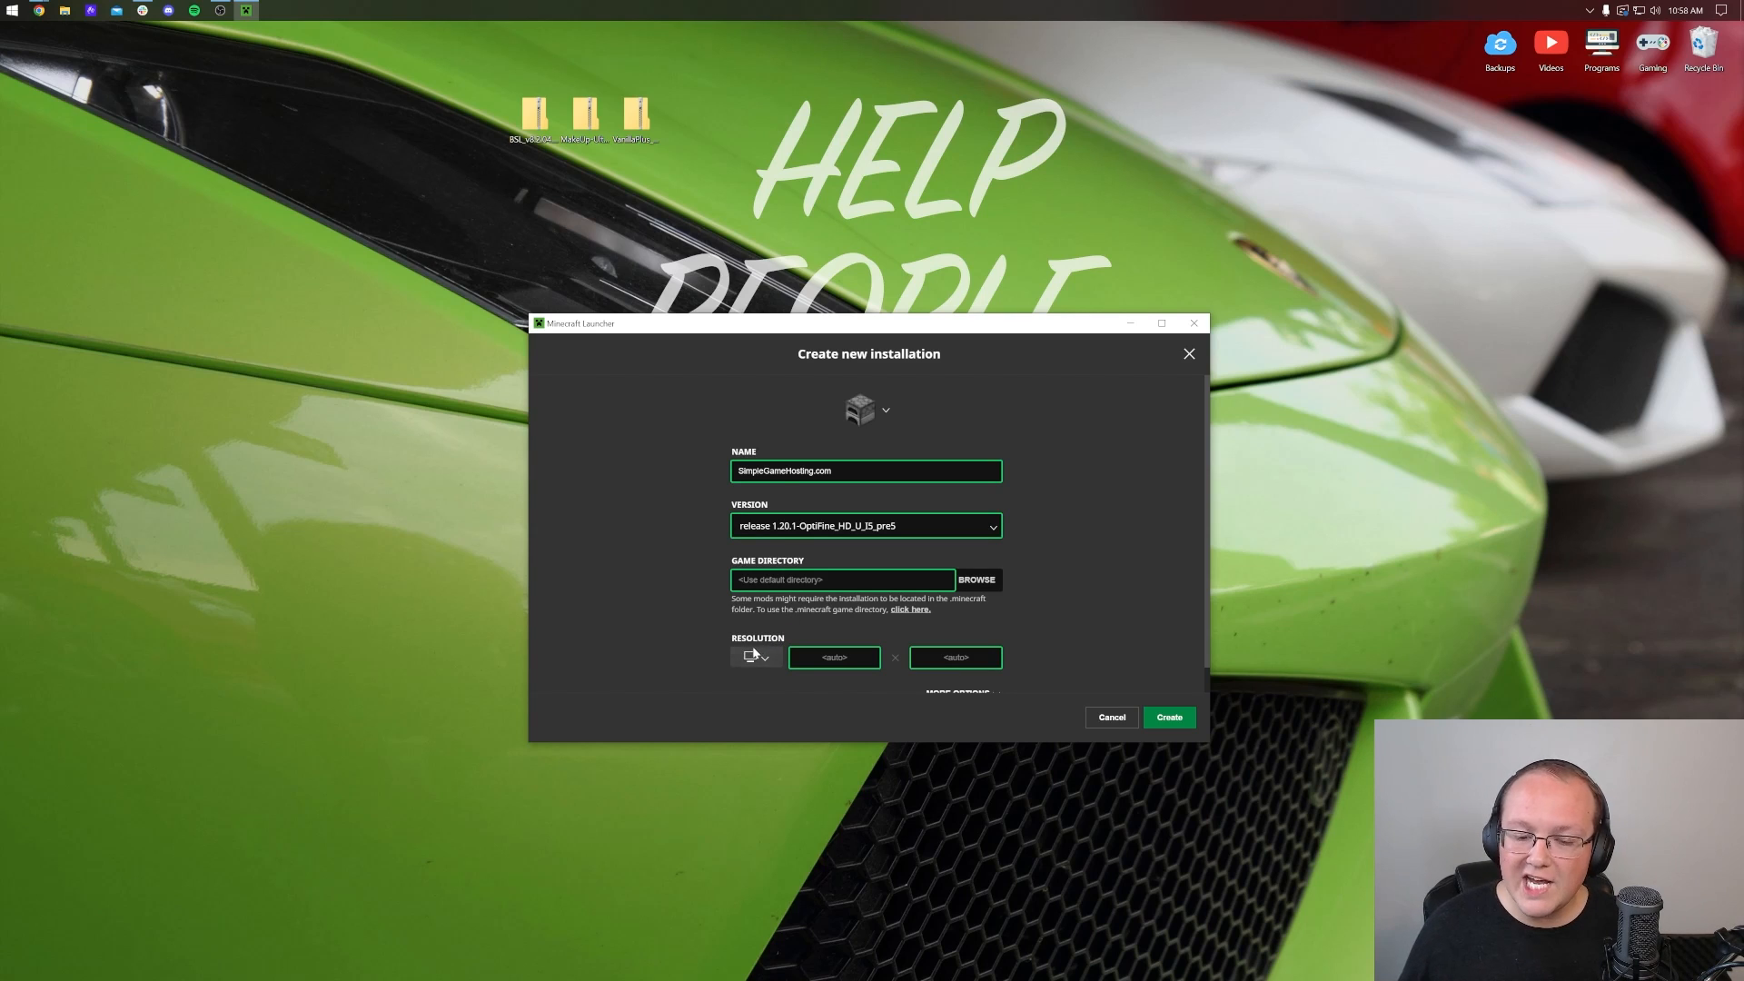
left_click(752, 655)
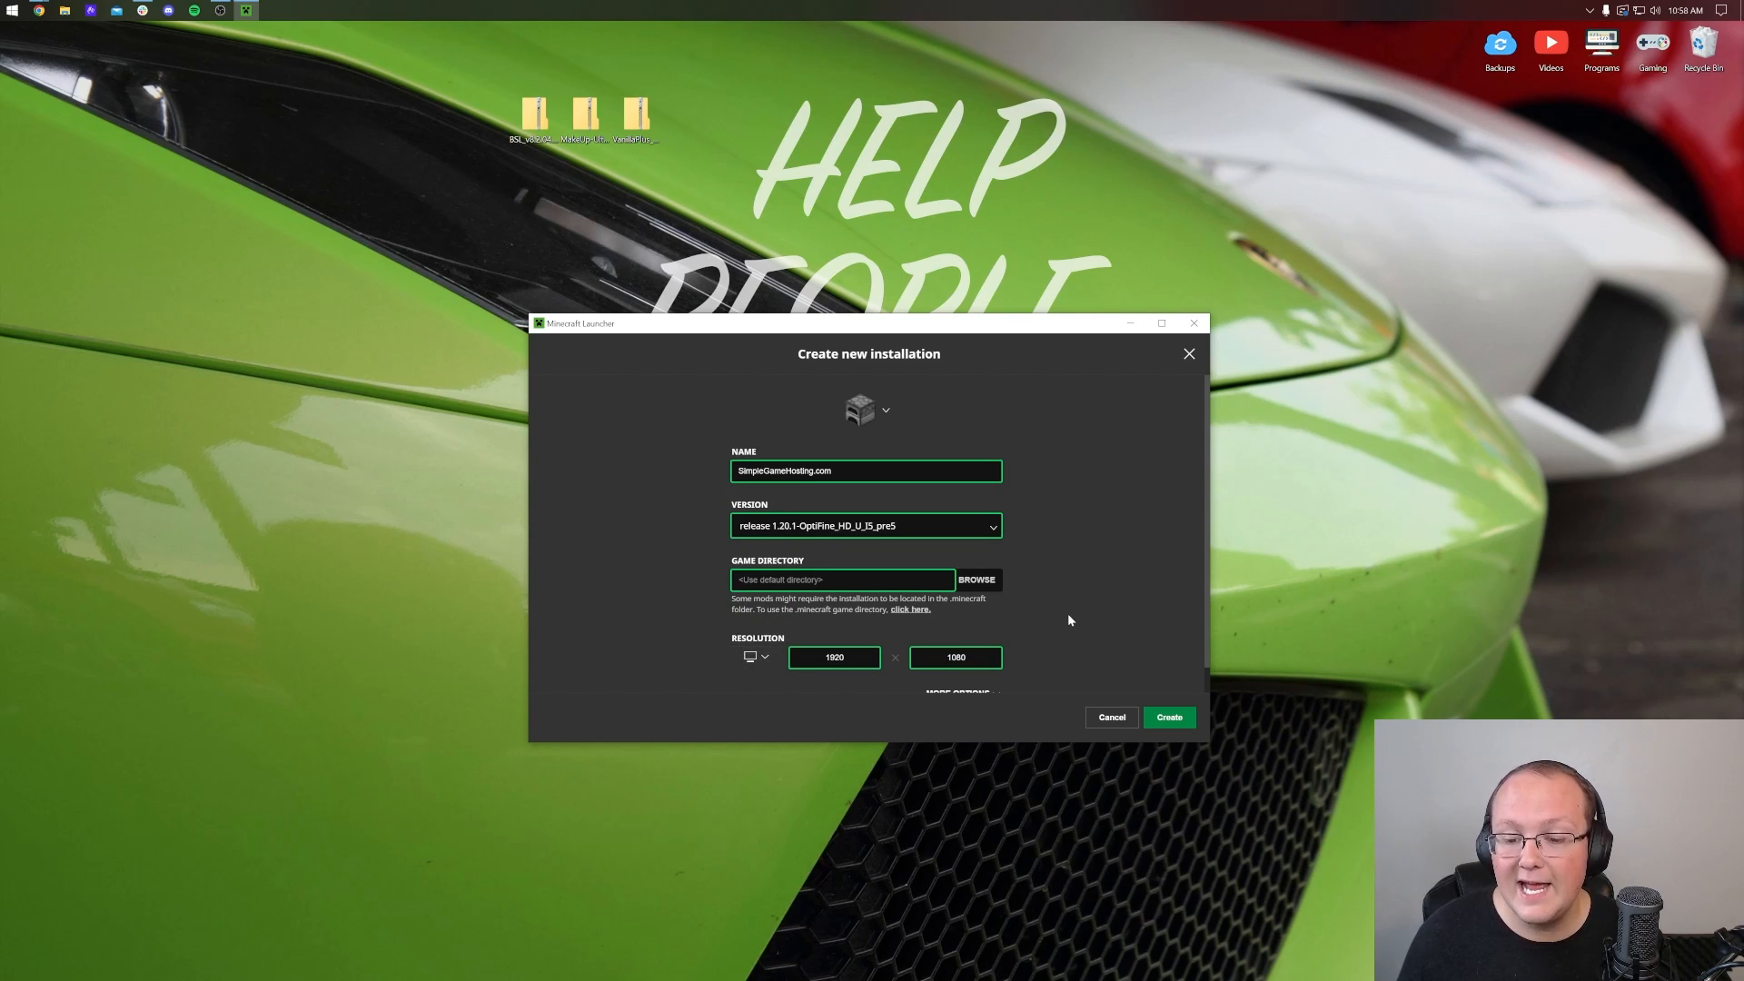
mouse_move(1168, 718)
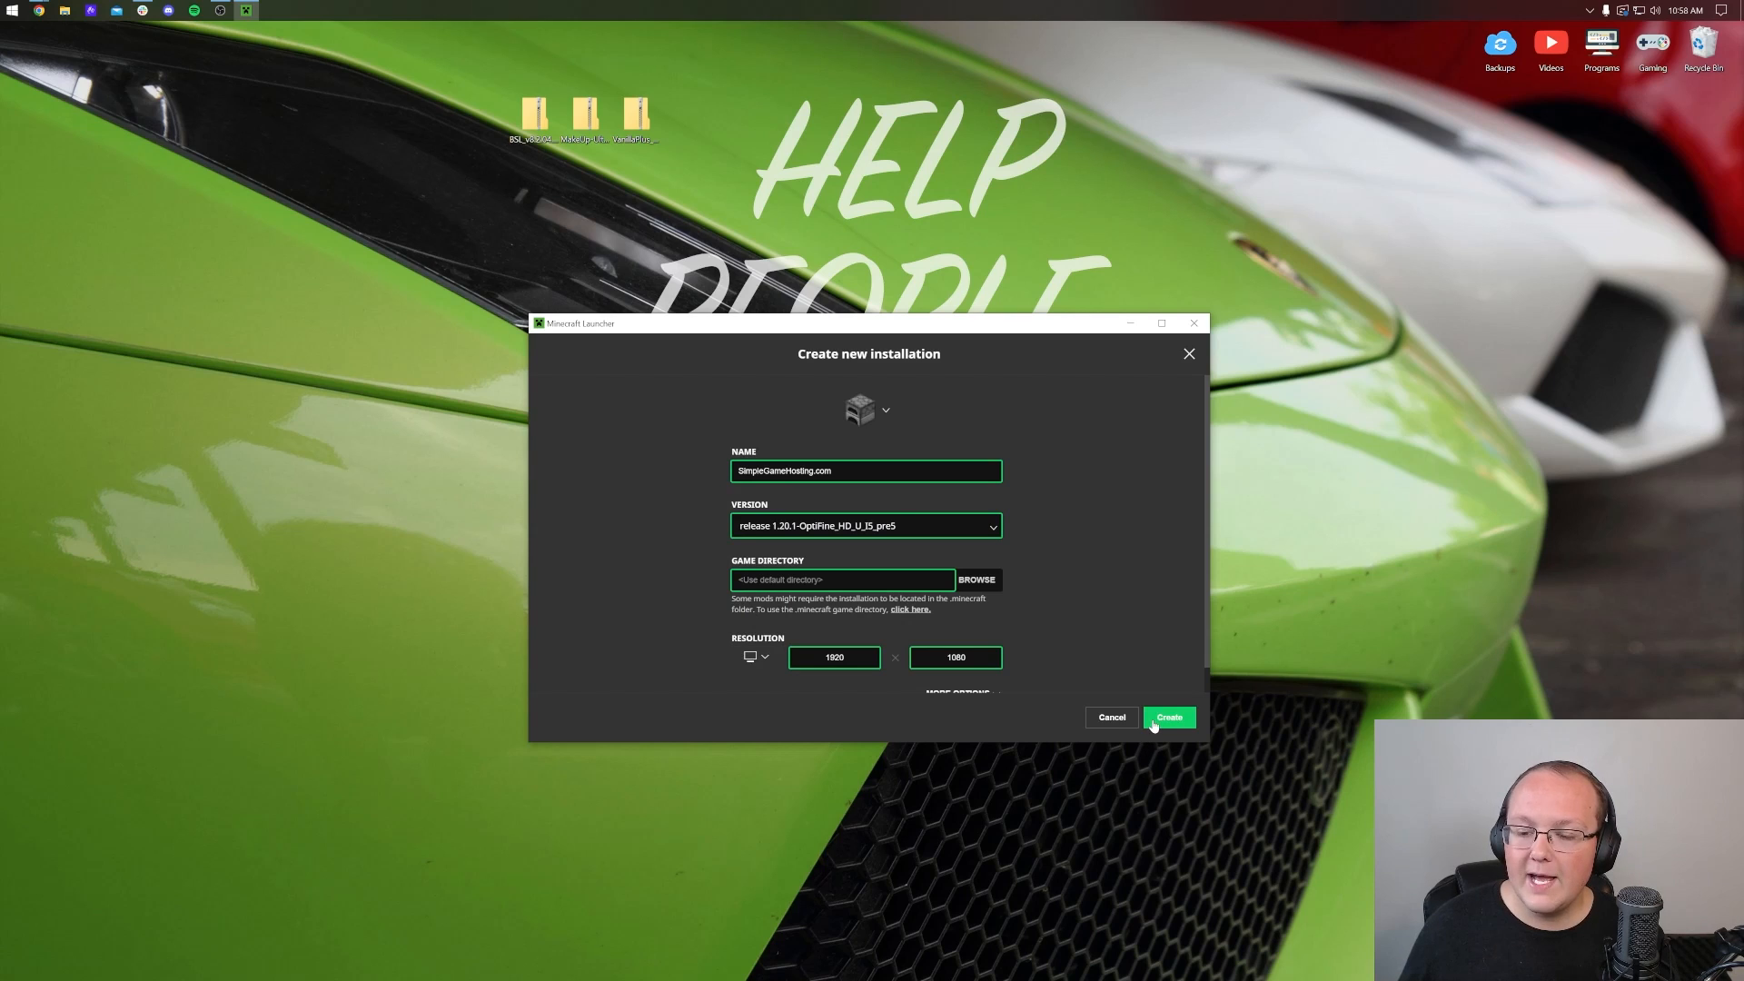
left_click(1168, 717)
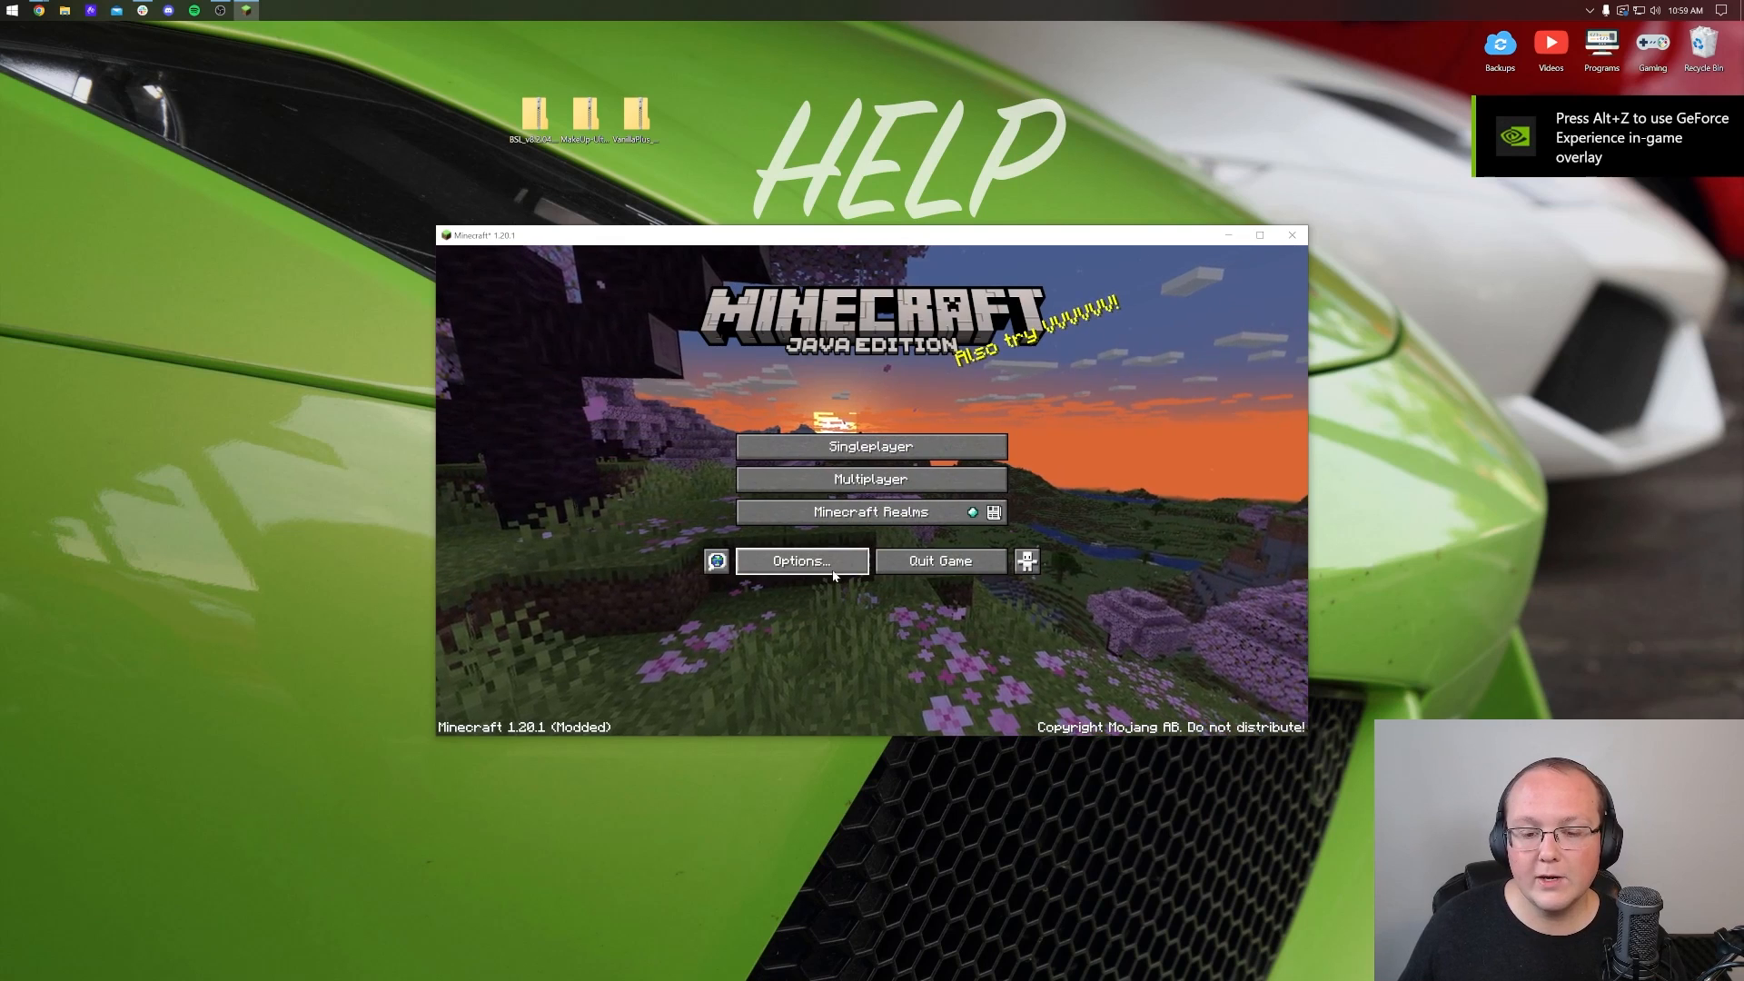
Navigate Options, Video Settings and Shaders to see only OFF and internal shaders.
left_click(800, 561)
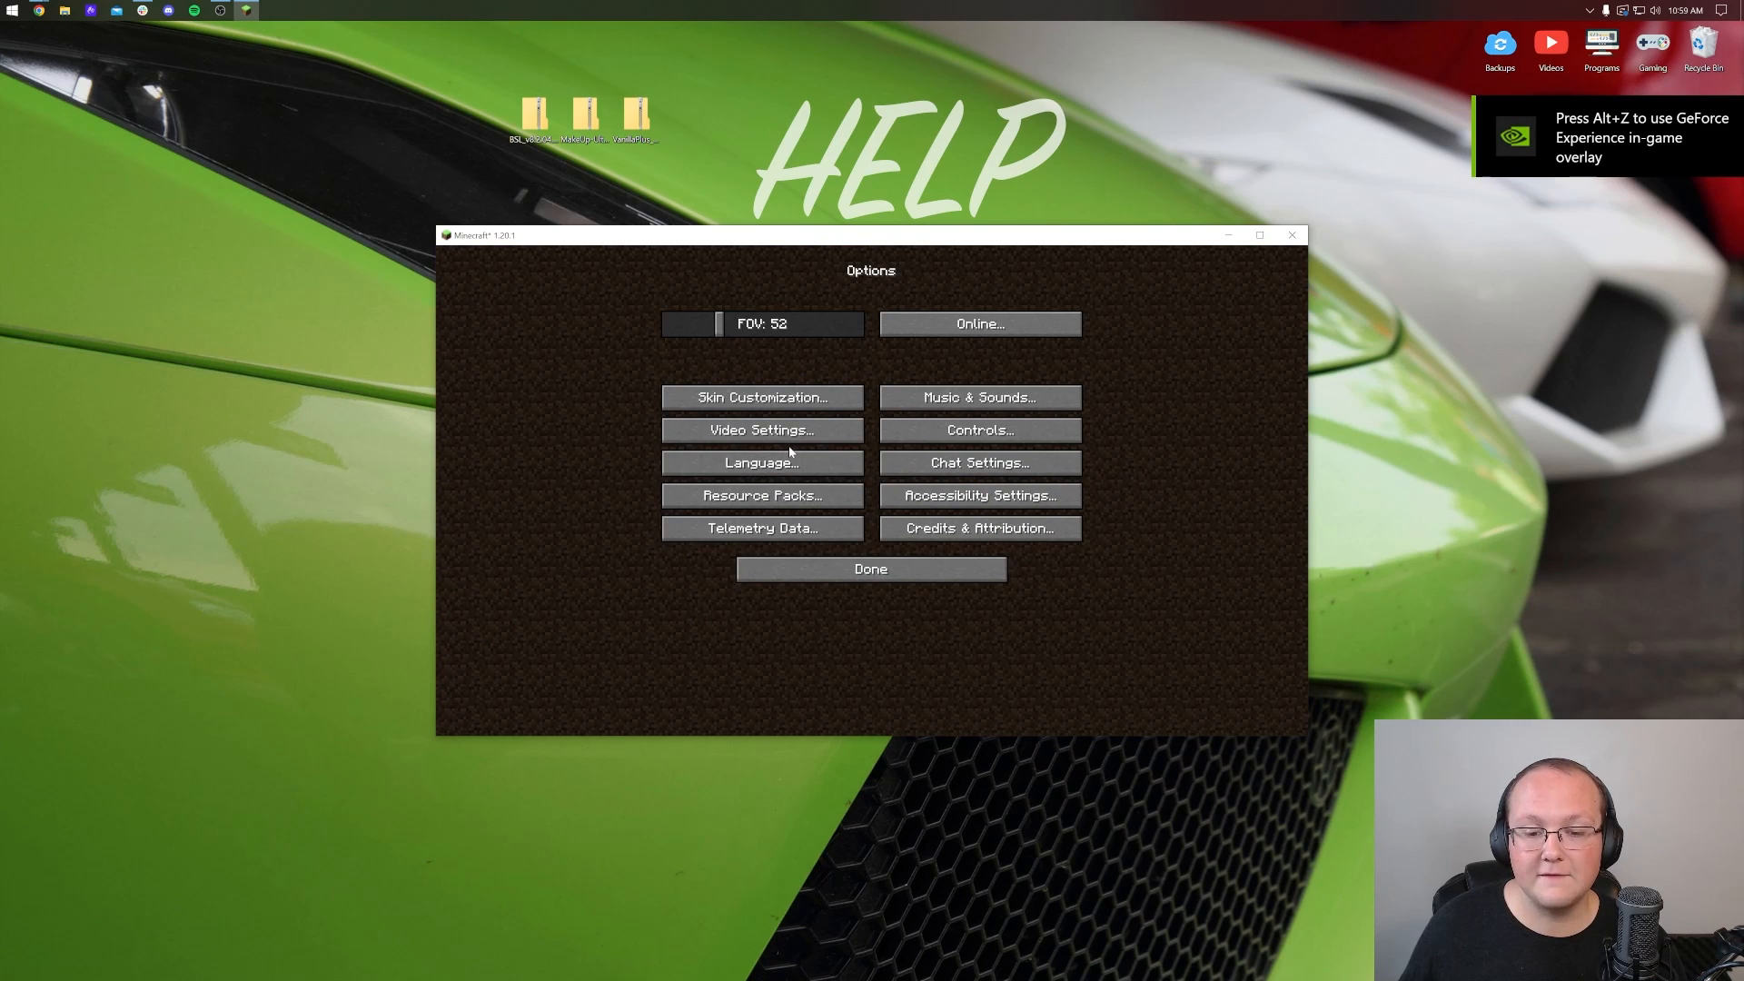
left_click(762, 430)
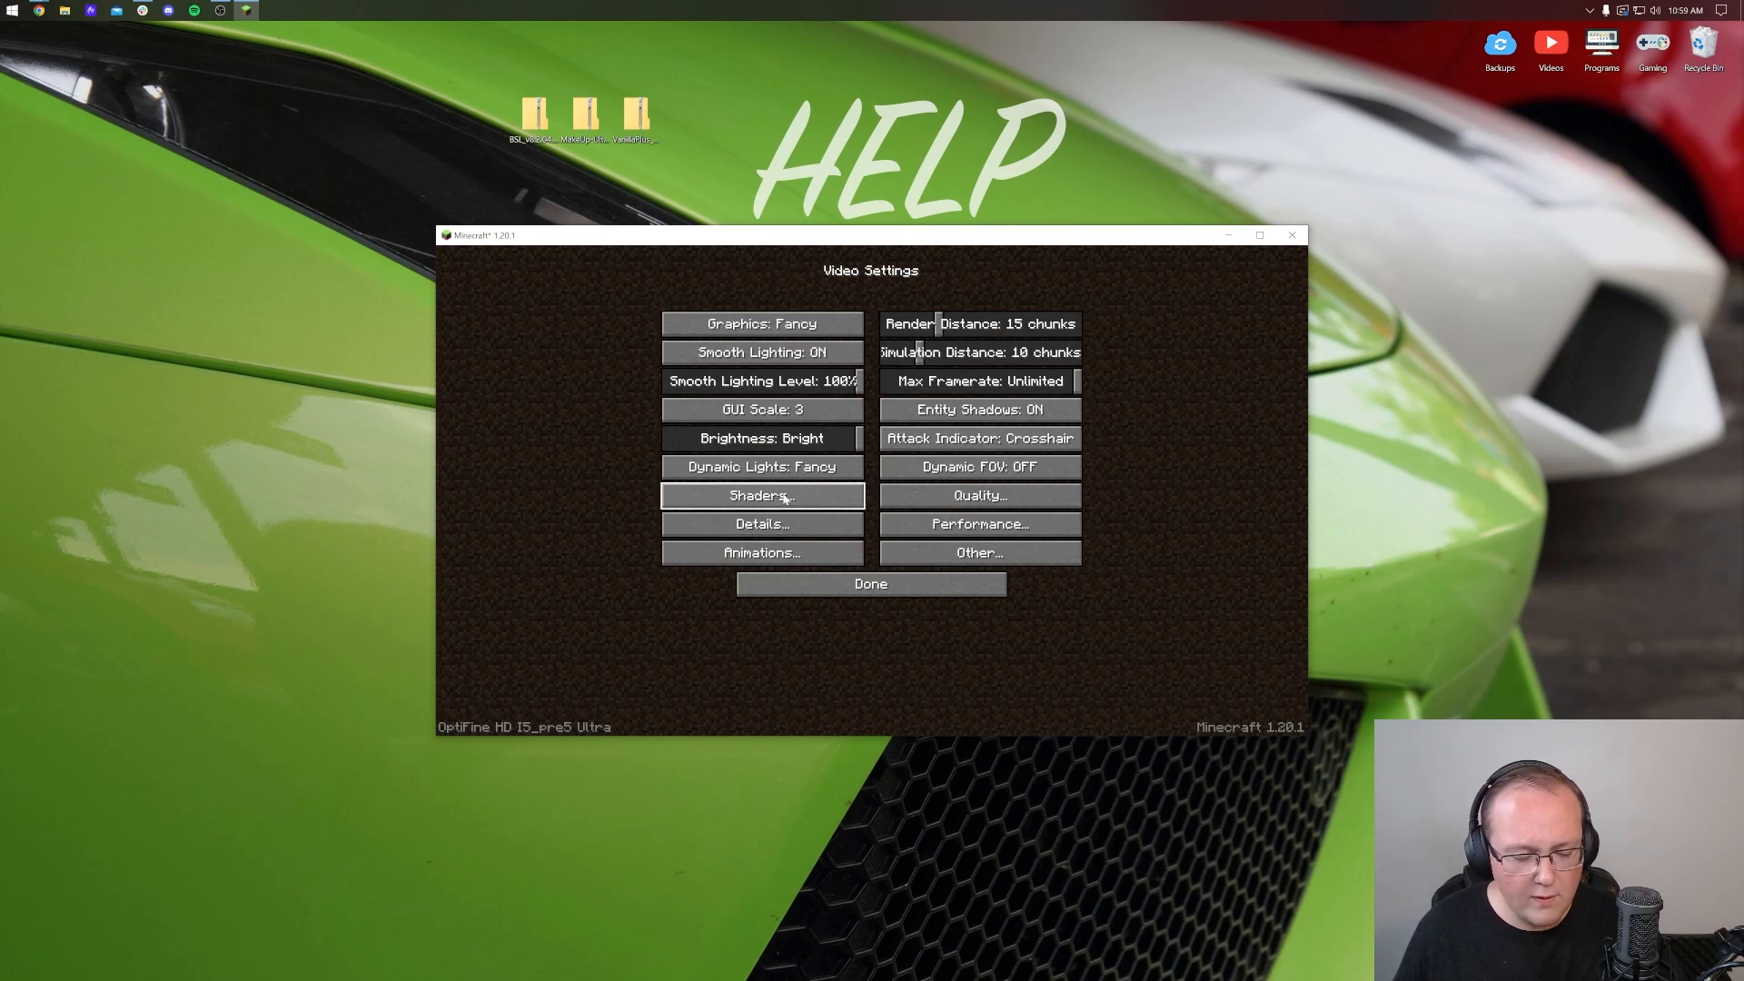
left_click(870, 583)
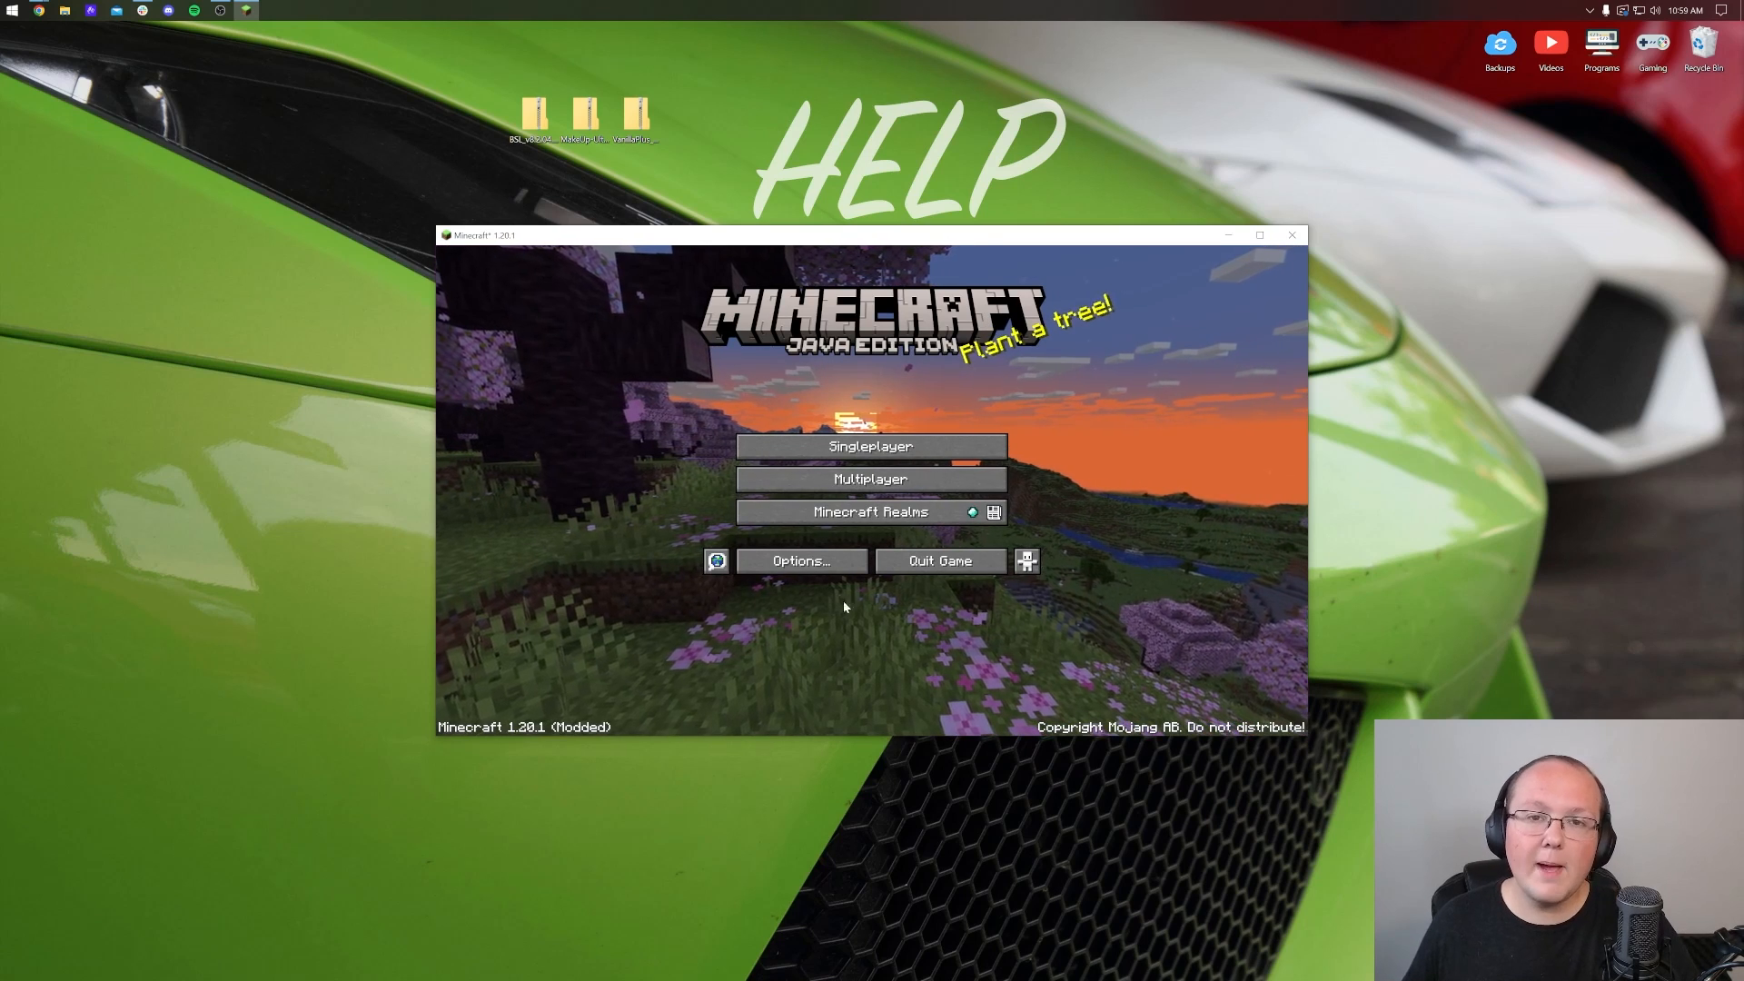
left_click(798, 561)
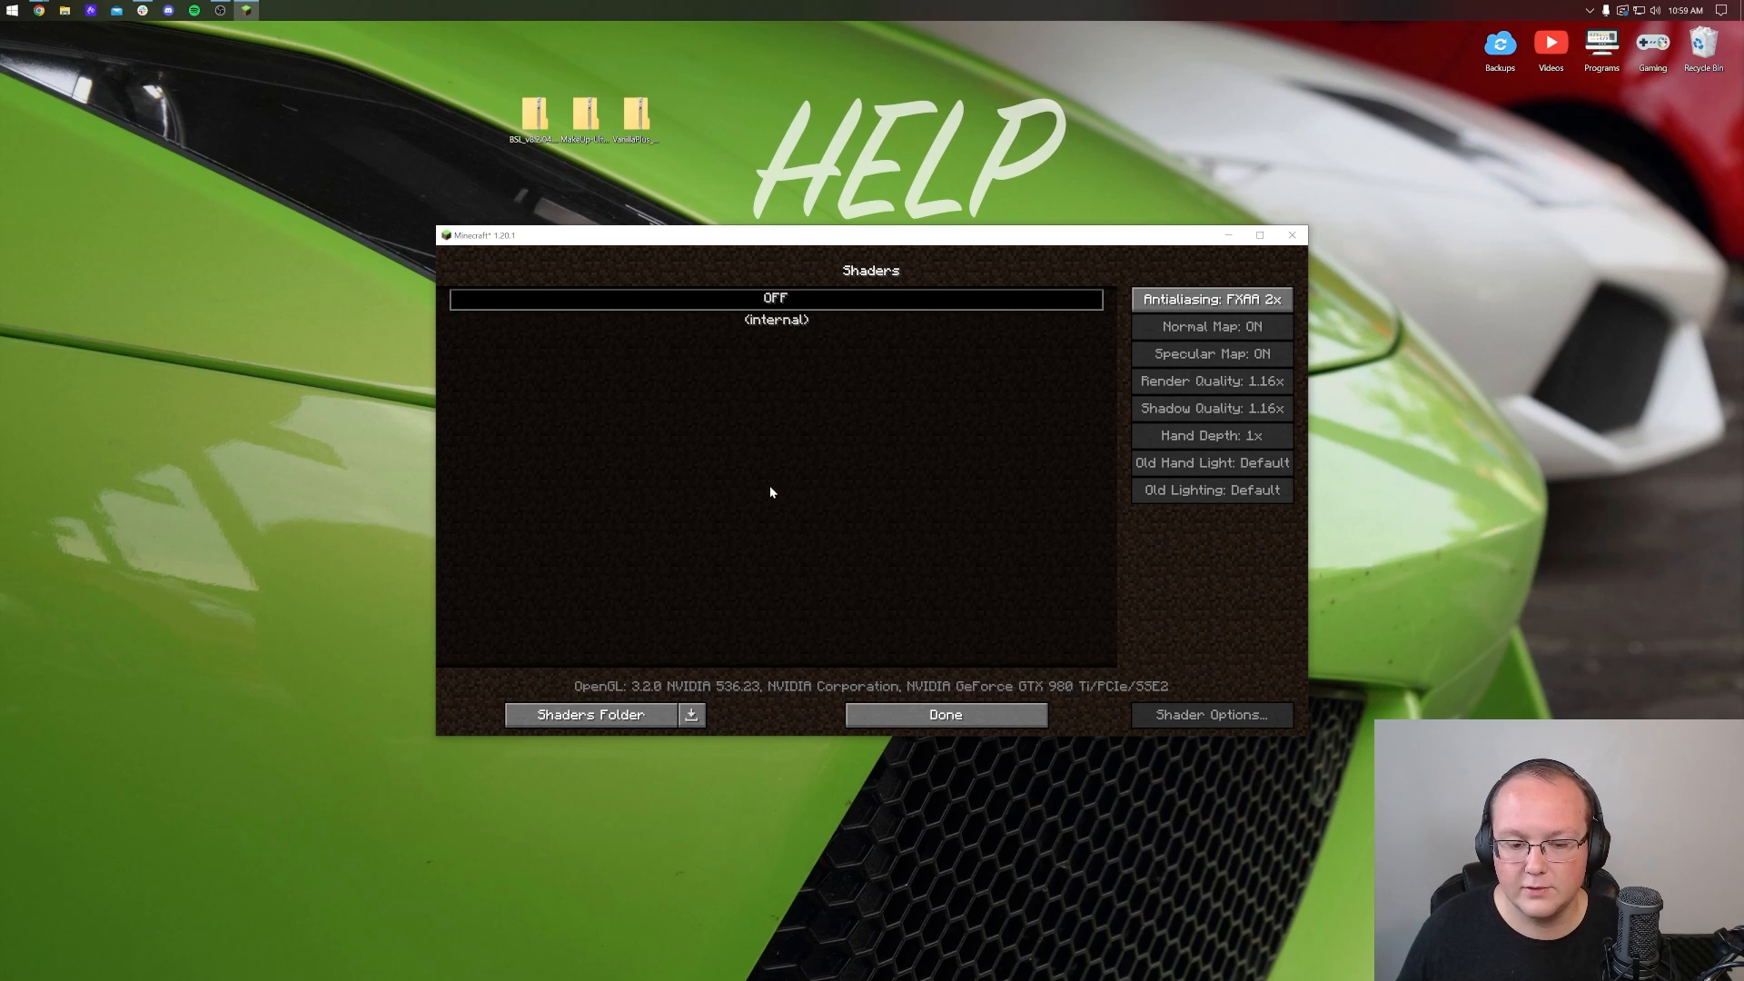
mouse_move(588, 714)
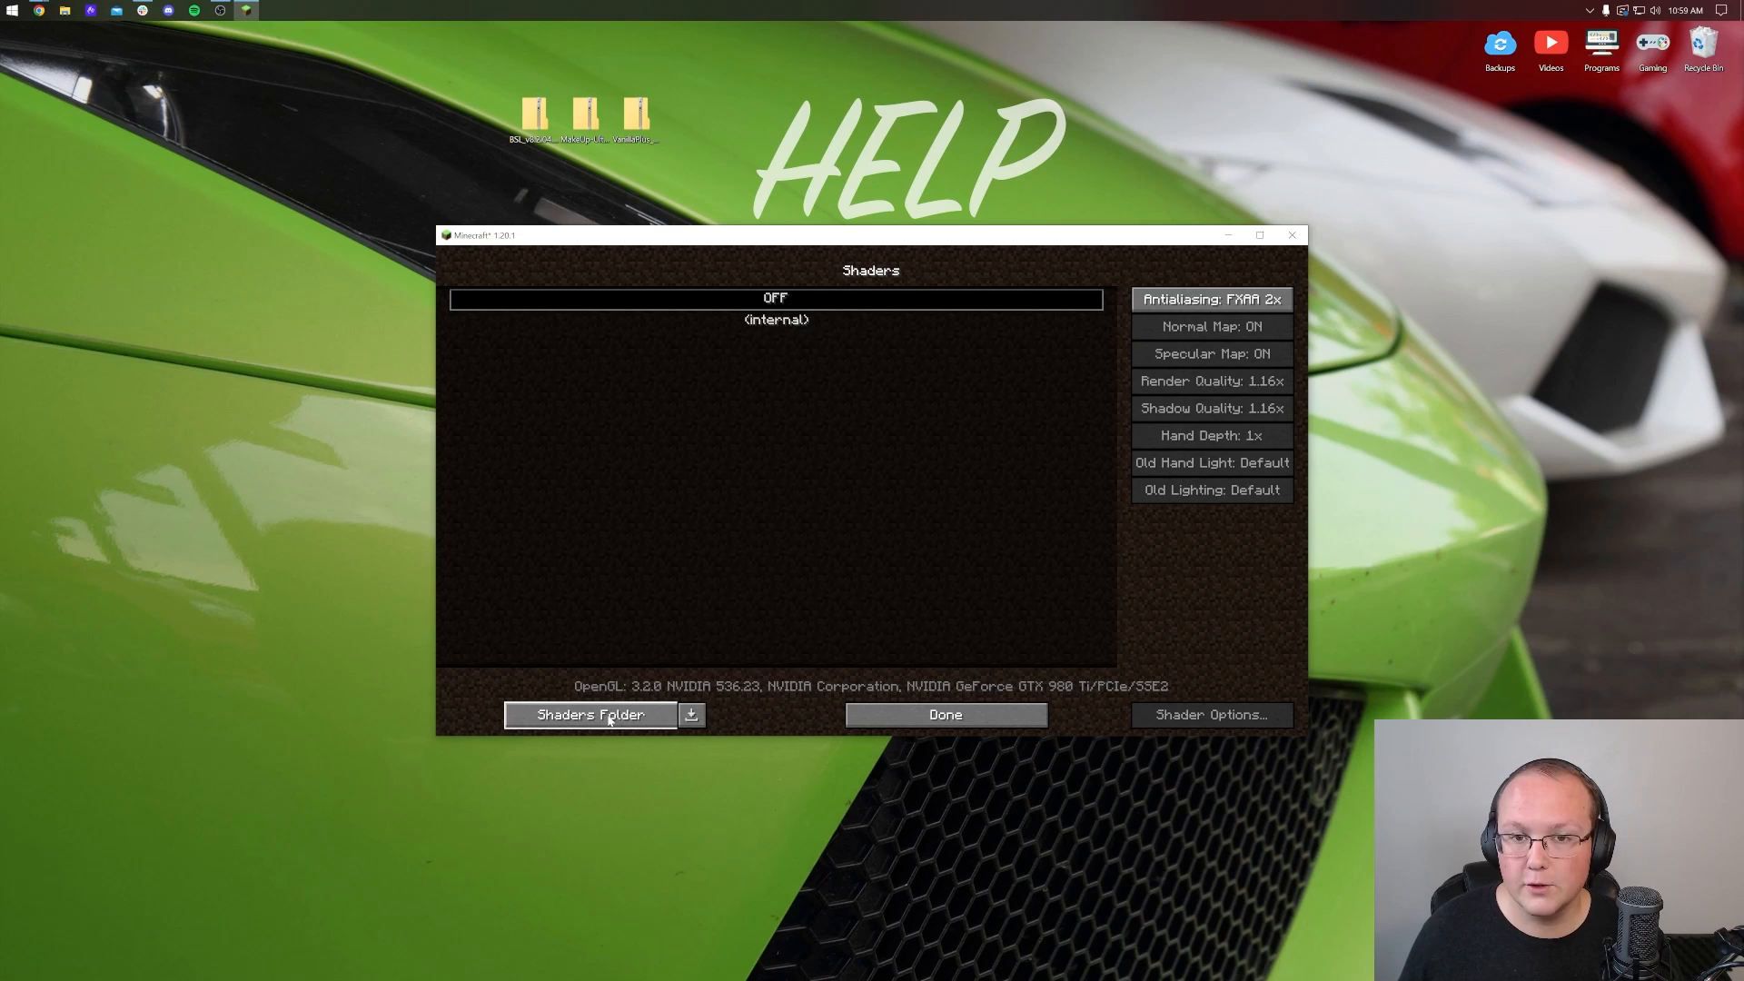
Open the shaderpacks folder, then select BSL_v8.2.04.zip from the shader list.
left_click(588, 714)
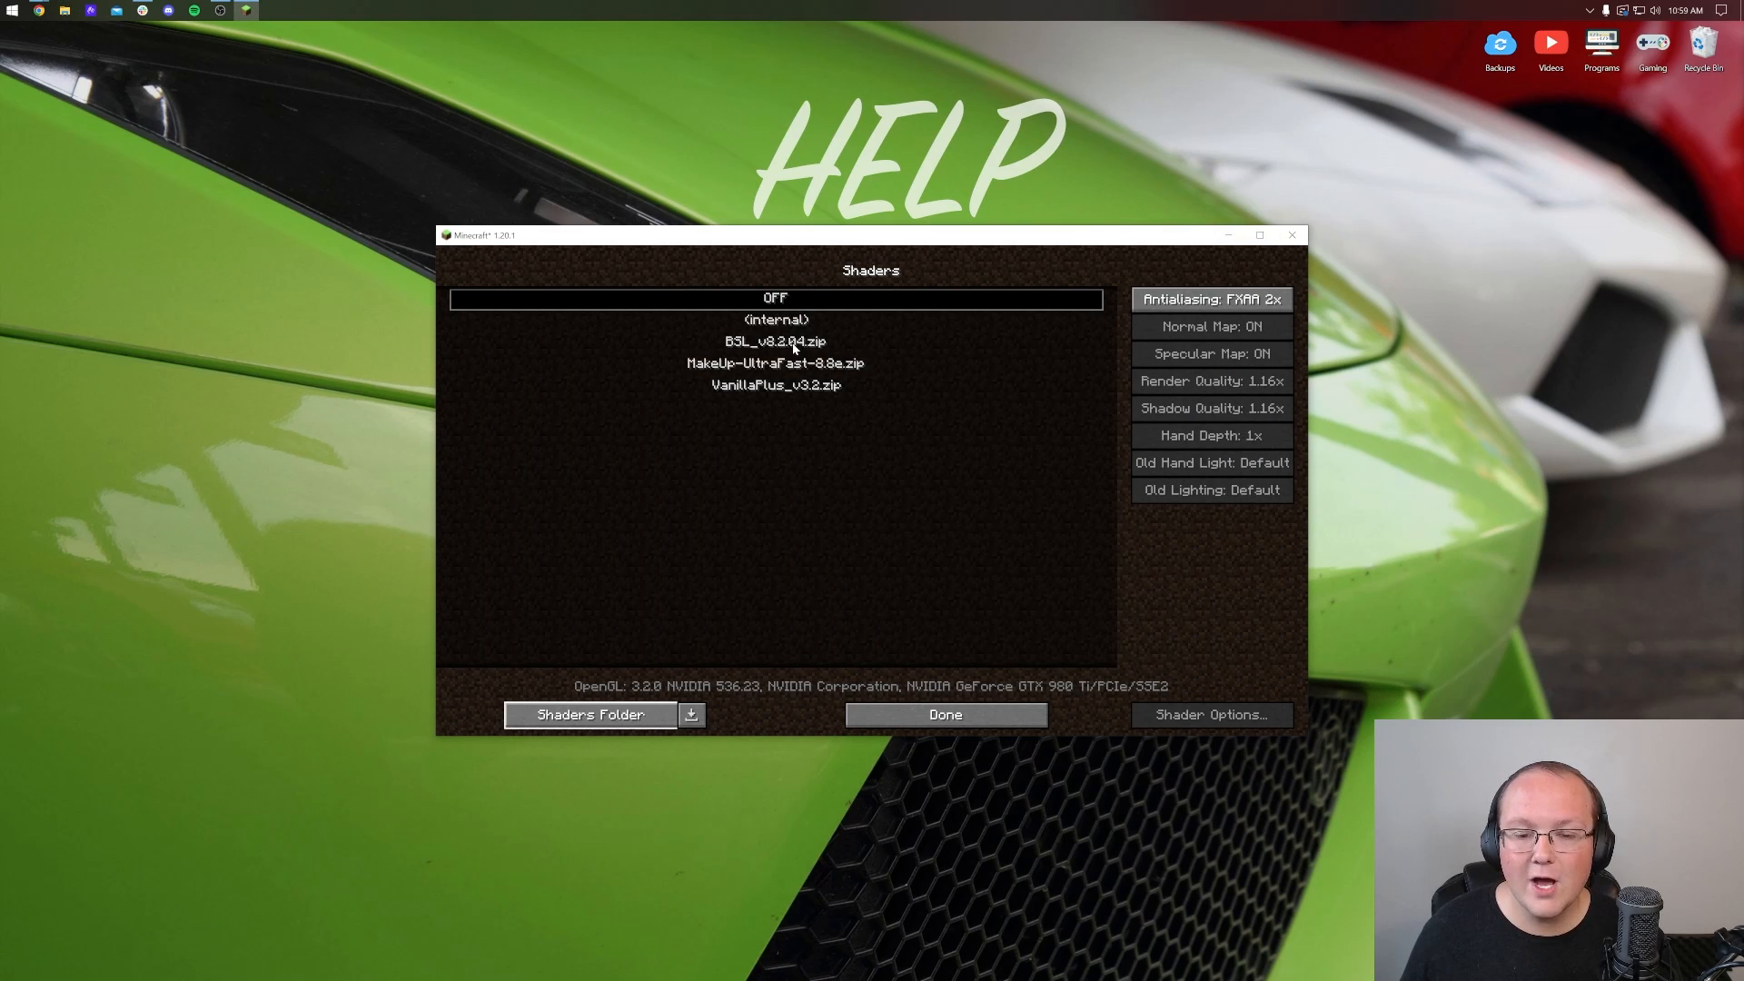
mouse_move(796, 386)
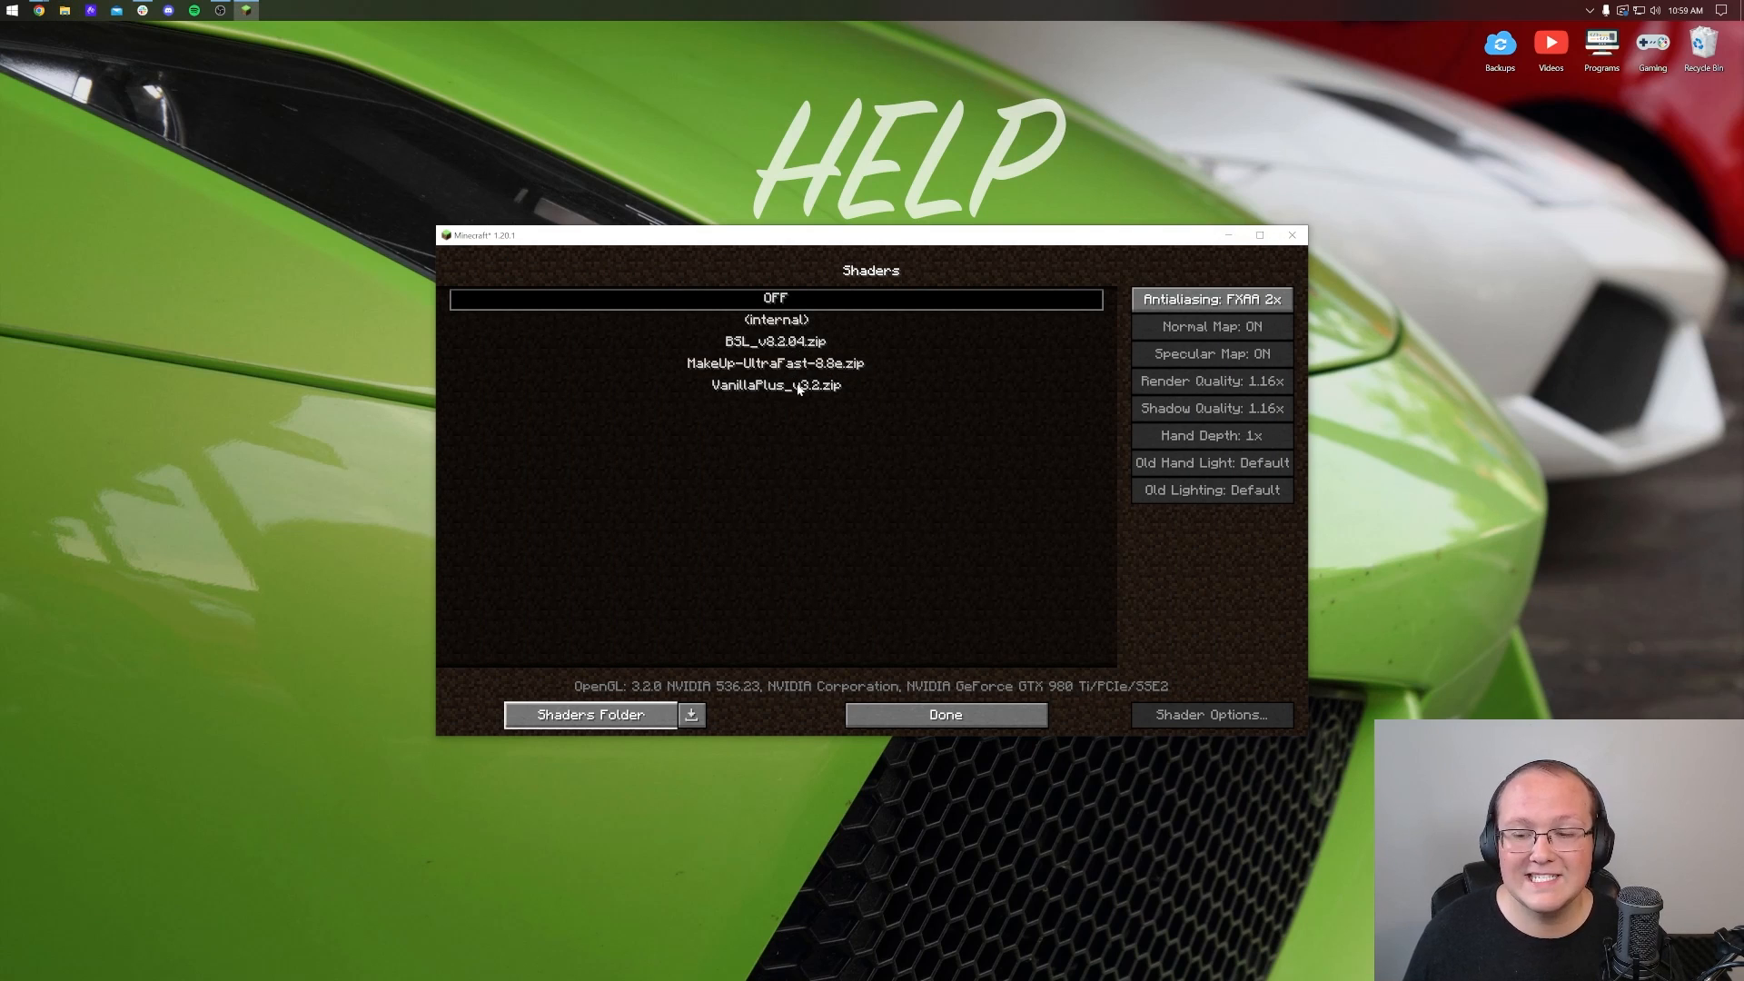
mouse_move(768, 353)
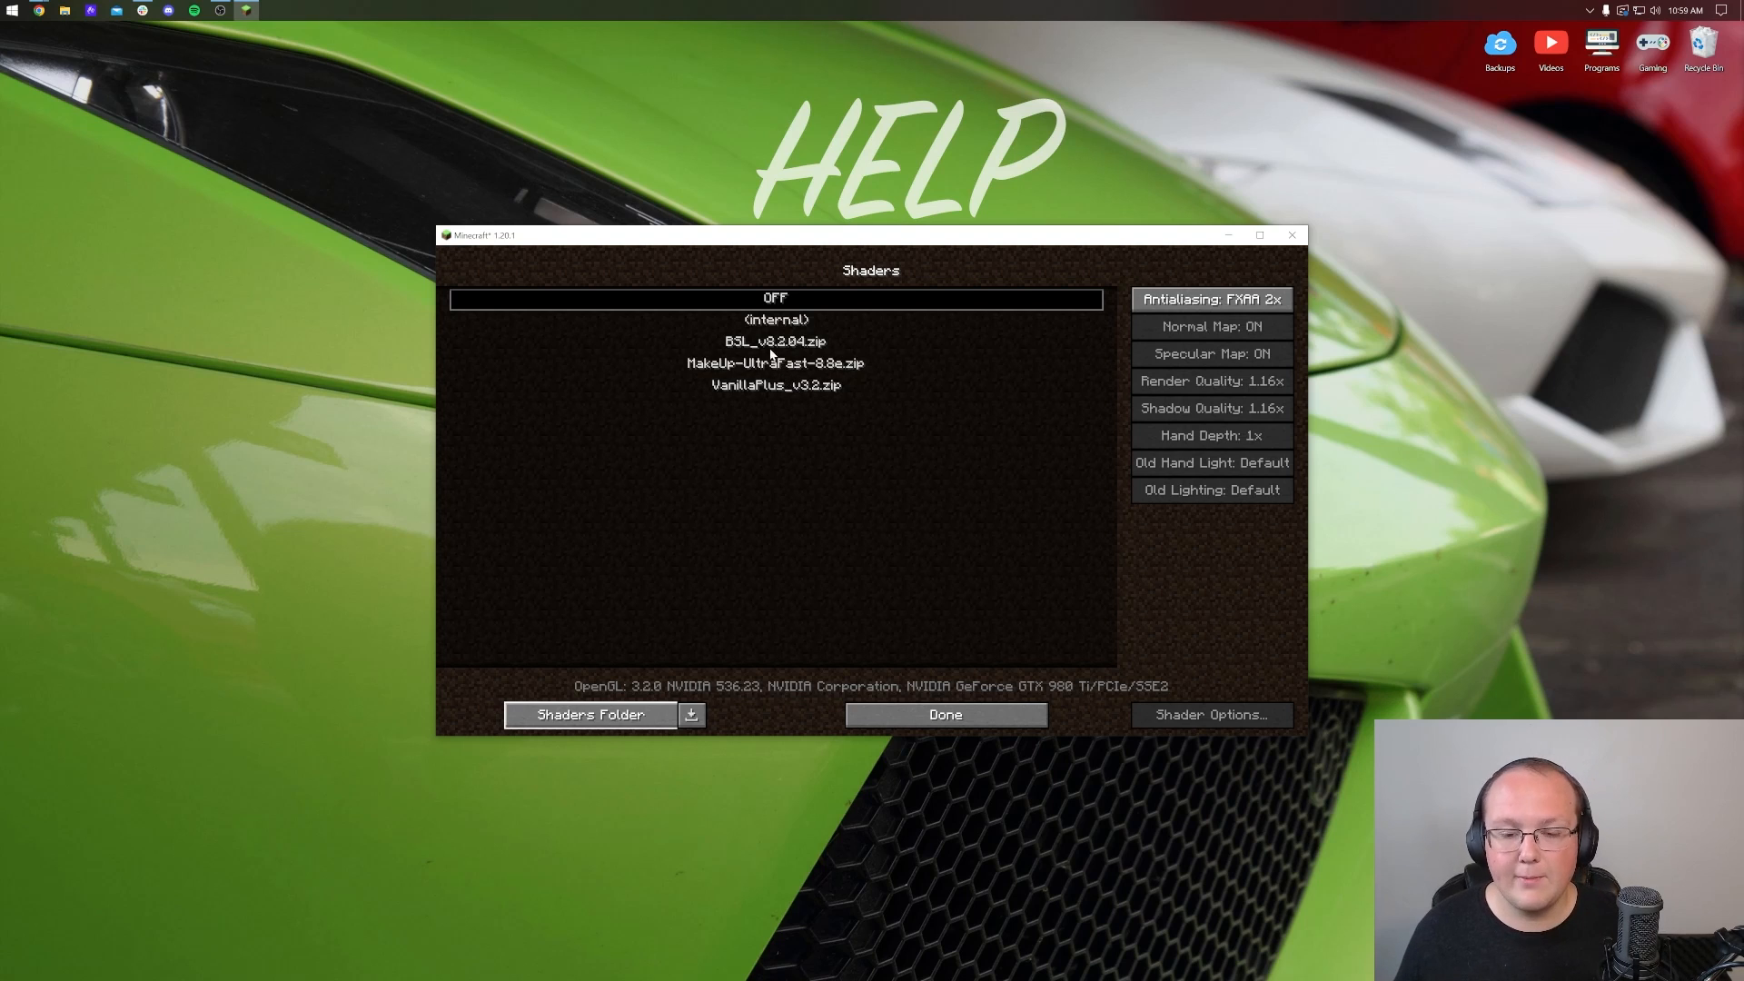
left_click(945, 714)
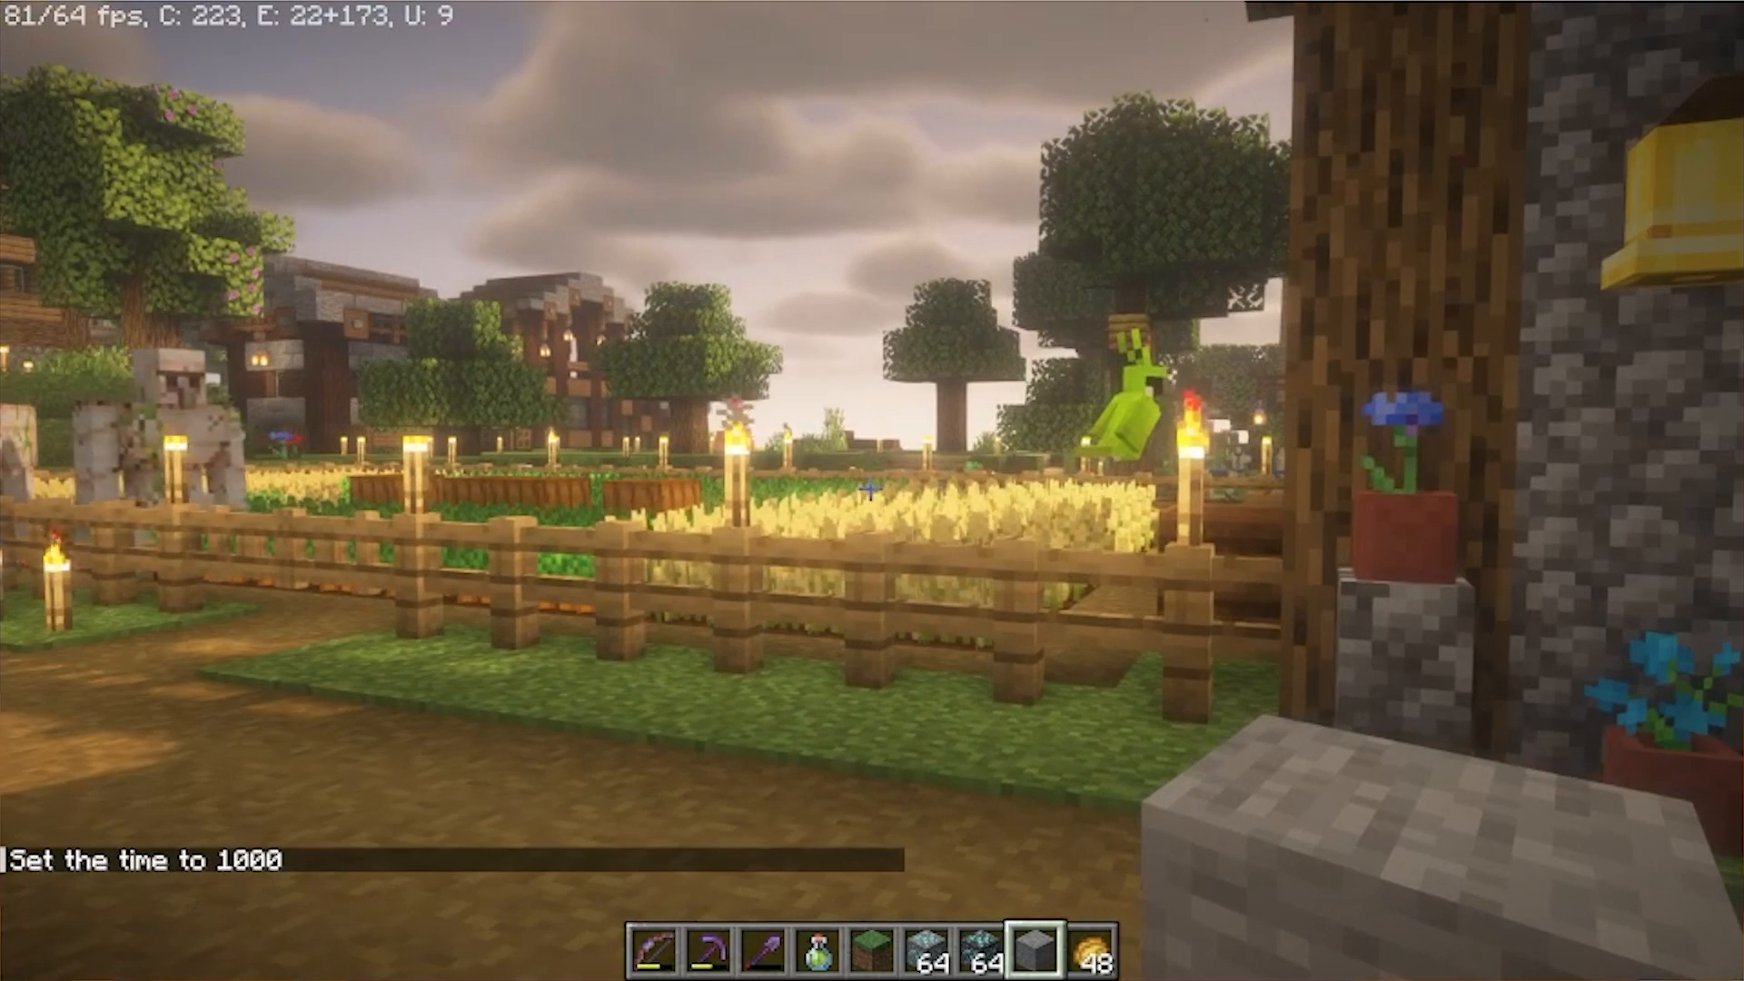
Pause the game and switch the shader pack to MakeUp-UltraFast.
key("Escape")
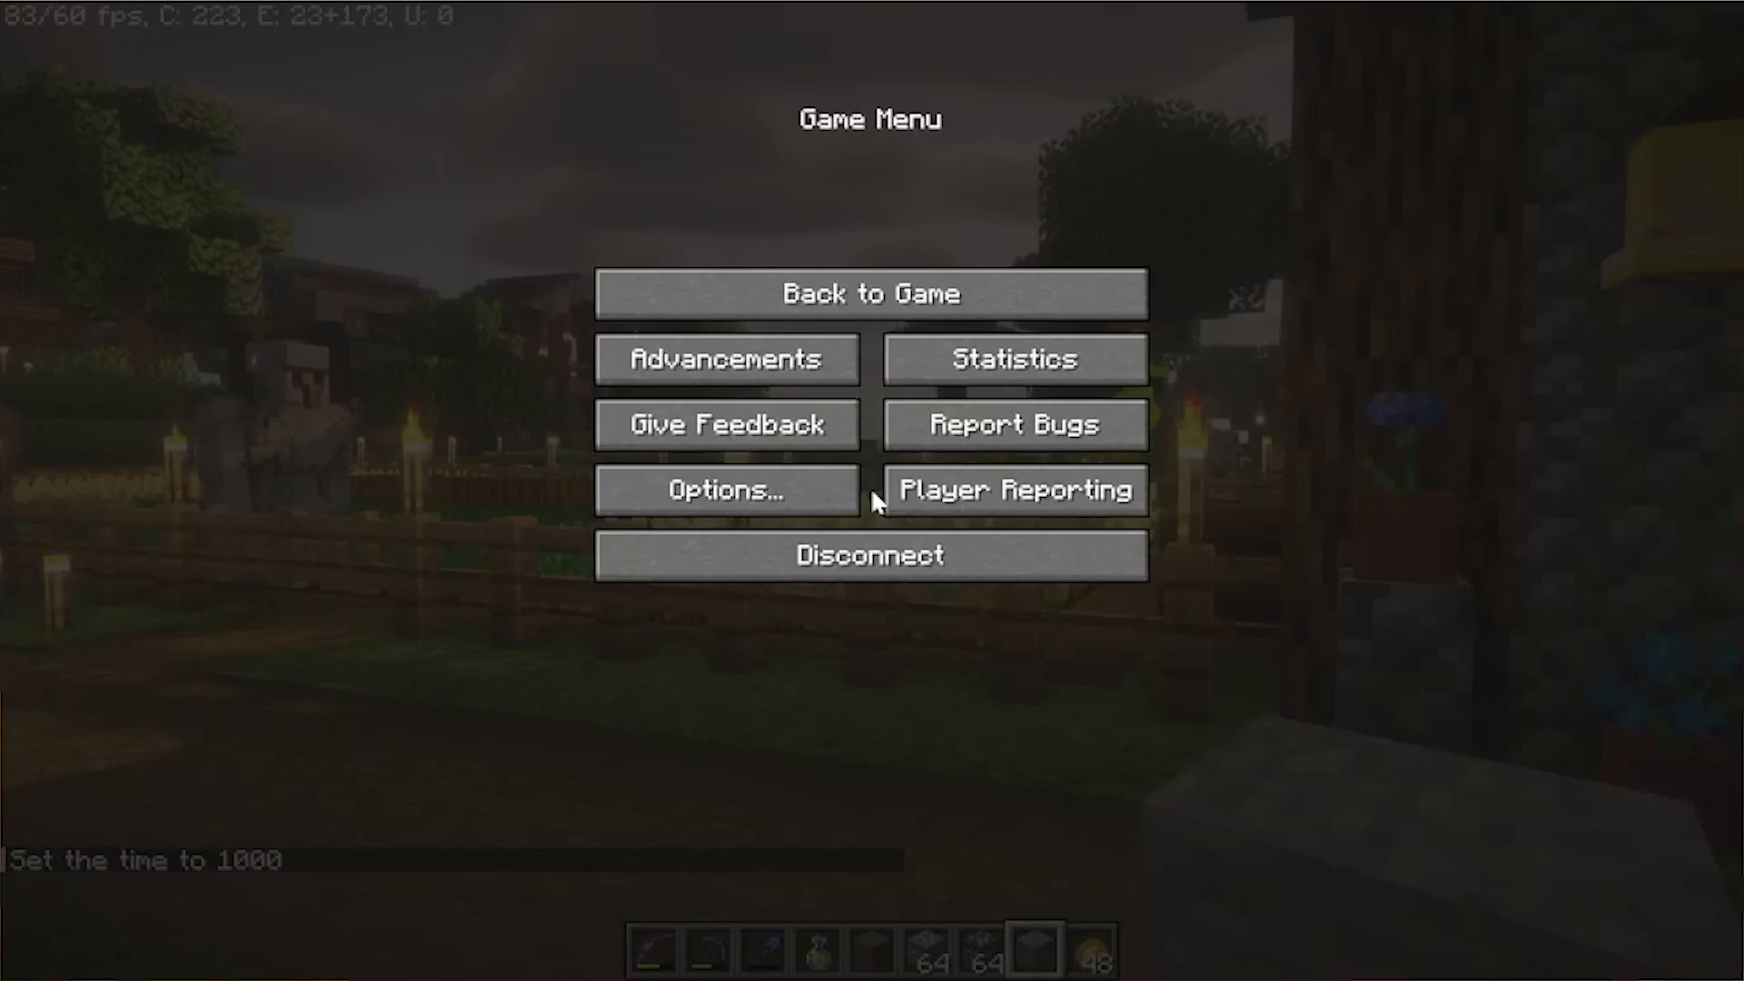
left_click(724, 491)
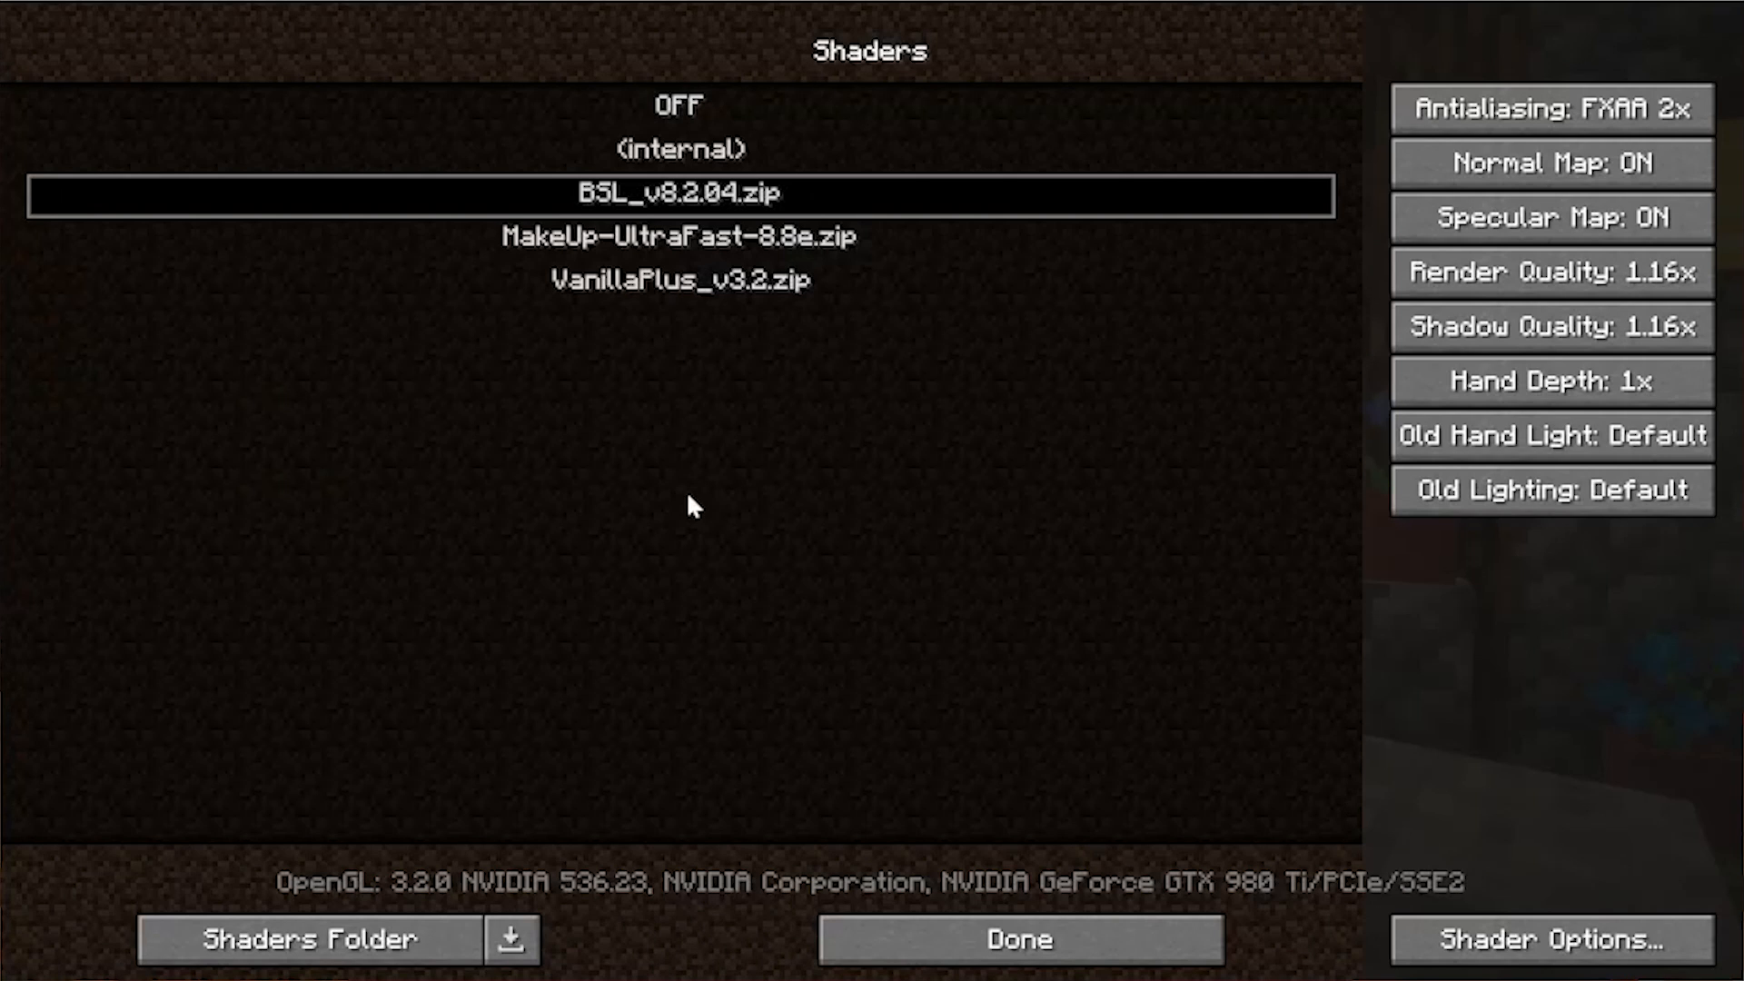
mouse_move(707, 732)
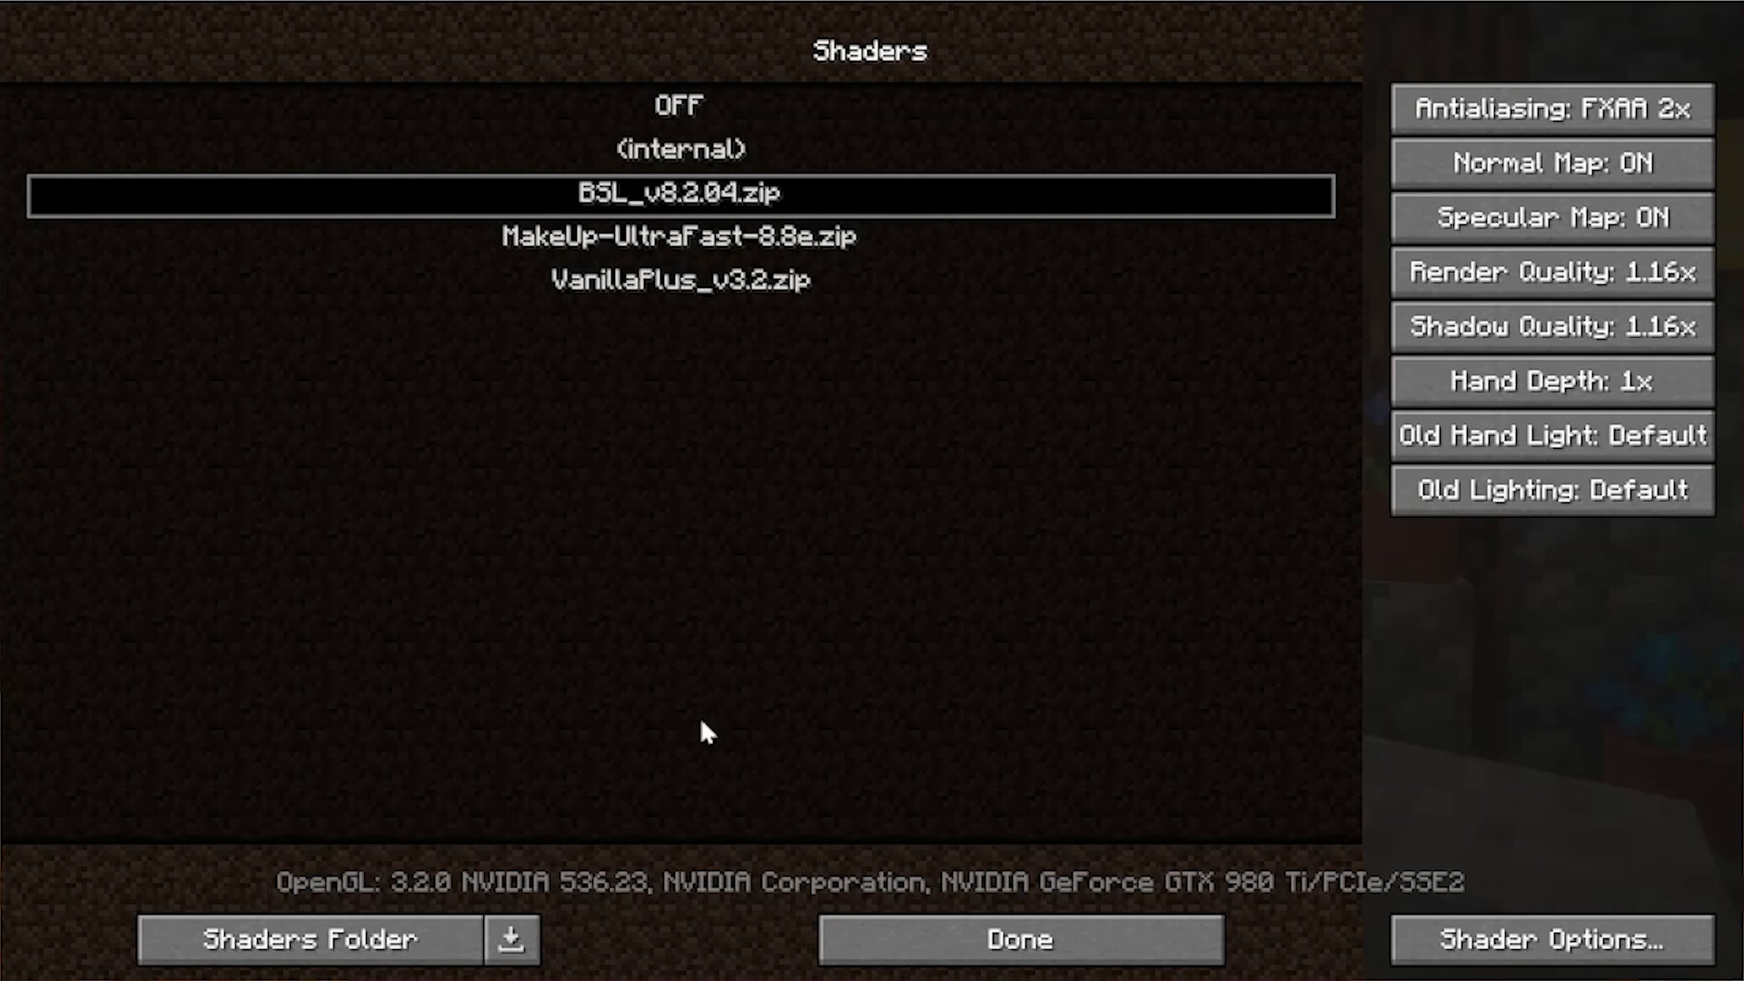
left_click(679, 236)
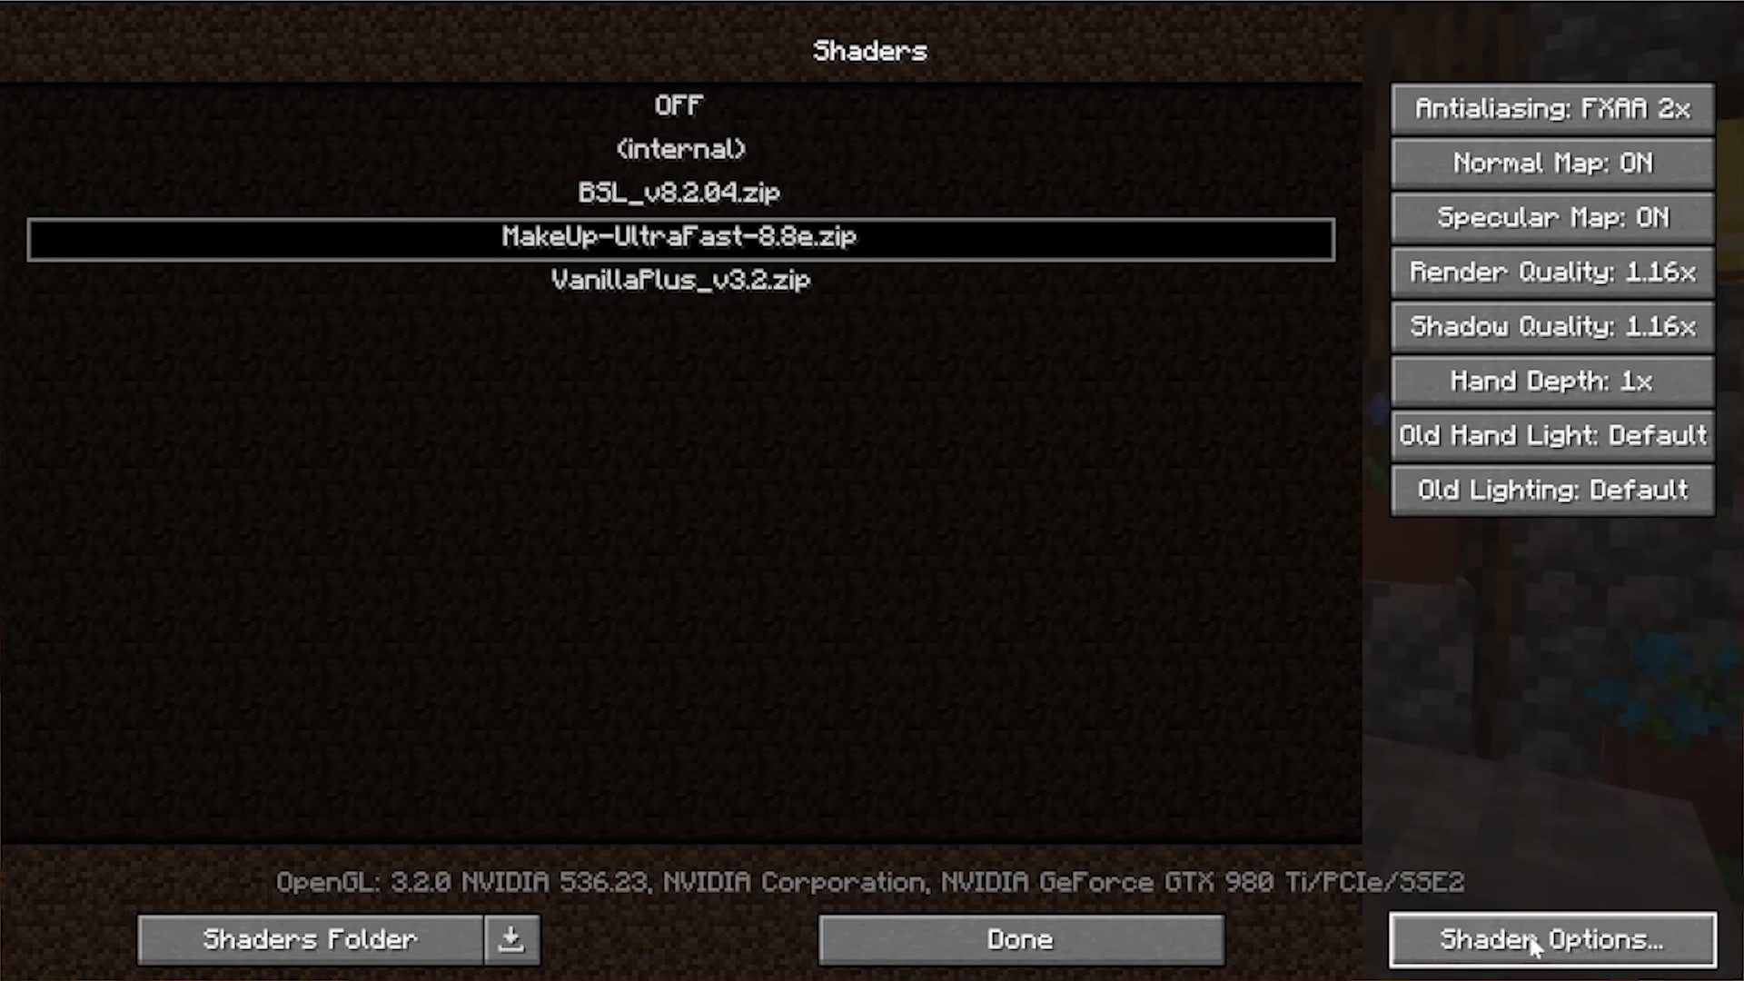
Cycle the MakeUp shader profile to Shadowless High and return to the game.
left_click(1550, 940)
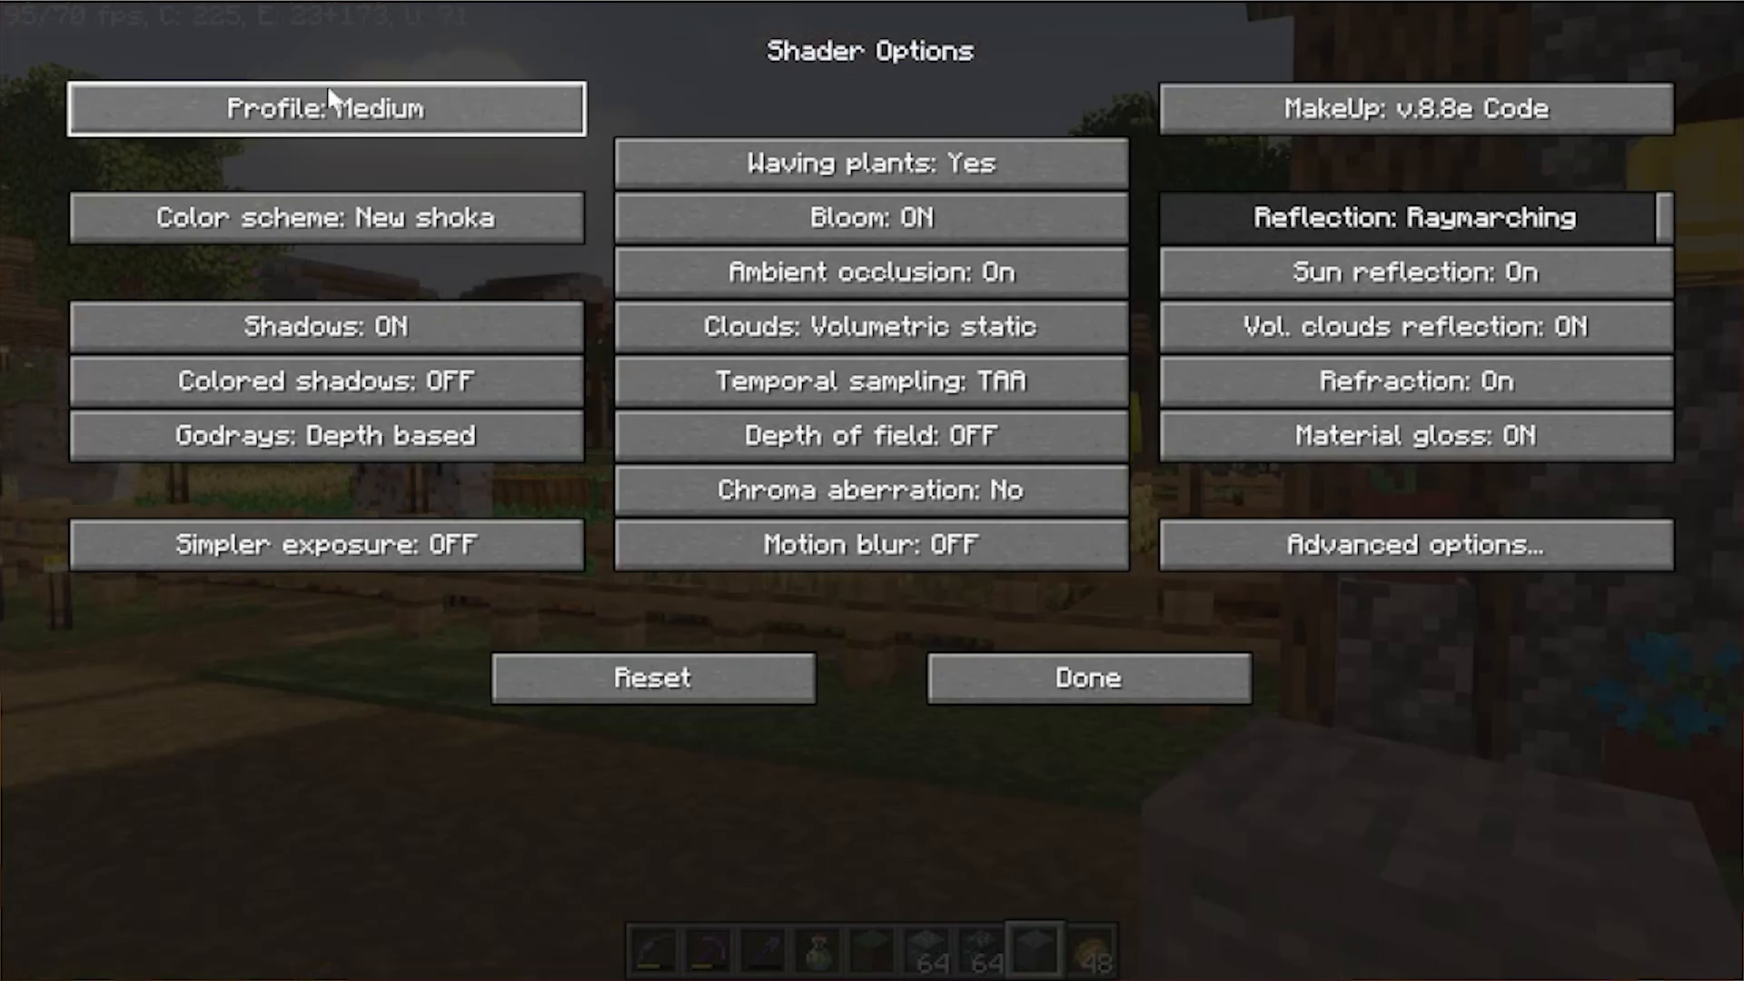
mouse_move(234, 610)
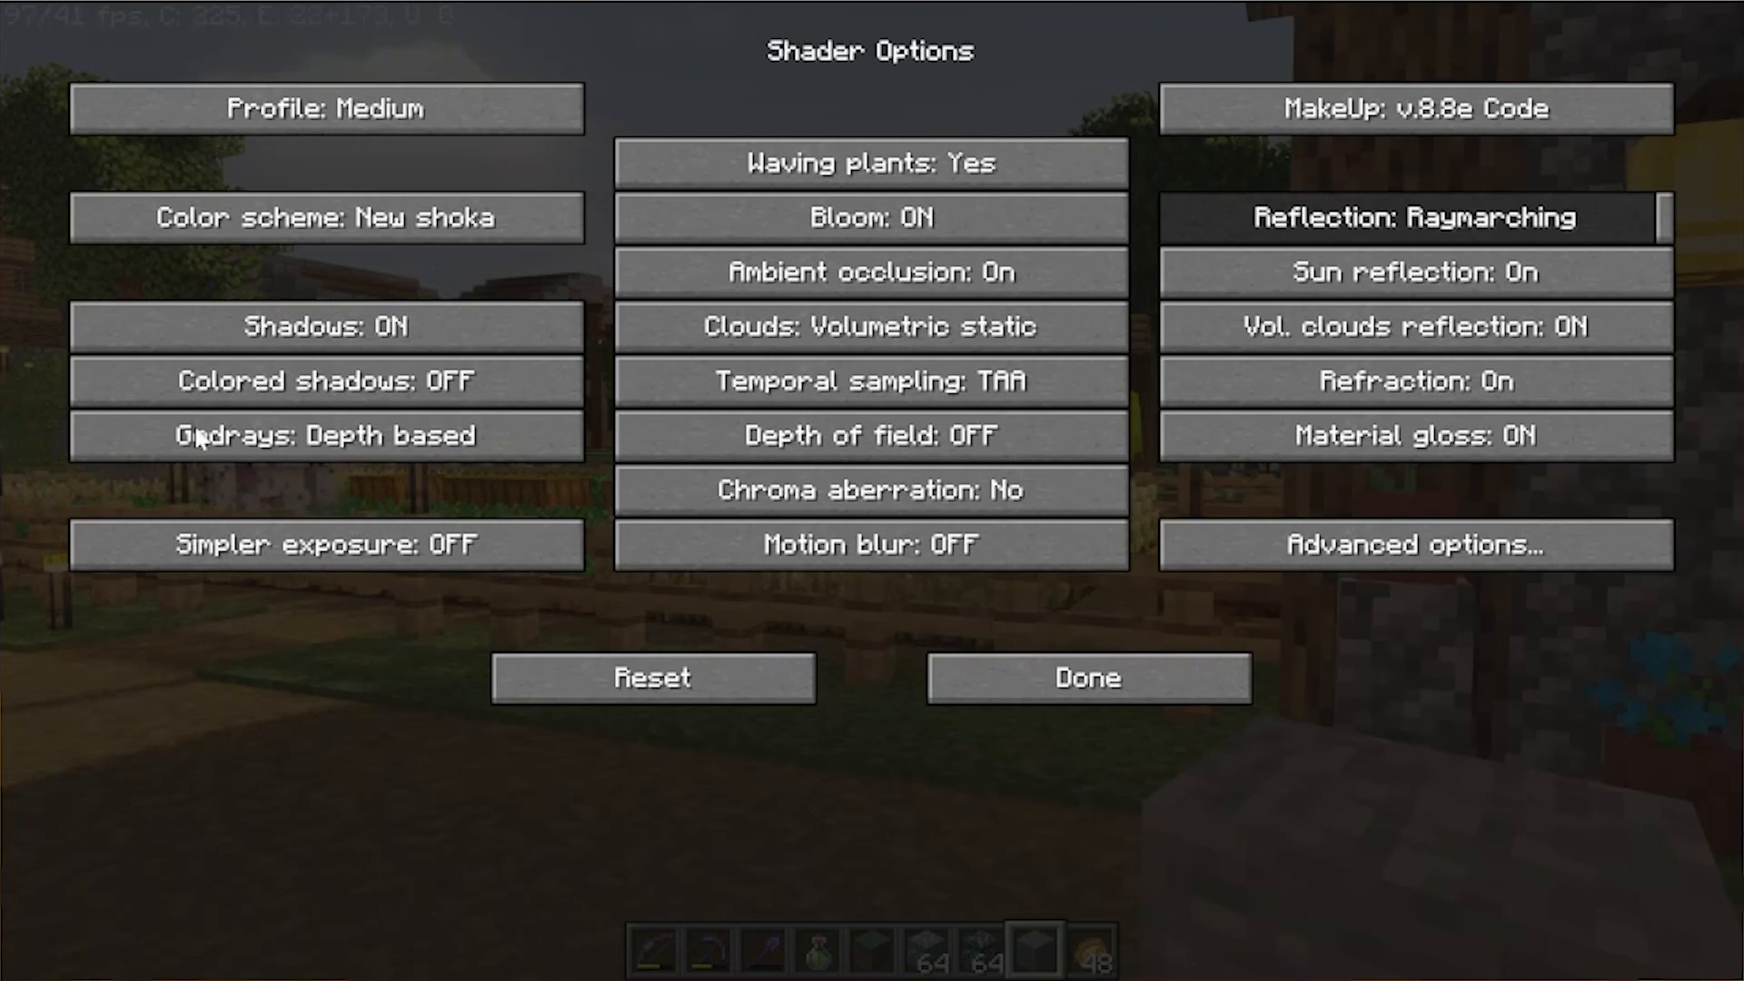
mouse_move(289, 87)
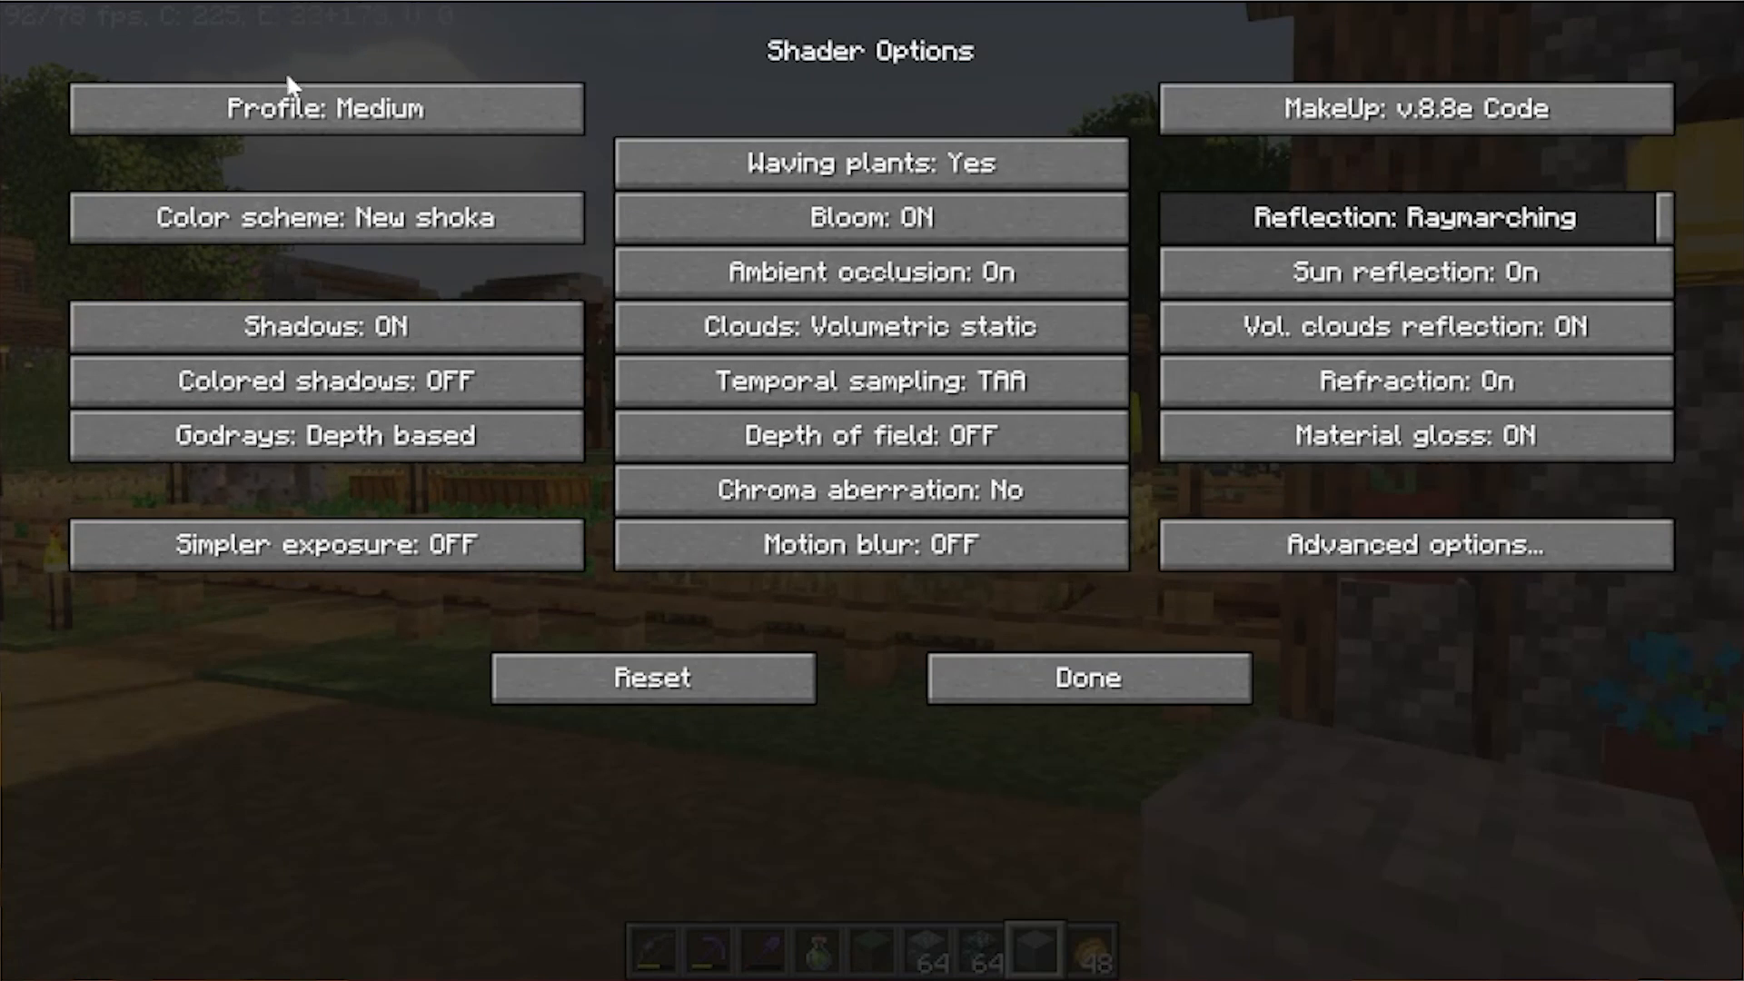
left_click(327, 108)
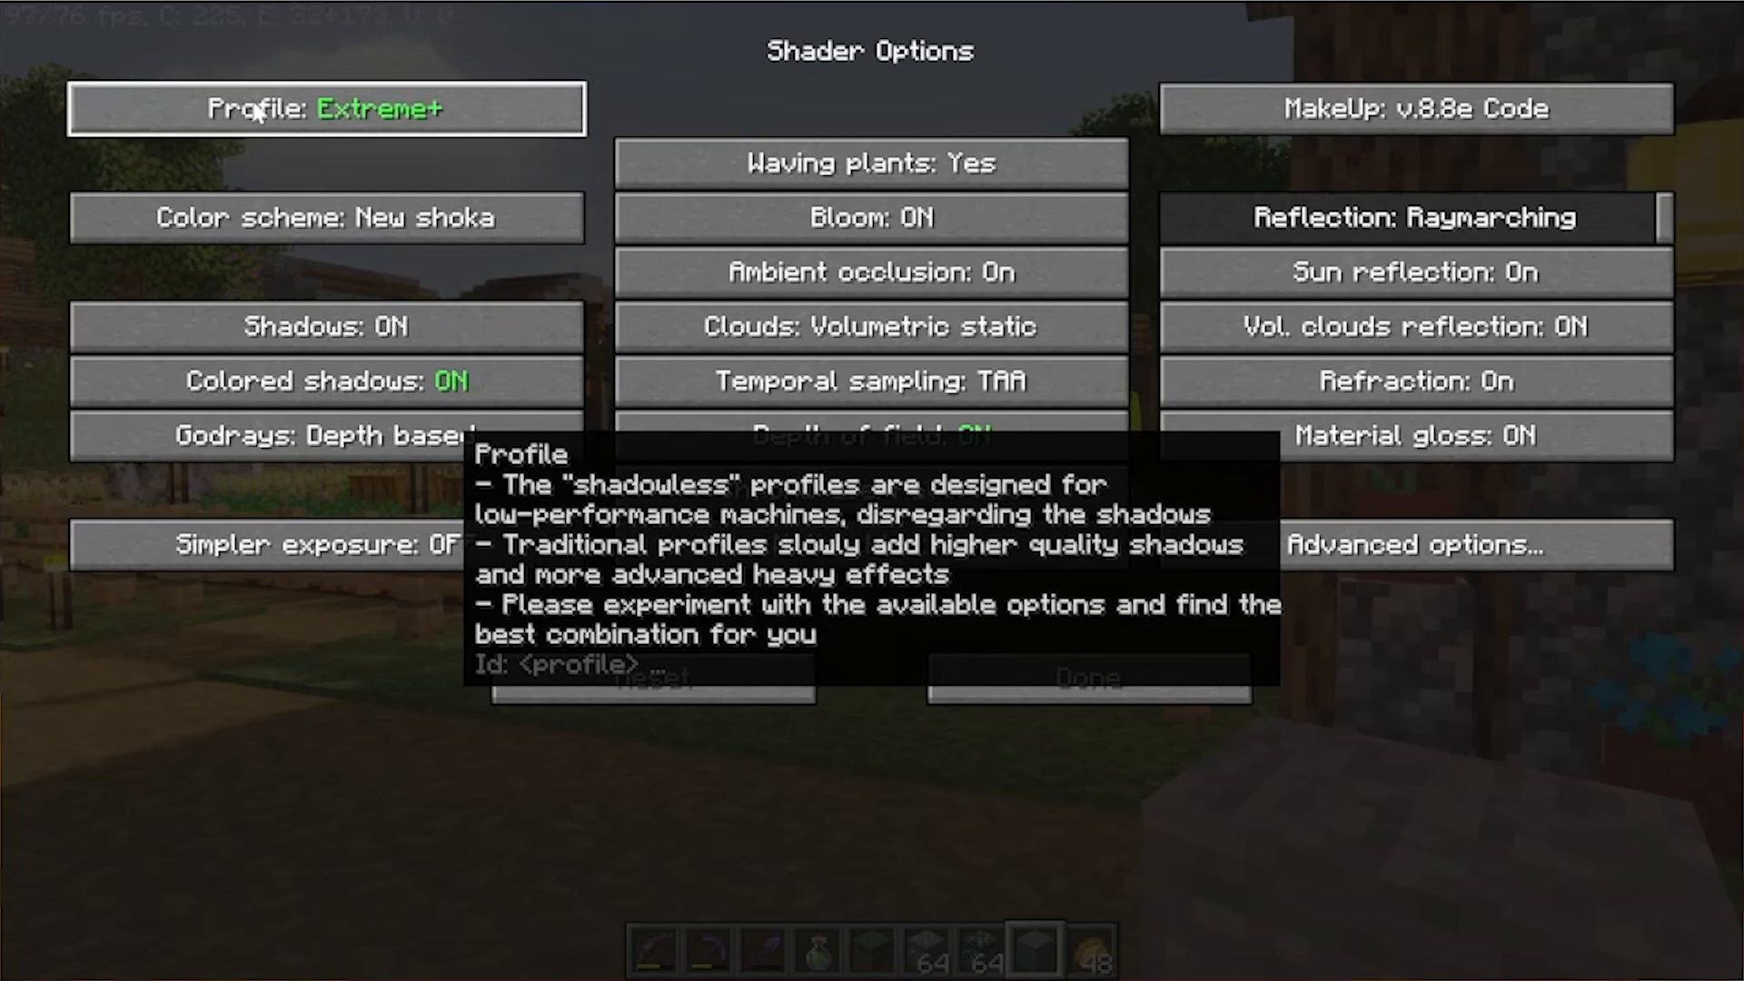
left_click(327, 108)
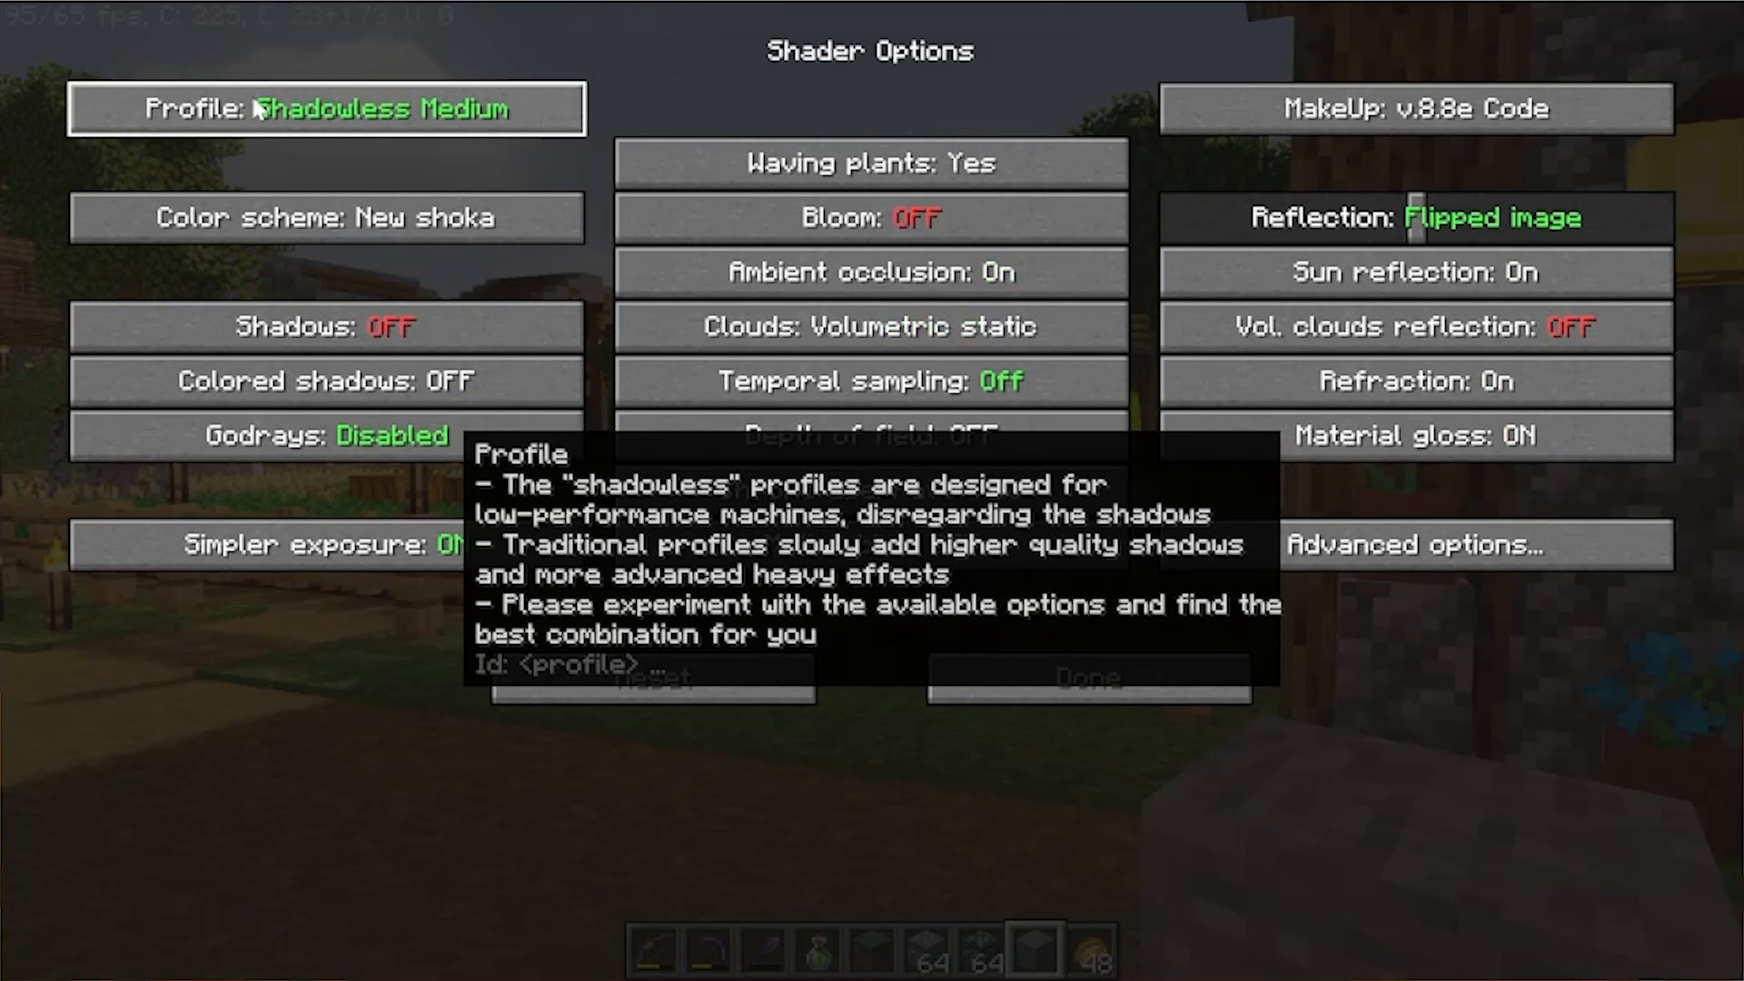
left_click(327, 109)
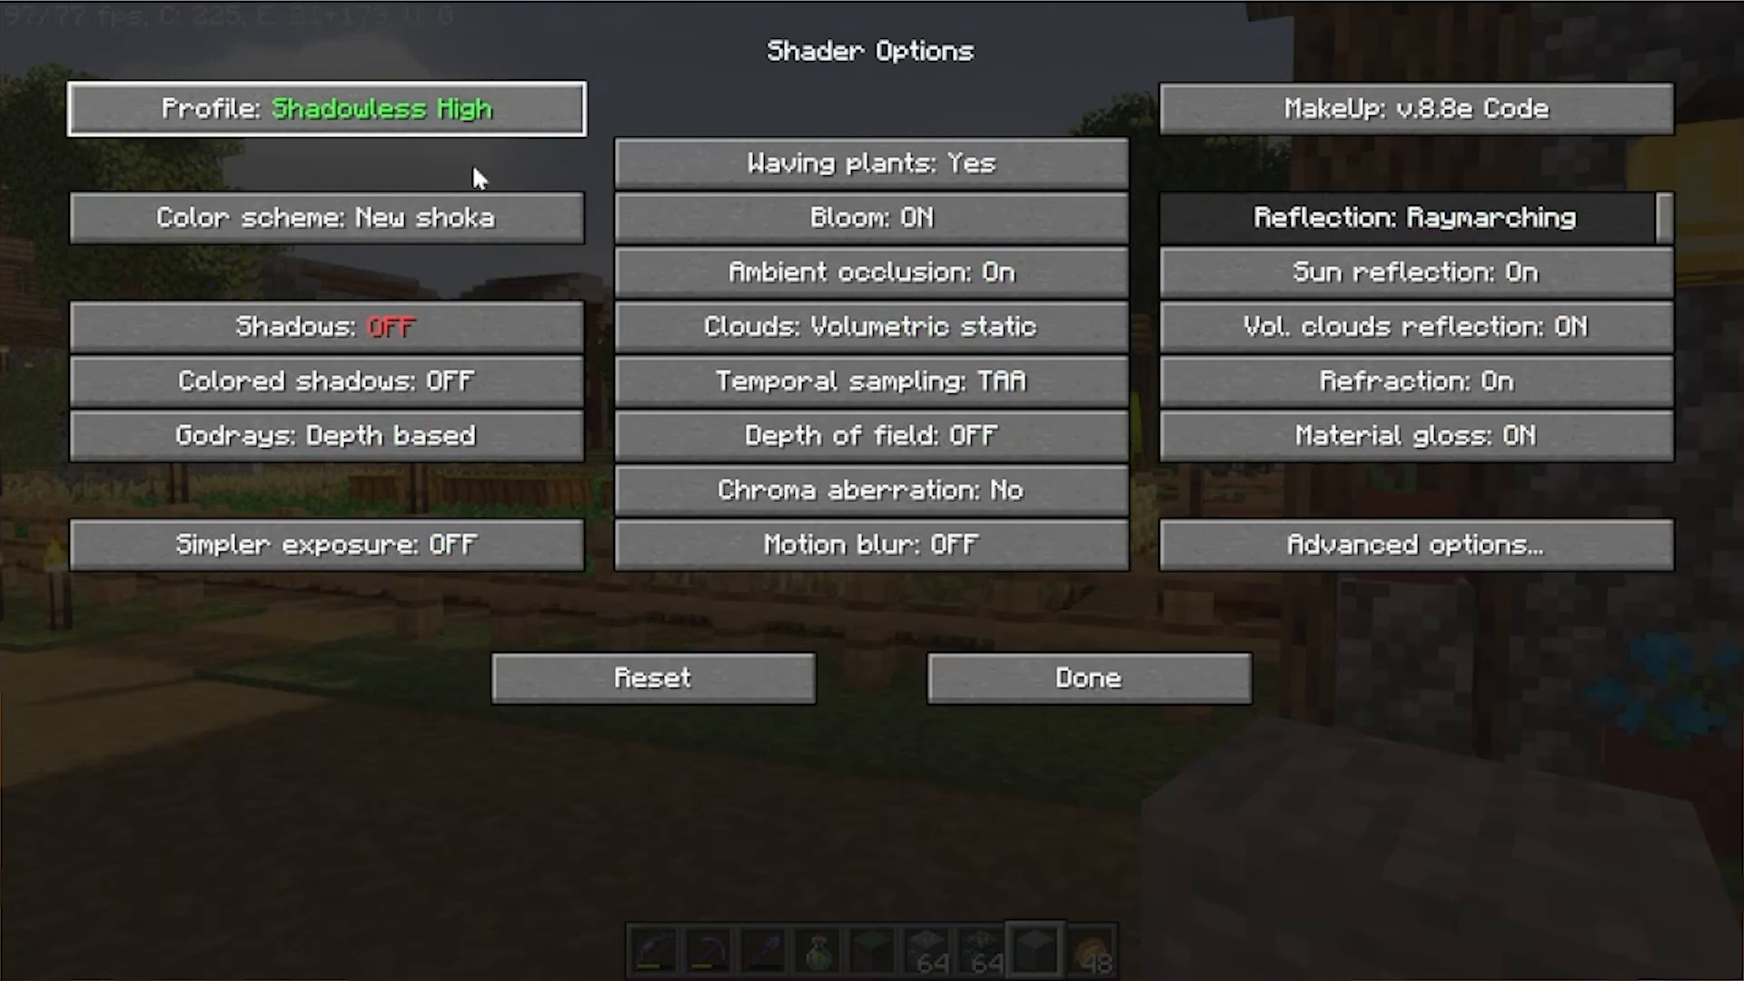
mouse_move(1088, 678)
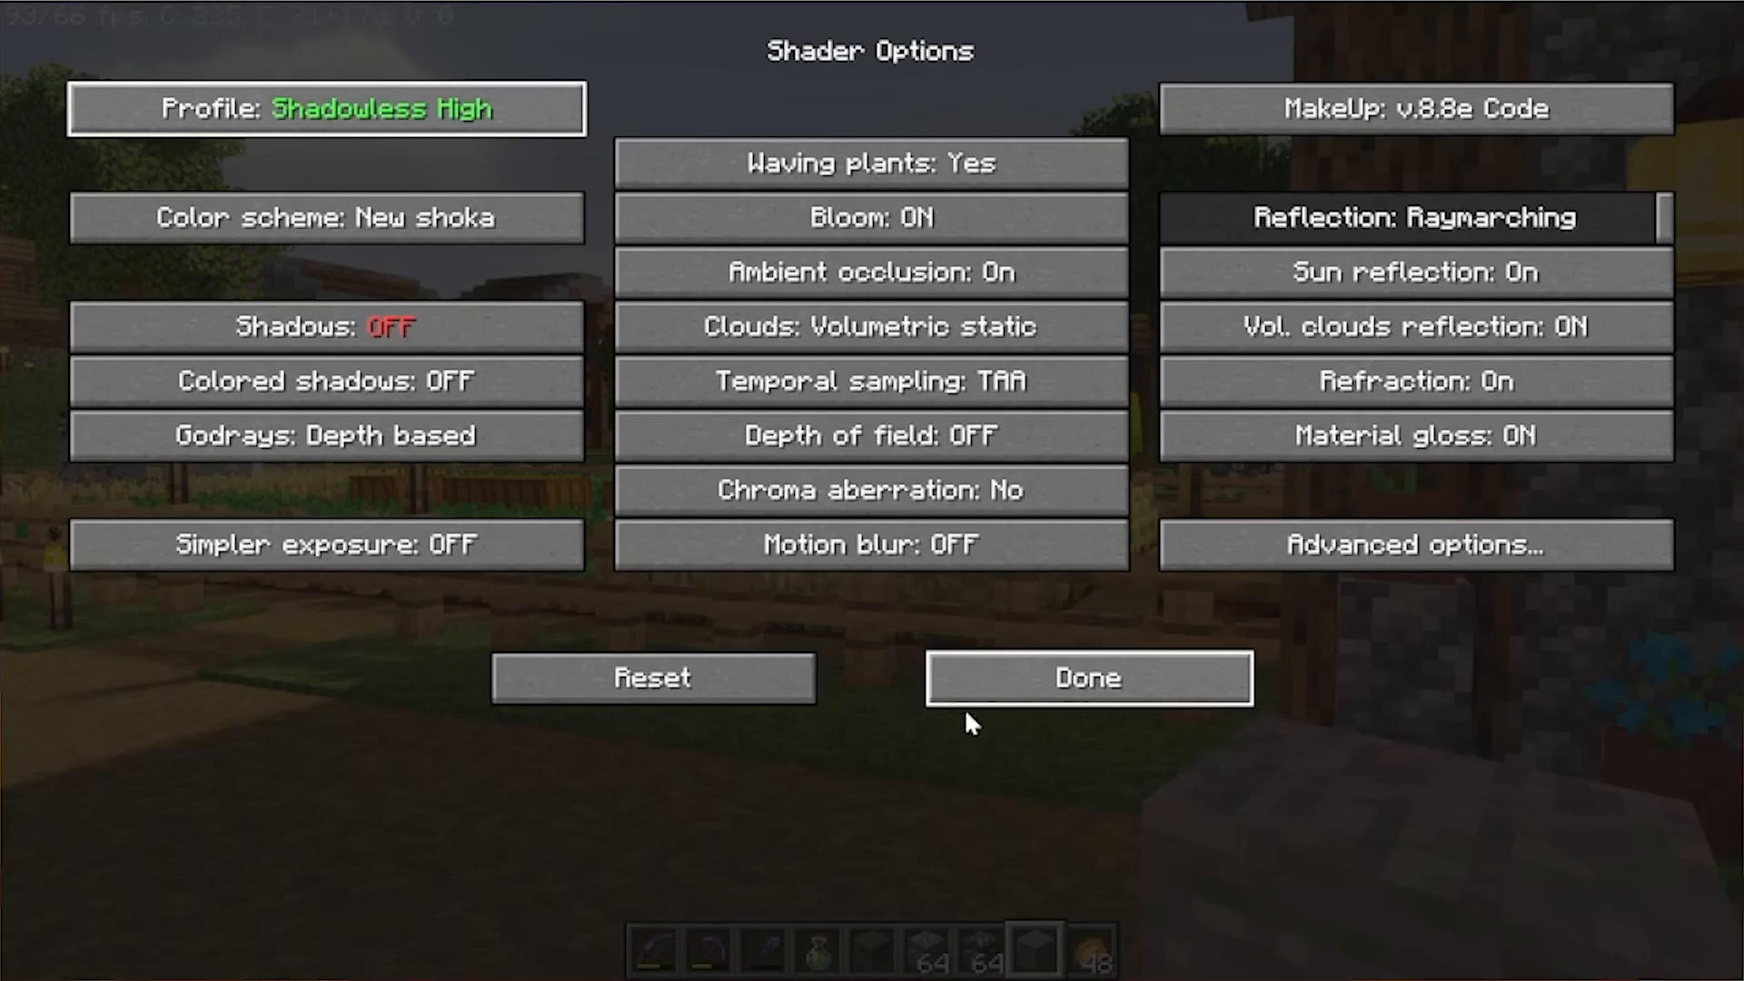
left_click(1089, 678)
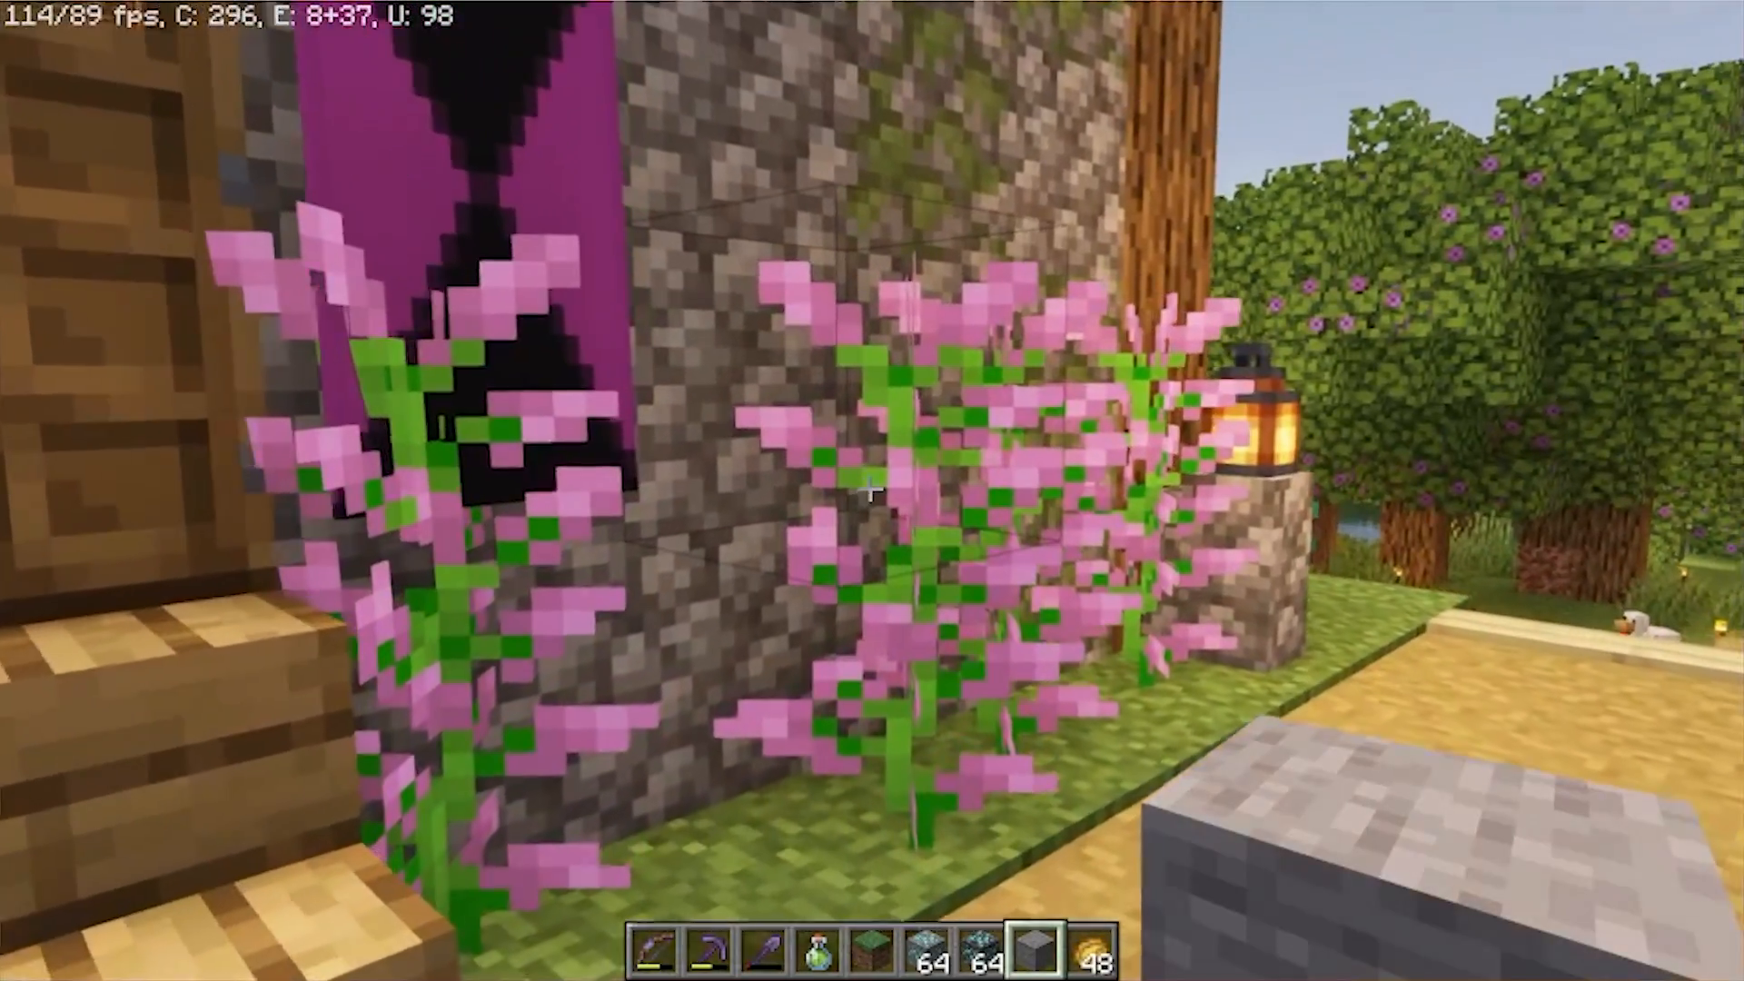
Pause and set the MakeUp shader profile back to Medium.
key("Escape")
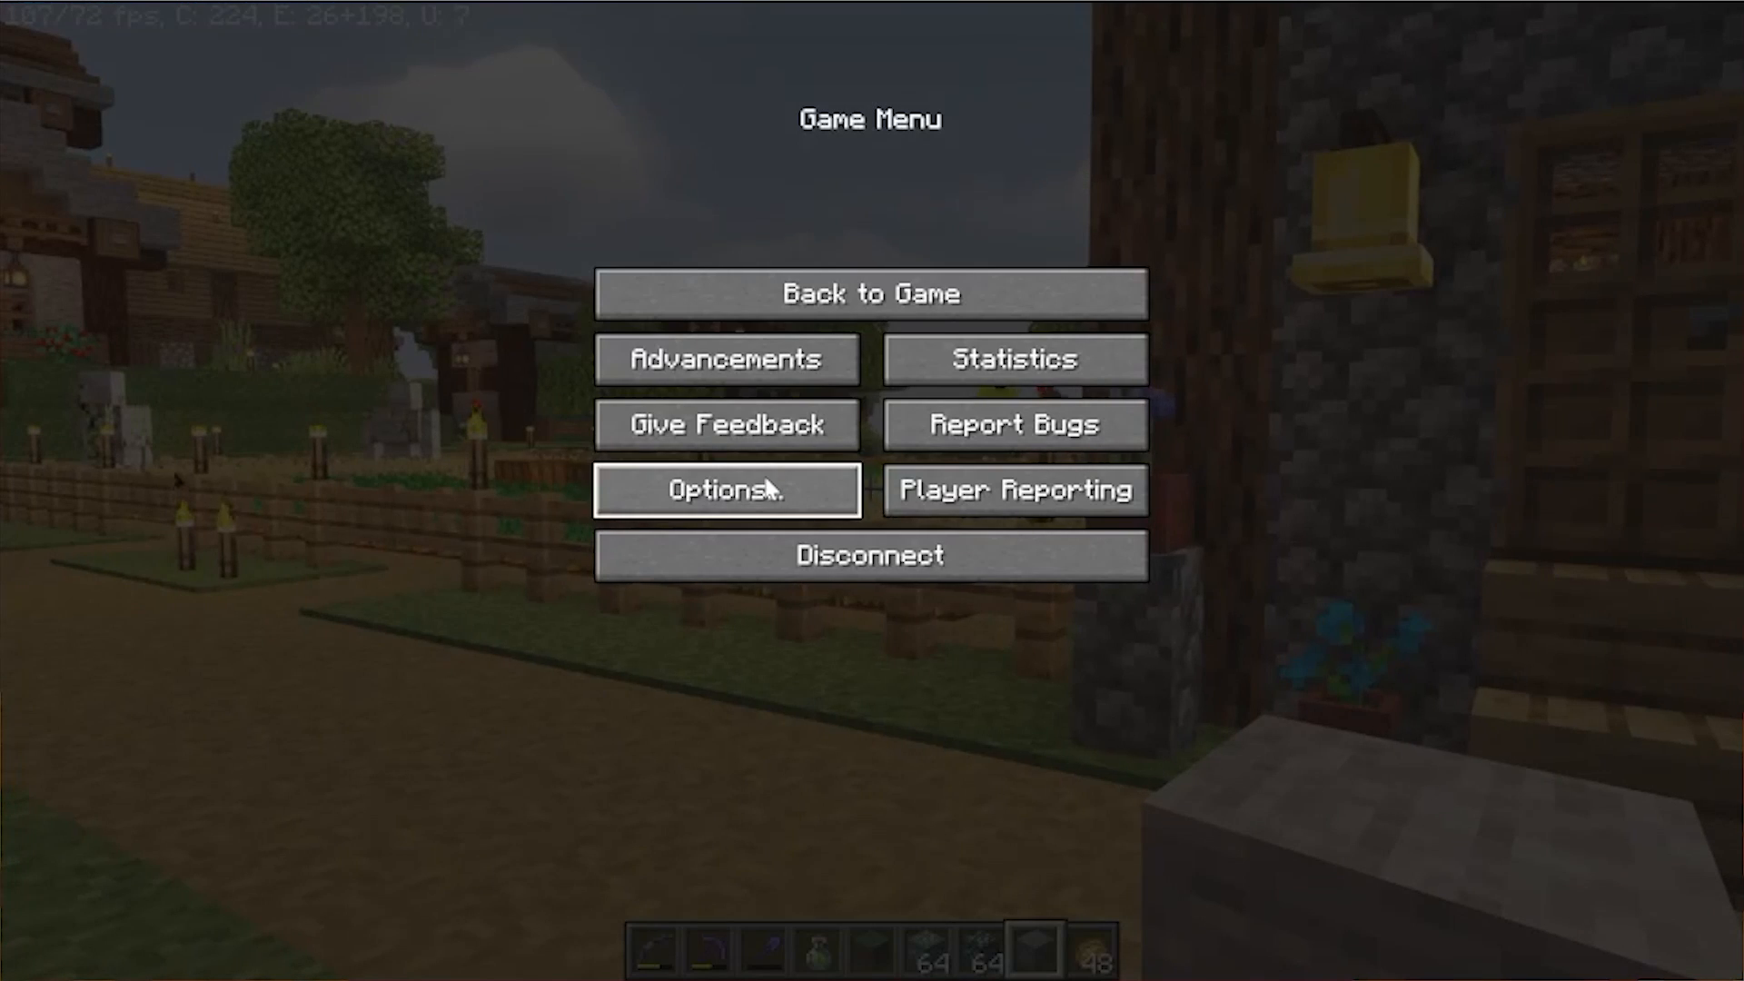
left_click(728, 489)
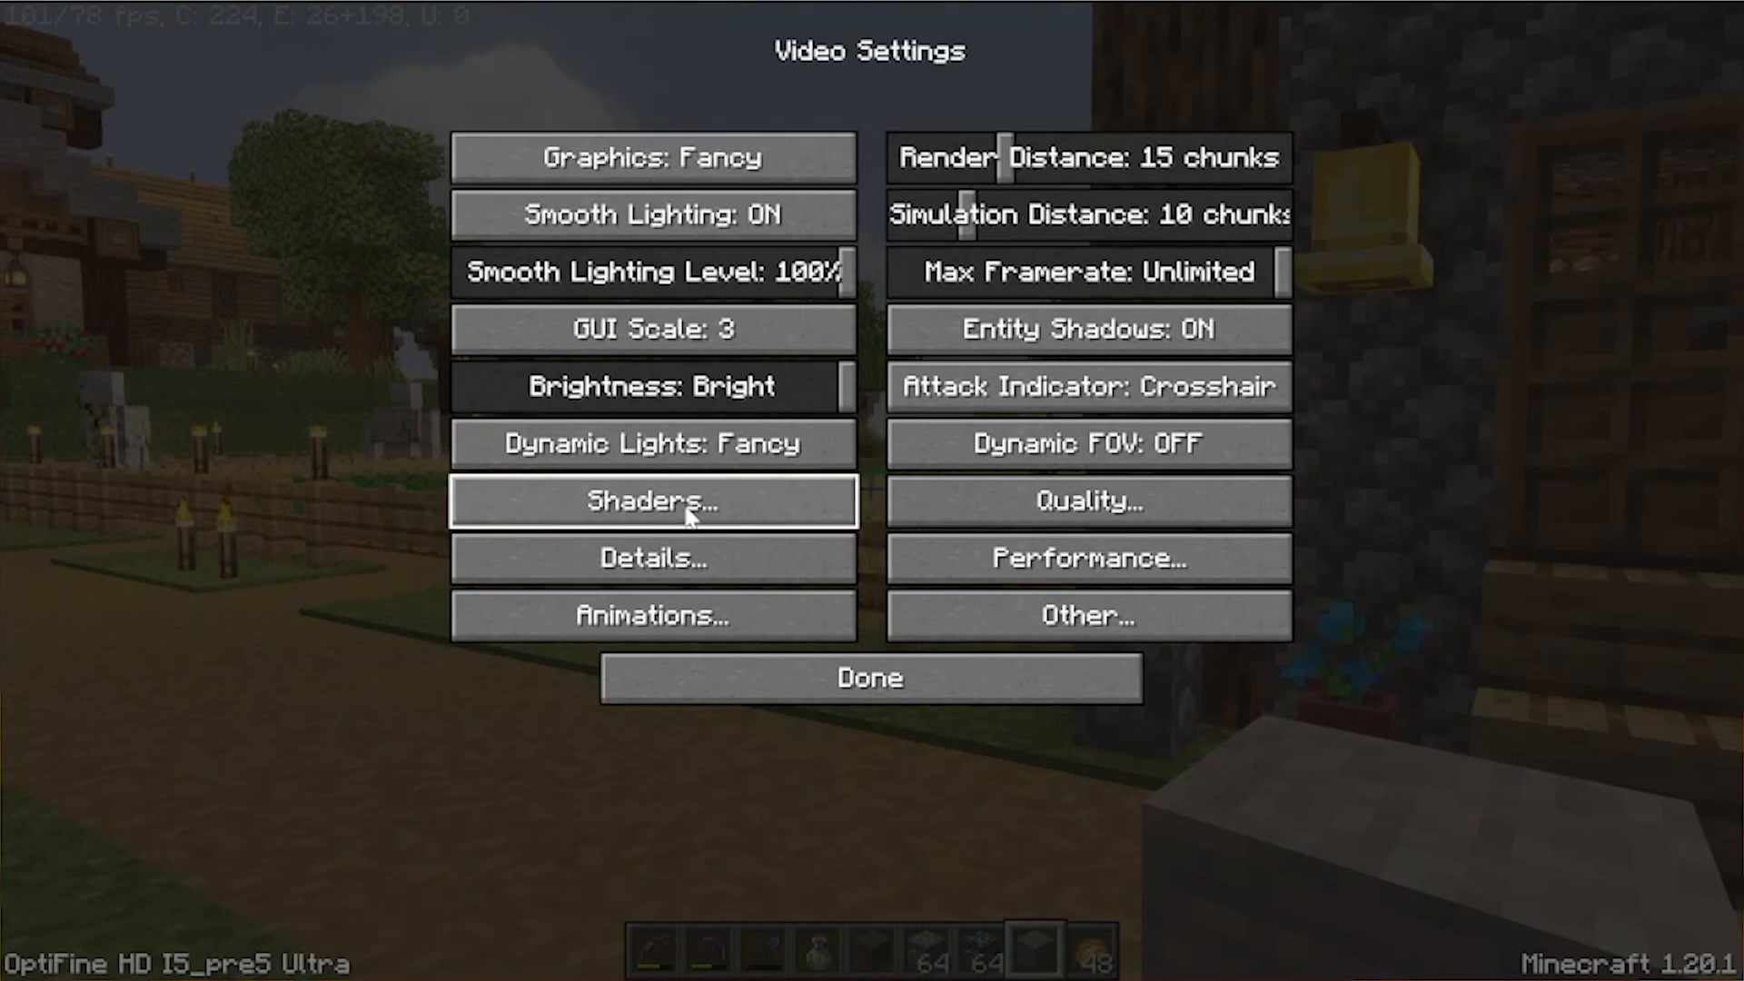
left_click(652, 500)
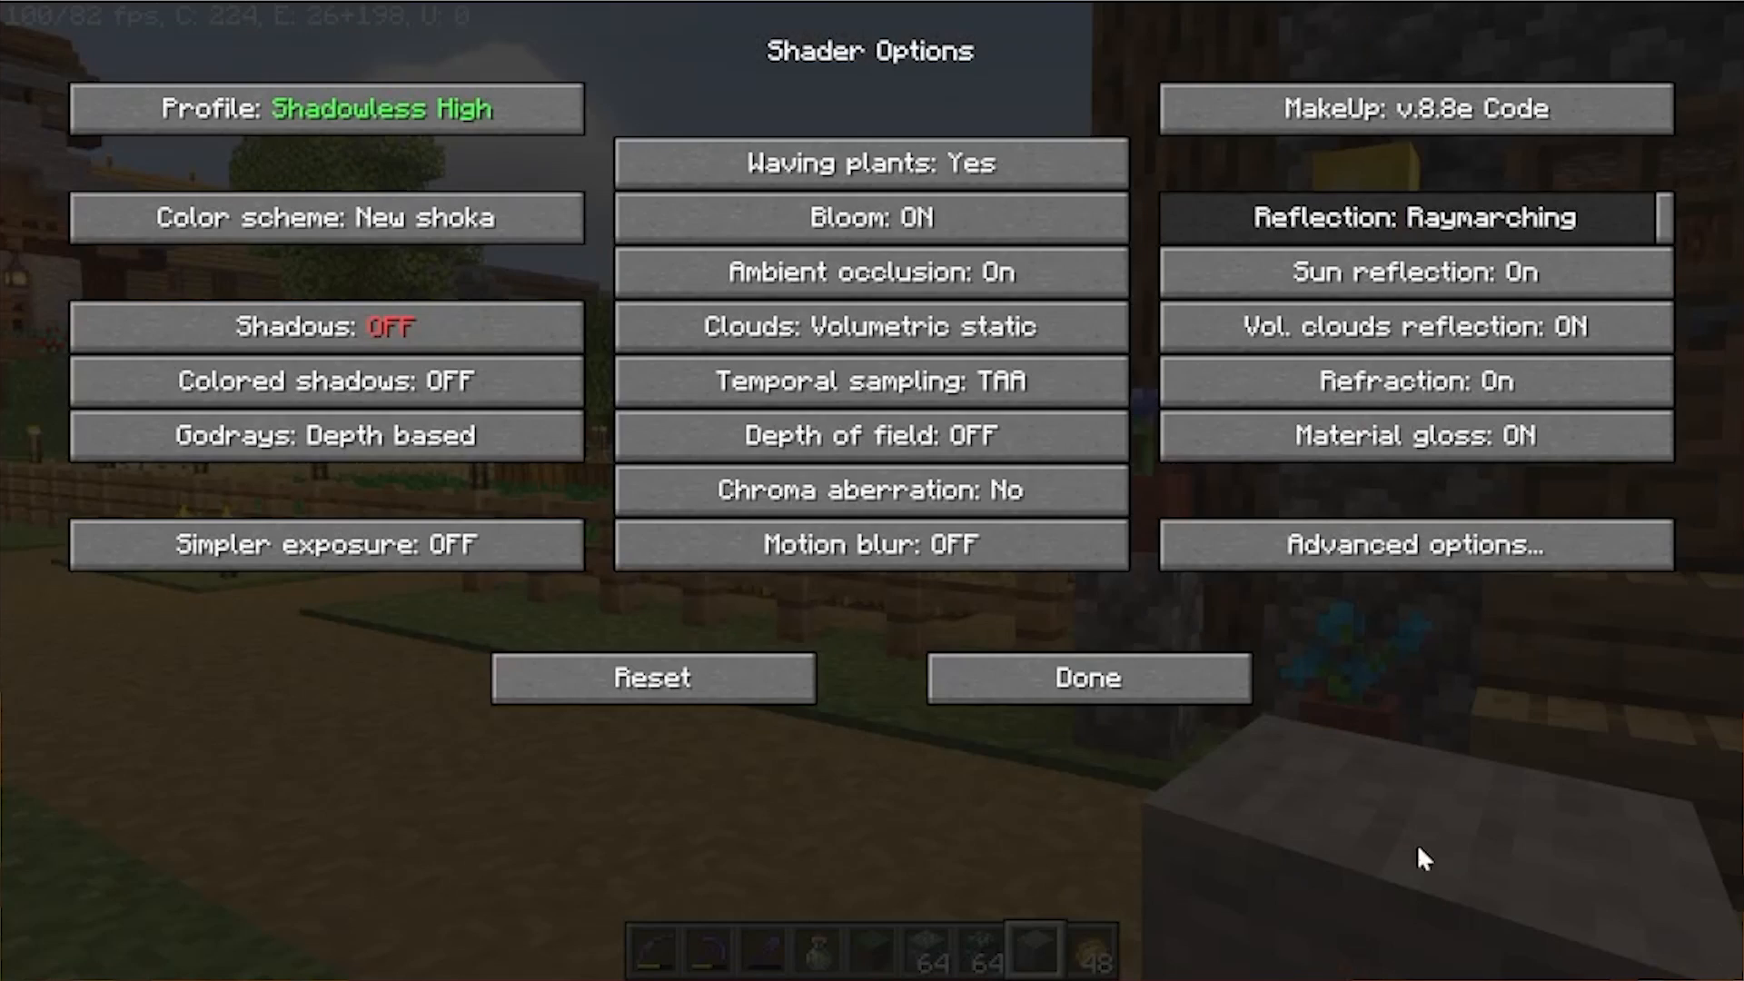
left_click(327, 108)
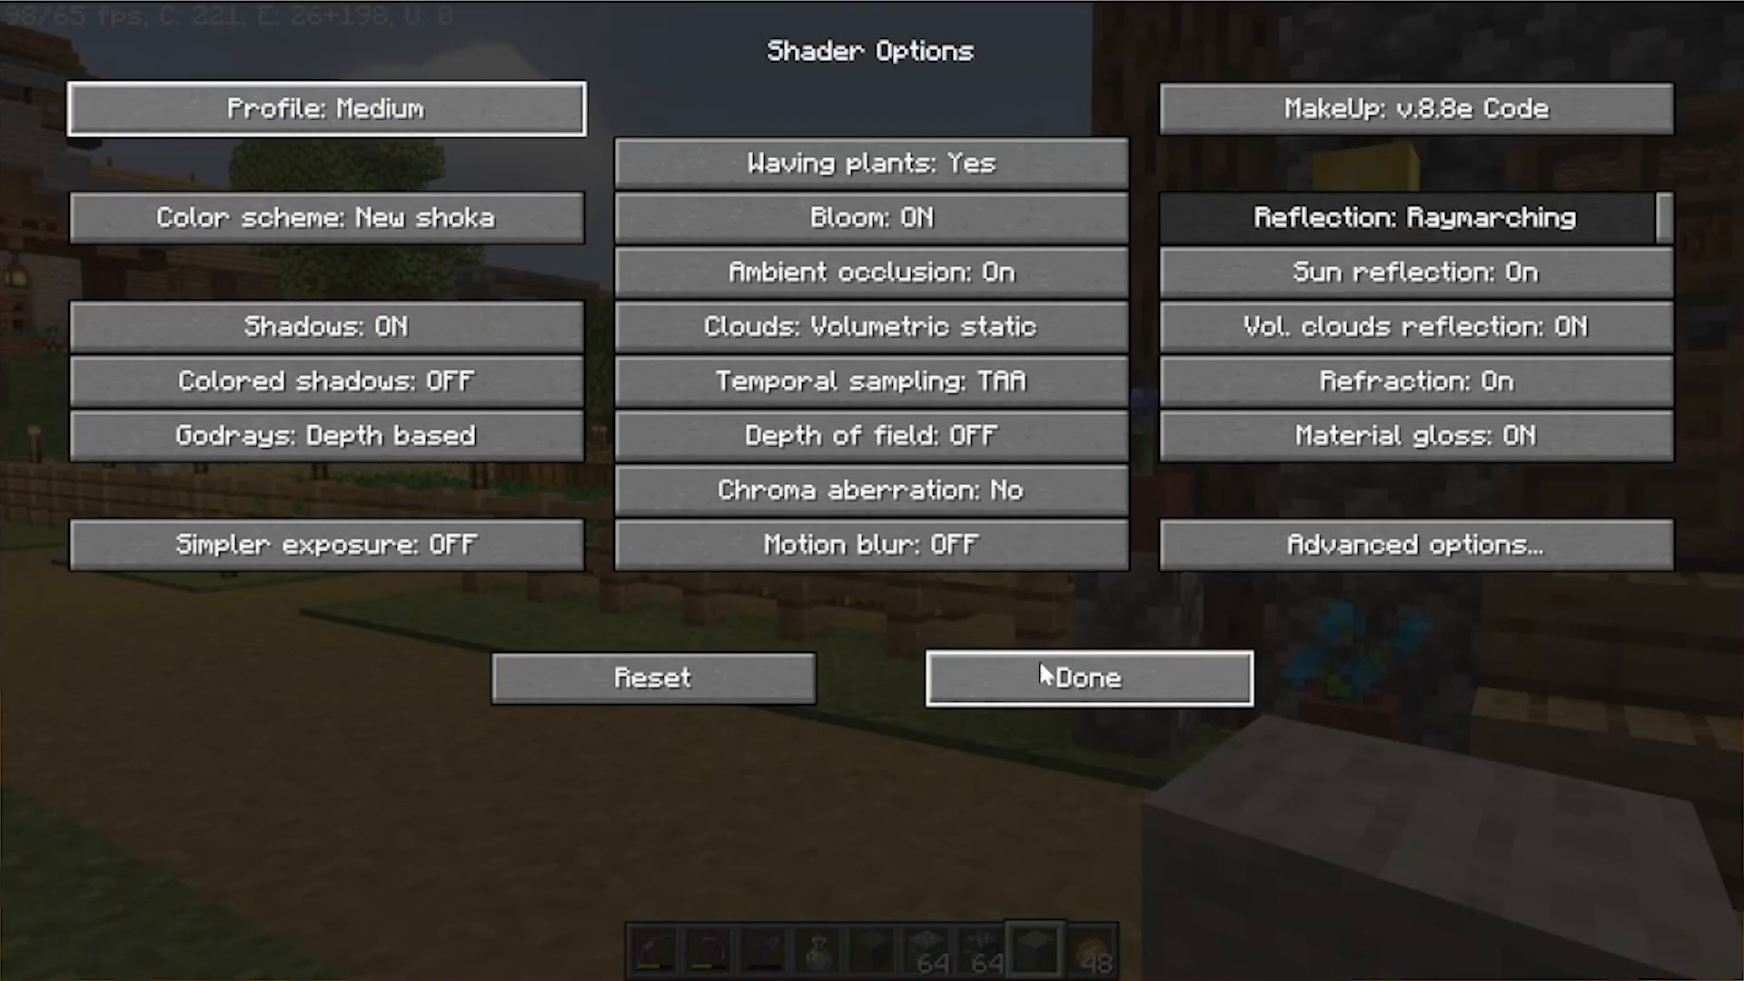
left_click(1089, 677)
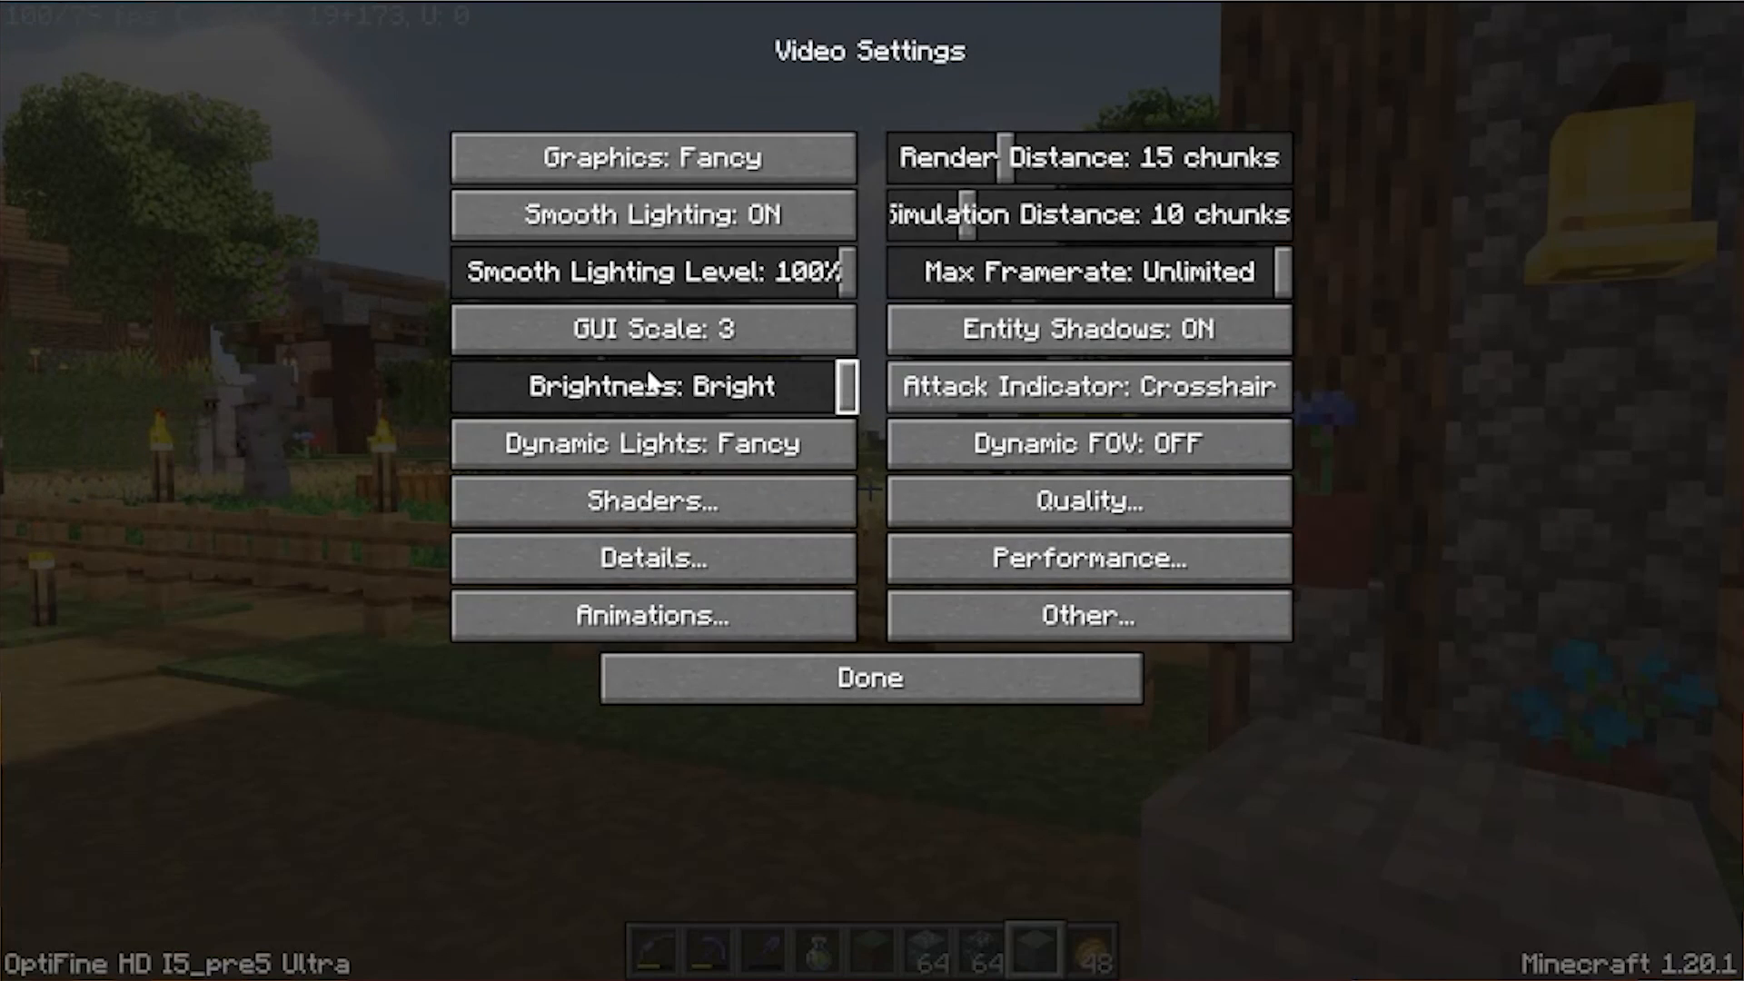
Inspect MakeUp's advanced Shadows settings, then go back to the shader list.
left_click(653, 501)
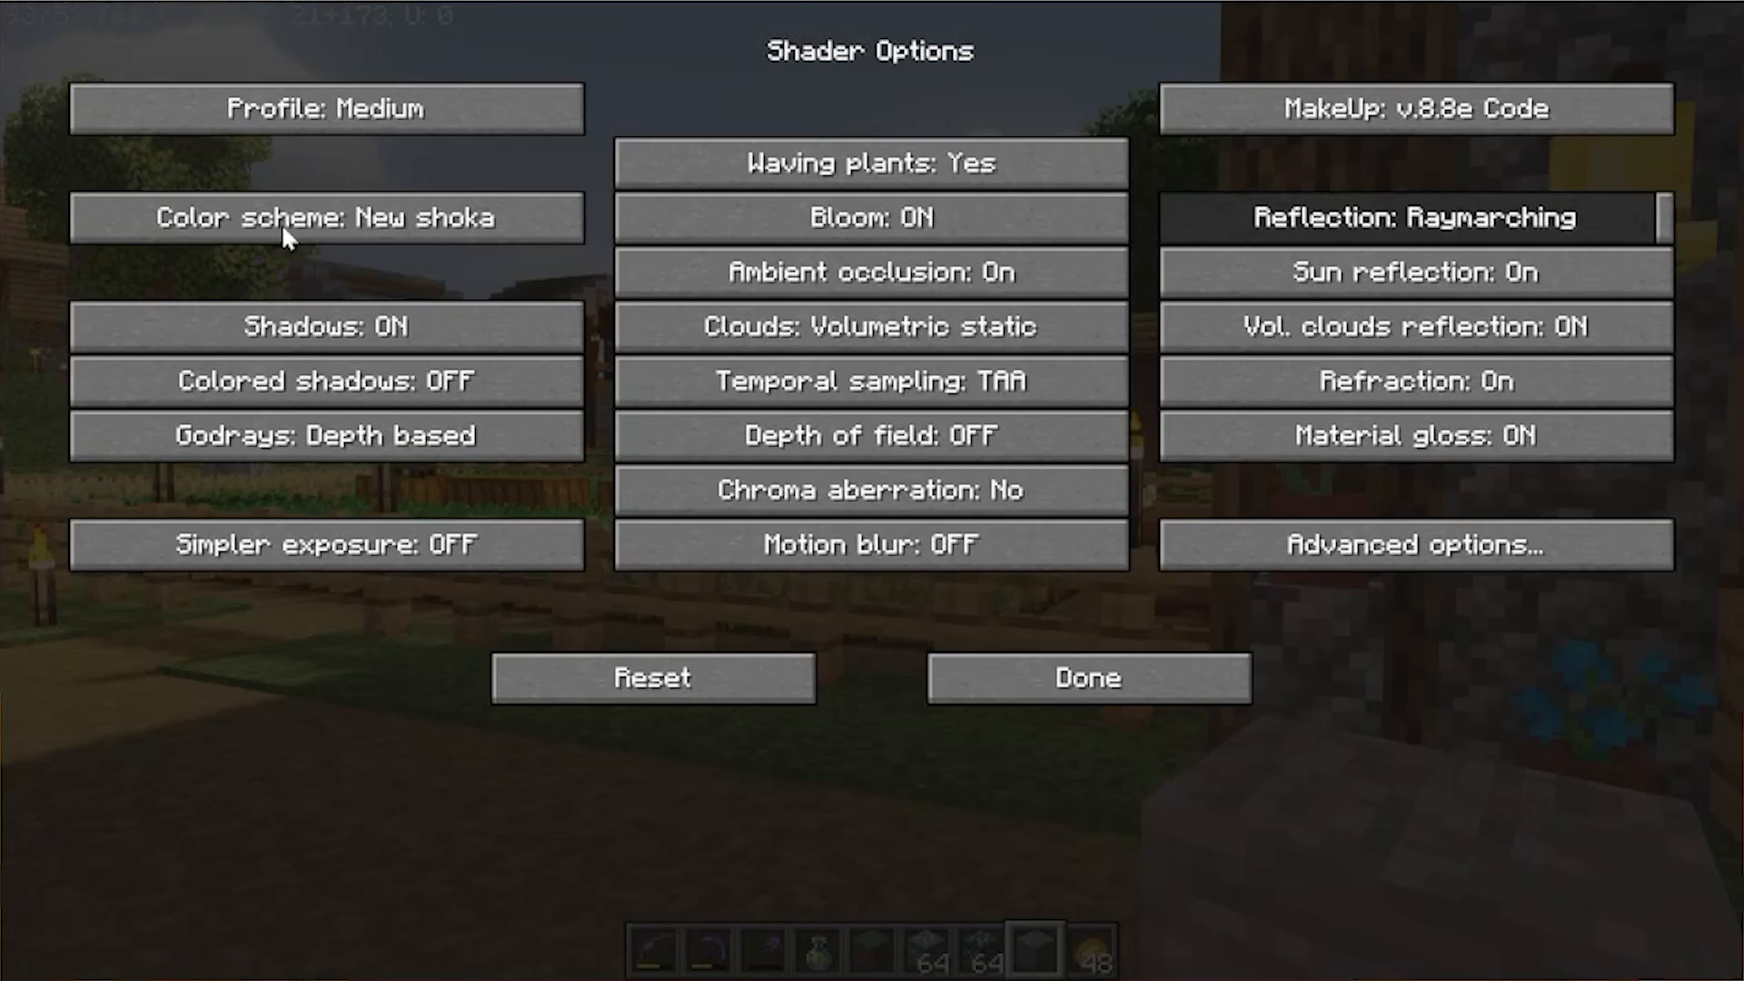
mouse_move(1412, 545)
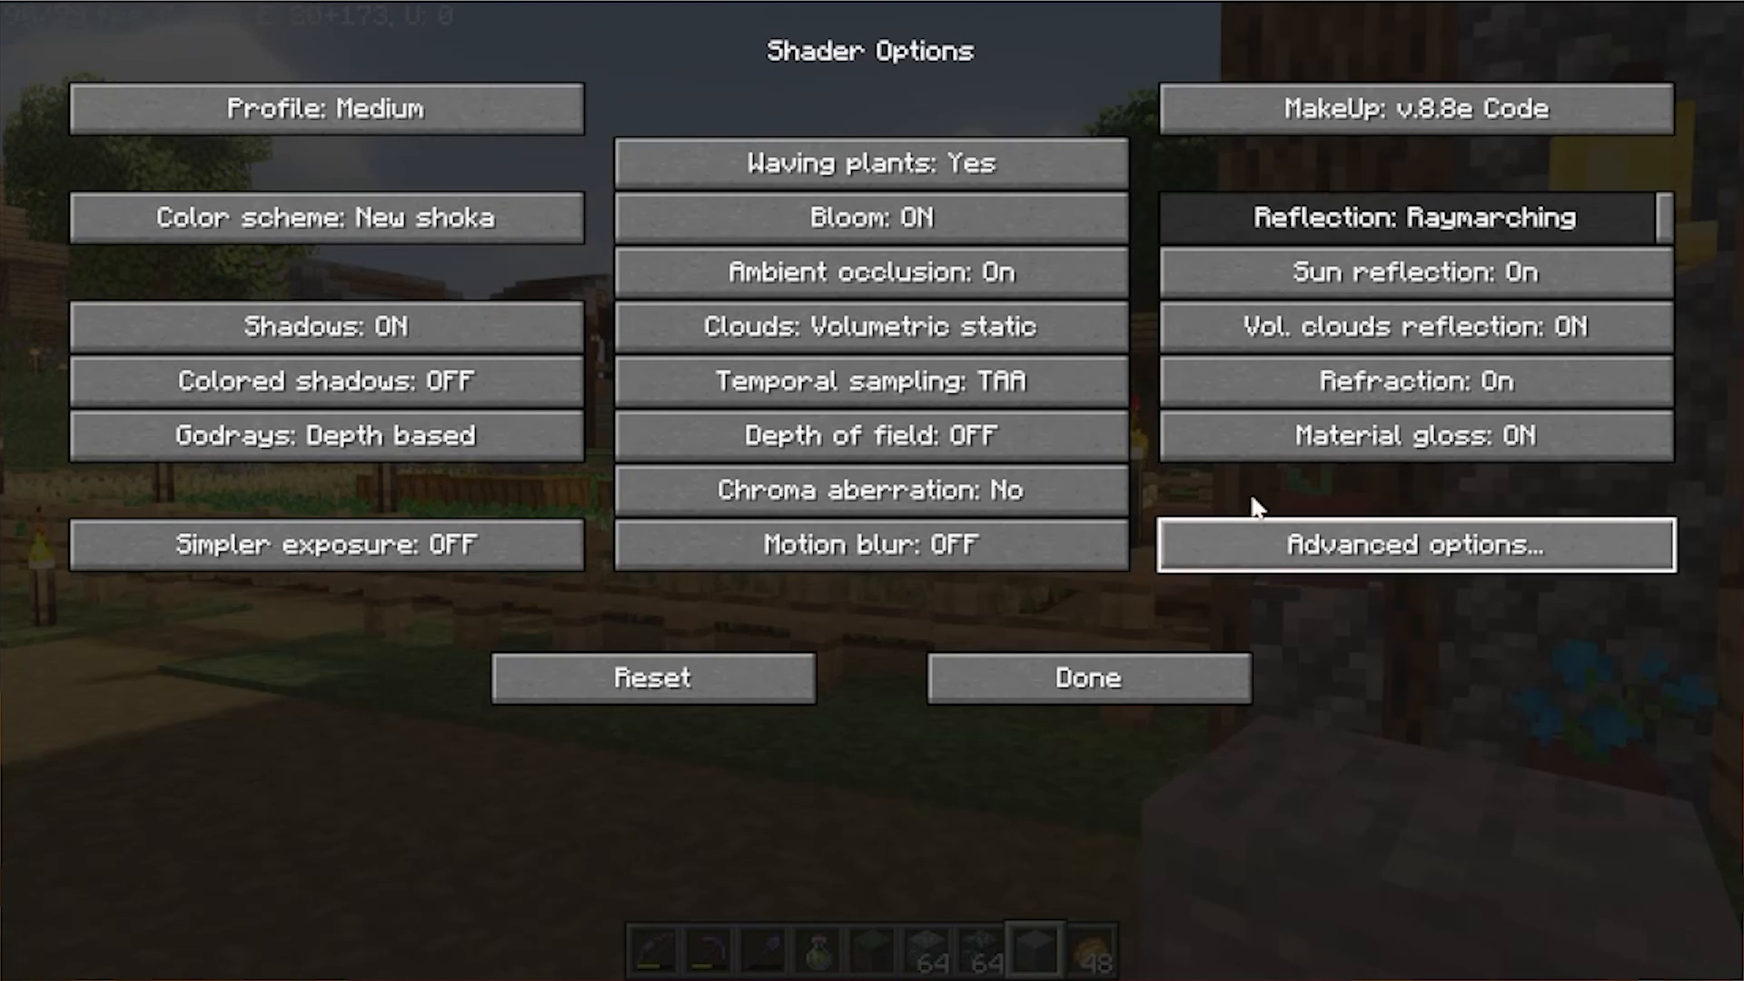
left_click(1414, 544)
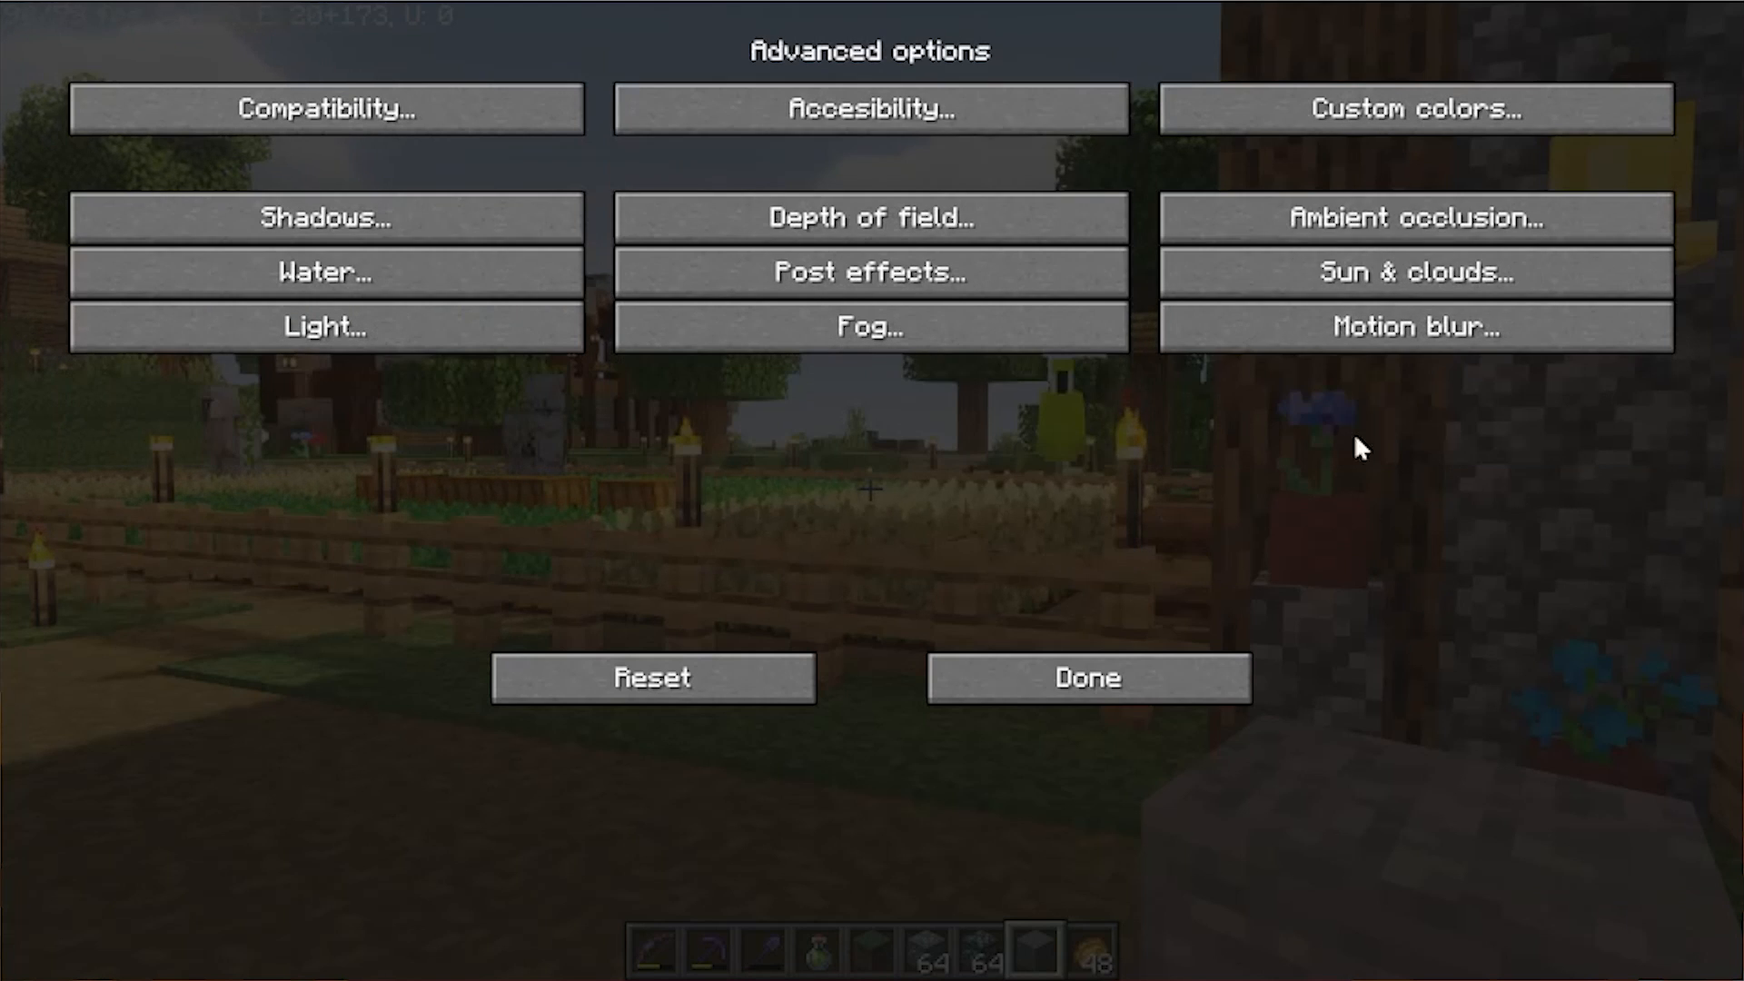
left_click(326, 217)
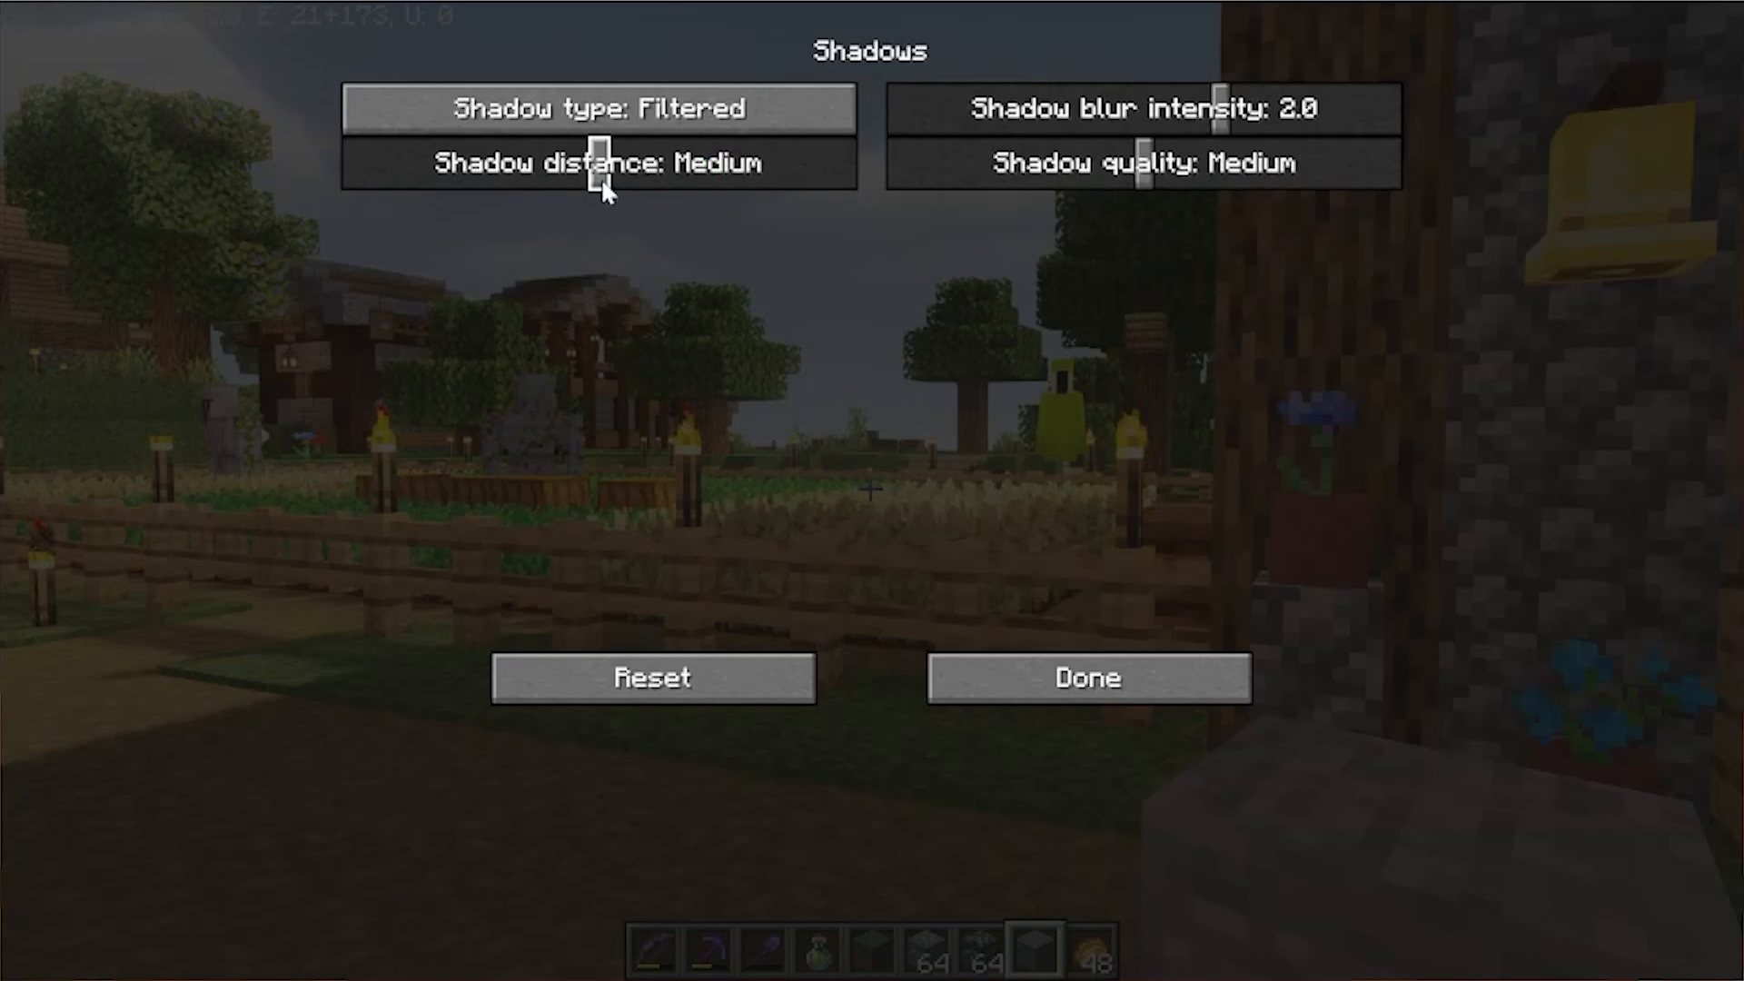
left_click(1088, 678)
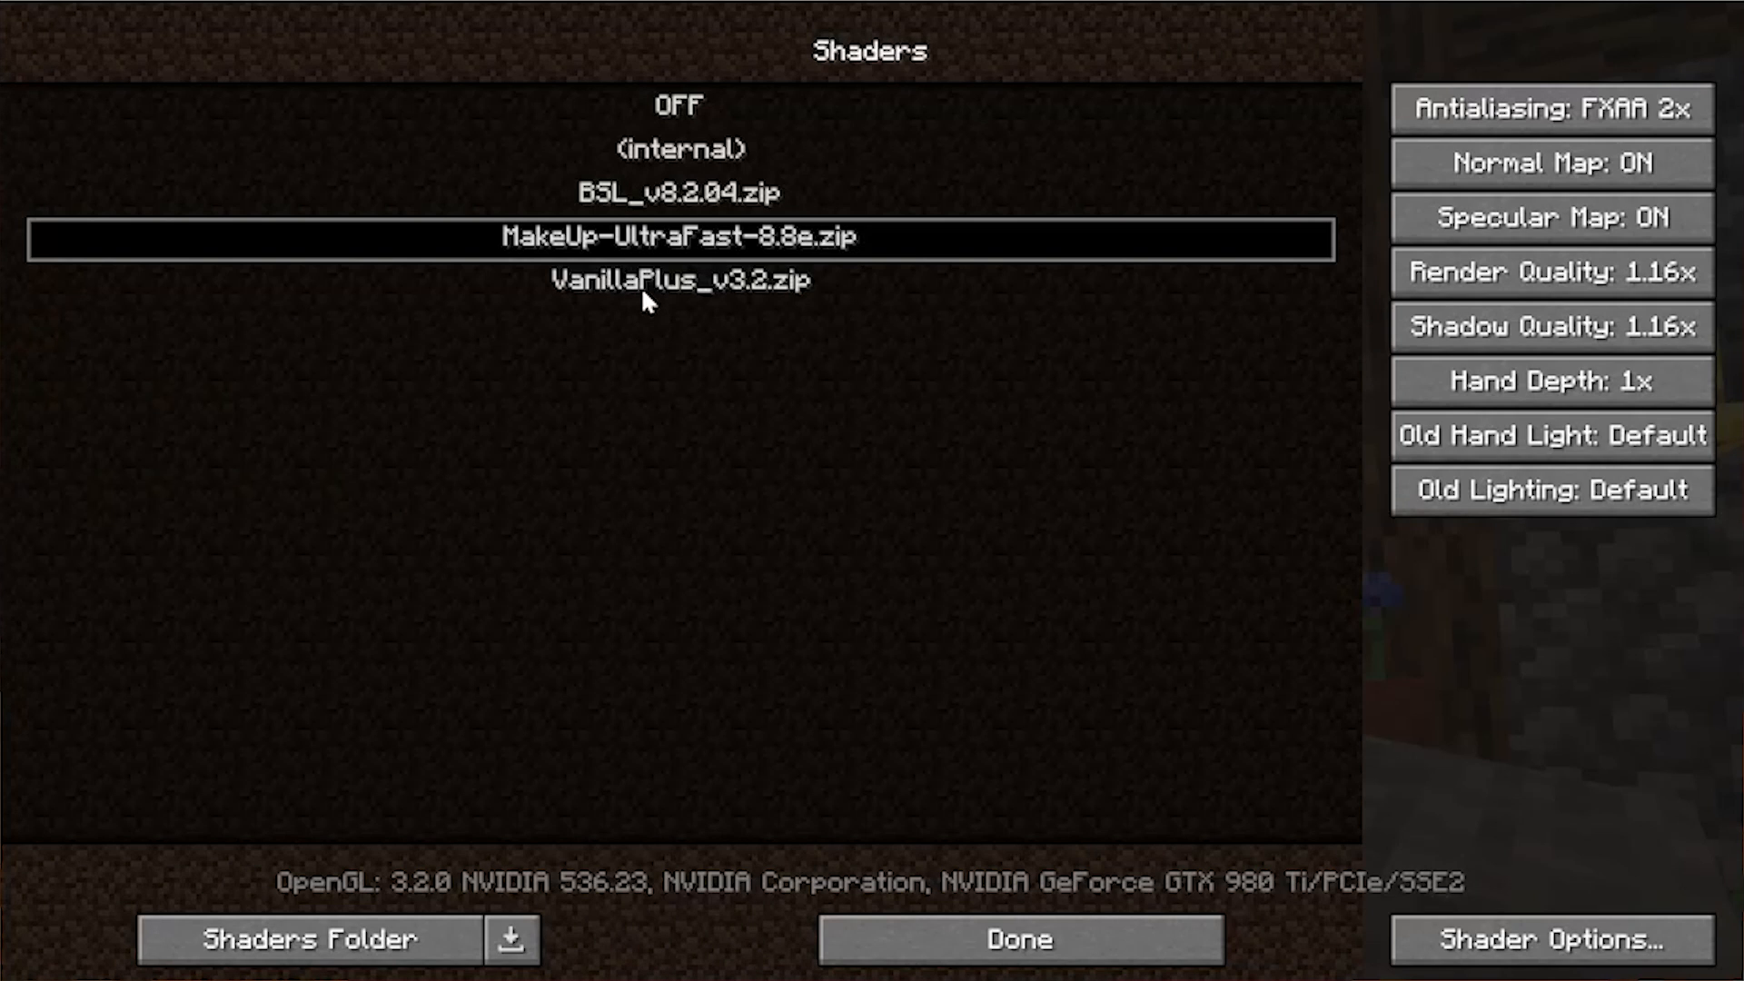
Select VanillaPlus_v3.2.zip and resume play in the village.
left_click(683, 279)
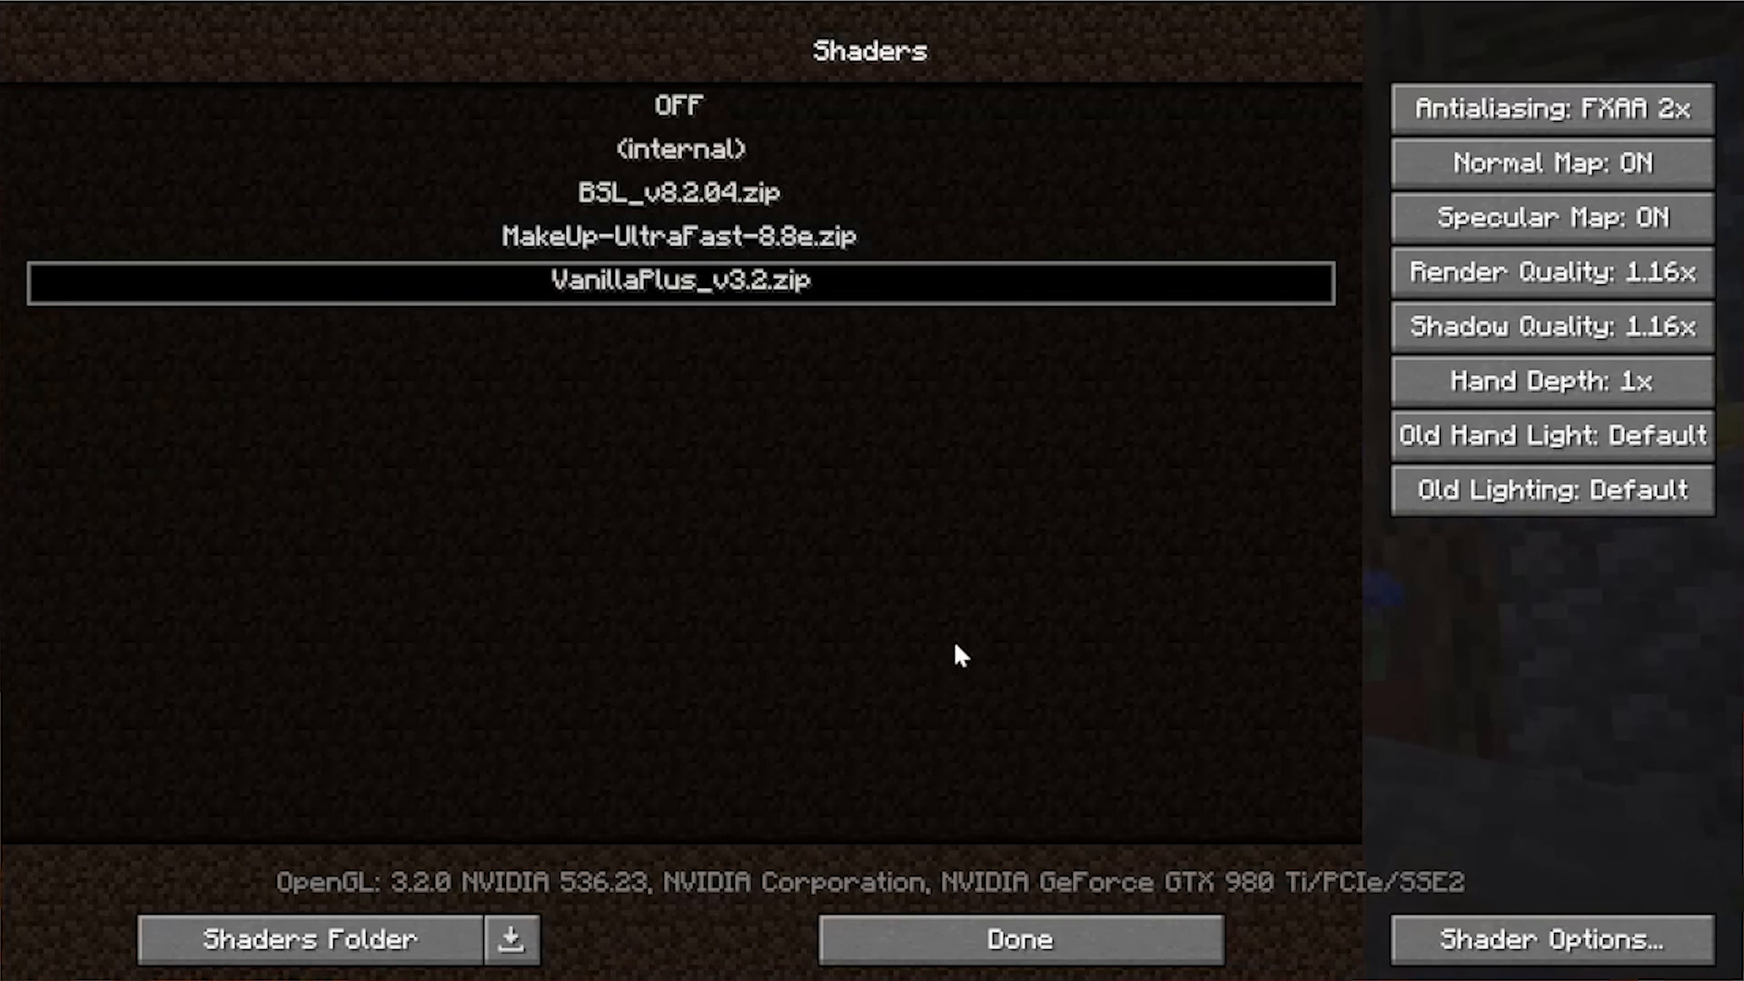
left_click(1017, 939)
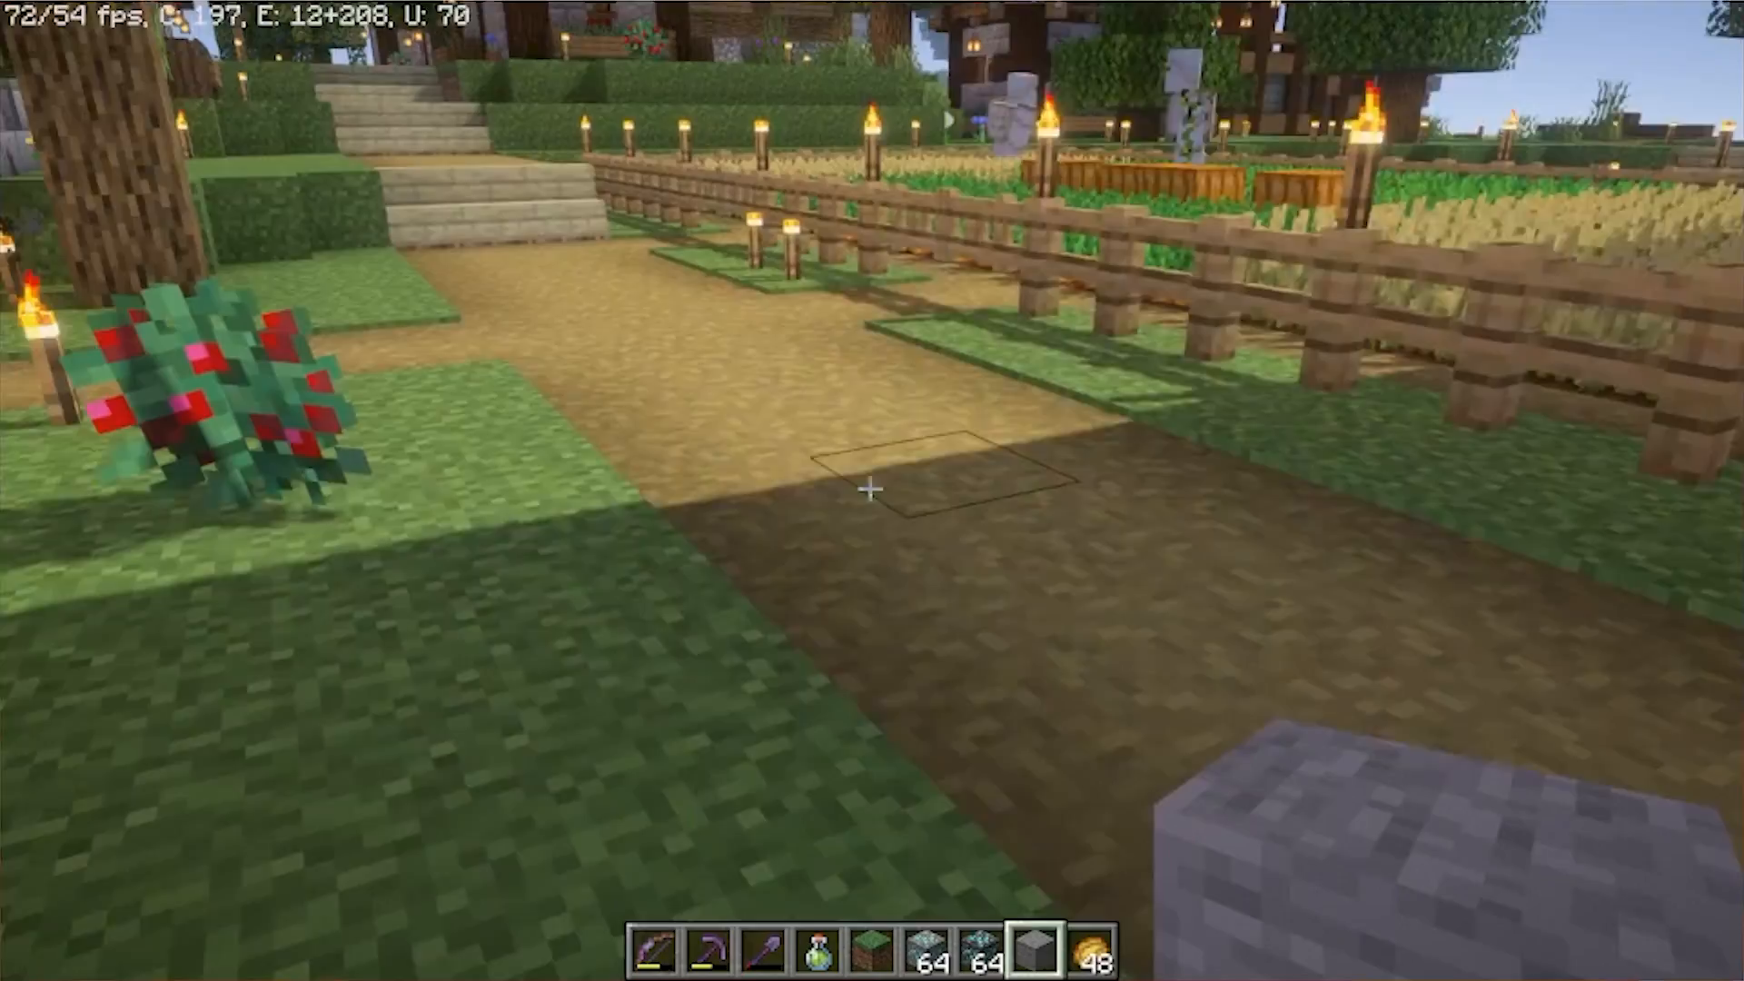
mouse_move(872, 491)
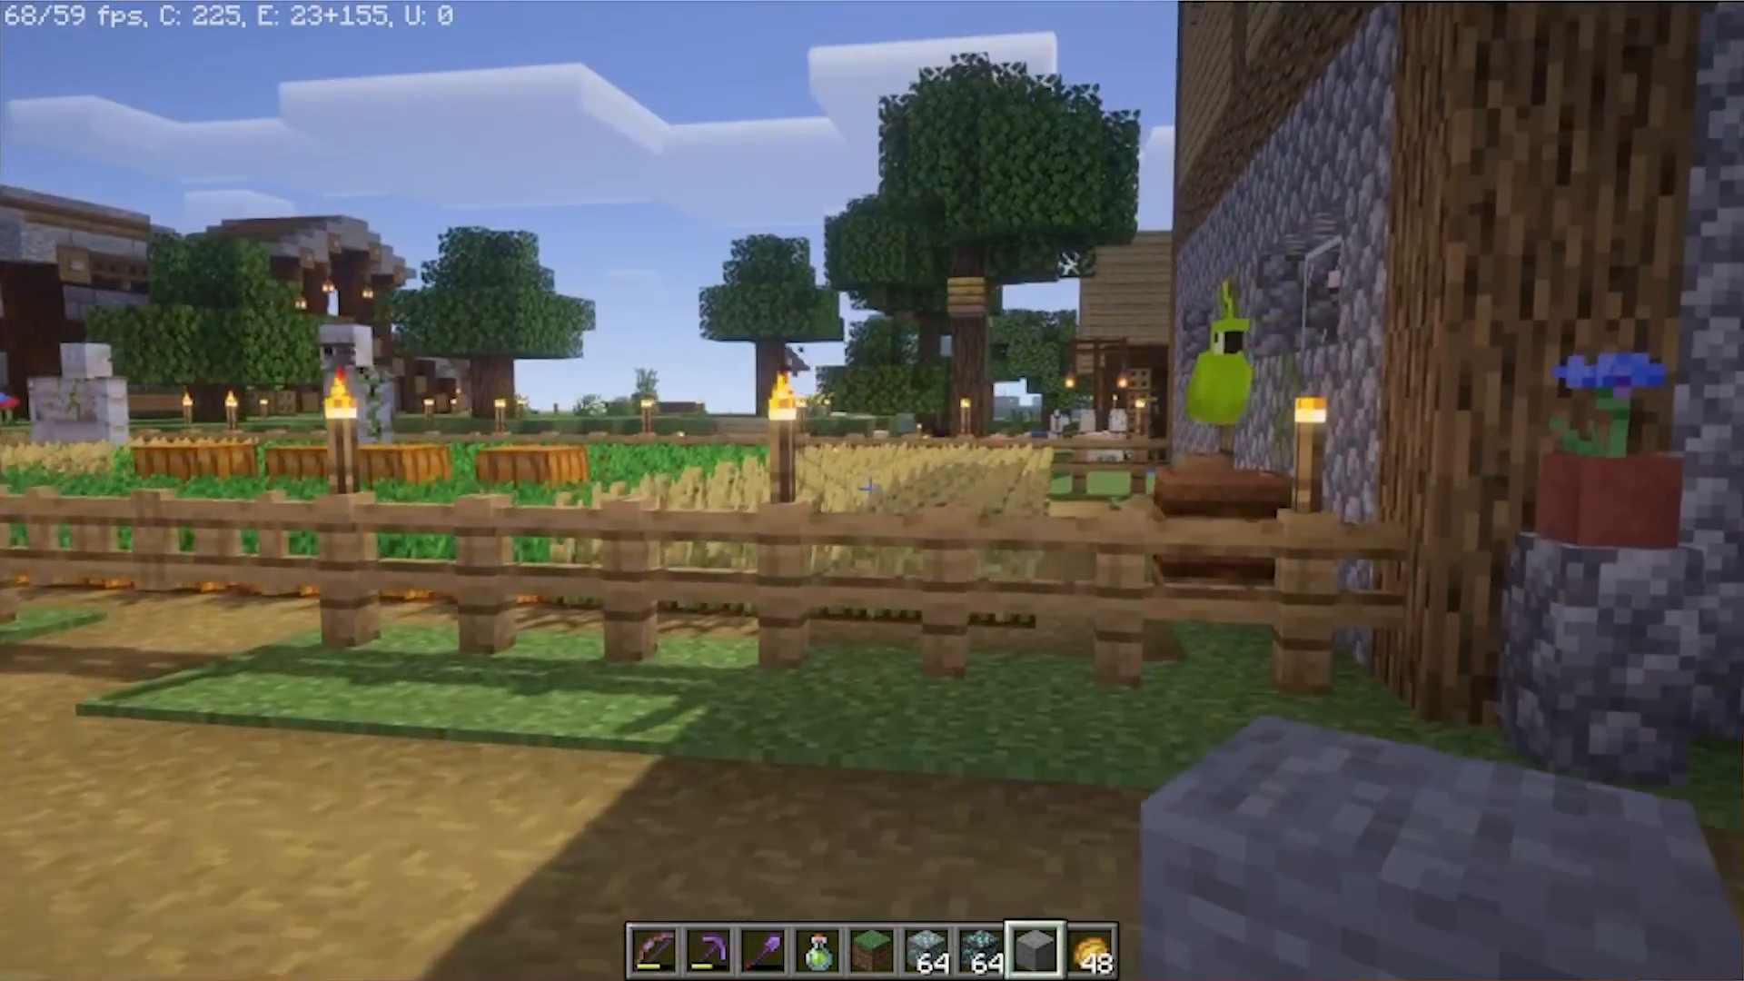
mouse_move(872, 491)
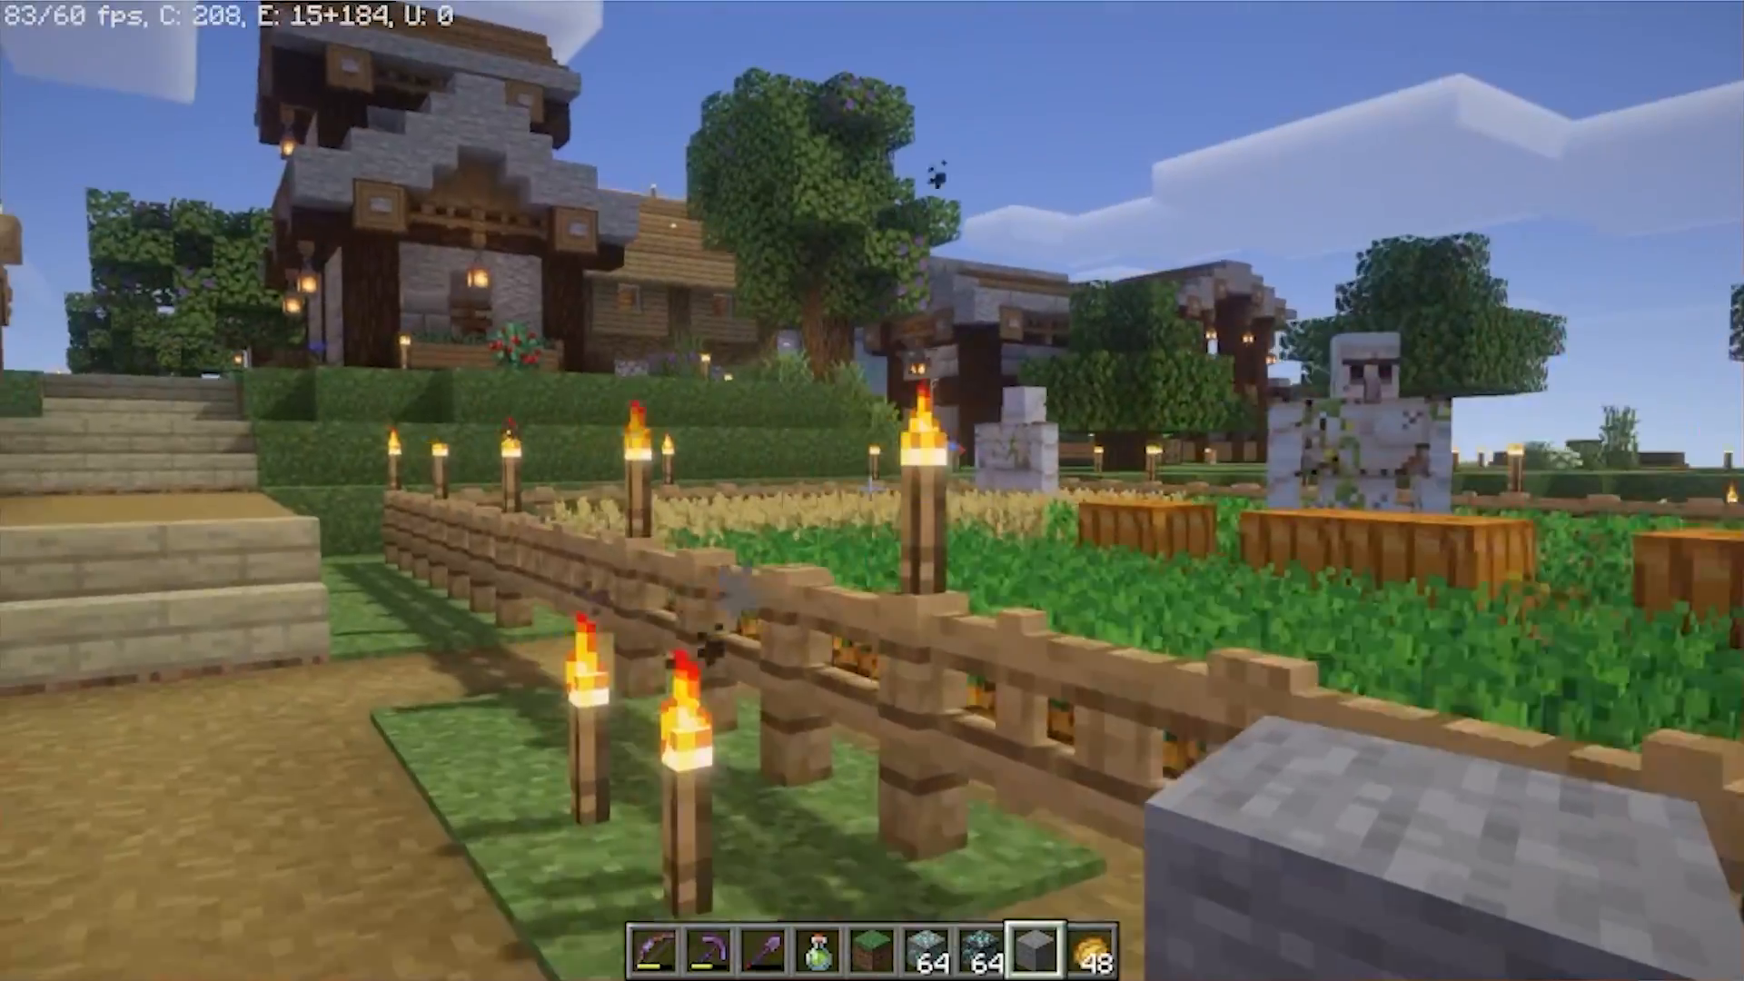